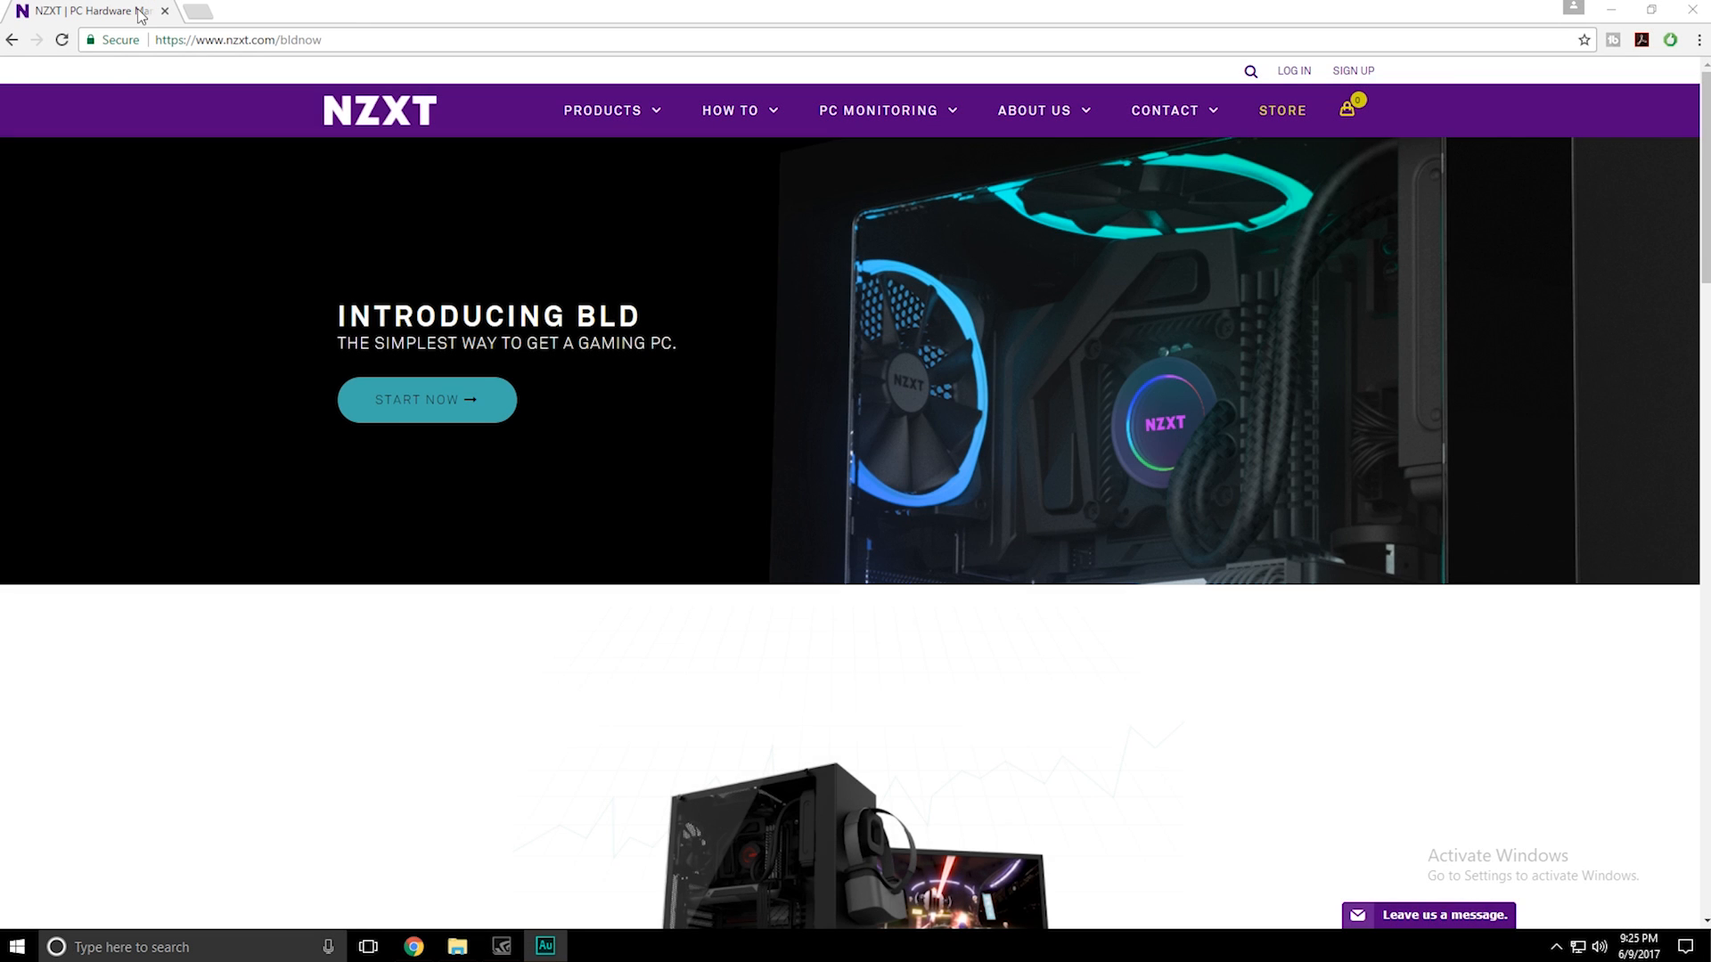
mouse_move(442, 225)
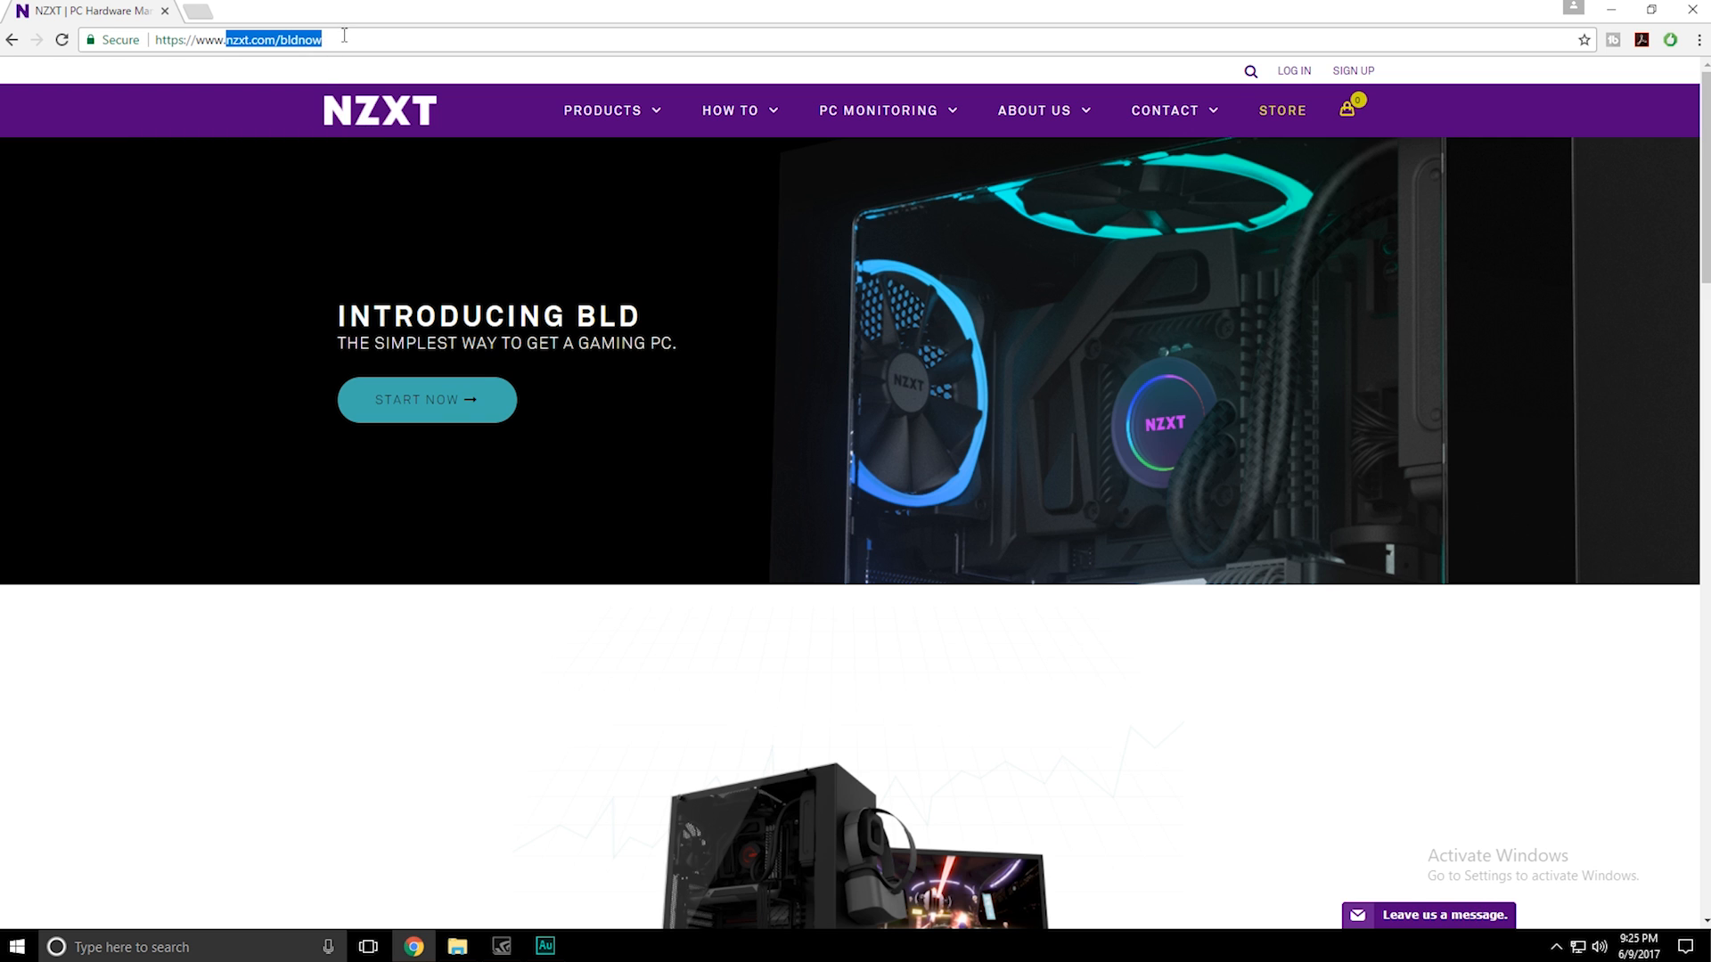
Step: Scroll down the BLD page to the 'We love PC gaming' section with Build Now
scroll("down", 3)
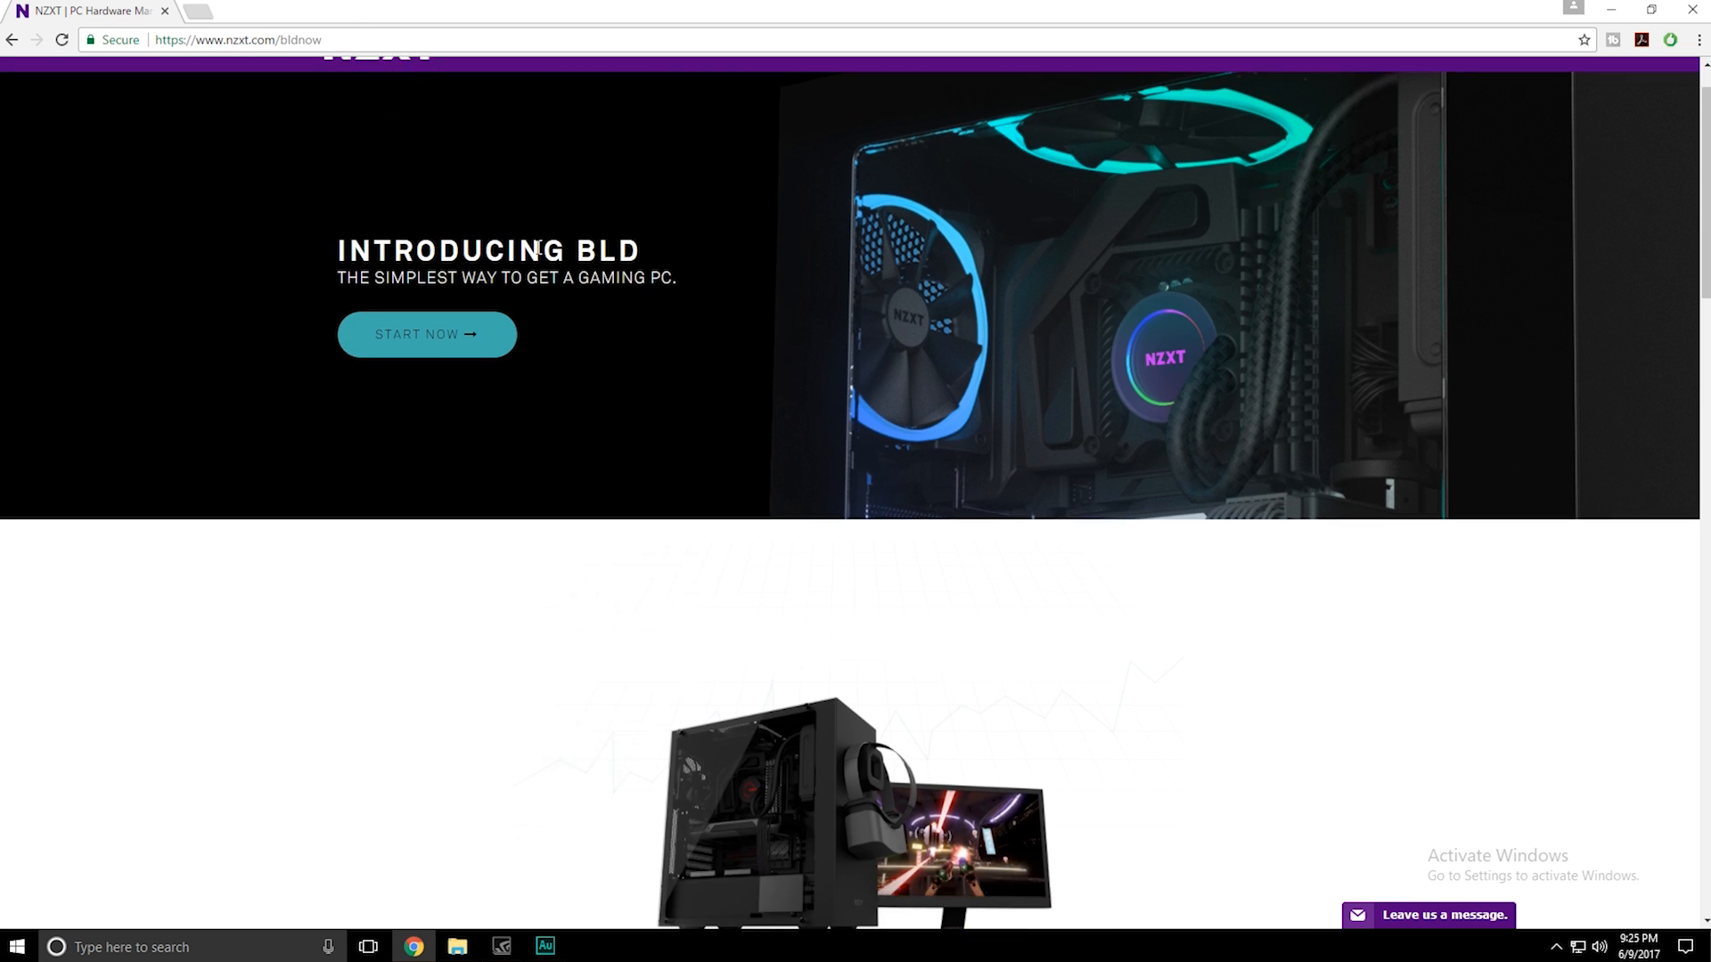
scroll("down", 3)
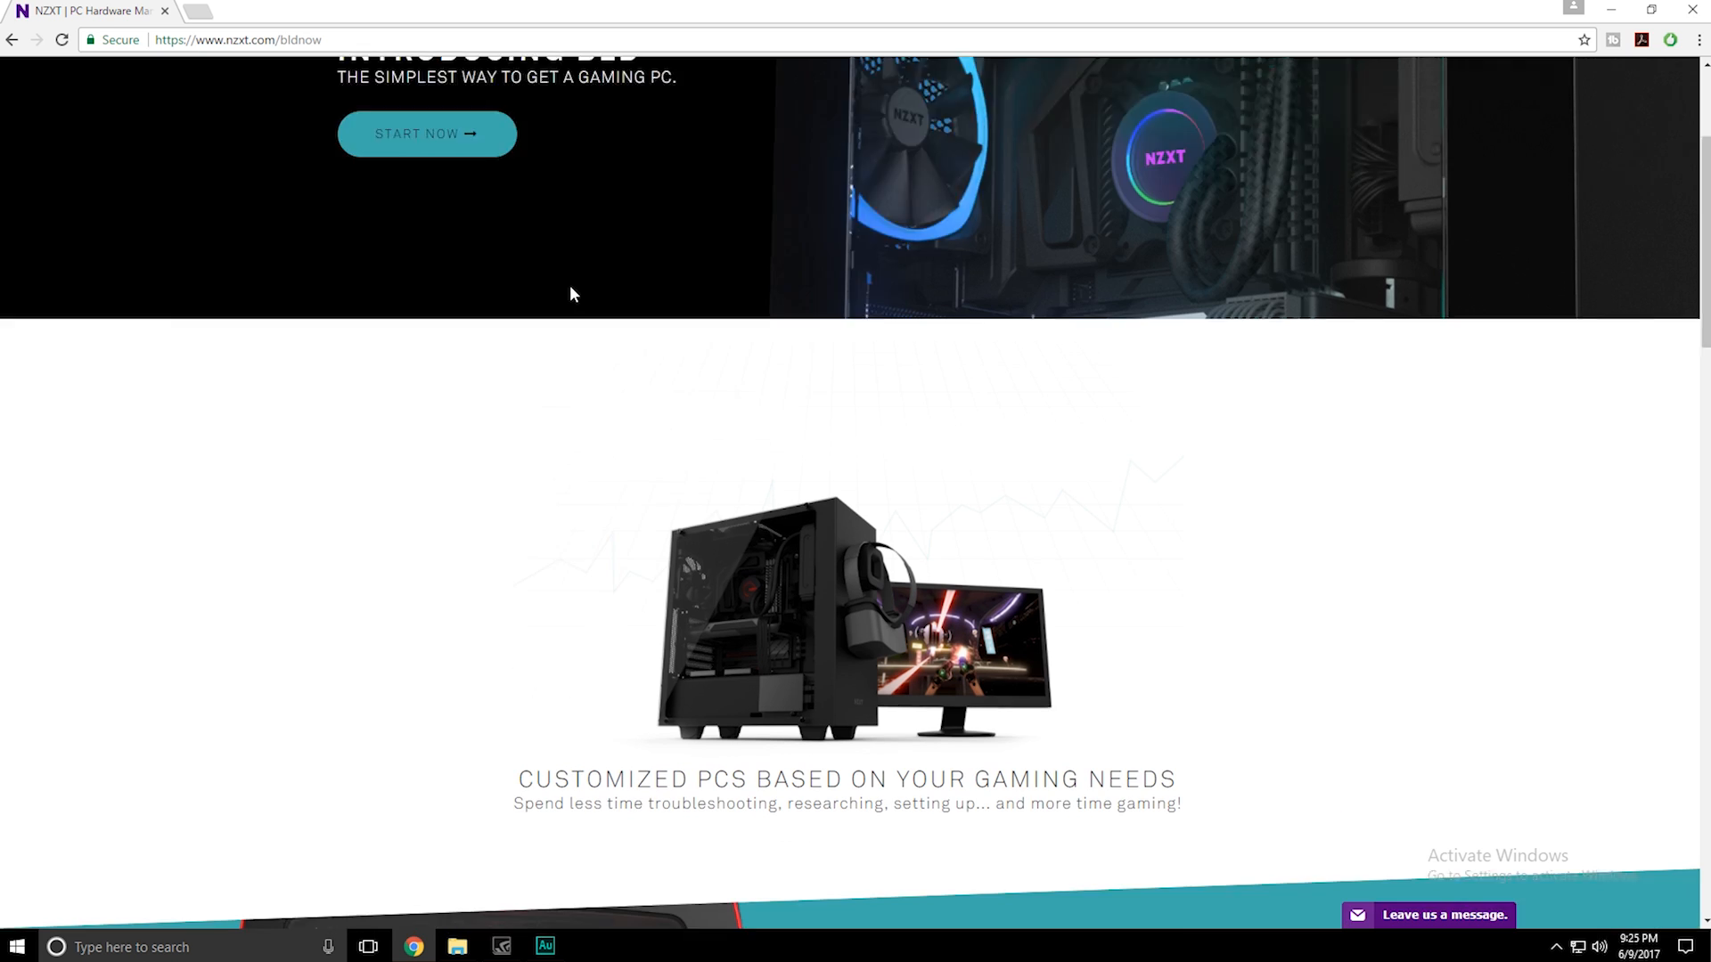
scroll("down", 3)
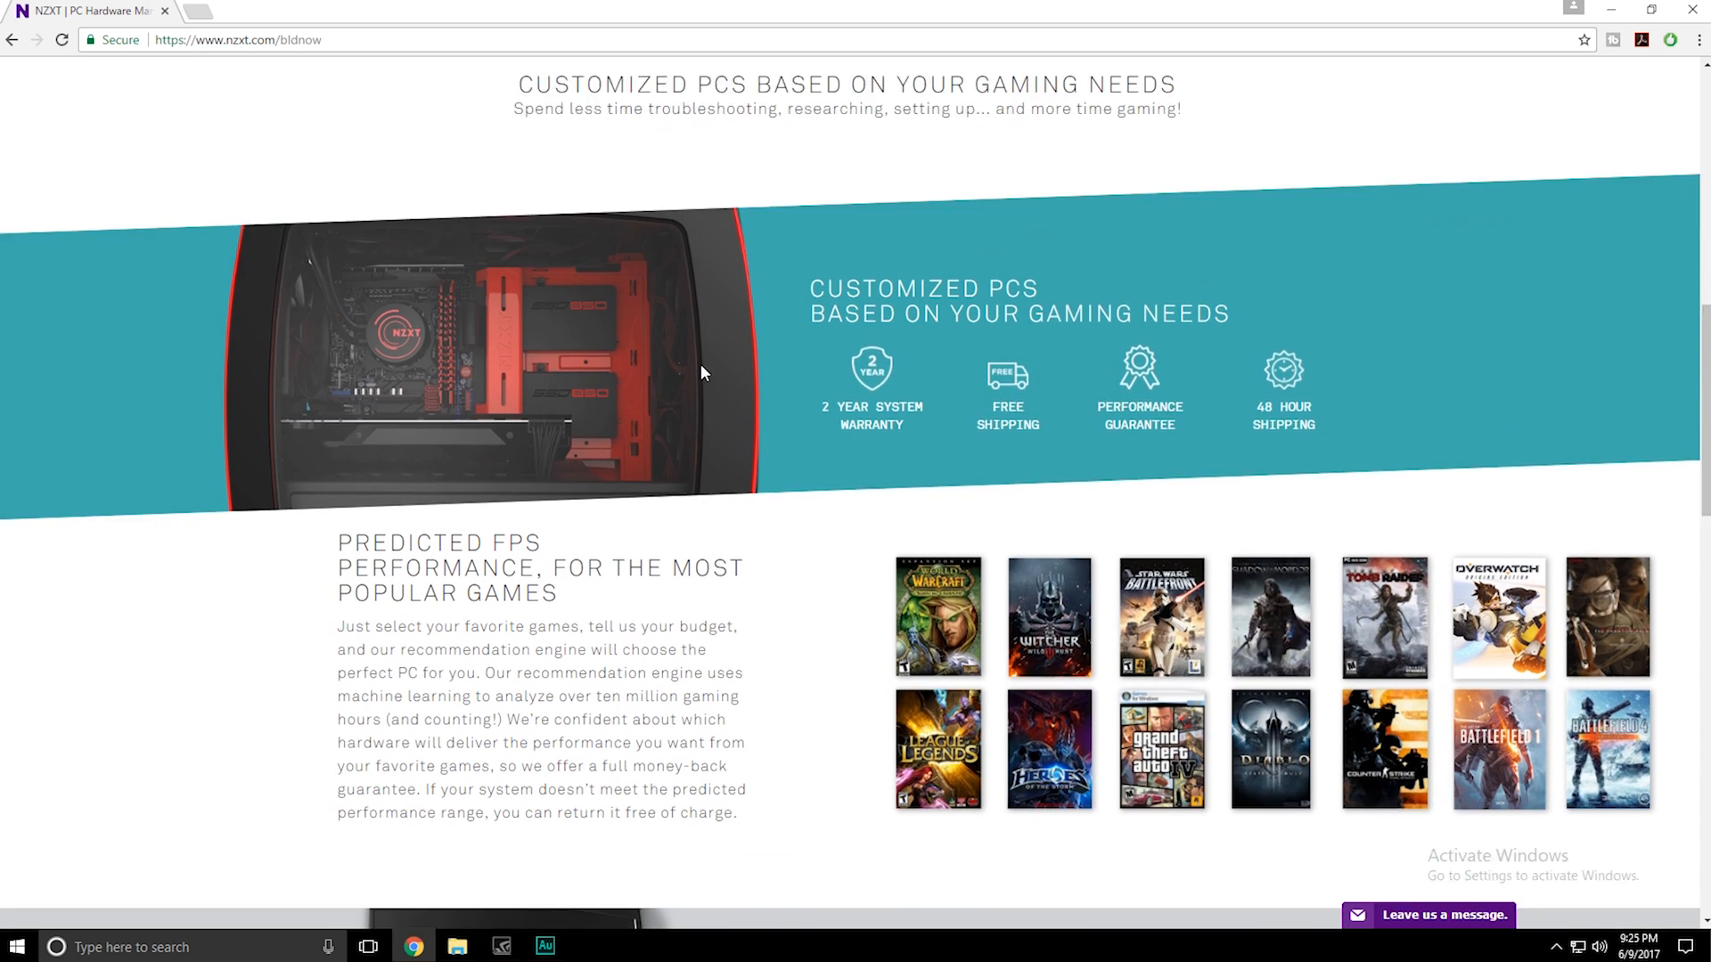
scroll("down", 3)
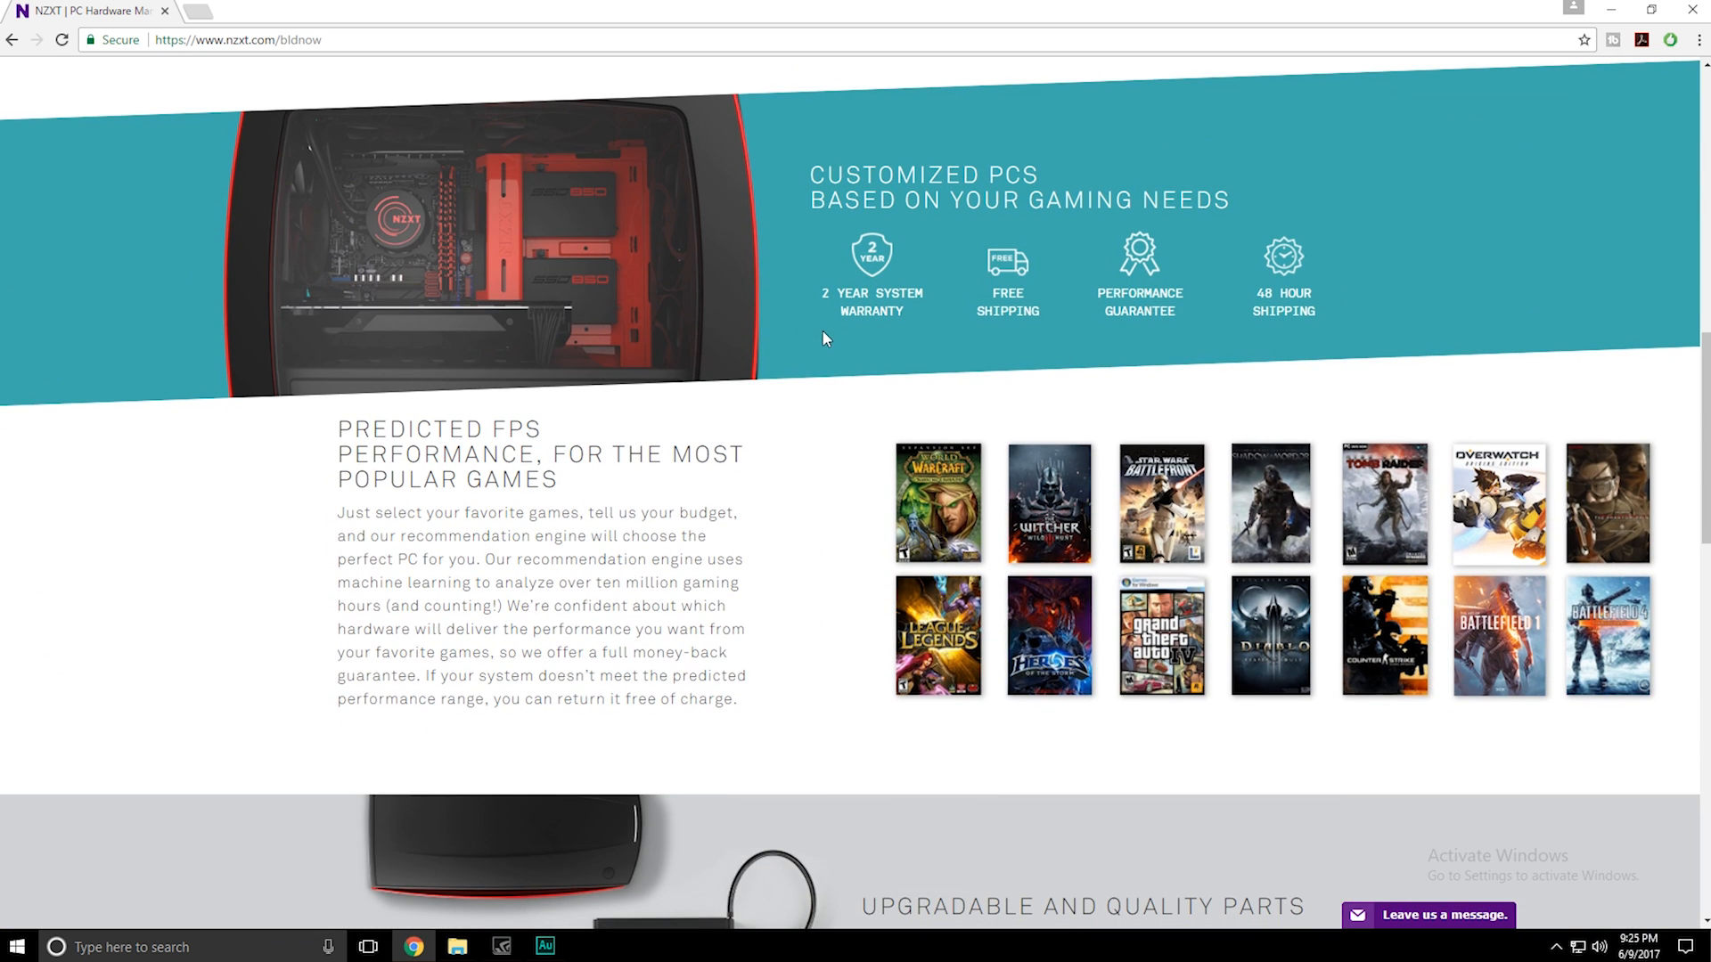
mouse_move(931, 309)
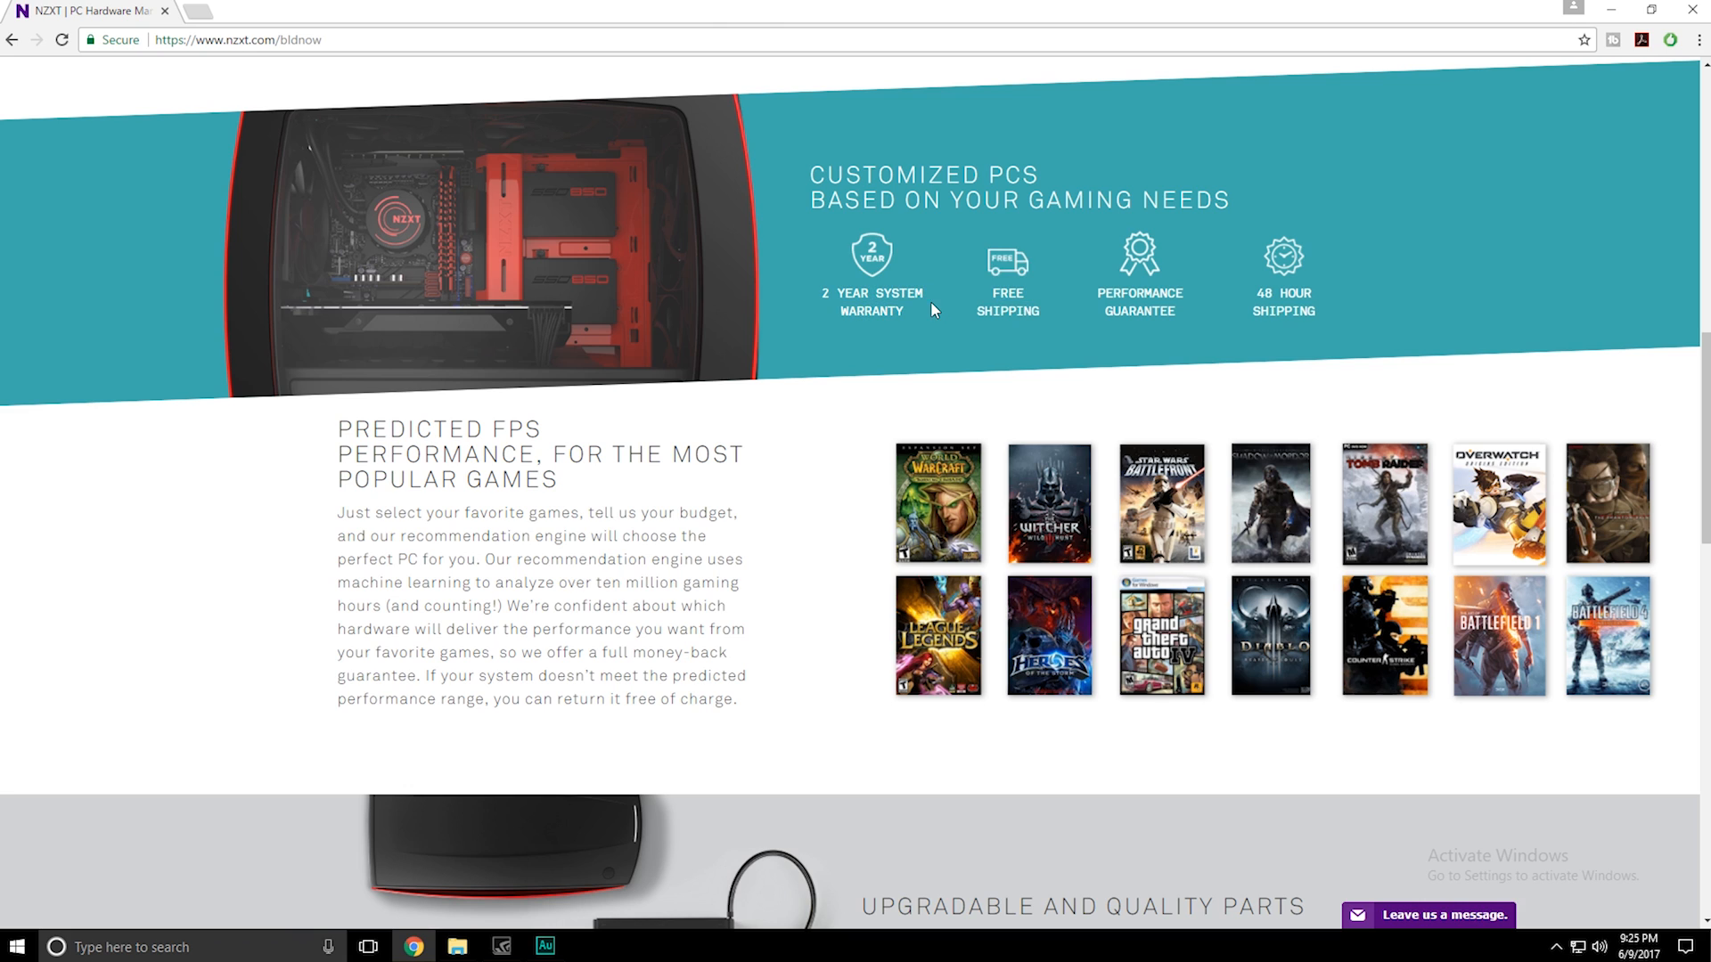
mouse_move(967, 256)
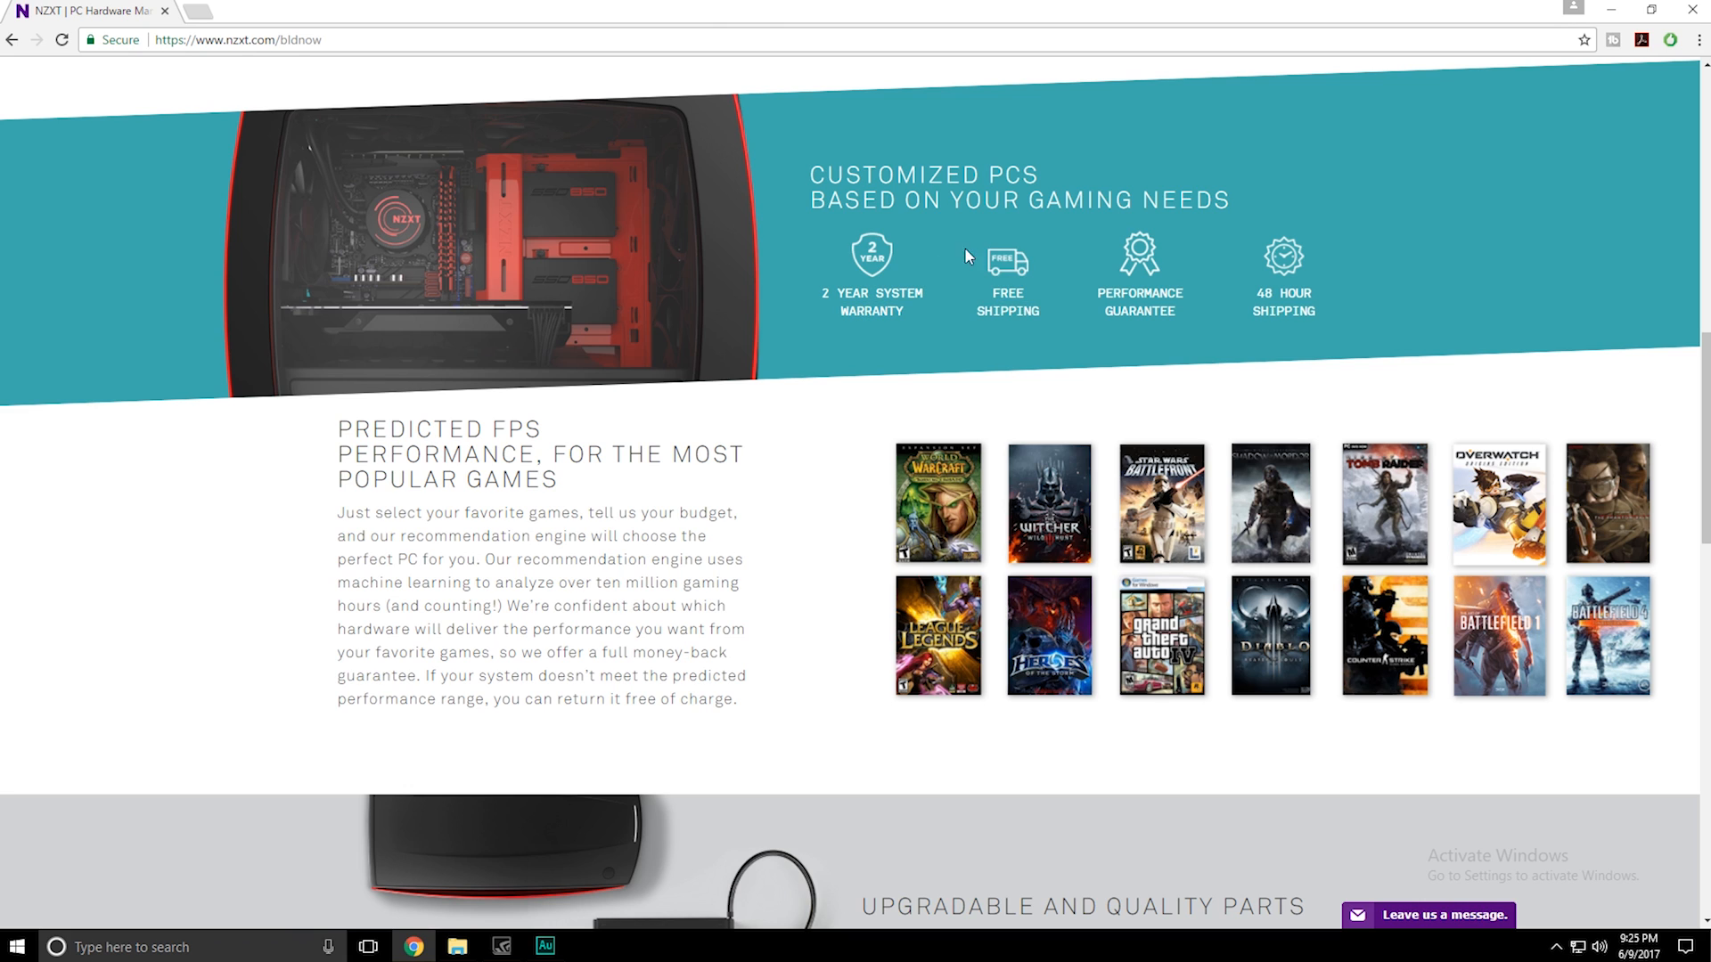
mouse_move(1125, 287)
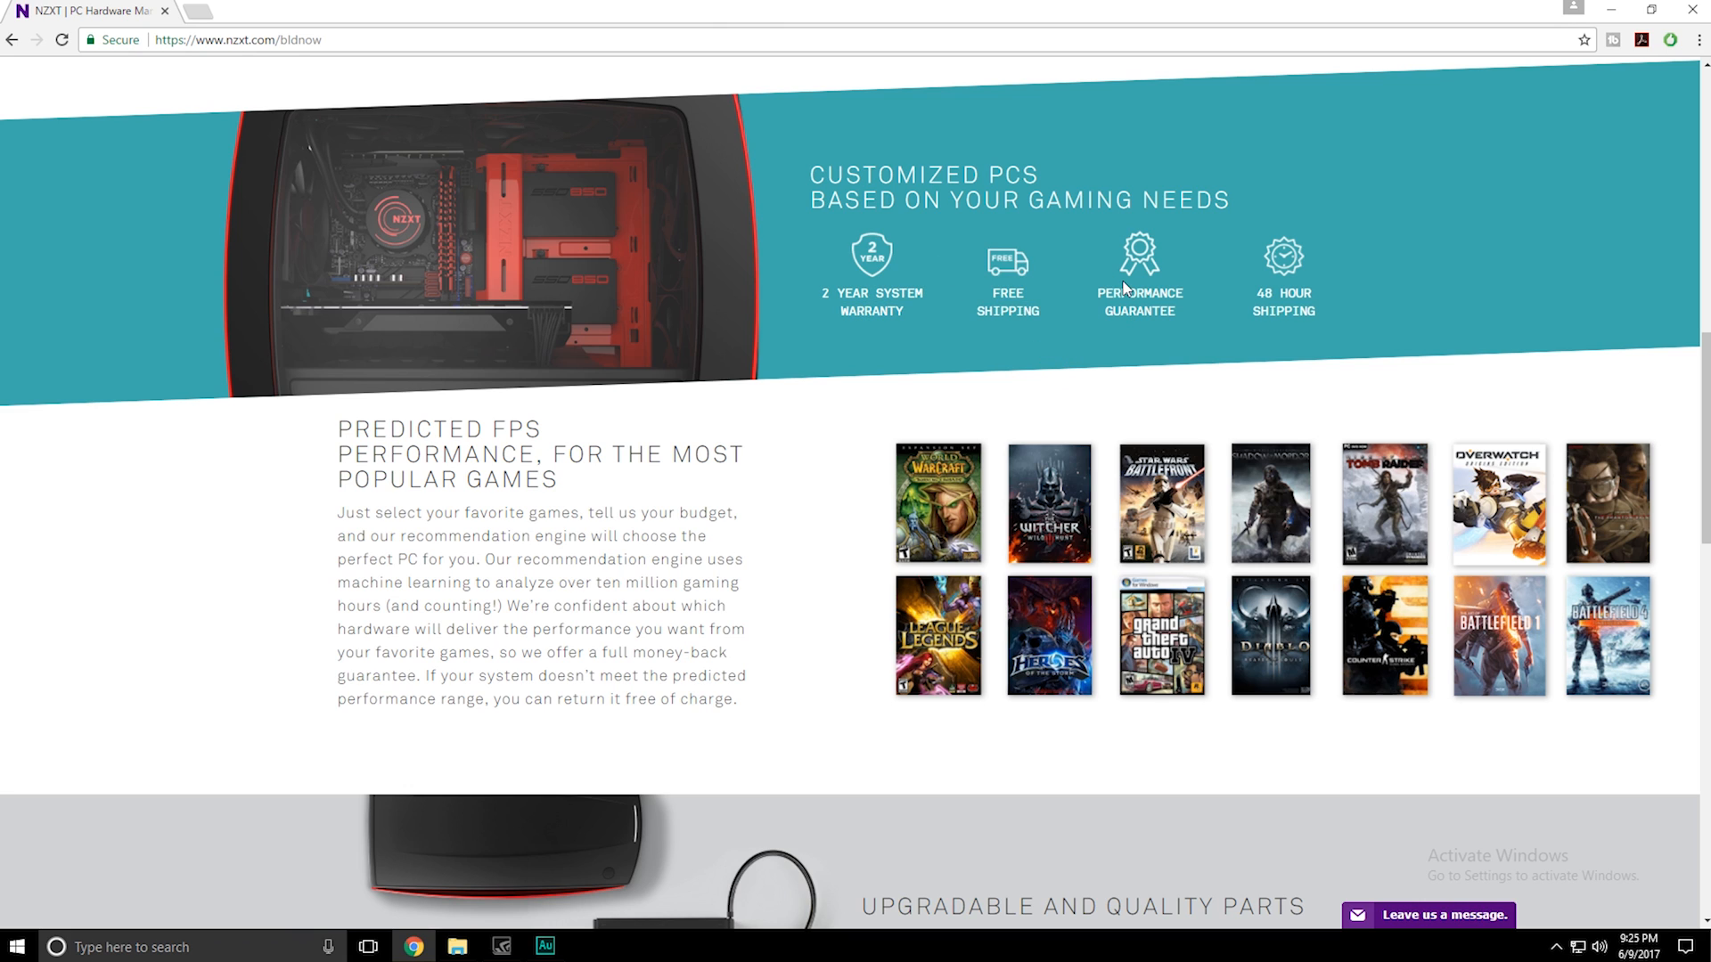
mouse_move(1215, 311)
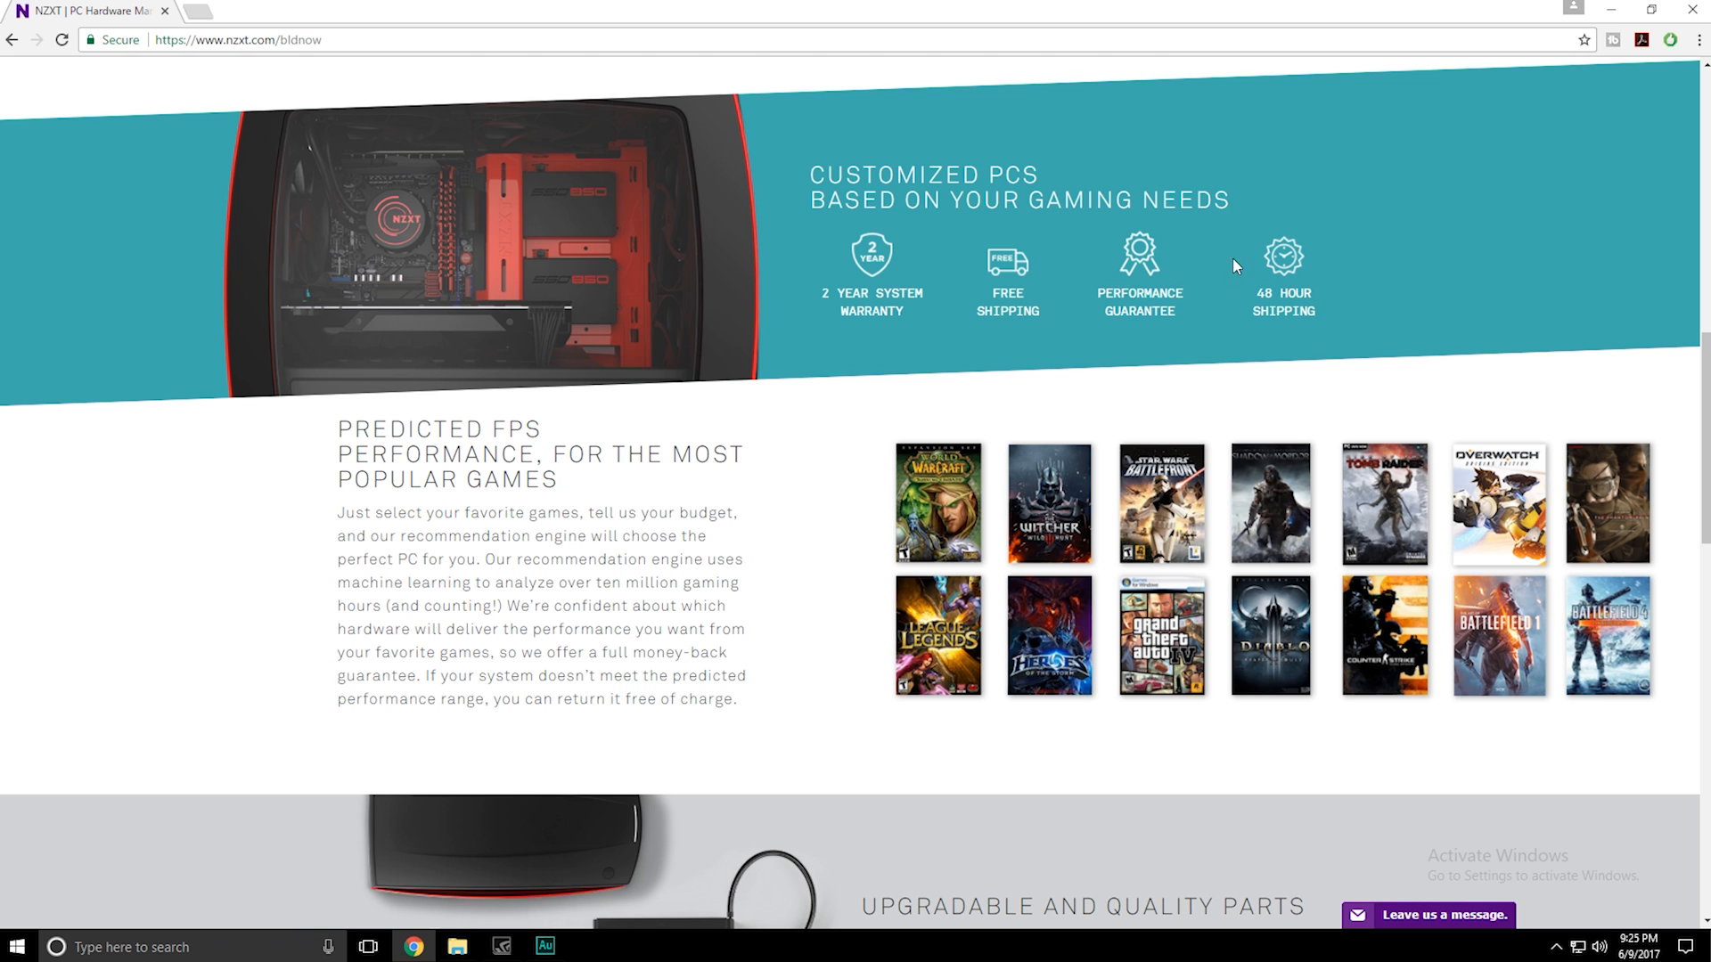
mouse_move(854, 562)
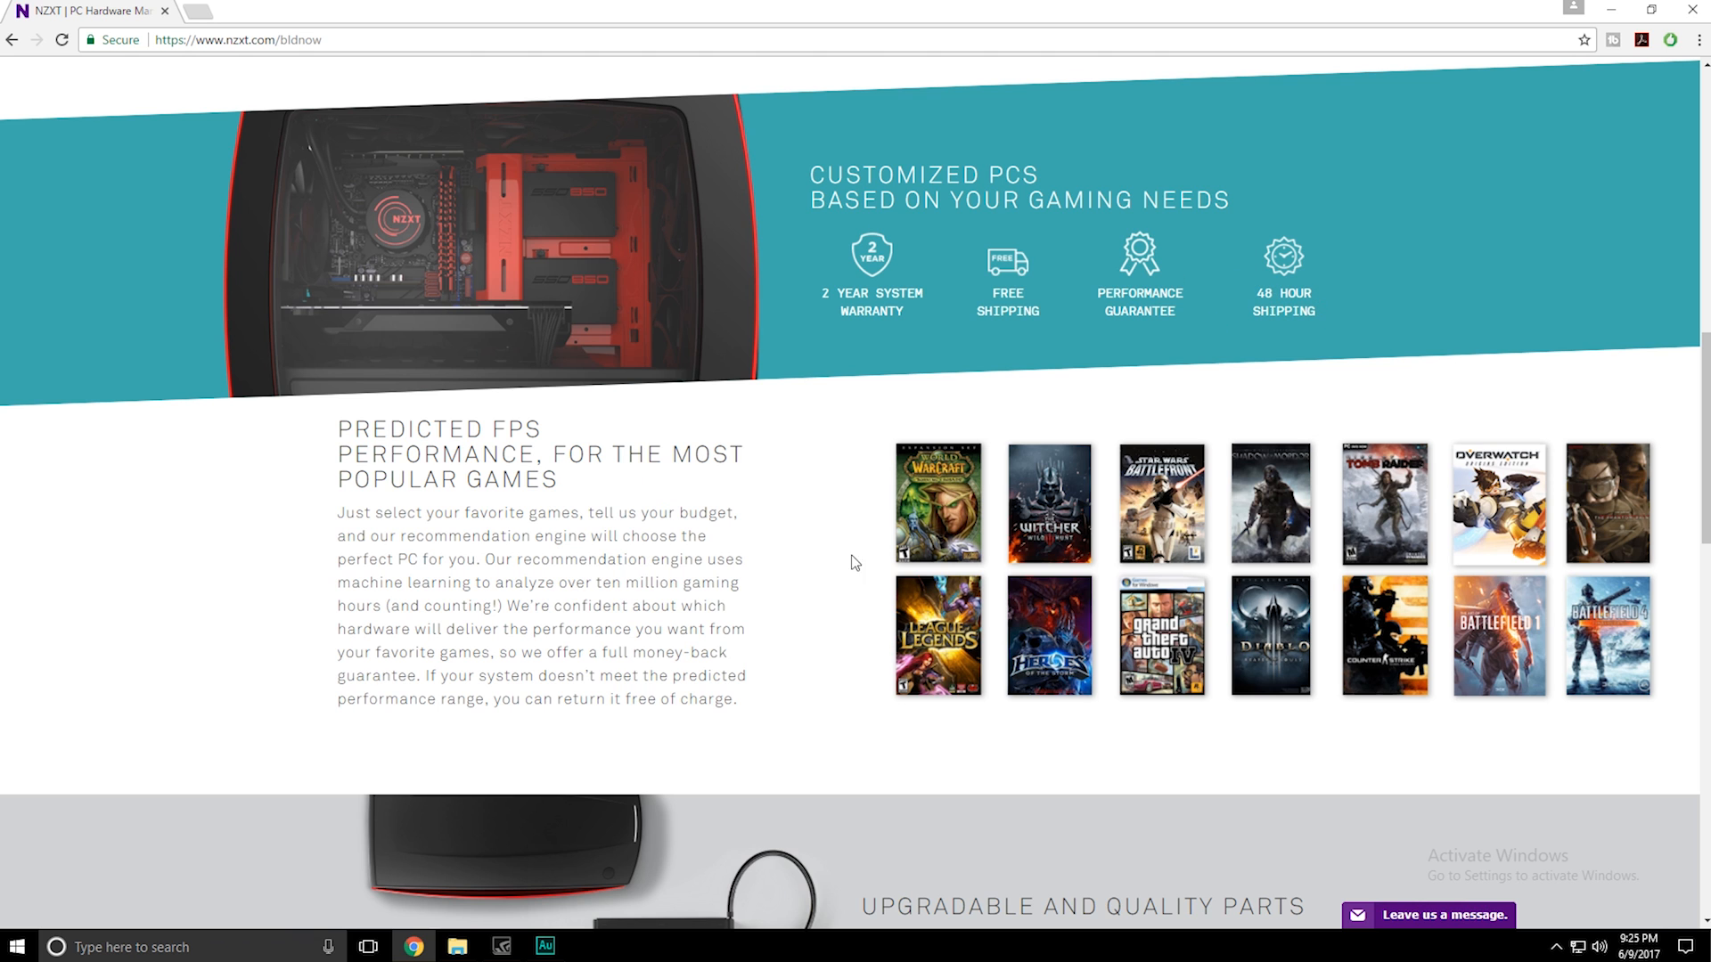
scroll("down", 3)
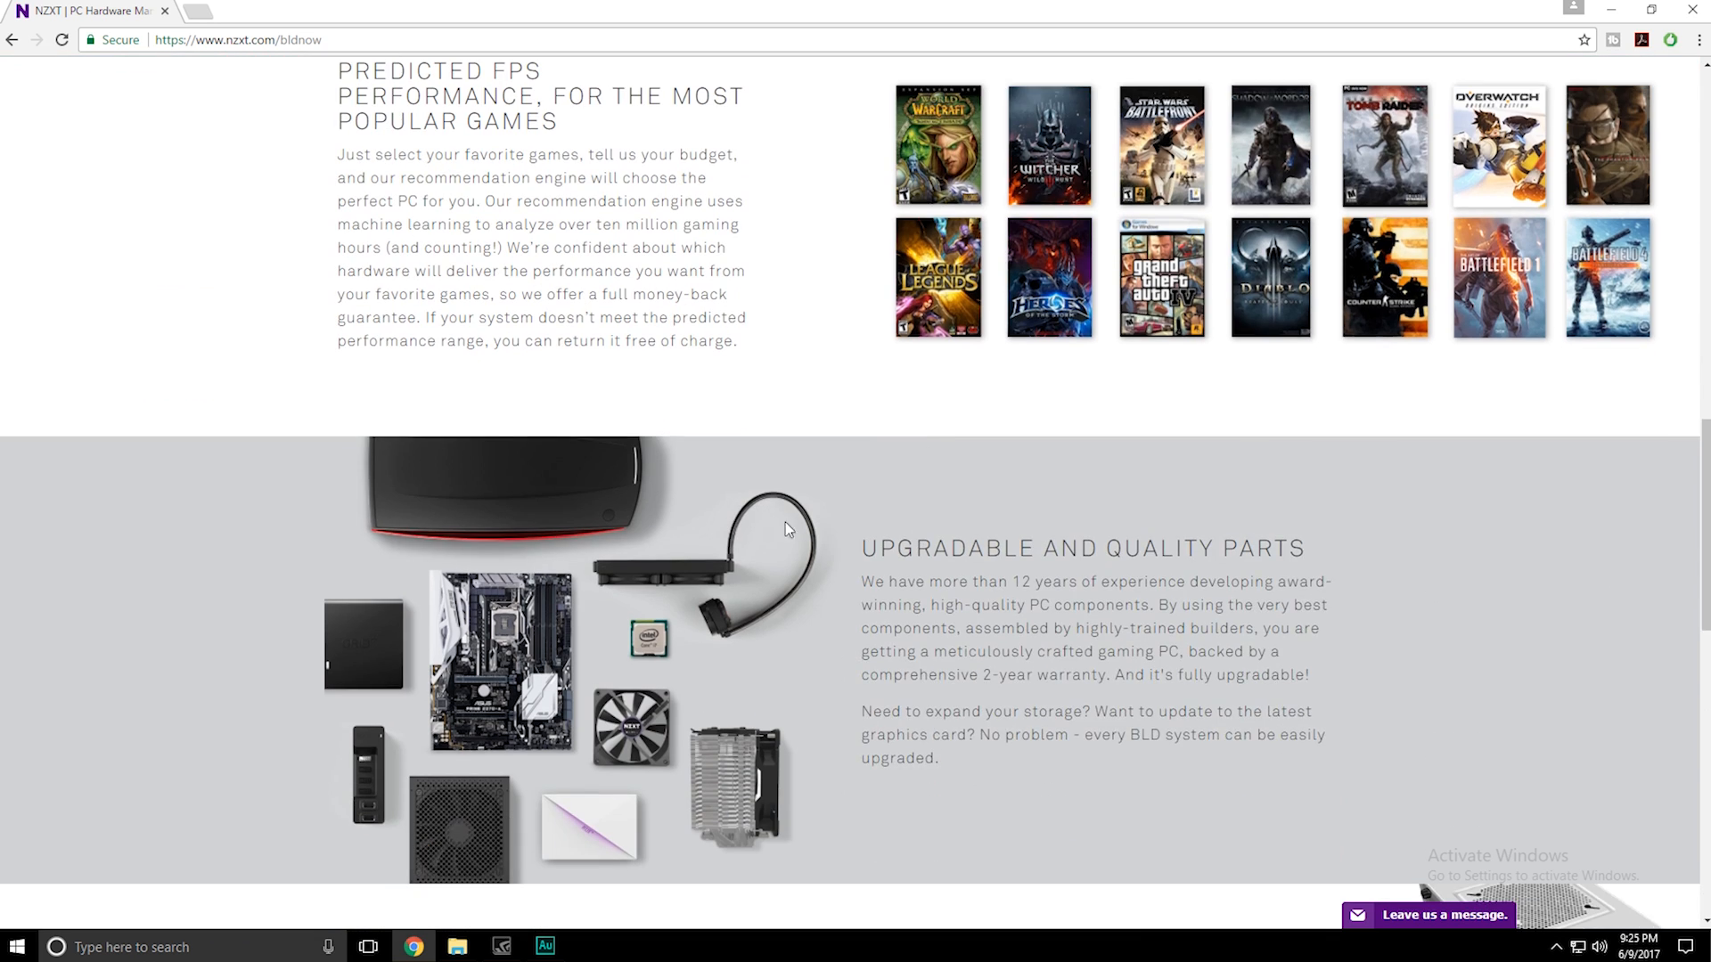
scroll("down", 3)
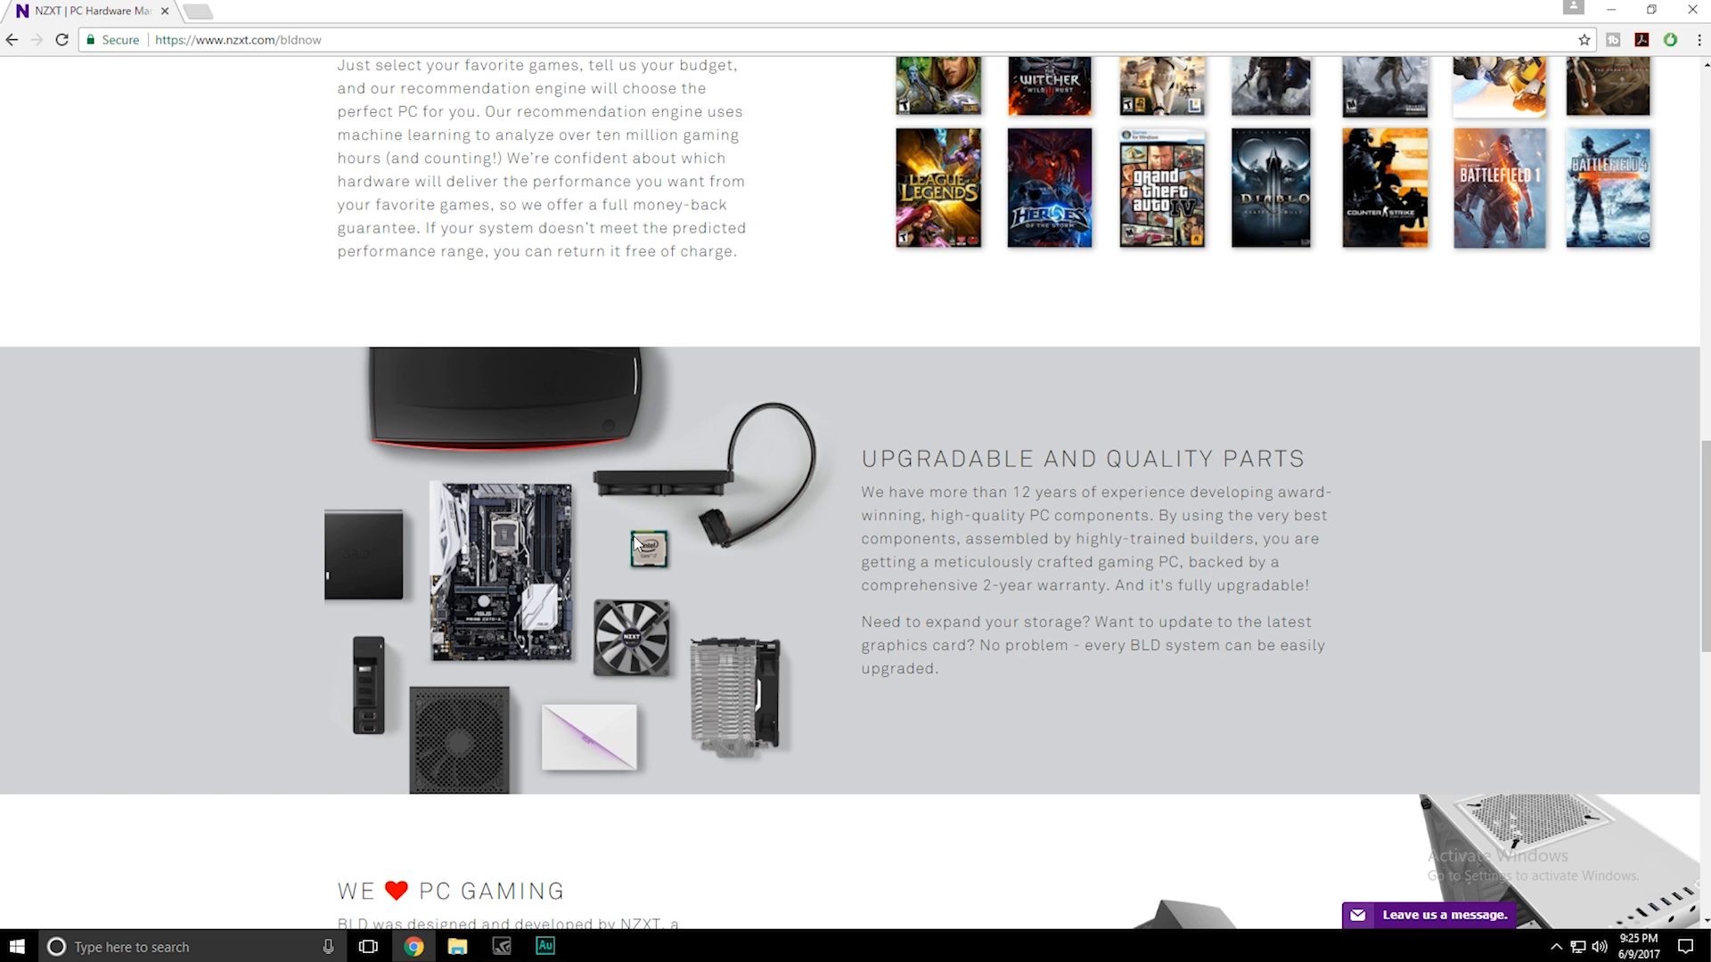
mouse_move(535, 531)
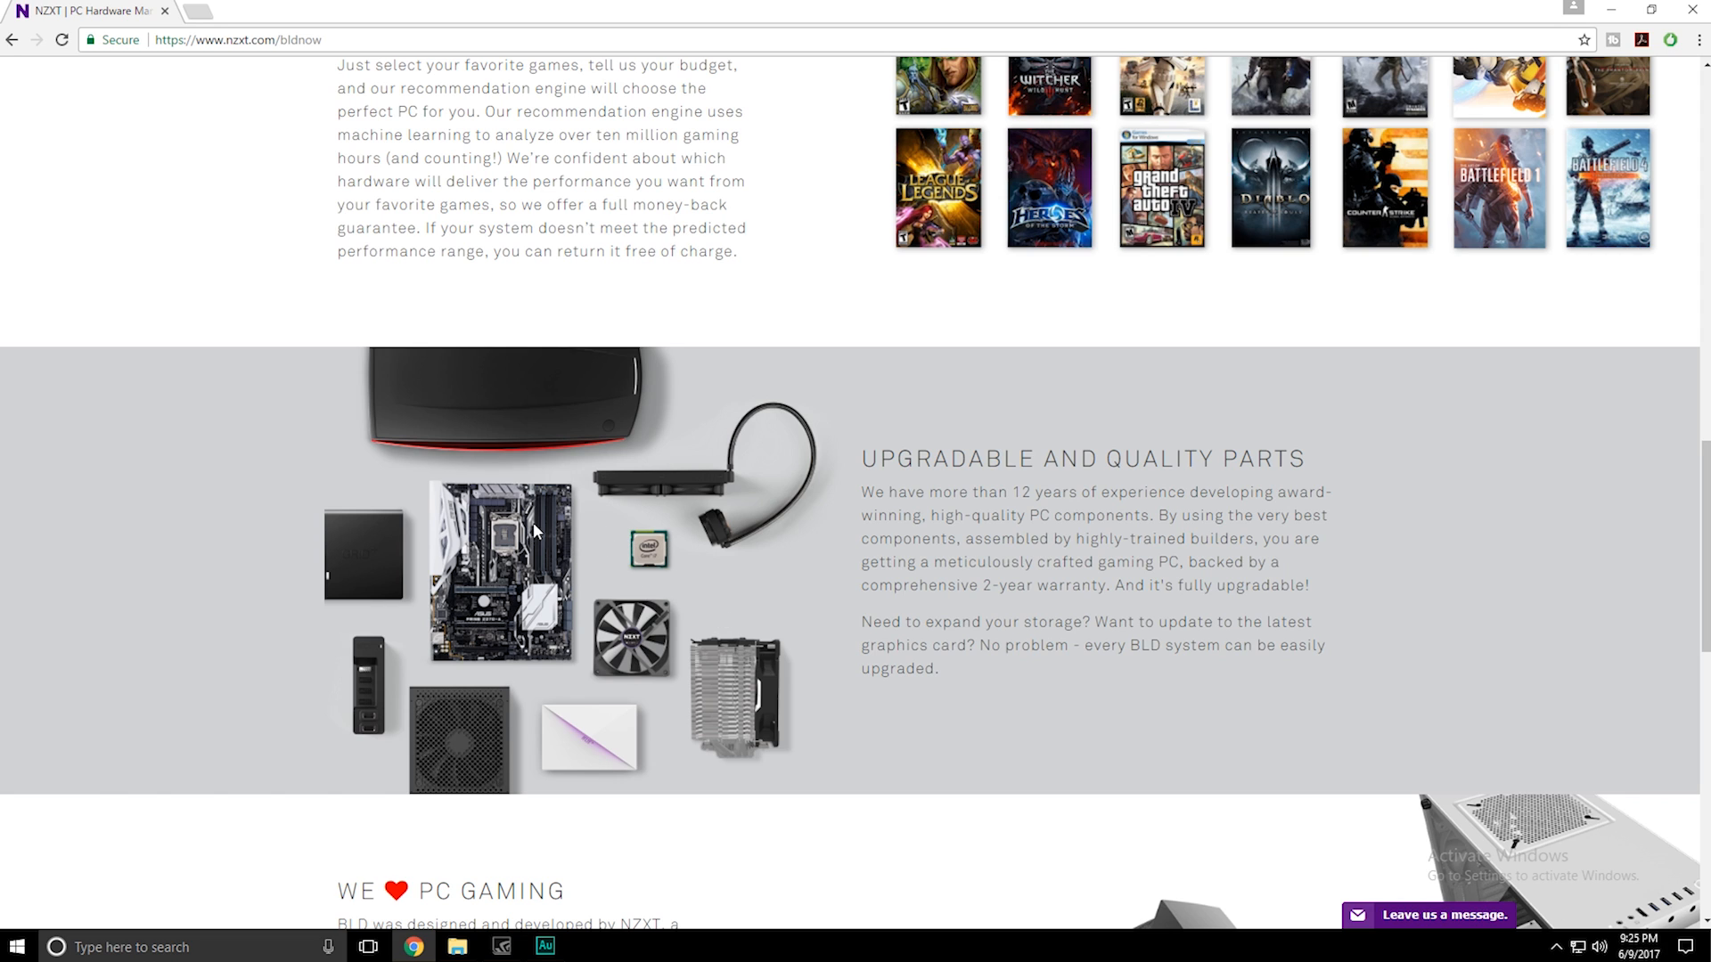
mouse_move(821, 744)
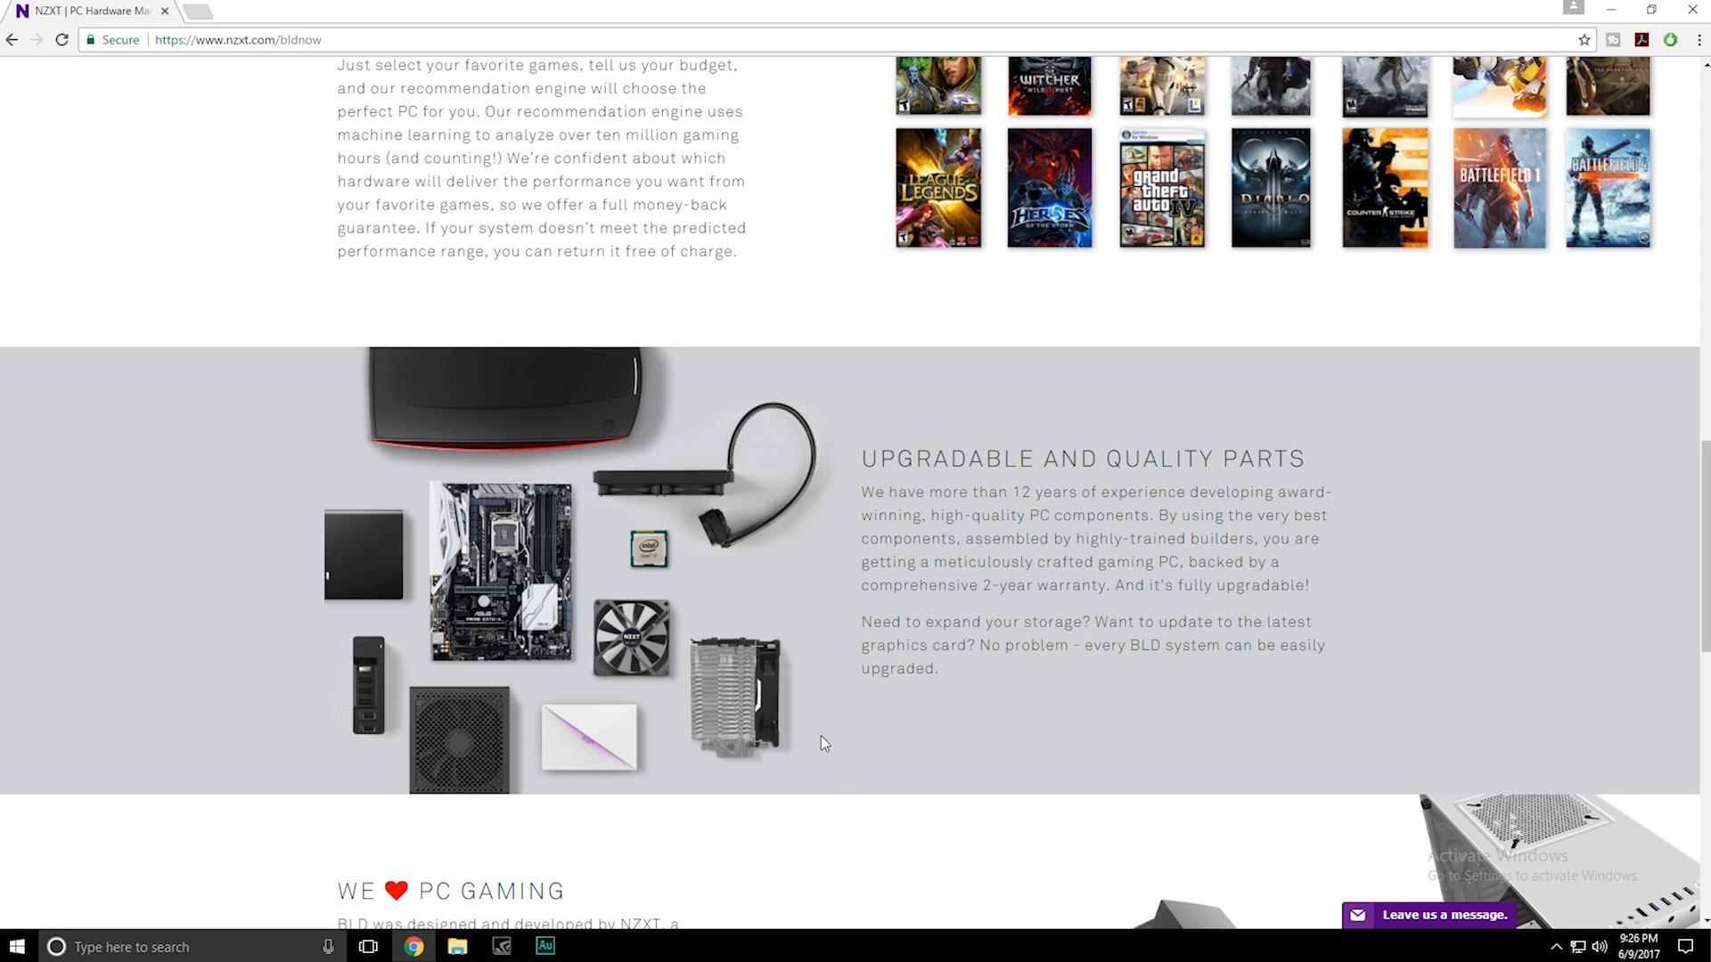
mouse_move(1035, 605)
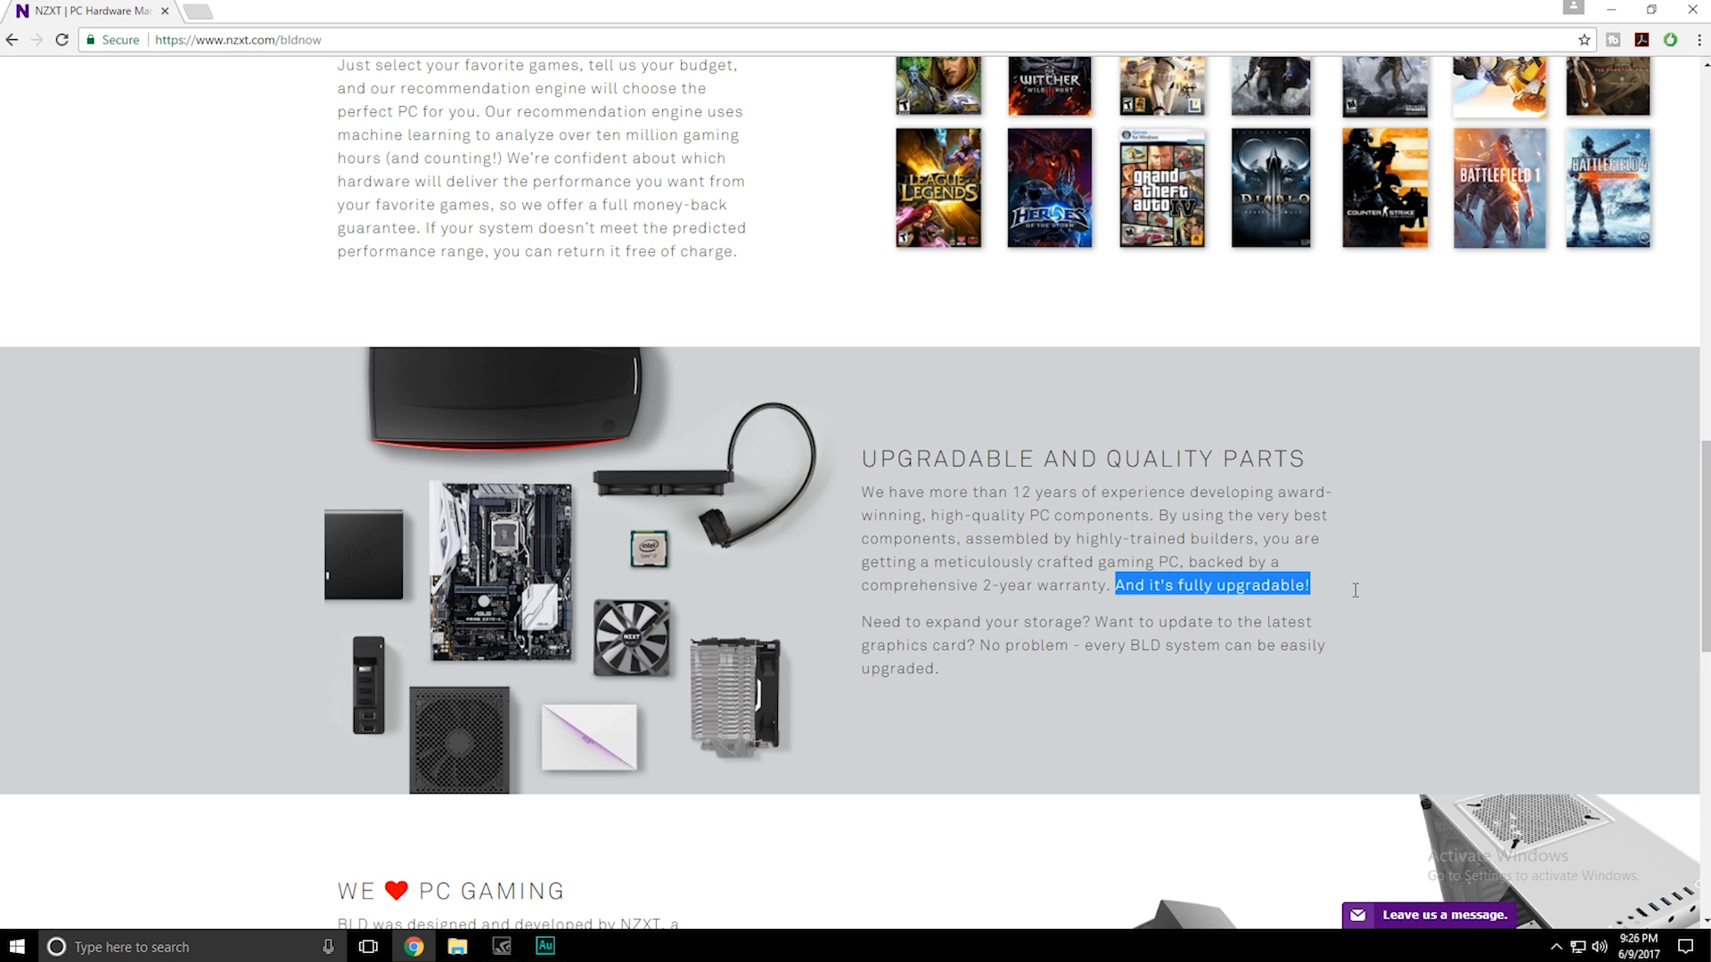
scroll("down", 3)
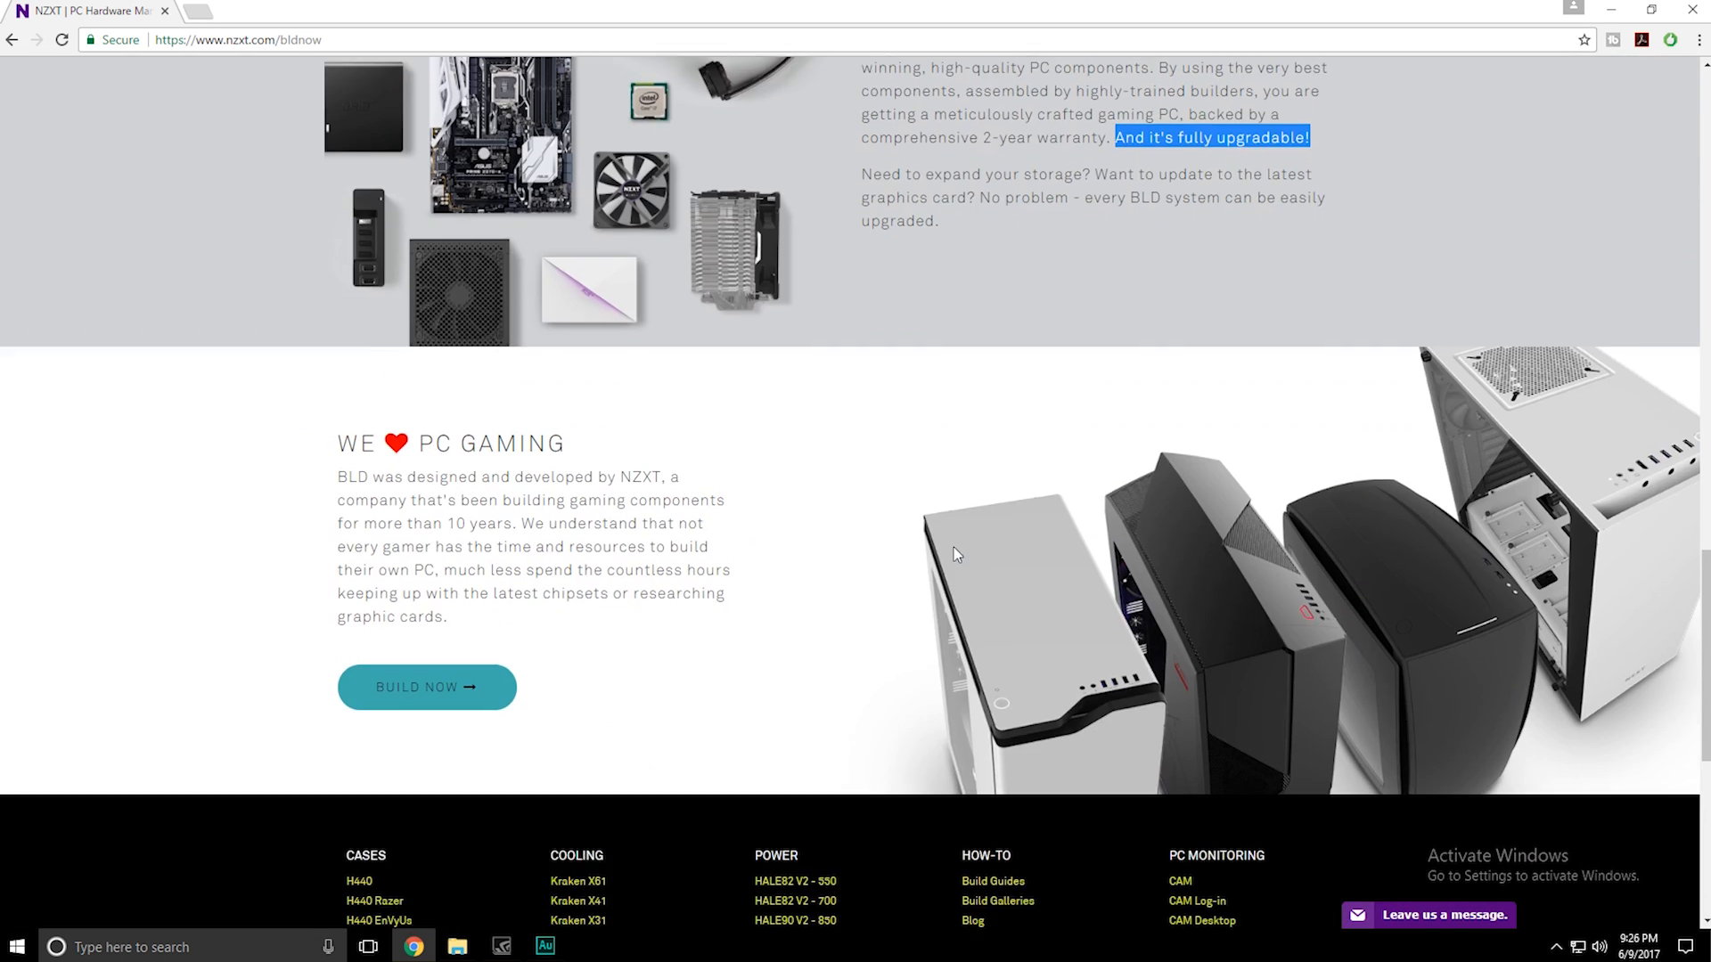
Step: Start a build and pick Overwatch, Diablo III and Battlefield 1 in the game grid
left_click(427, 687)
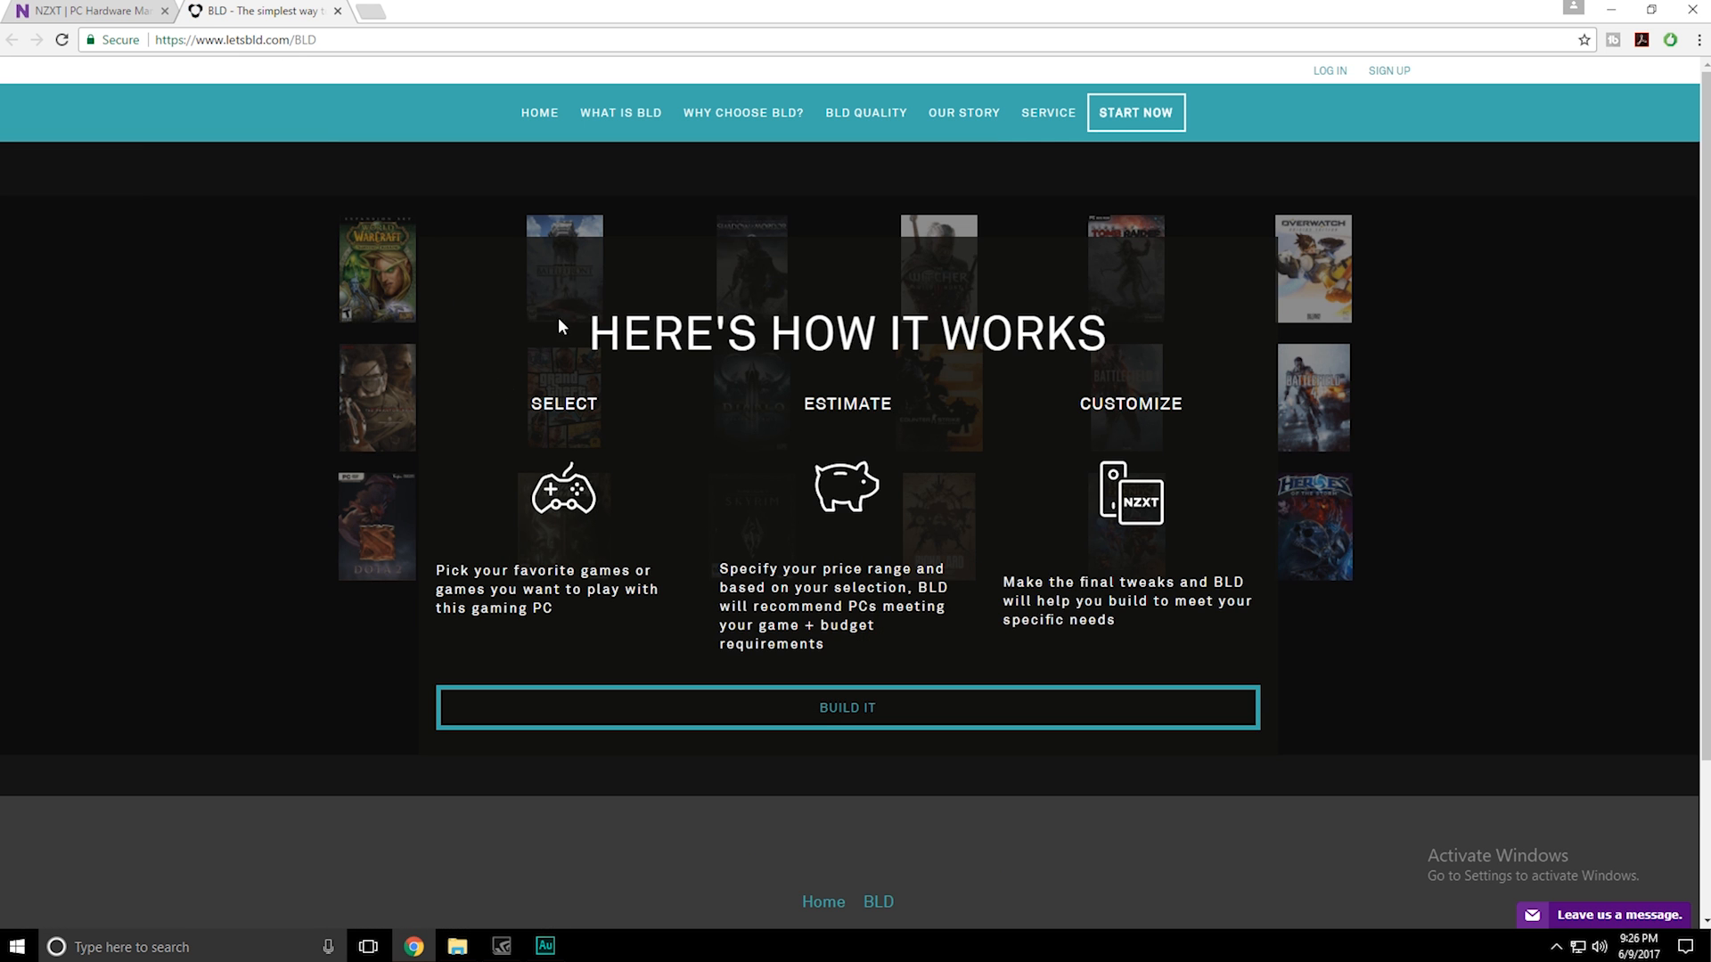
mouse_move(797, 417)
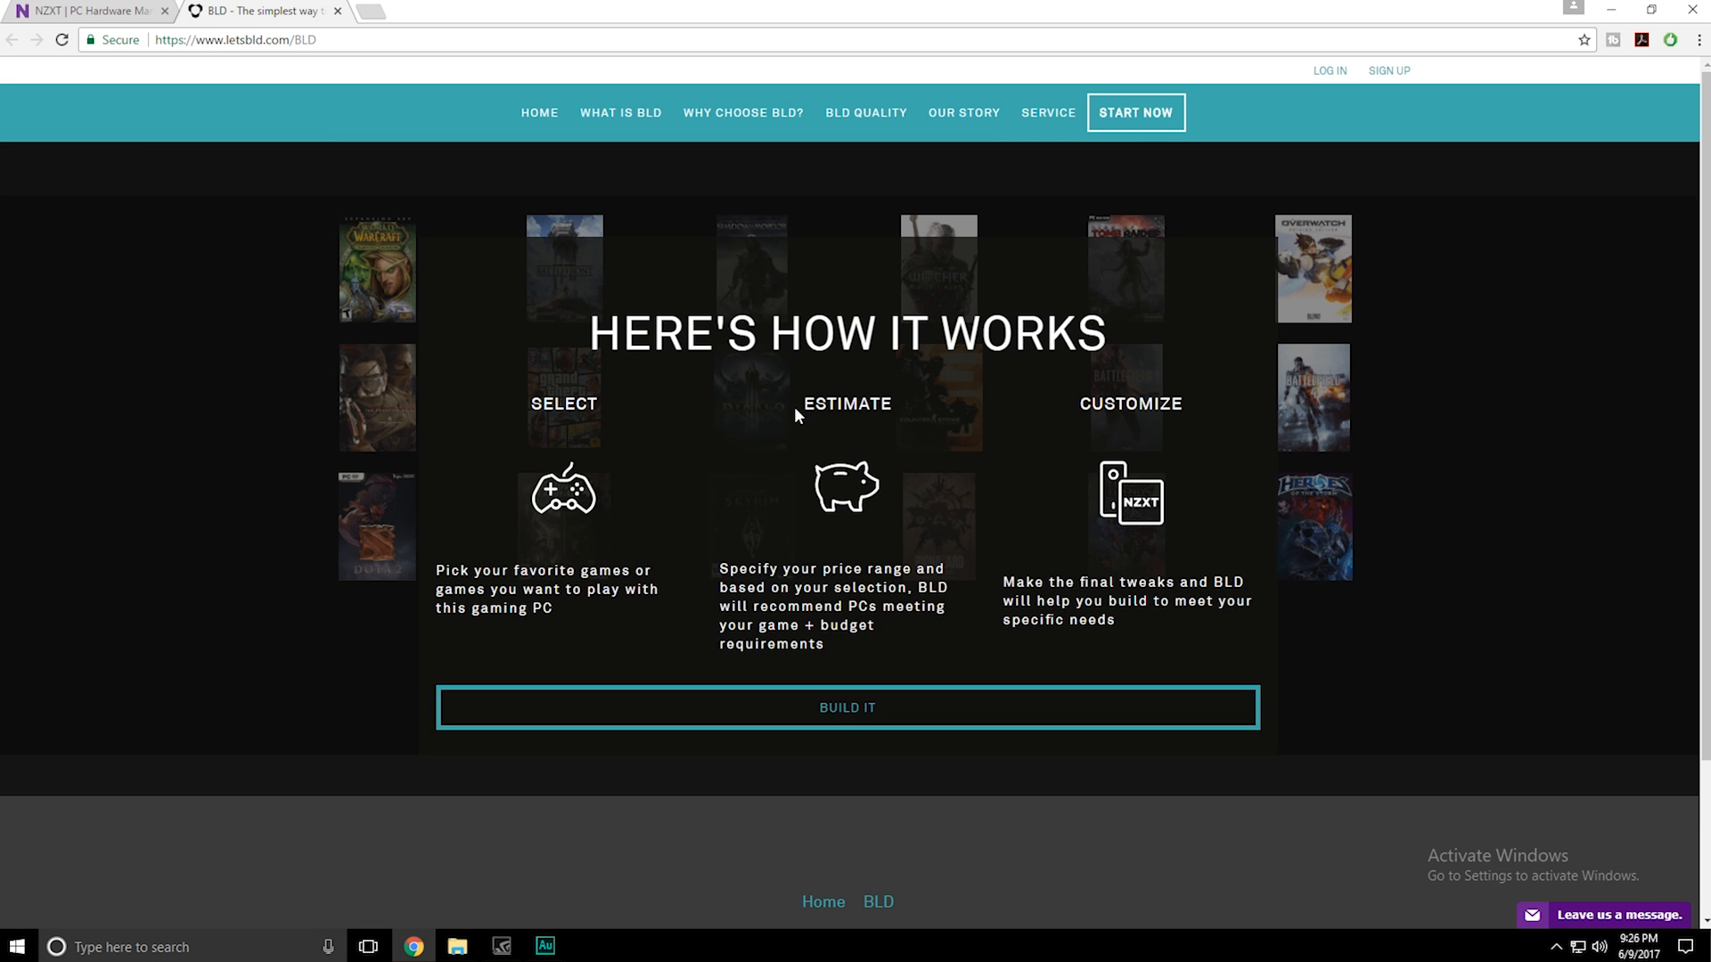
mouse_move(931, 708)
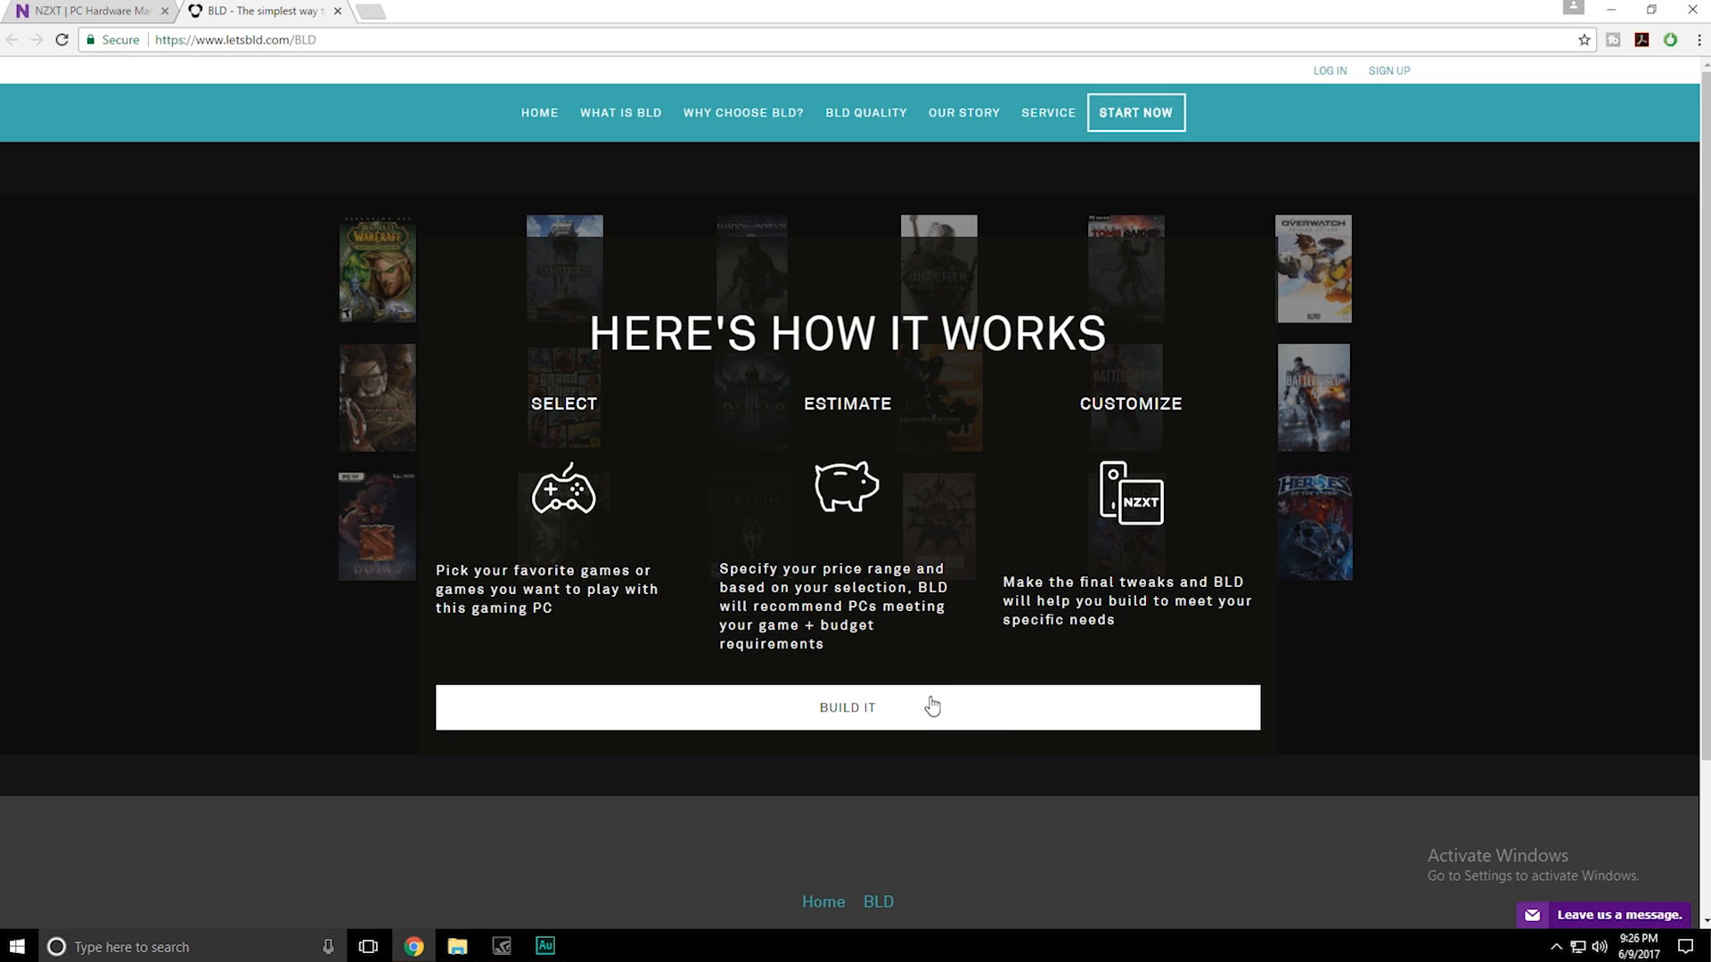
mouse_move(899, 723)
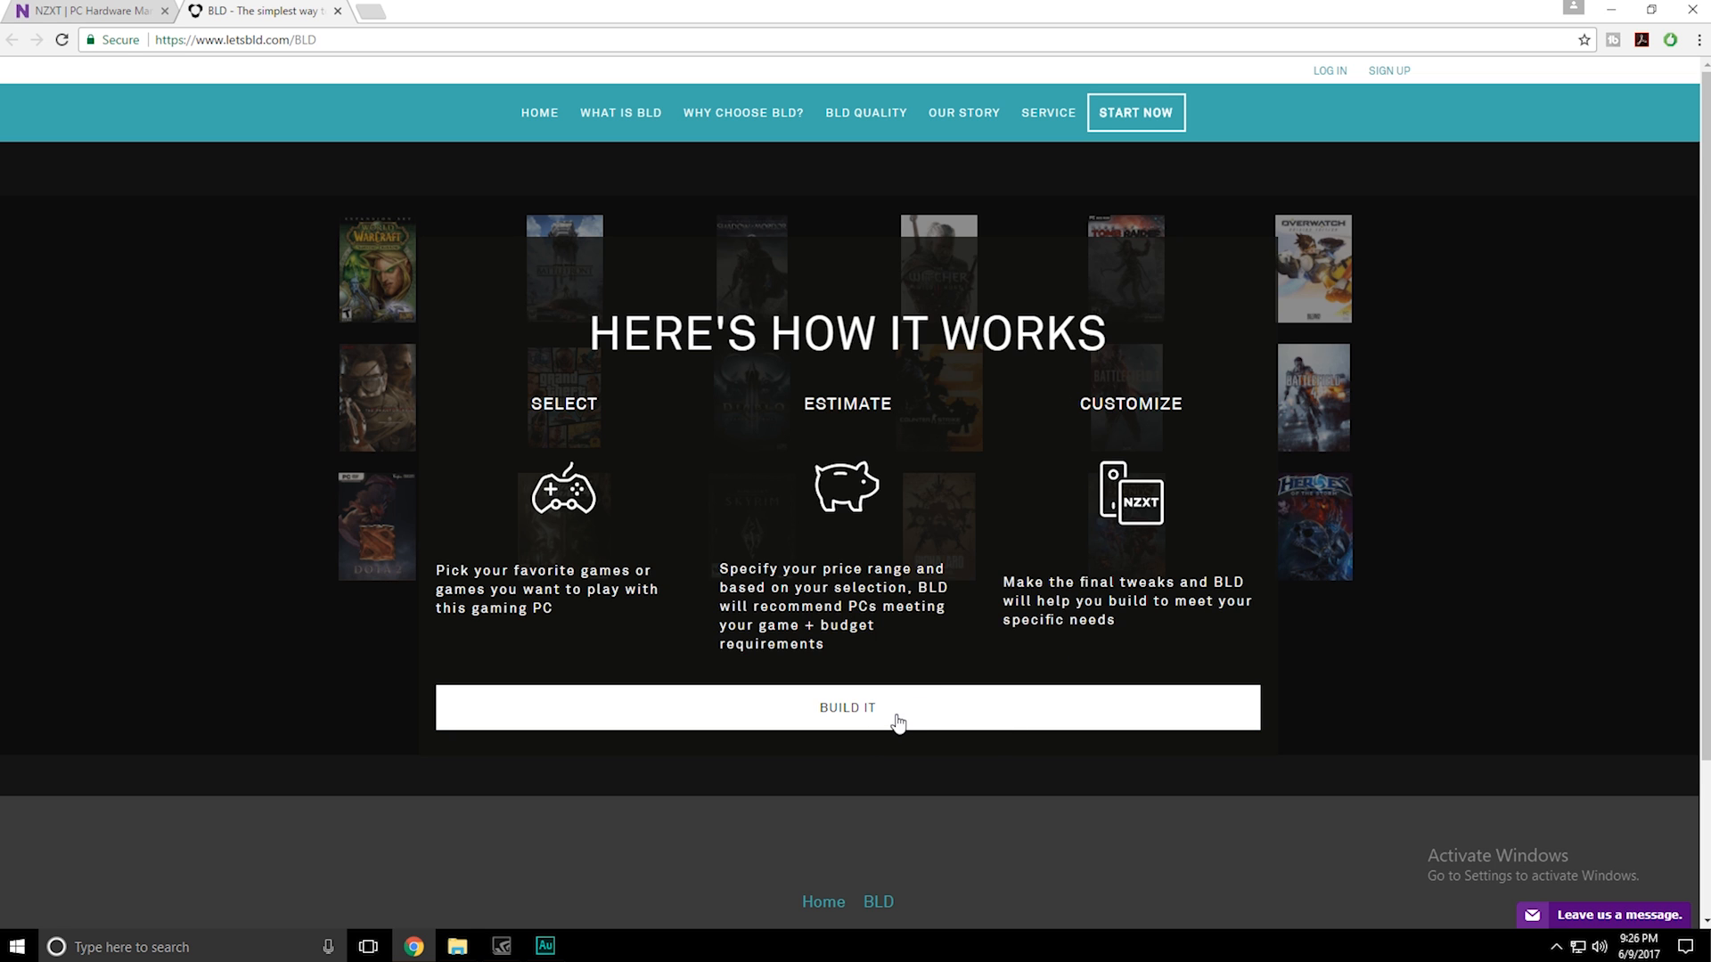
left_click(846, 708)
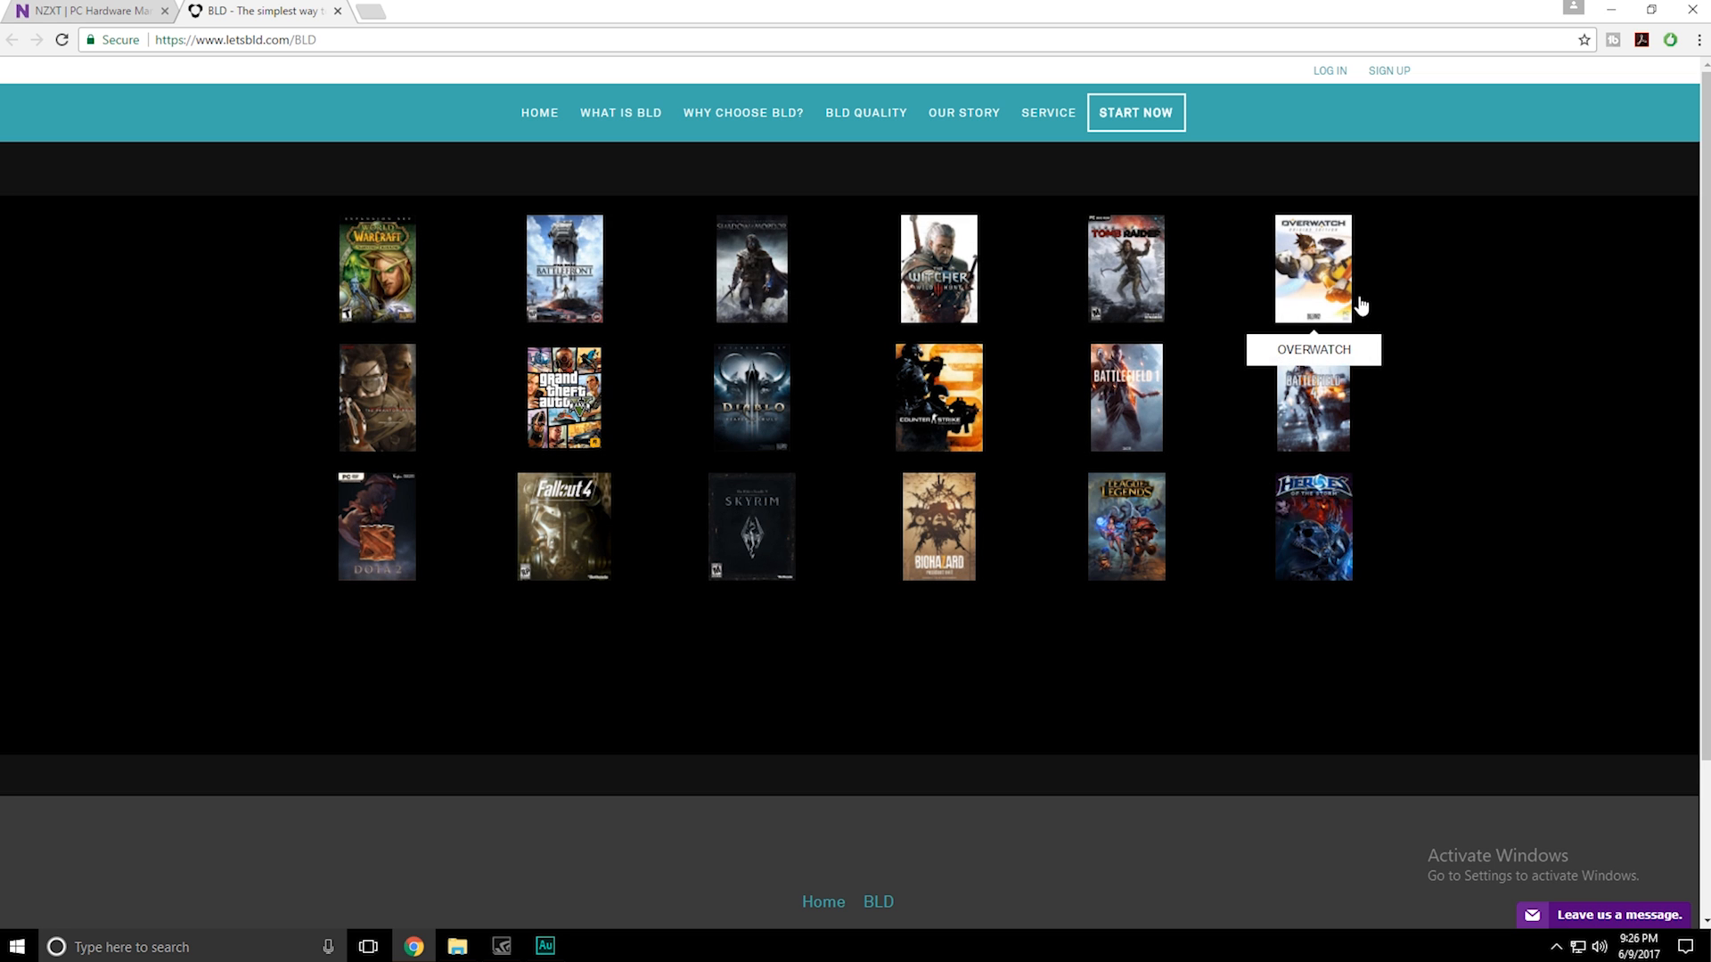
left_click(1313, 267)
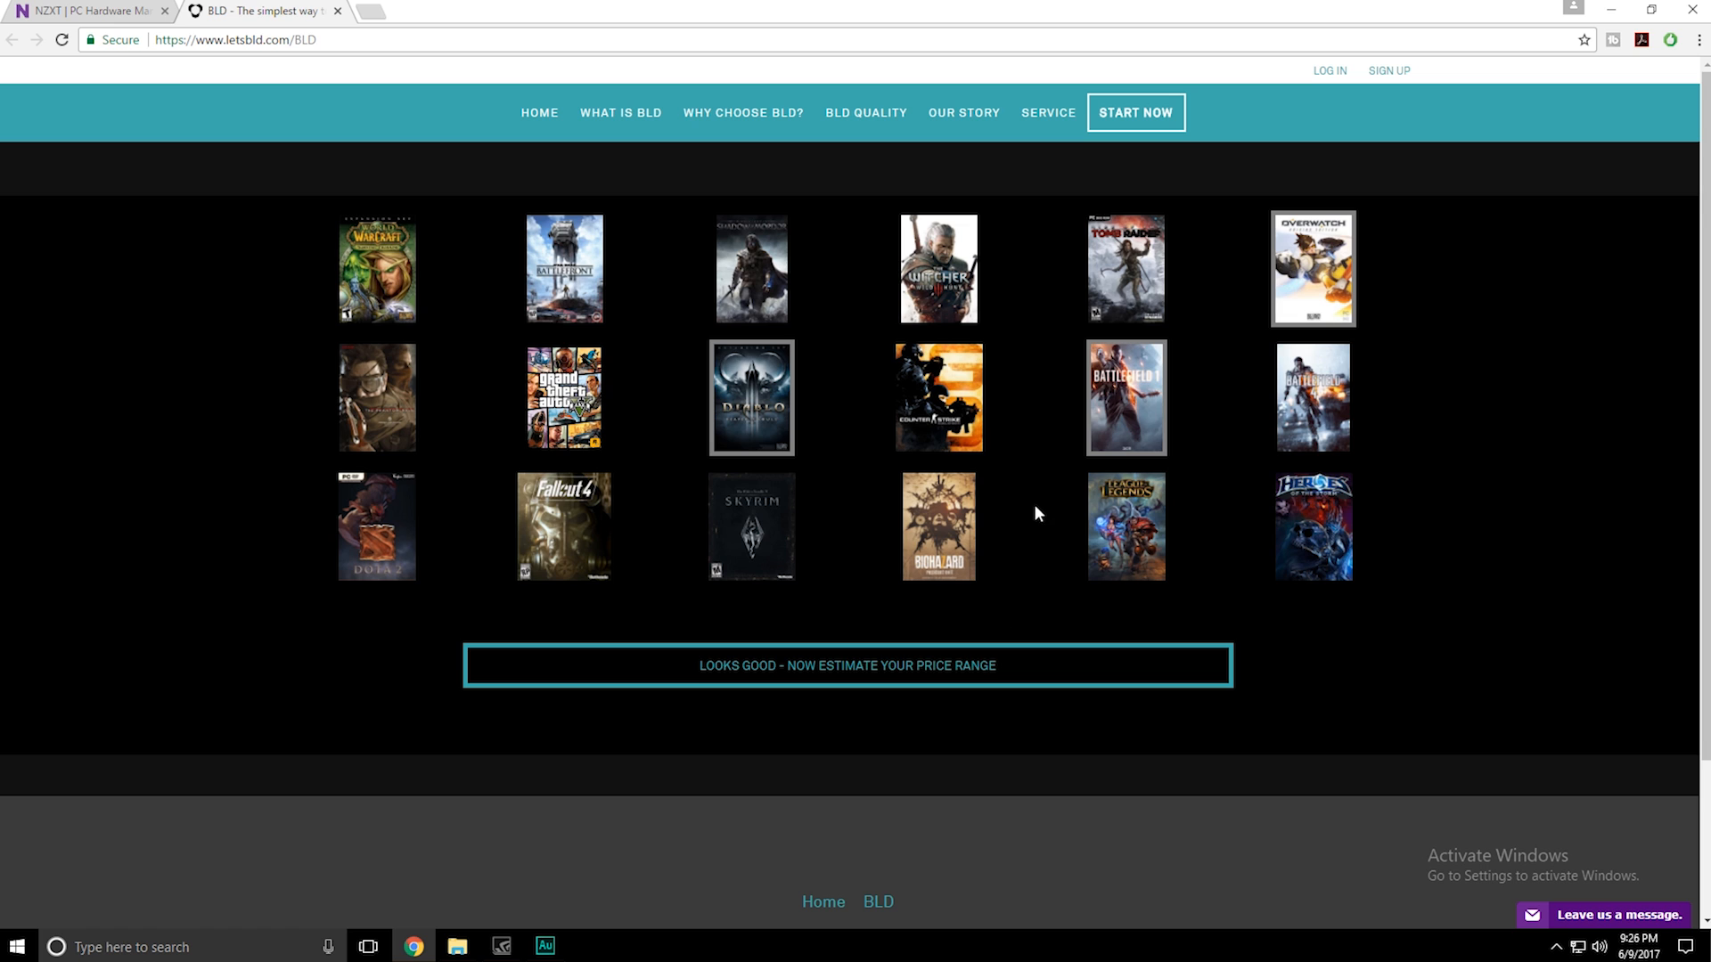
mouse_move(950, 510)
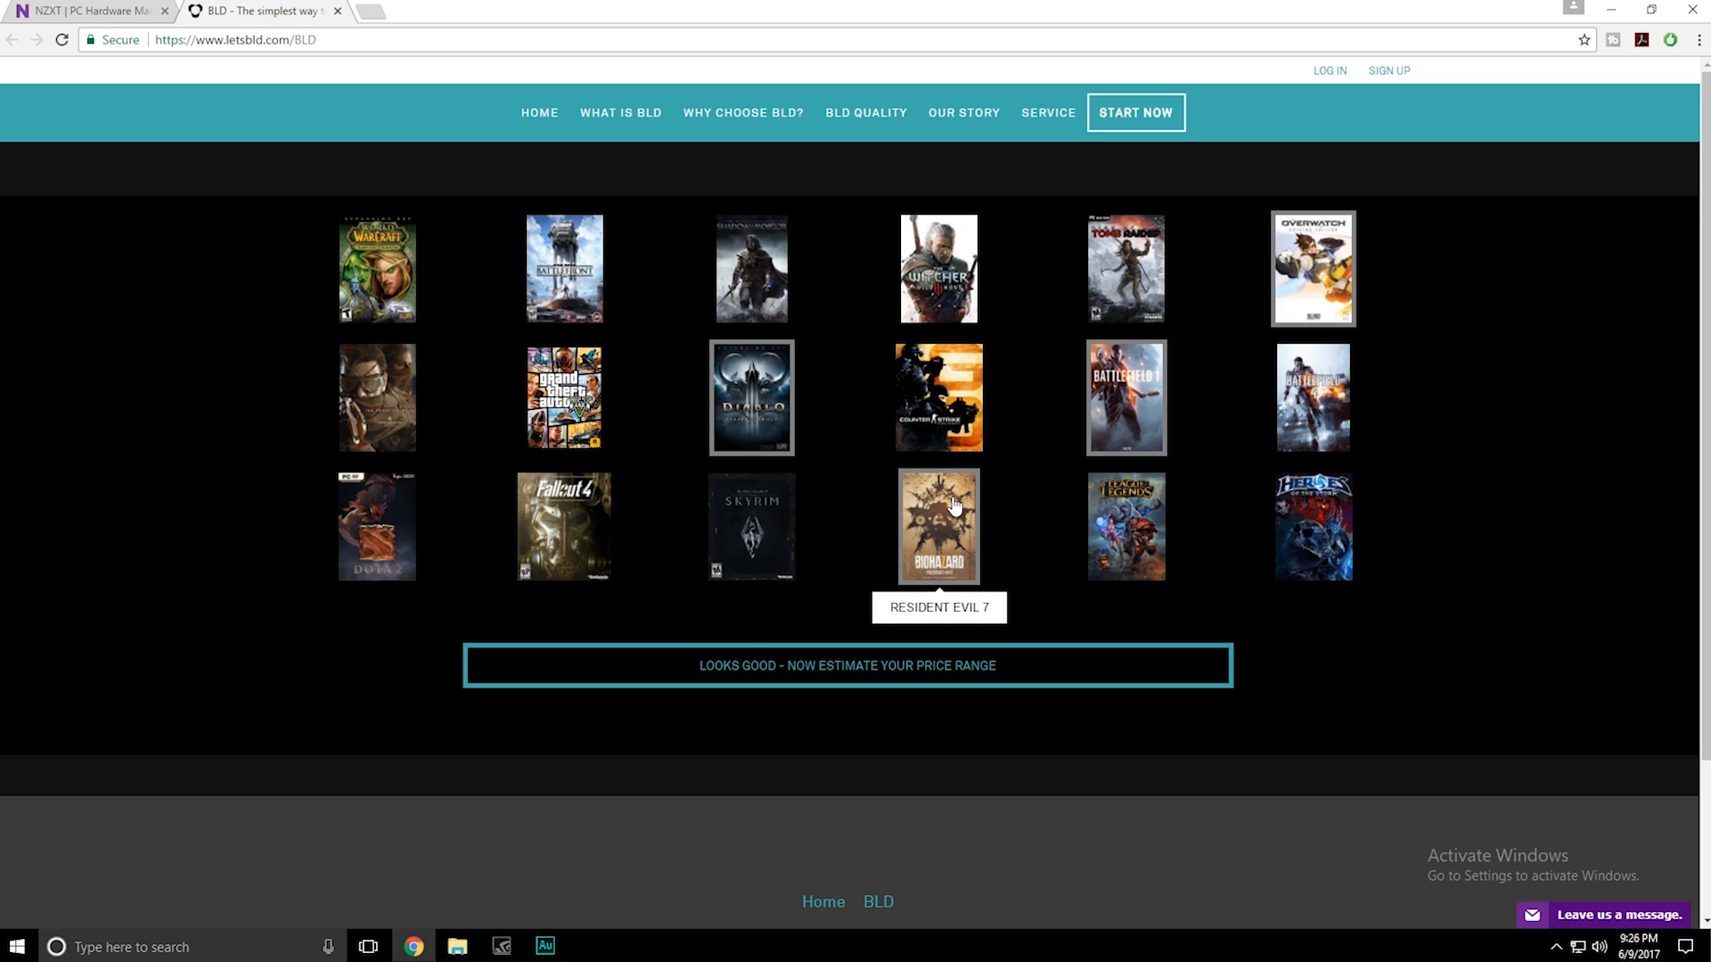
mouse_move(1363, 211)
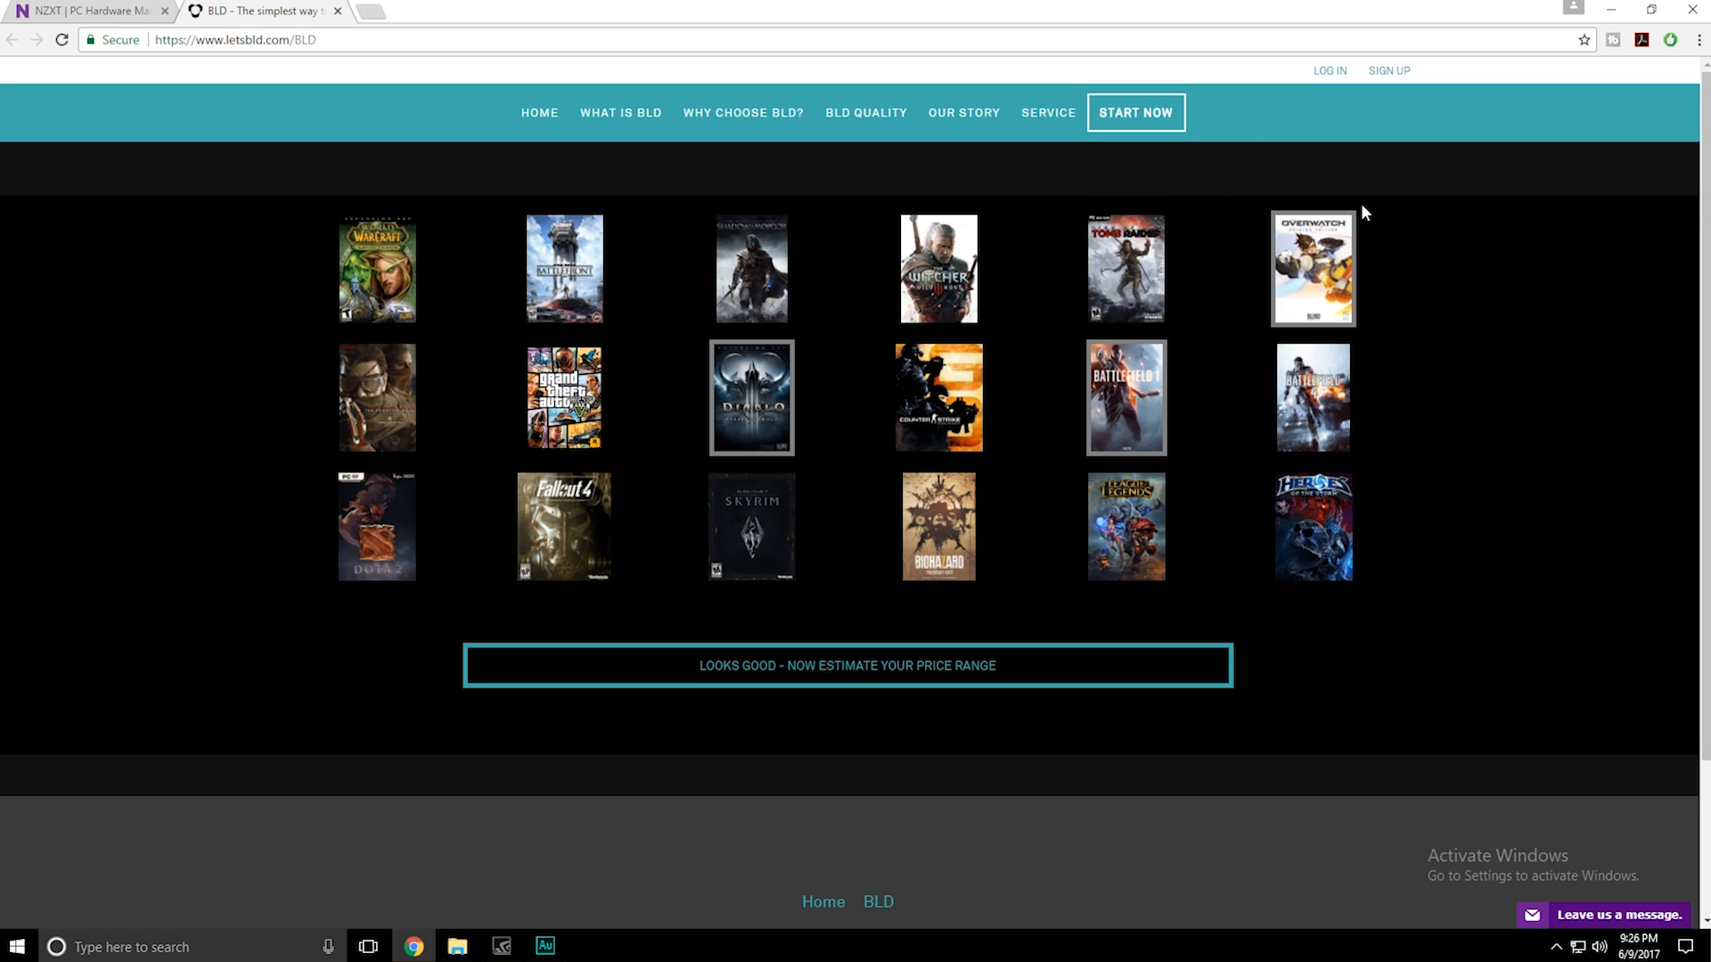
mouse_move(915, 675)
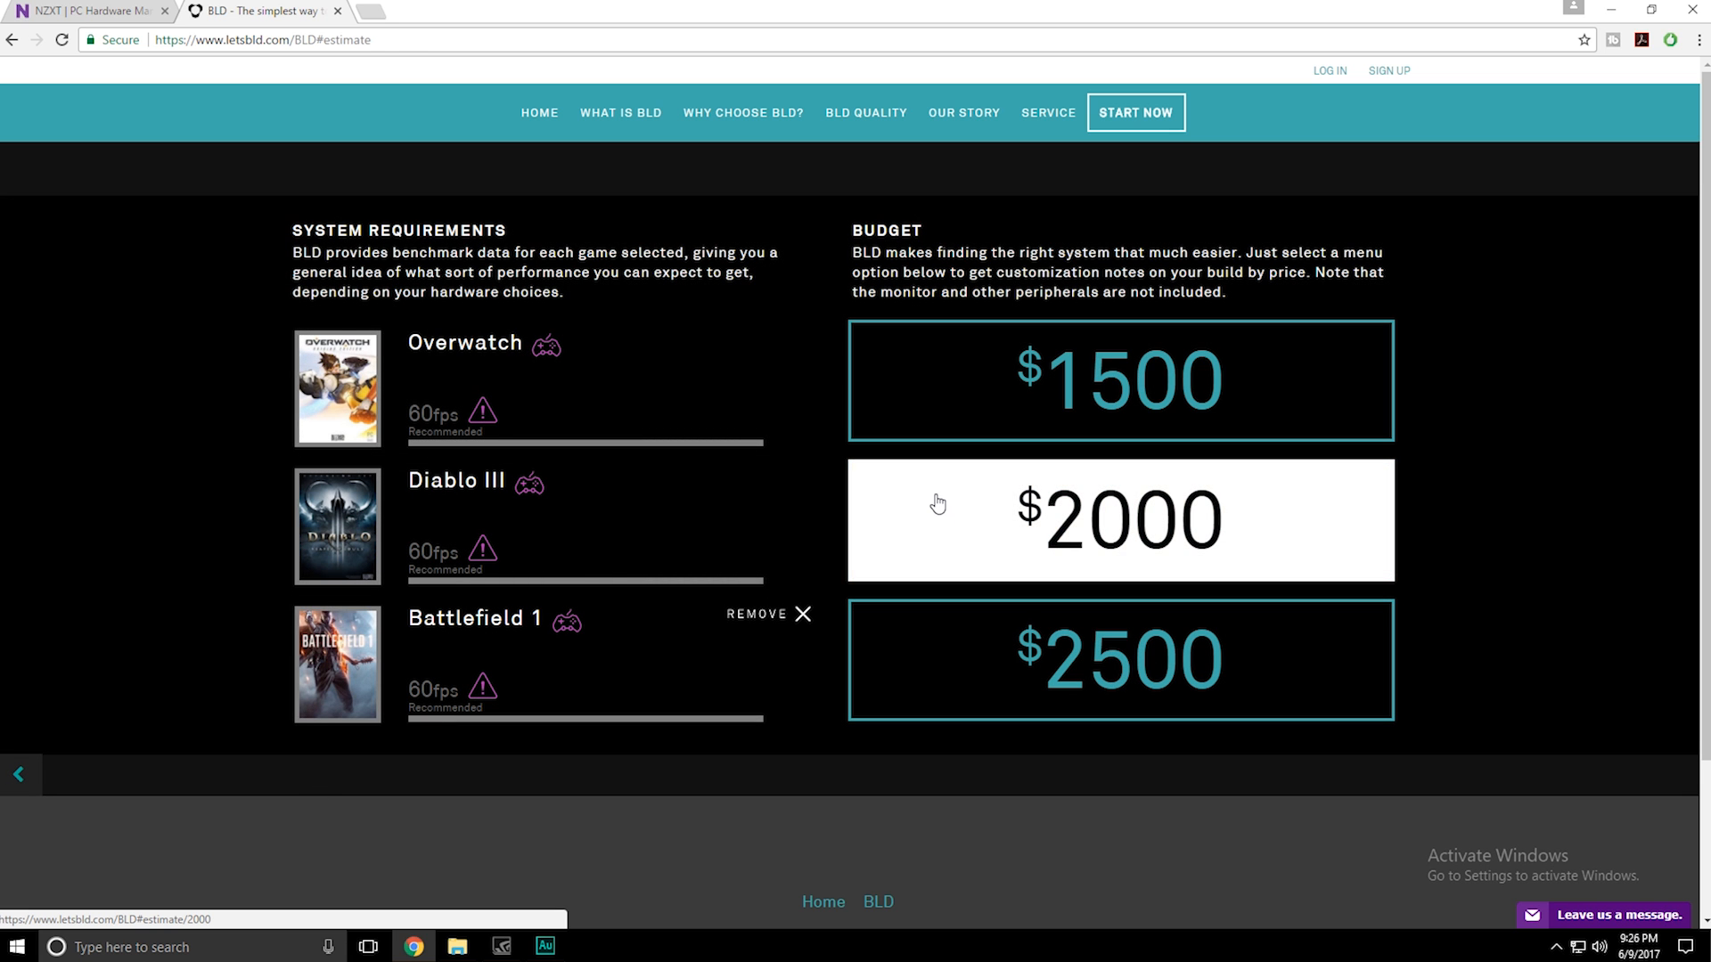
left_click(1119, 519)
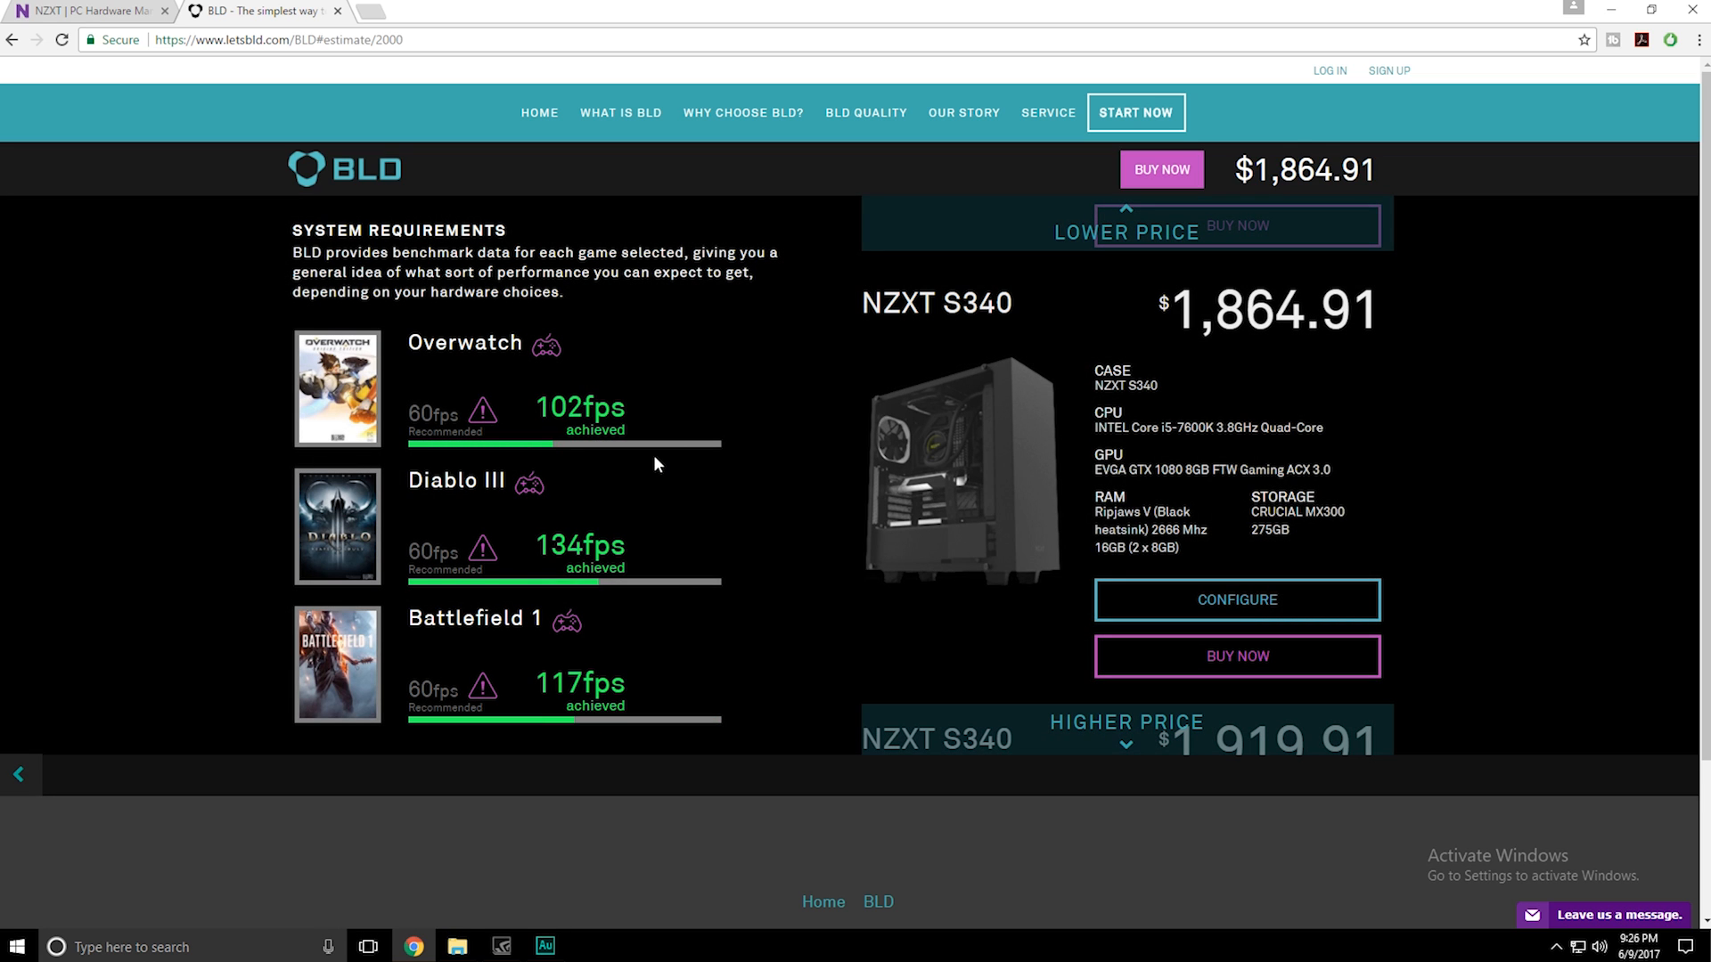
mouse_move(297, 270)
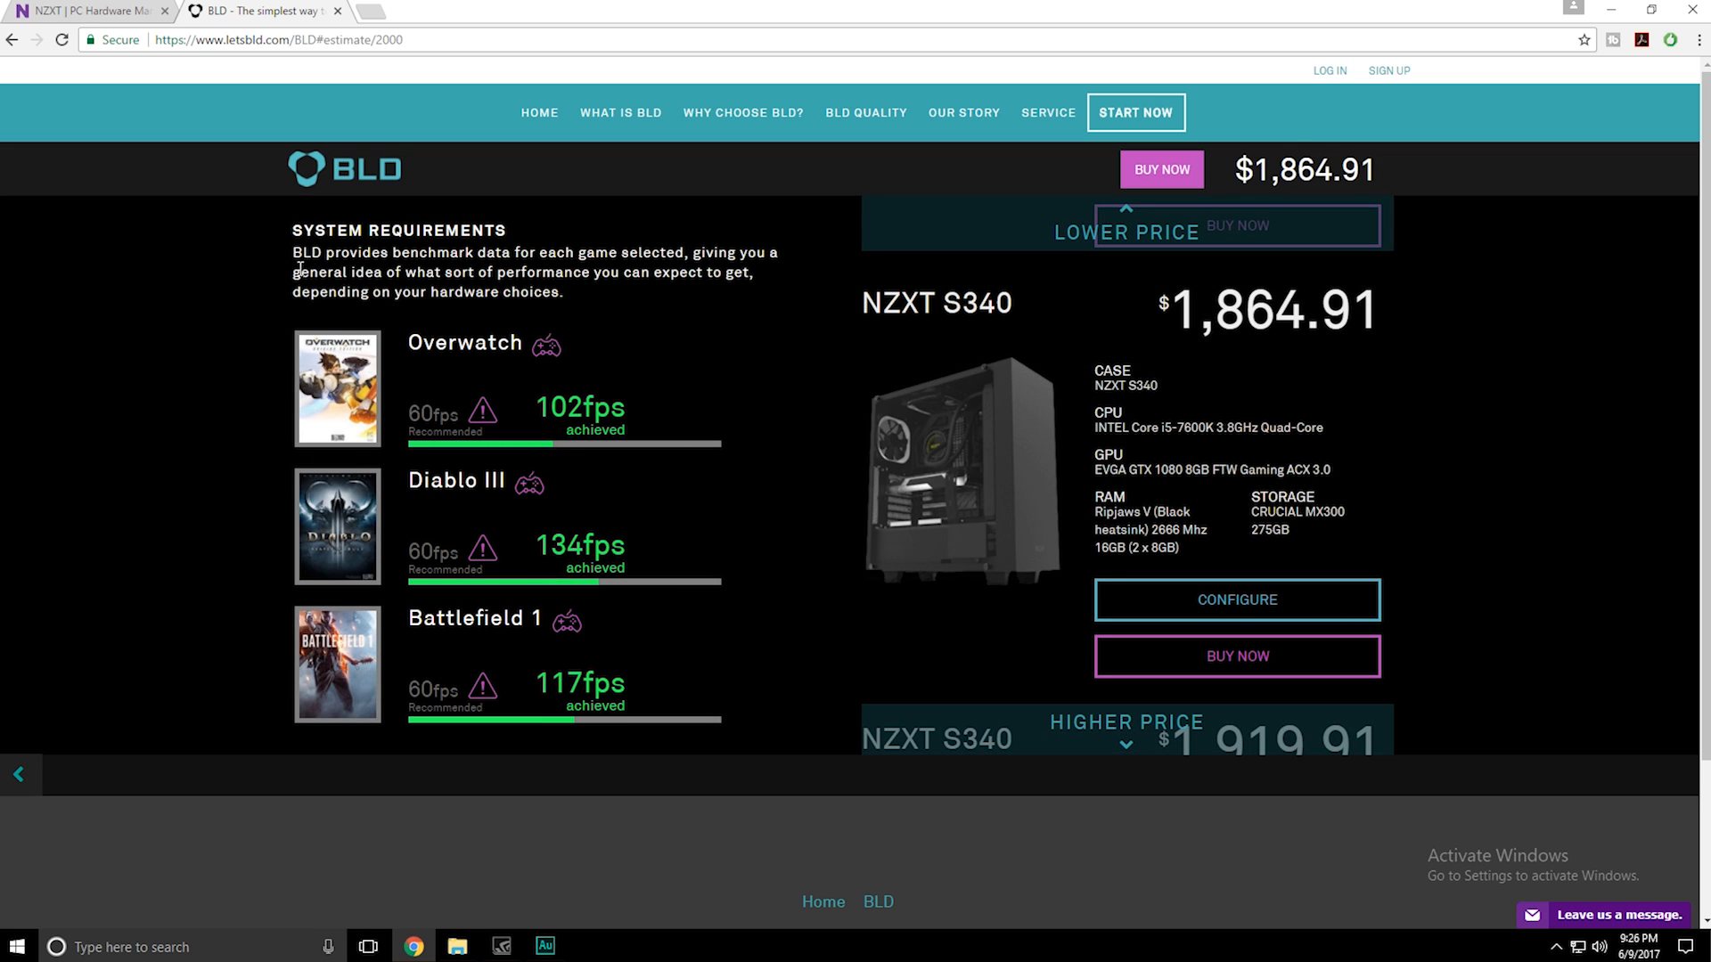
mouse_move(353, 426)
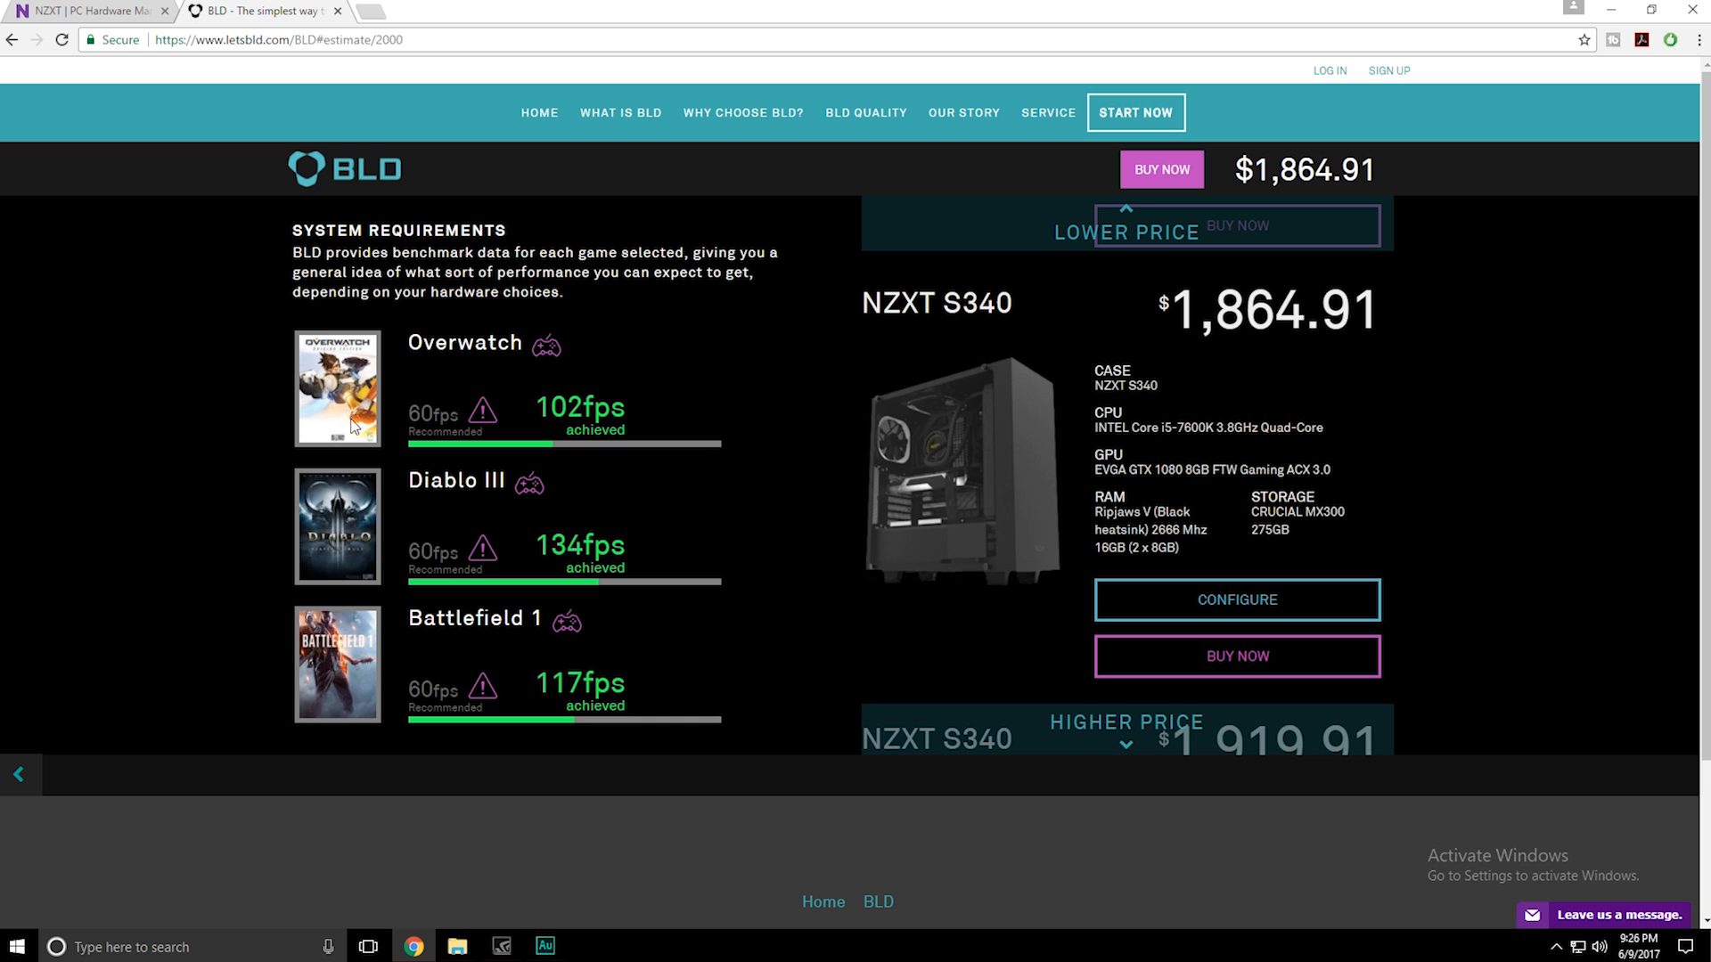
double_click(576, 407)
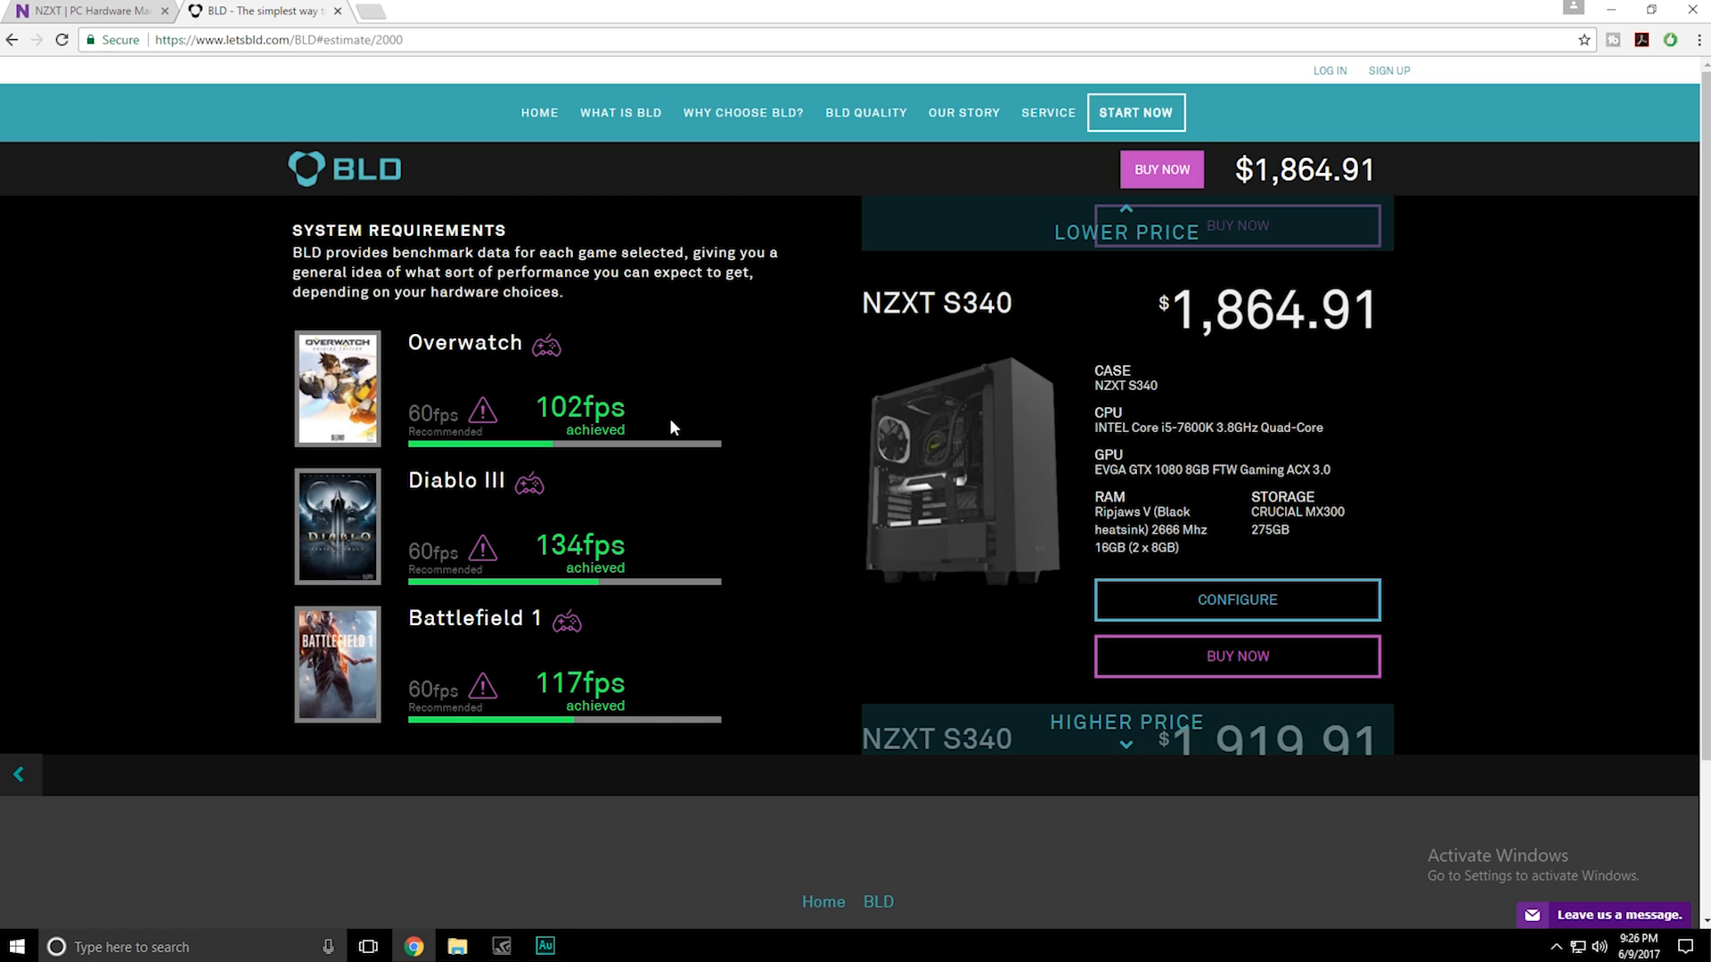
mouse_move(597, 395)
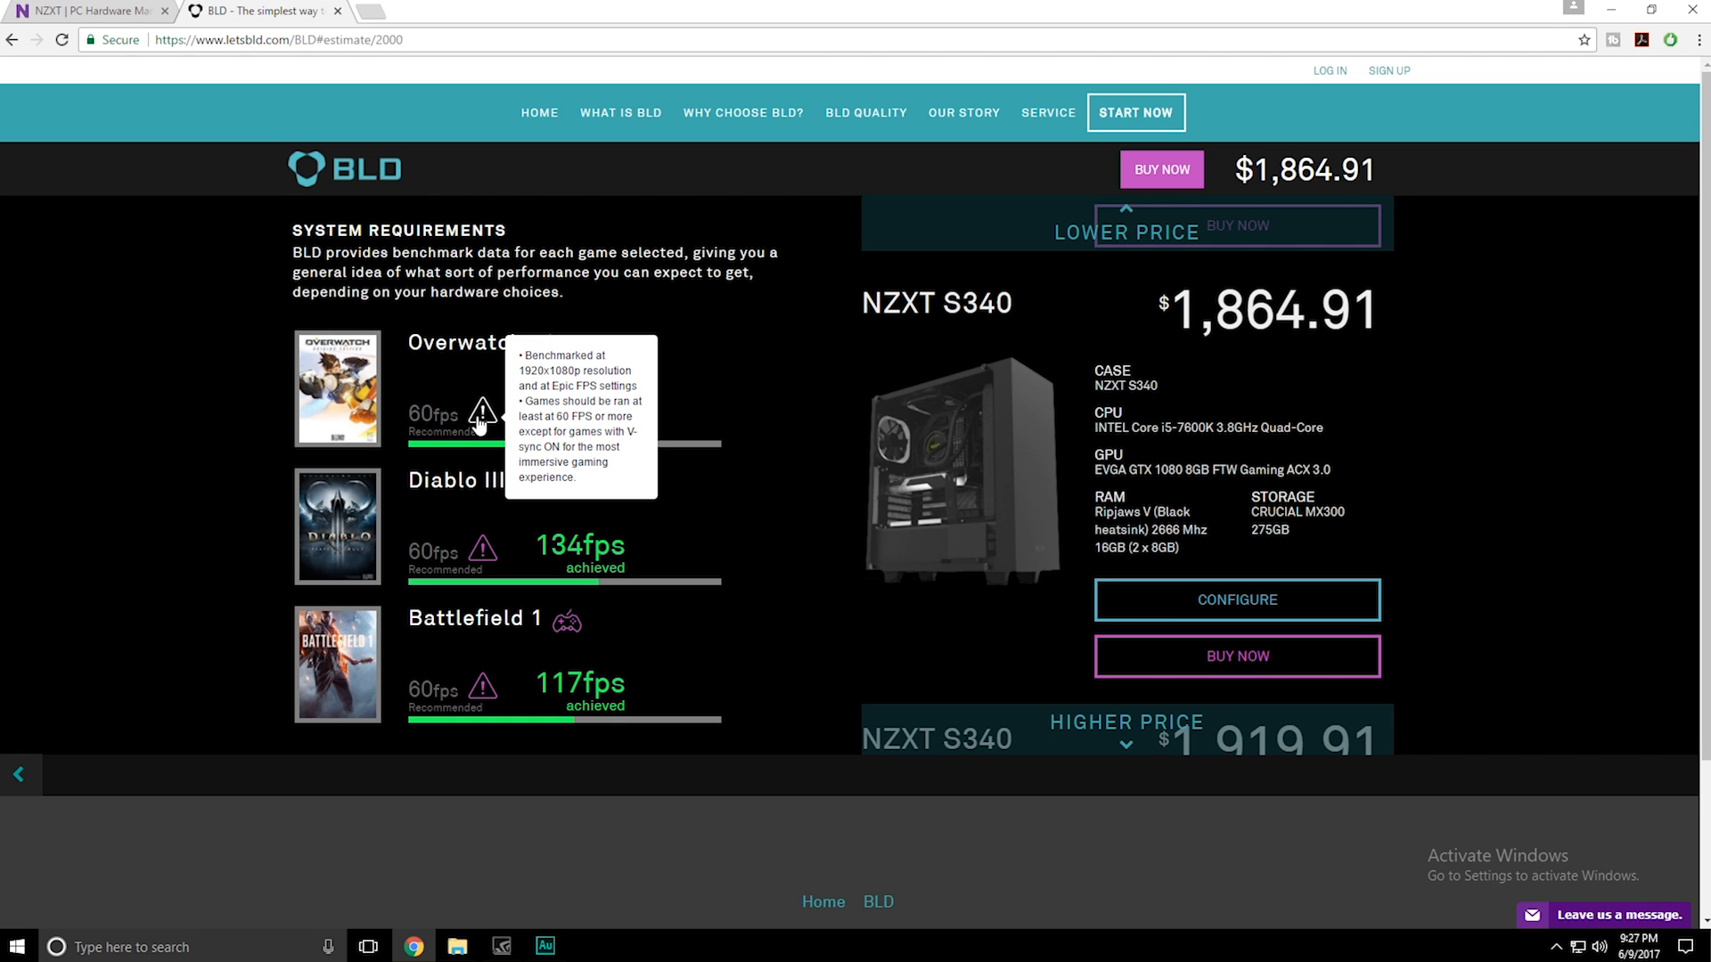
mouse_move(489, 421)
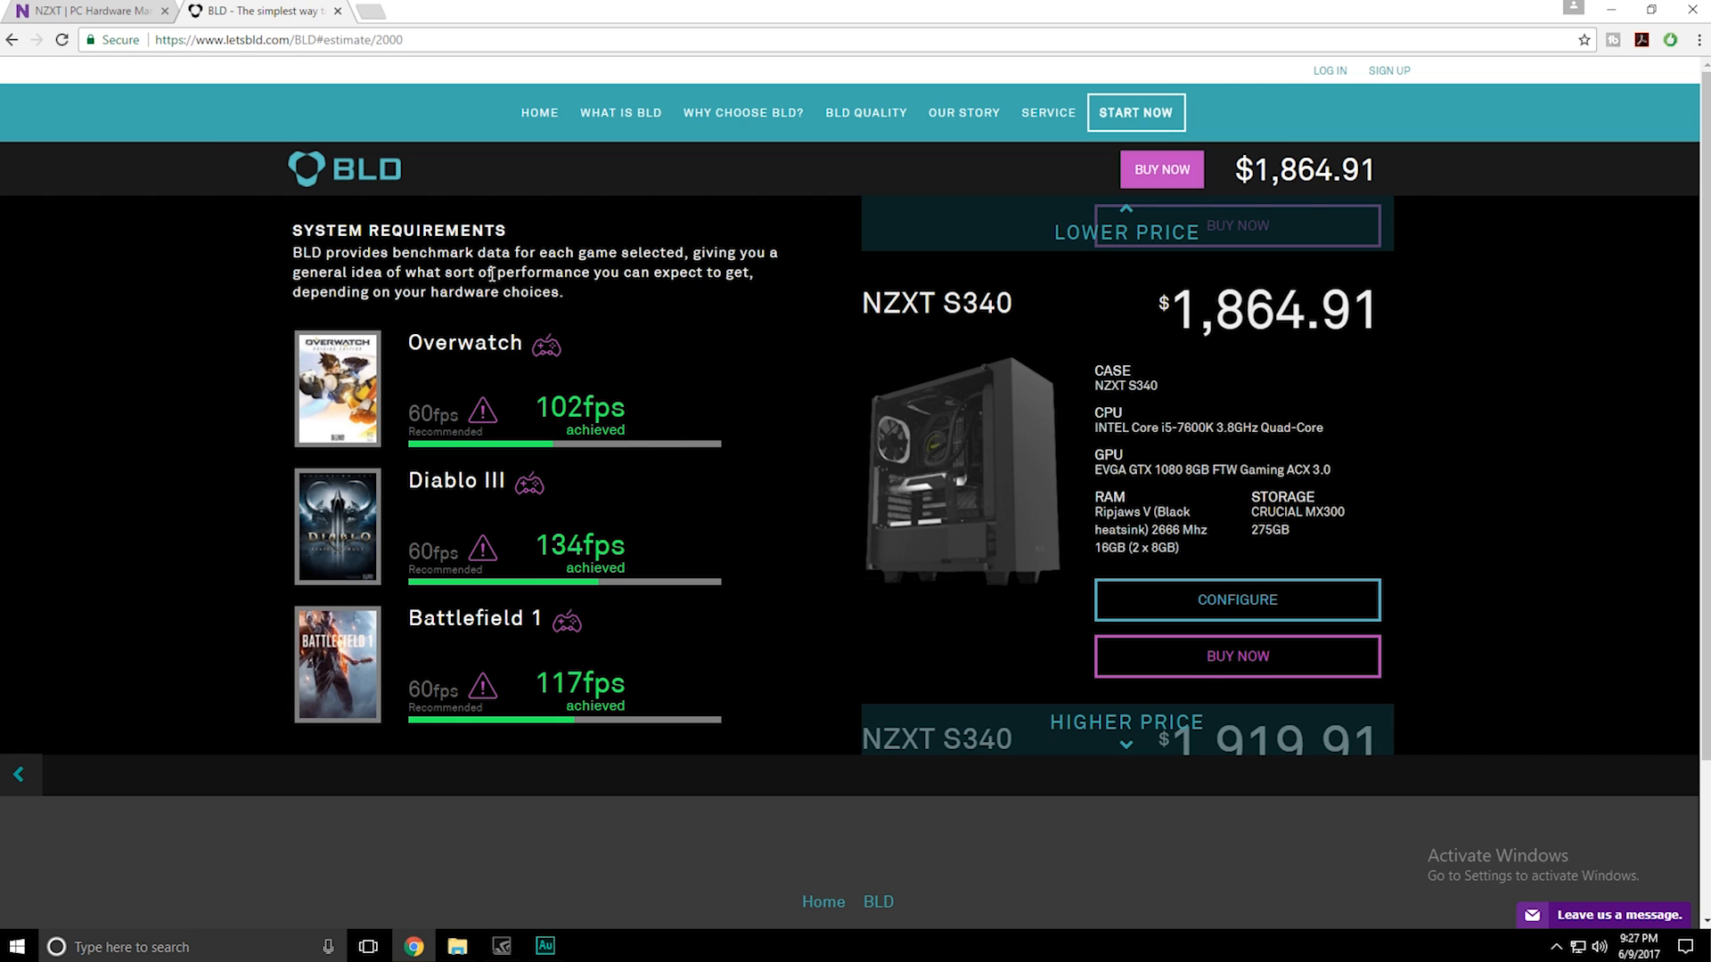
mouse_move(488, 414)
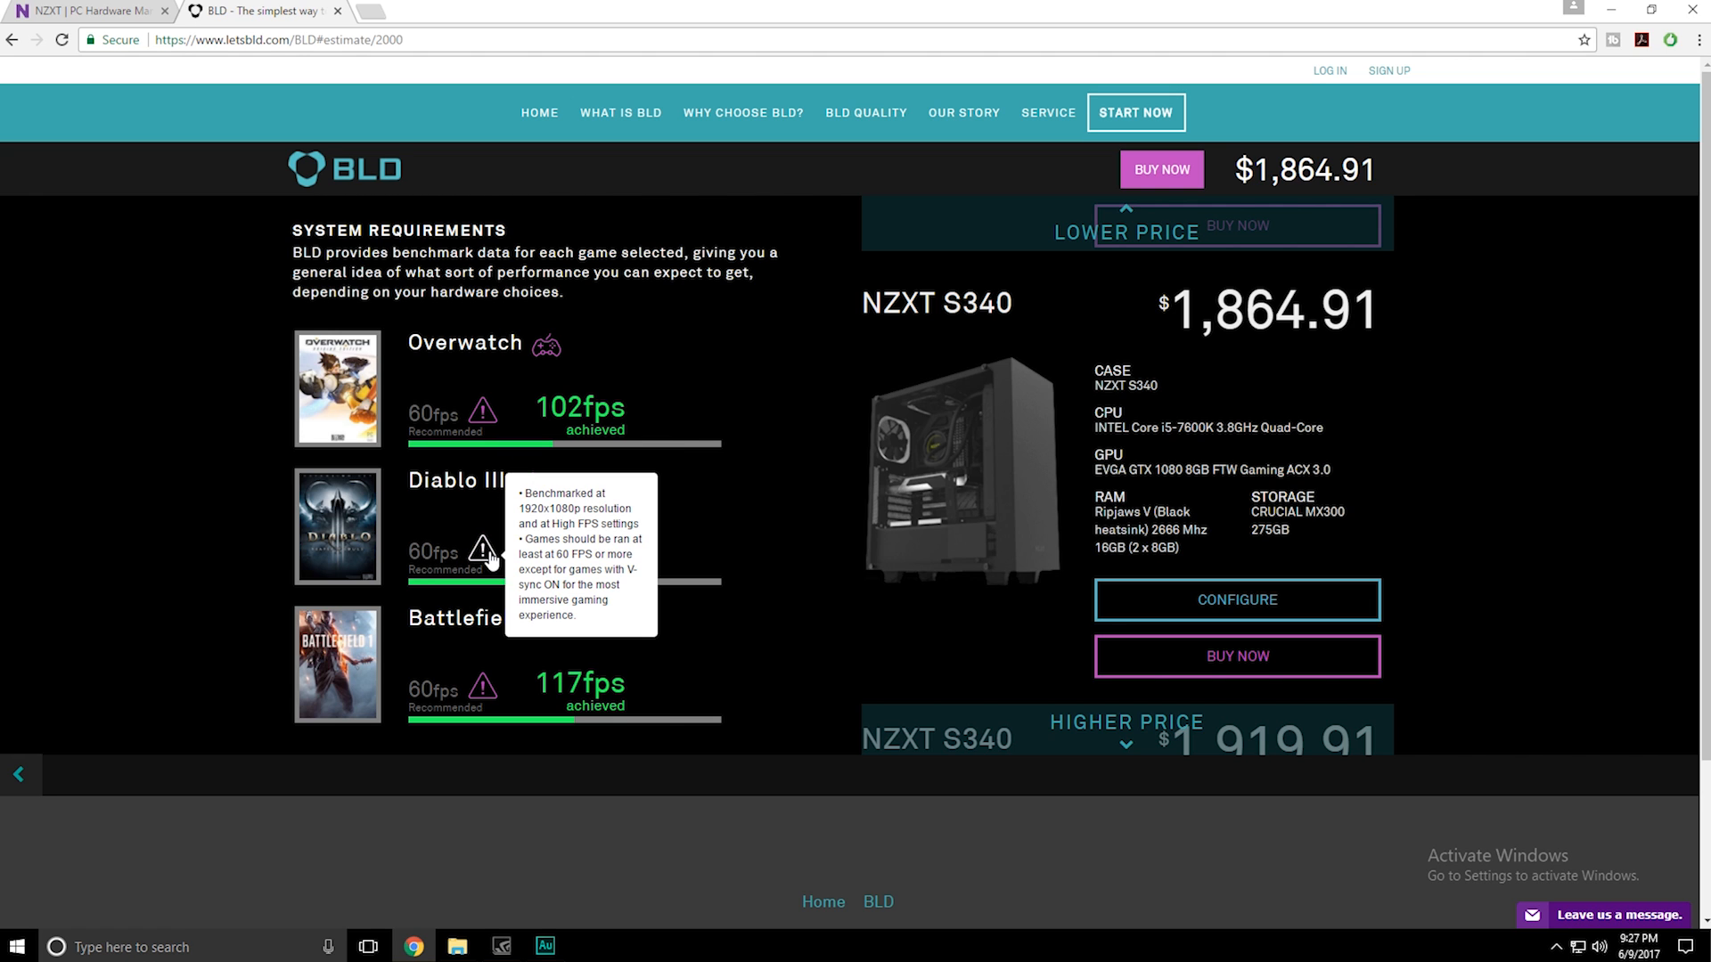
mouse_move(486, 698)
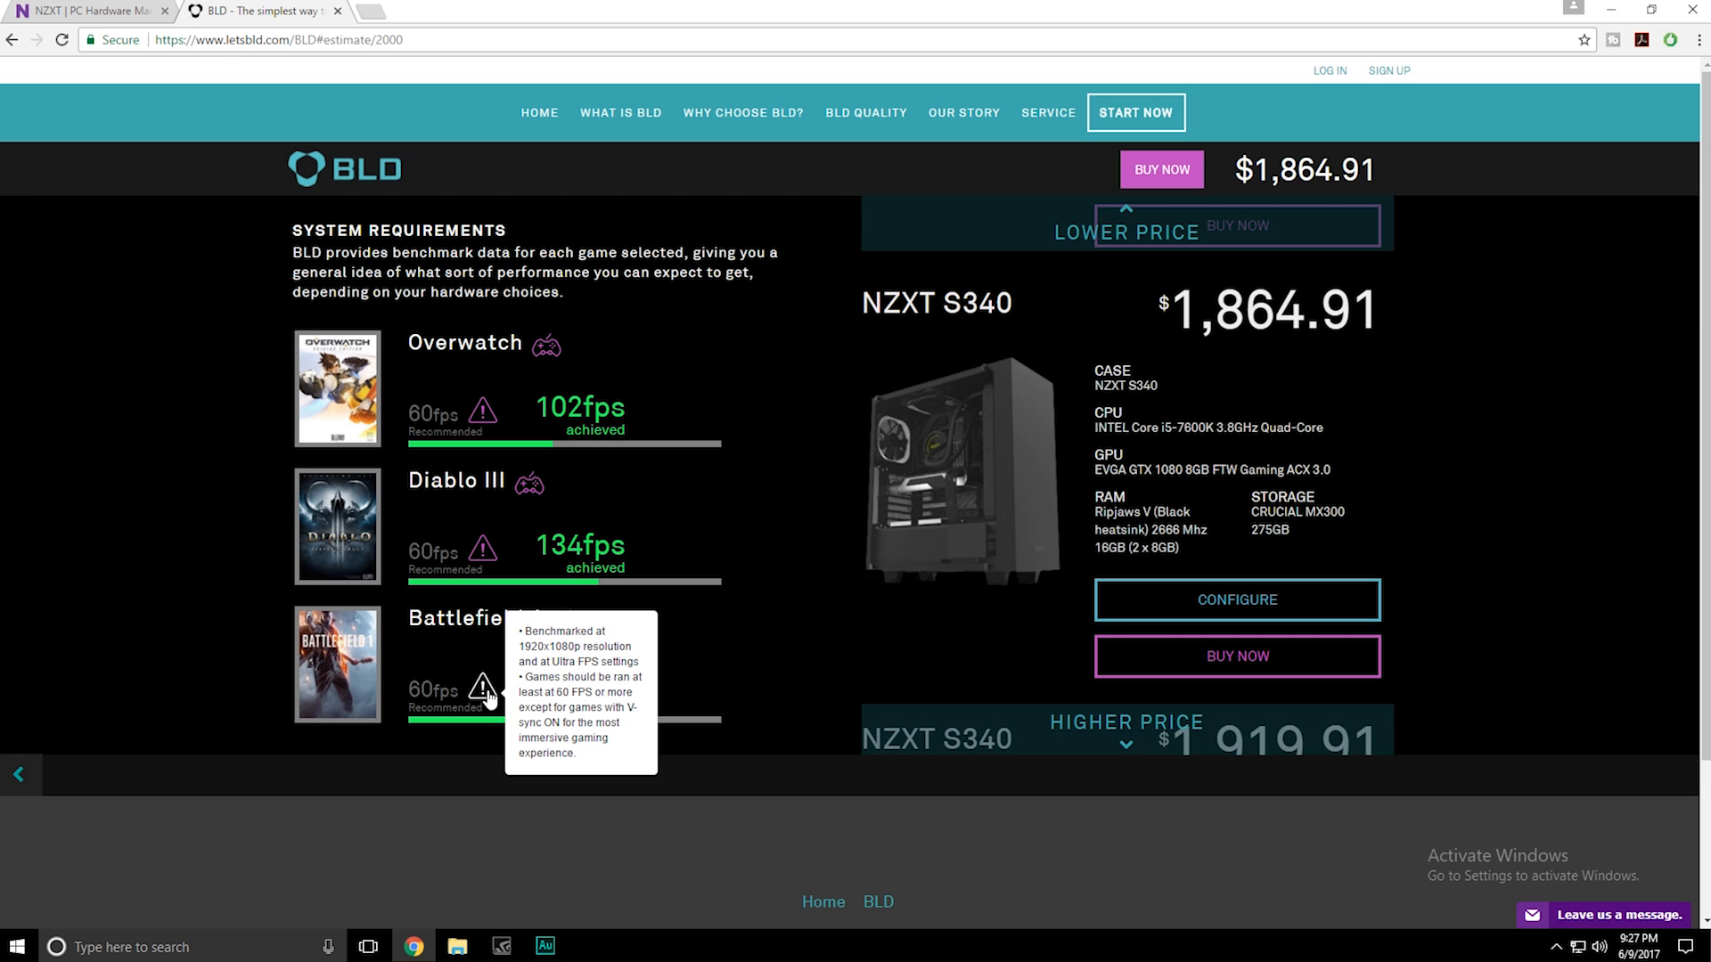
mouse_move(503, 661)
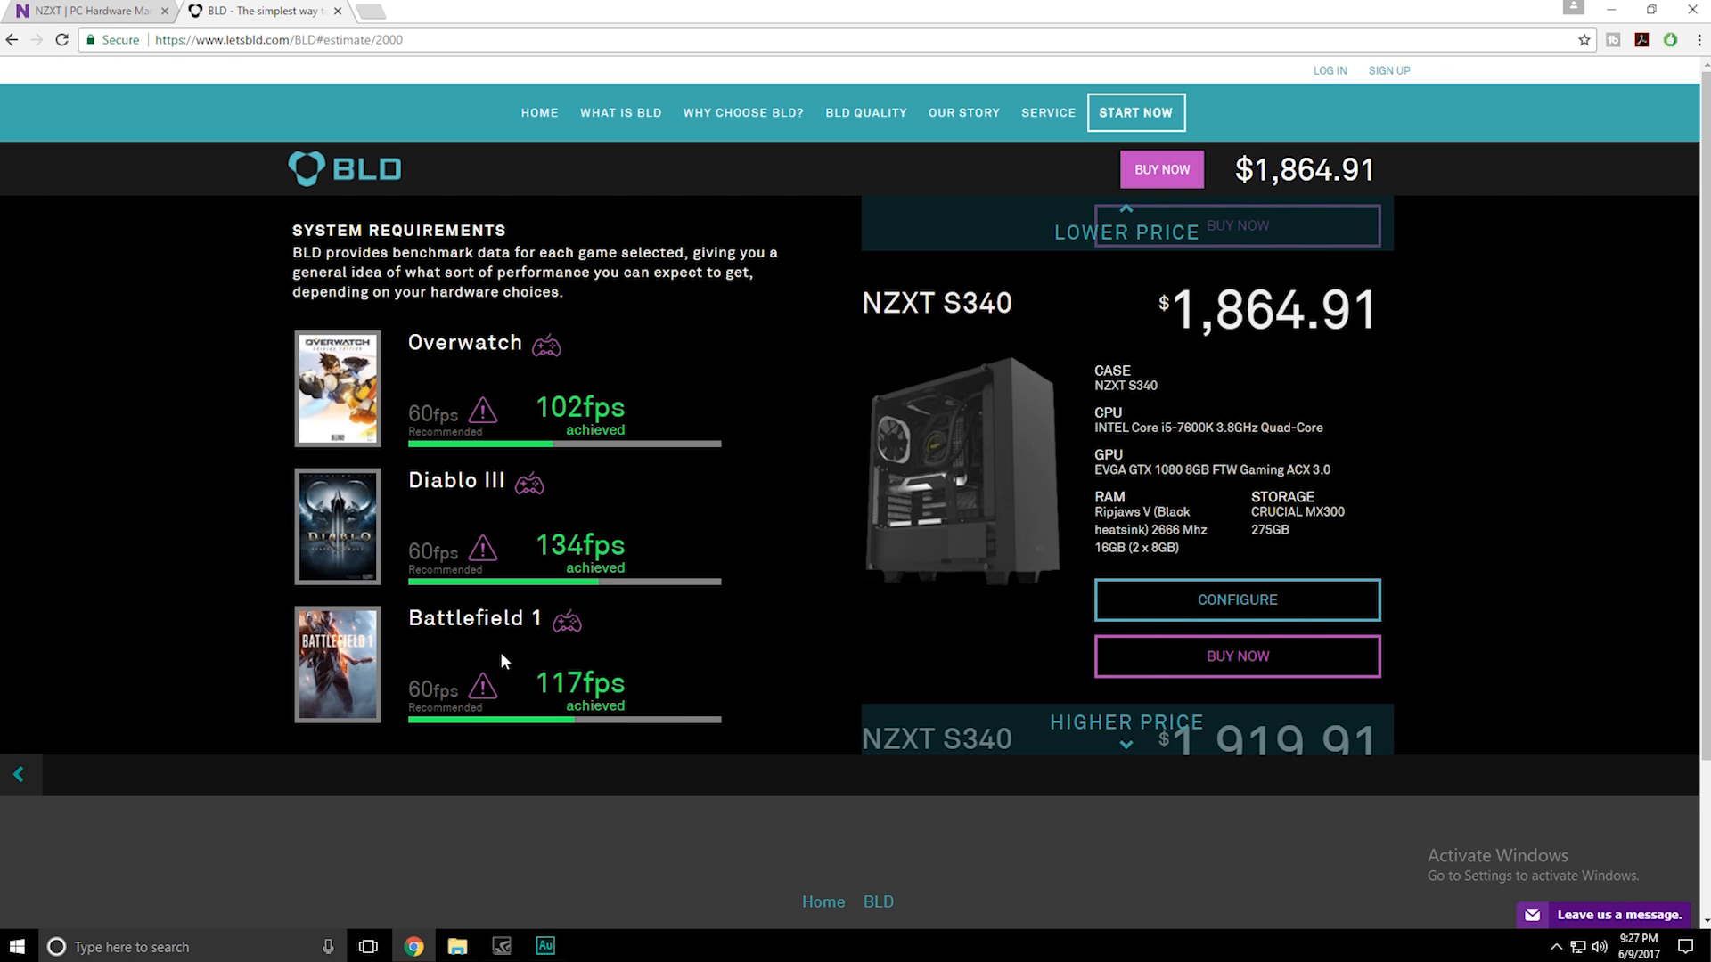
scroll("down", 3)
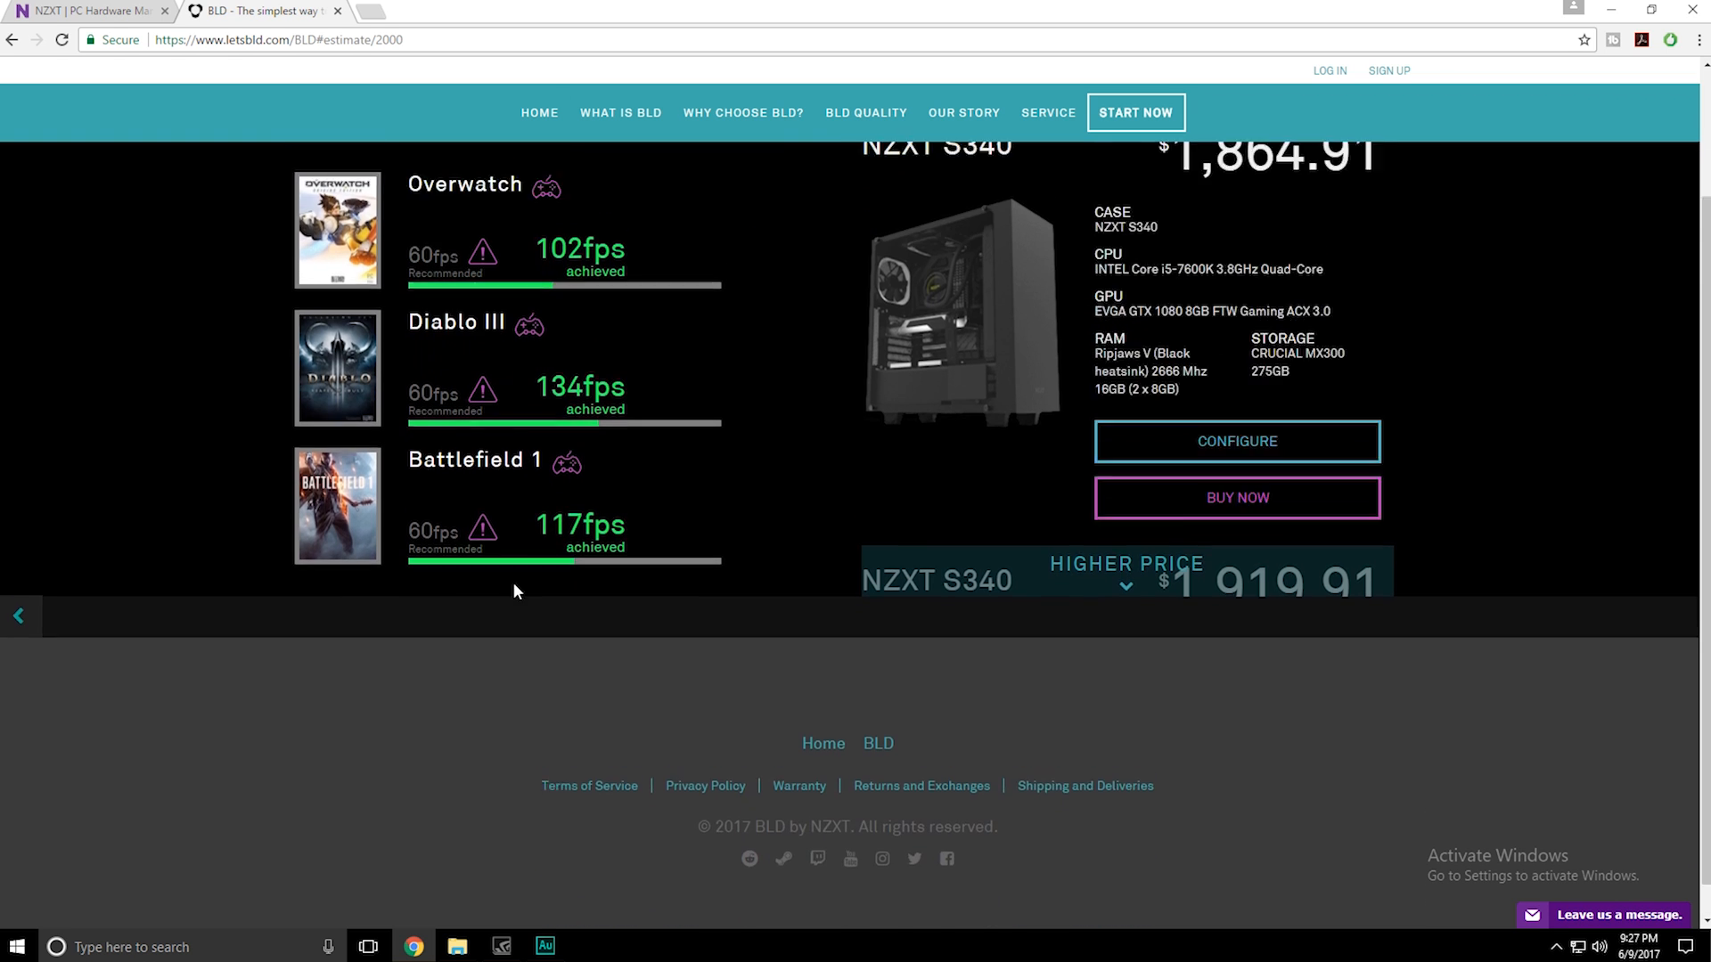
scroll("up", 3)
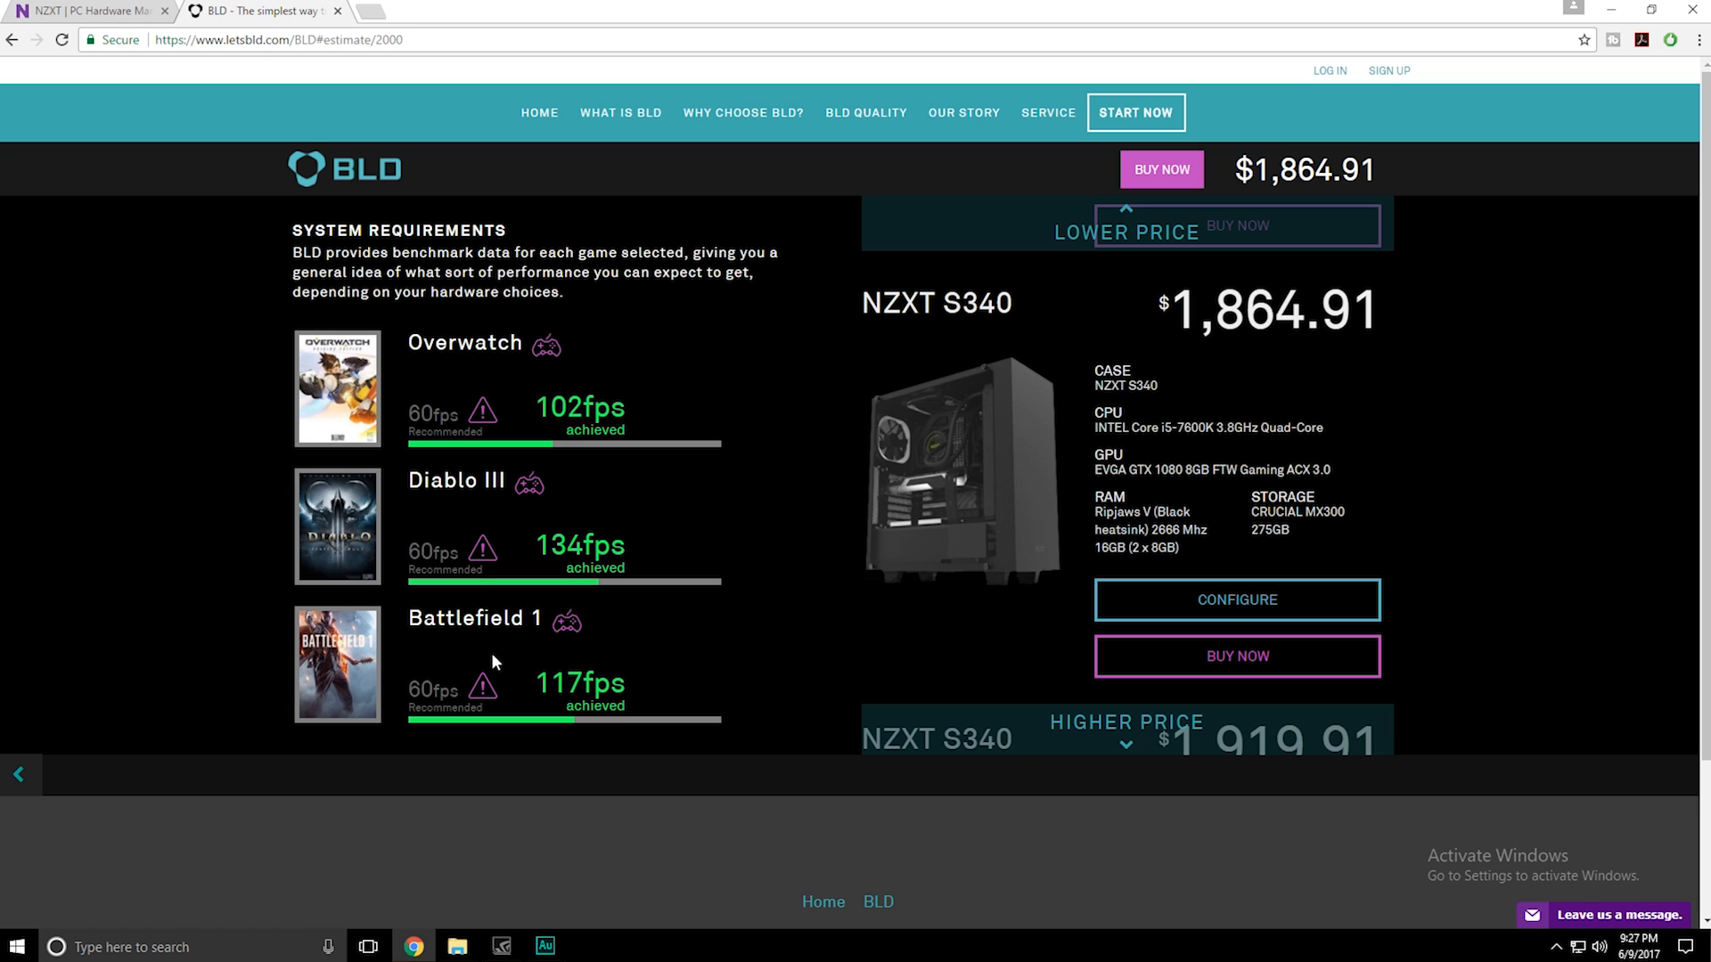
mouse_move(485, 693)
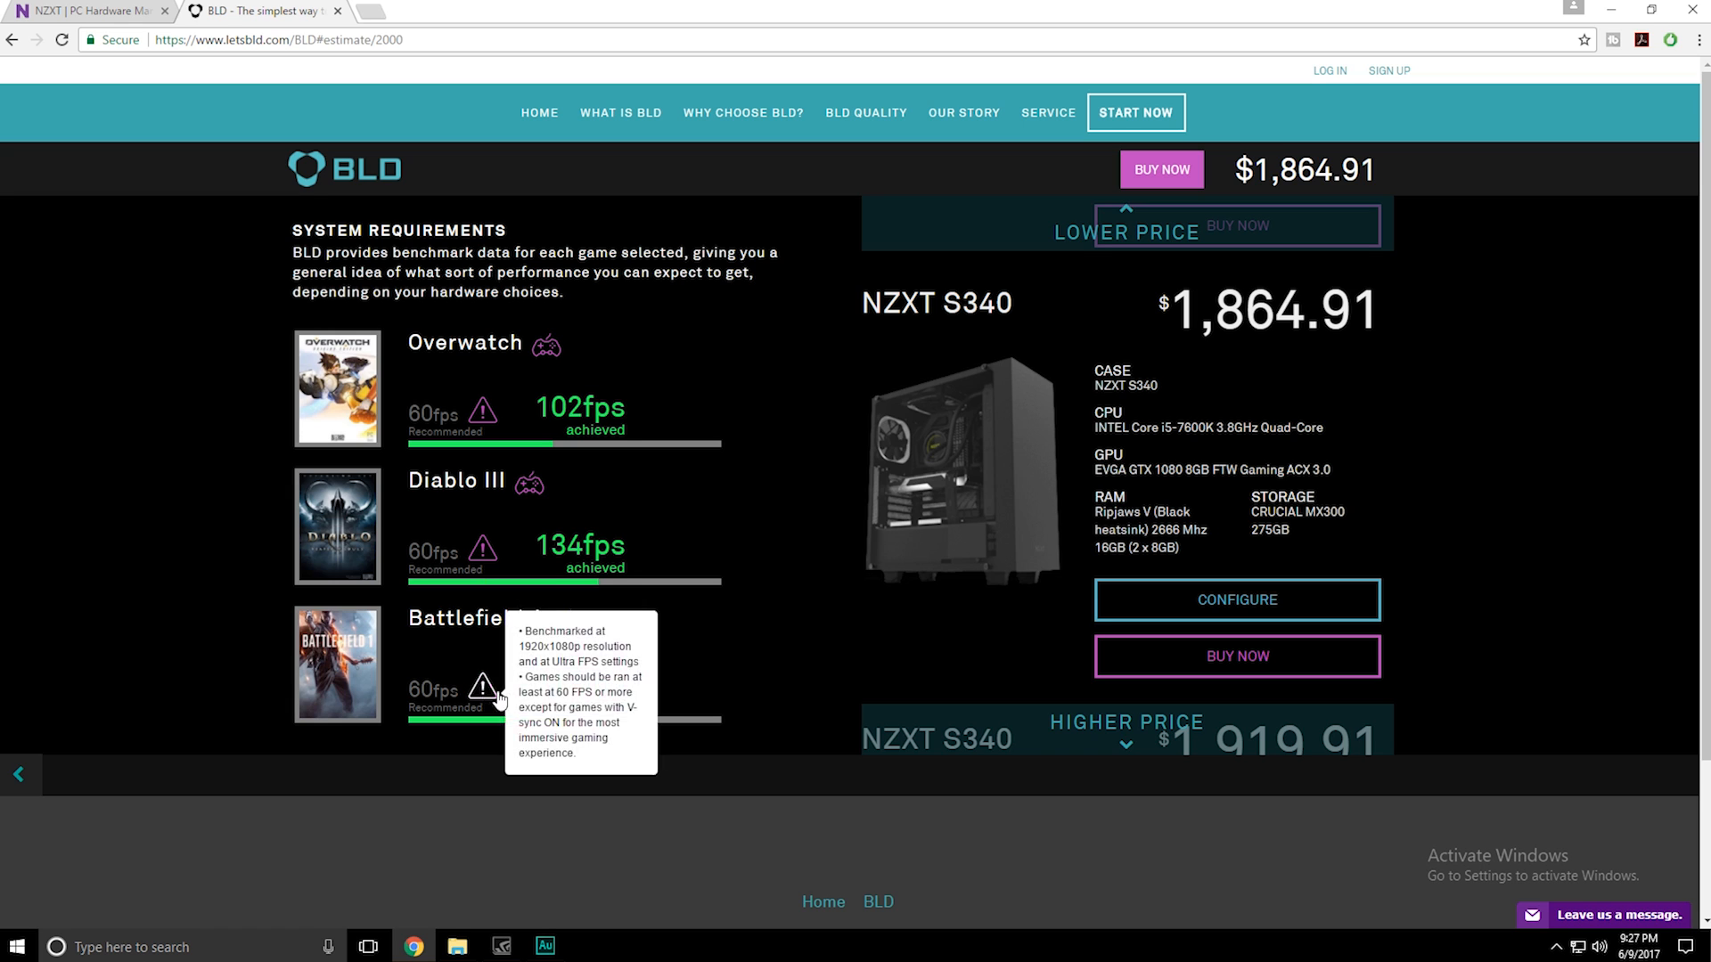
mouse_move(486, 516)
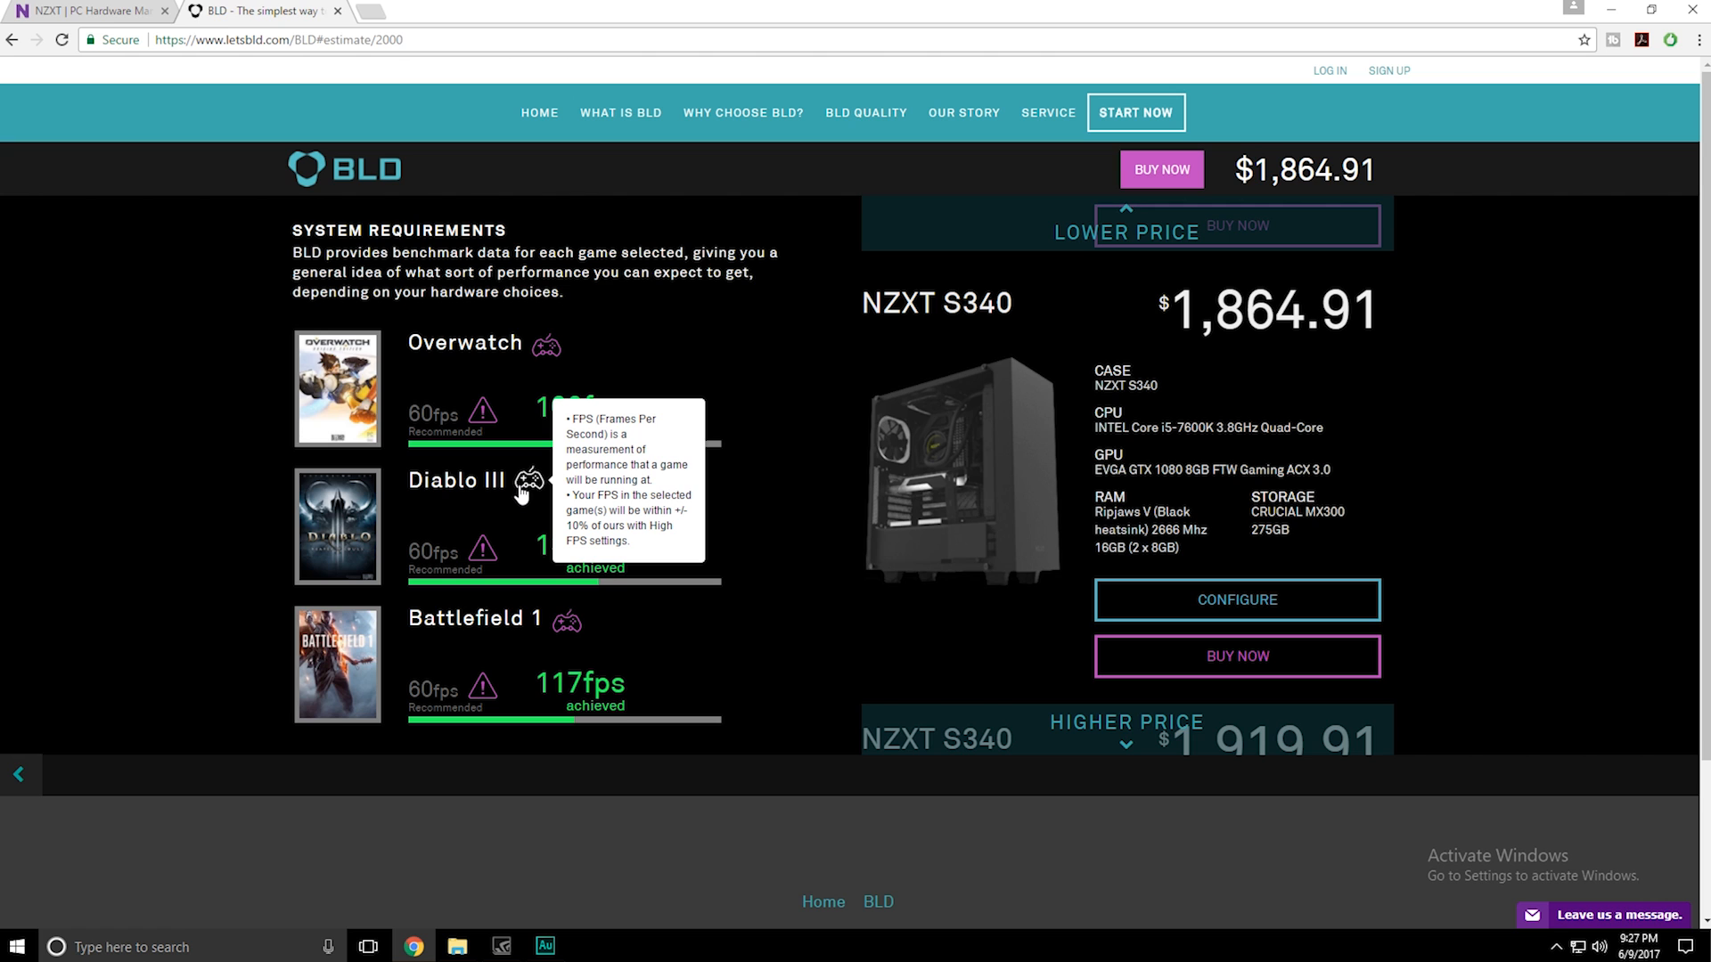
mouse_move(1351, 457)
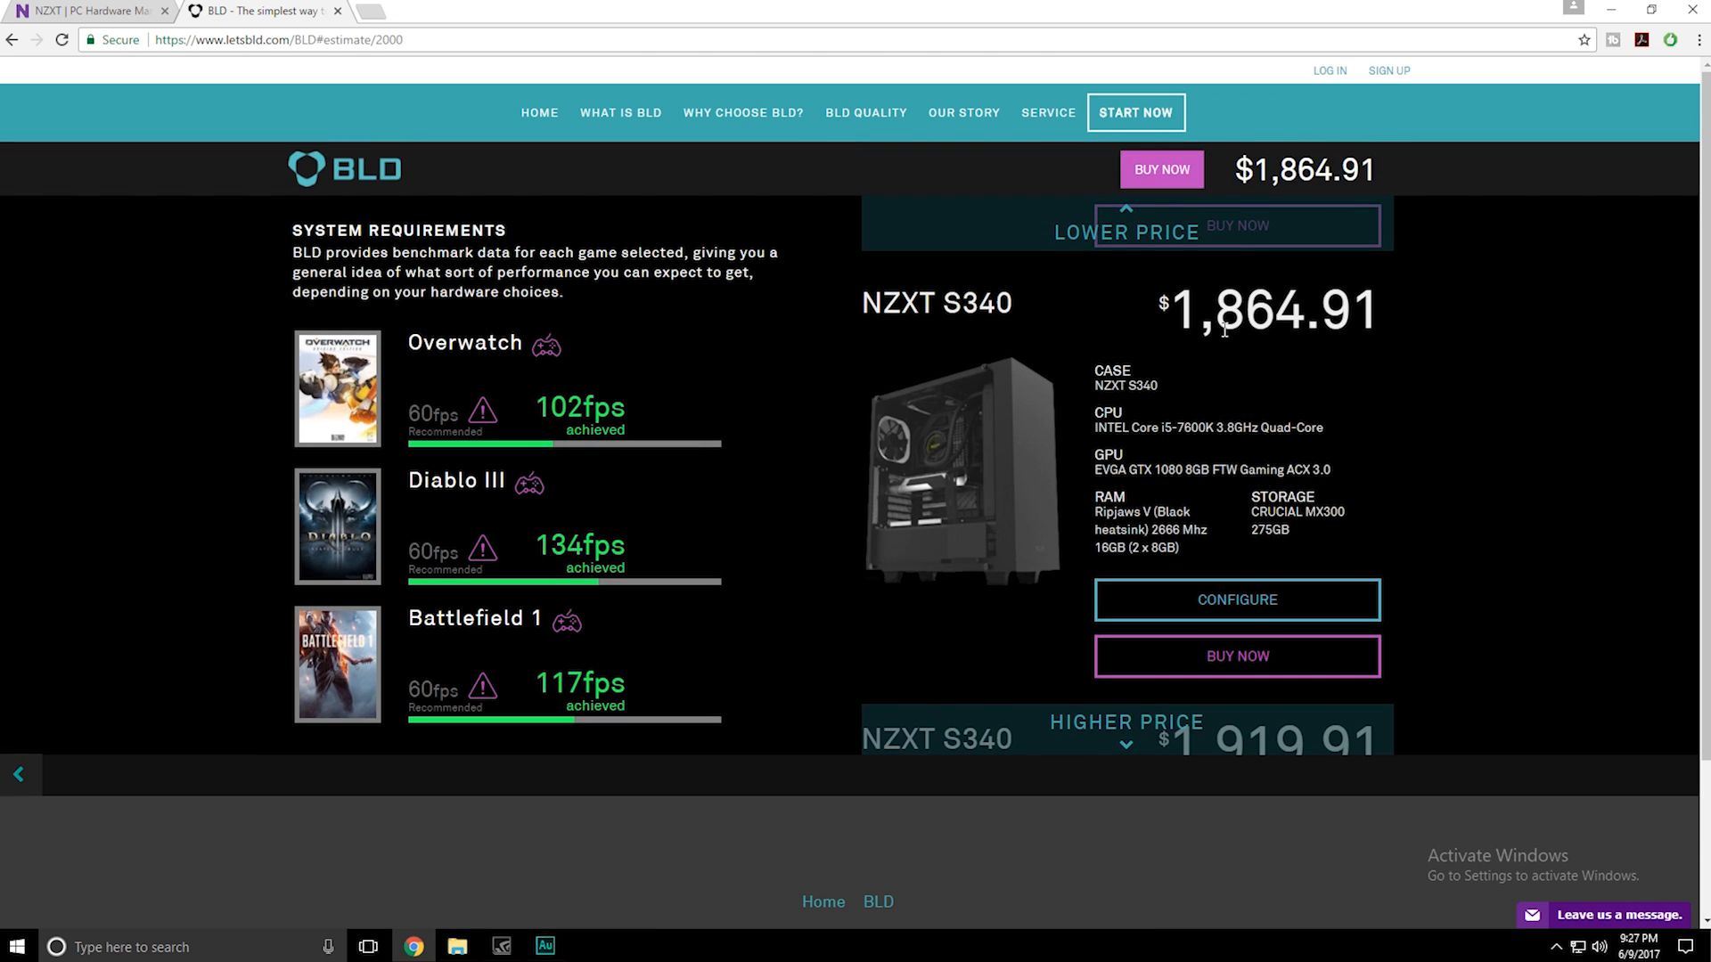
mouse_move(994, 347)
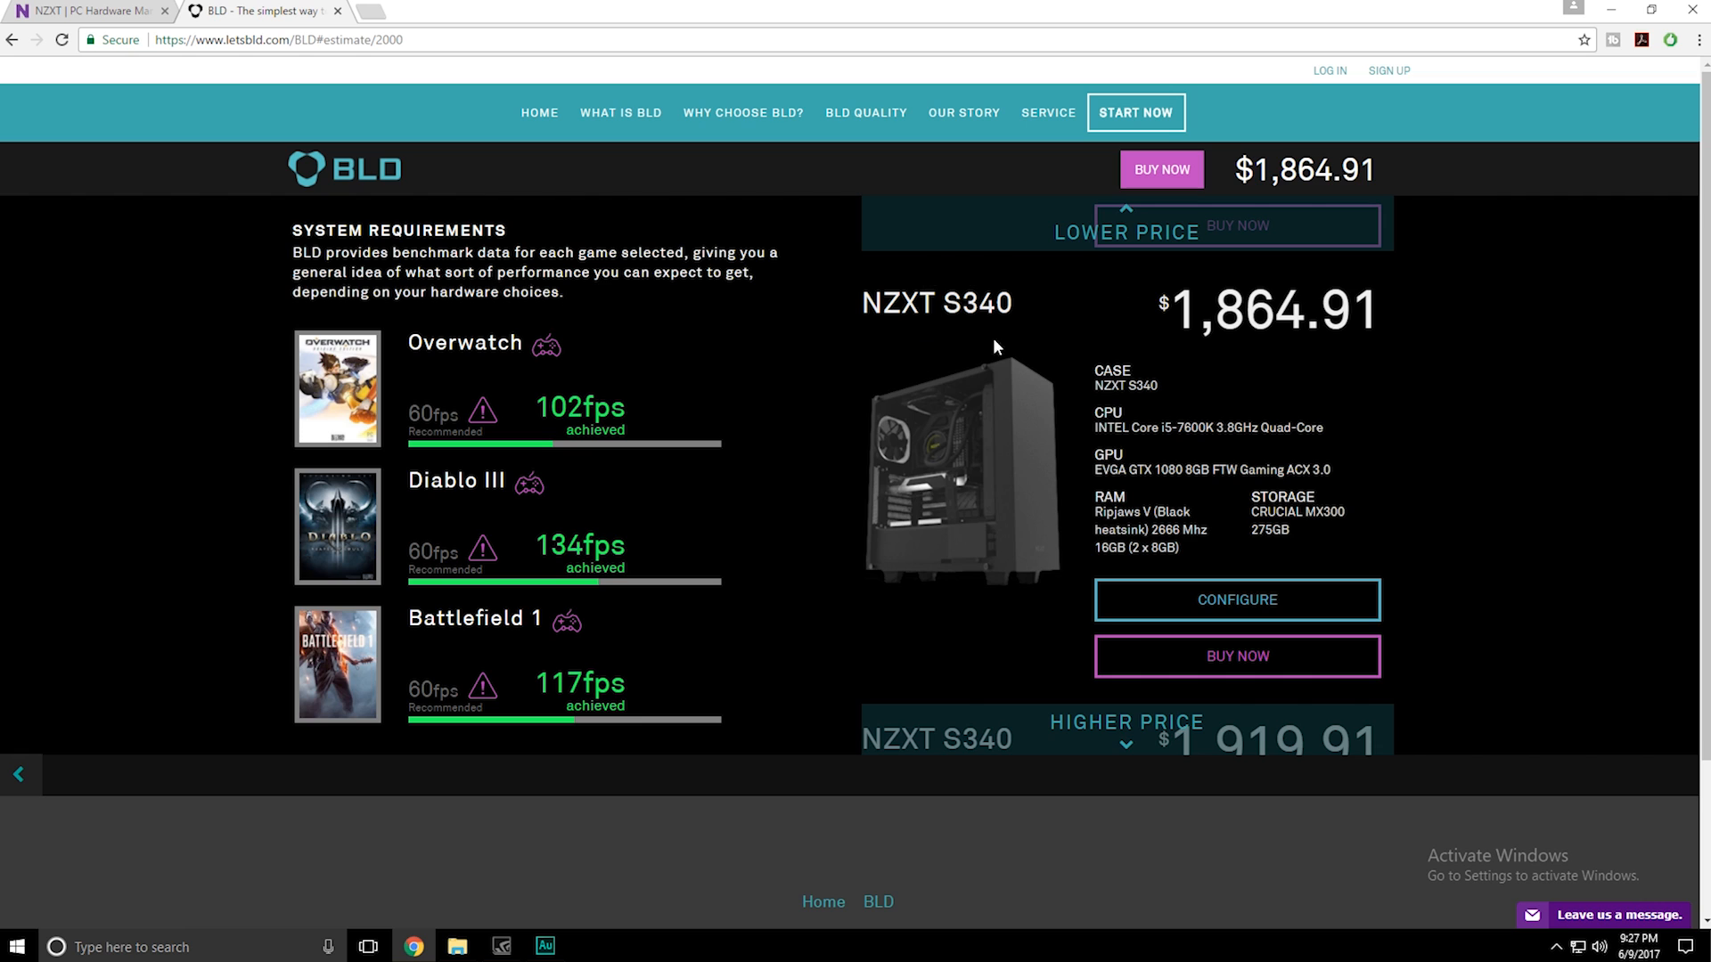
mouse_move(1098, 365)
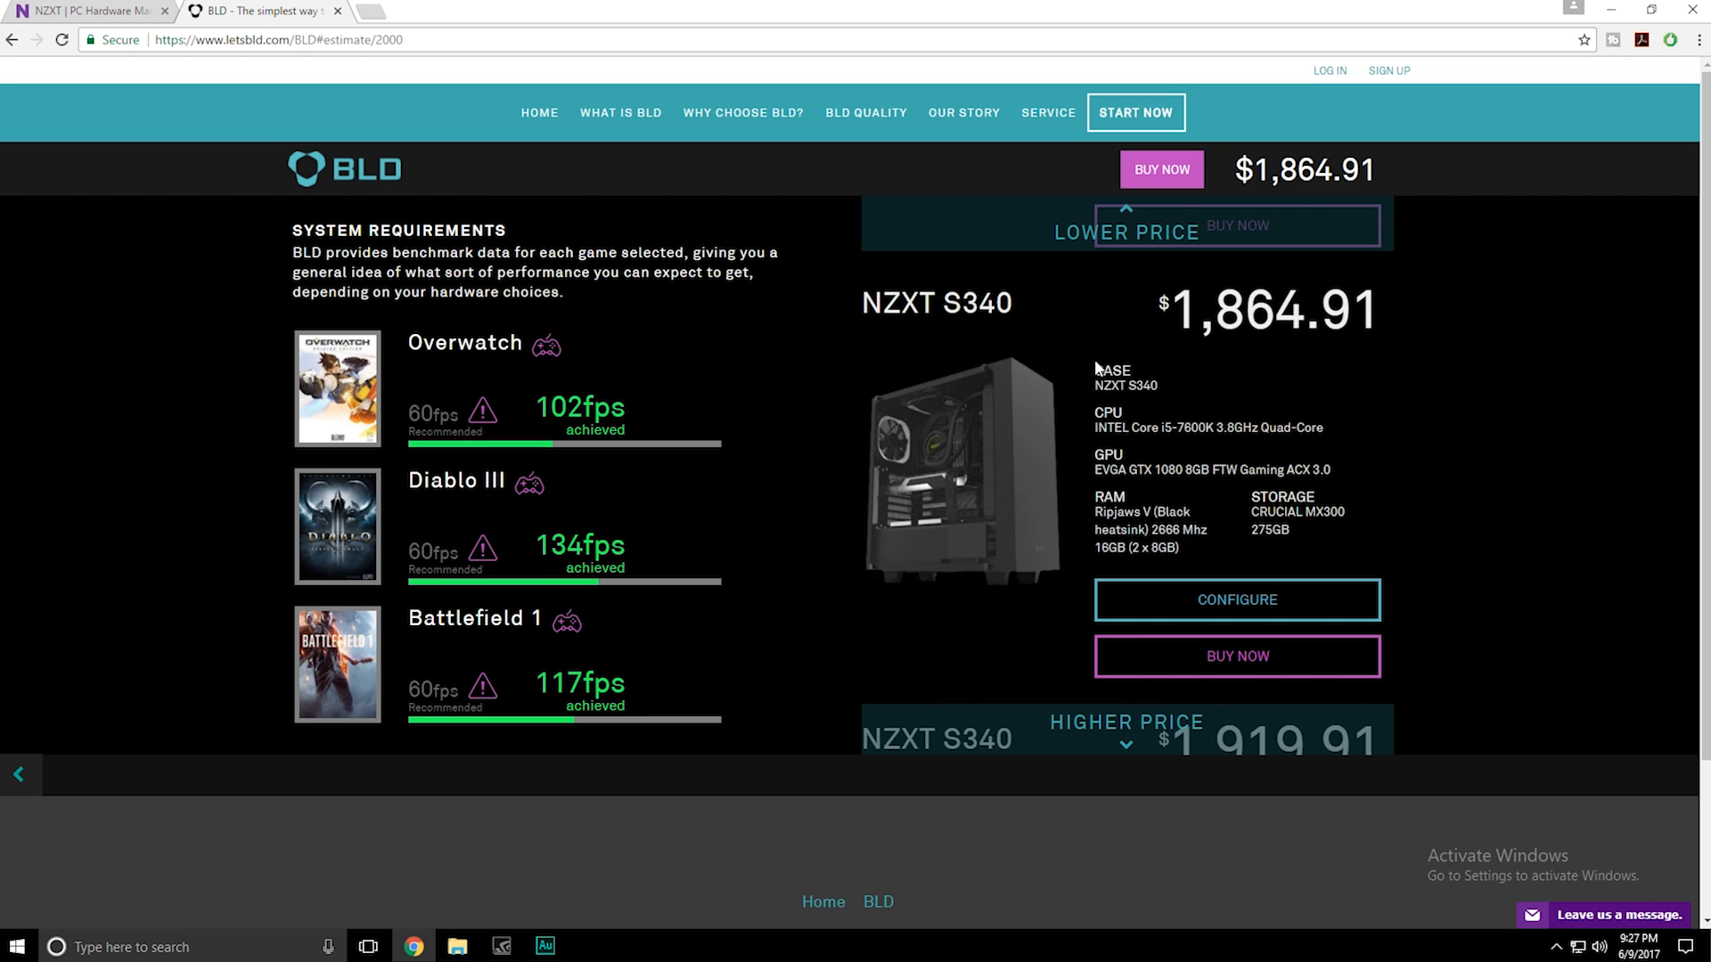
mouse_move(1179, 391)
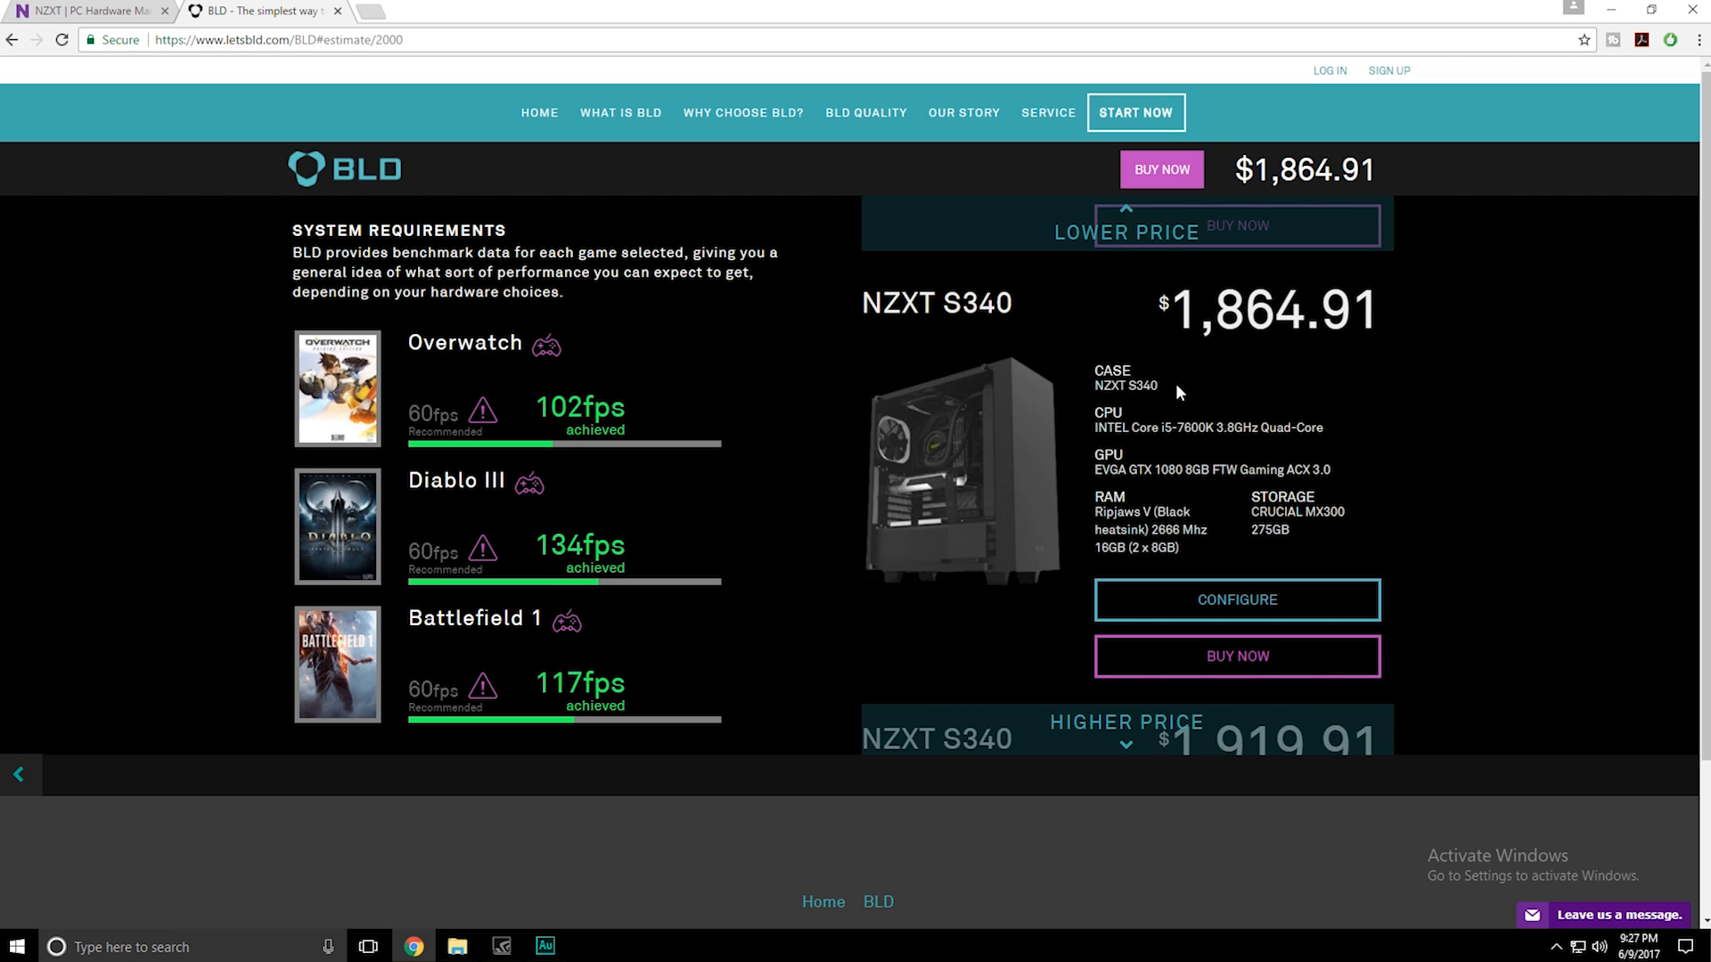
mouse_move(1148, 446)
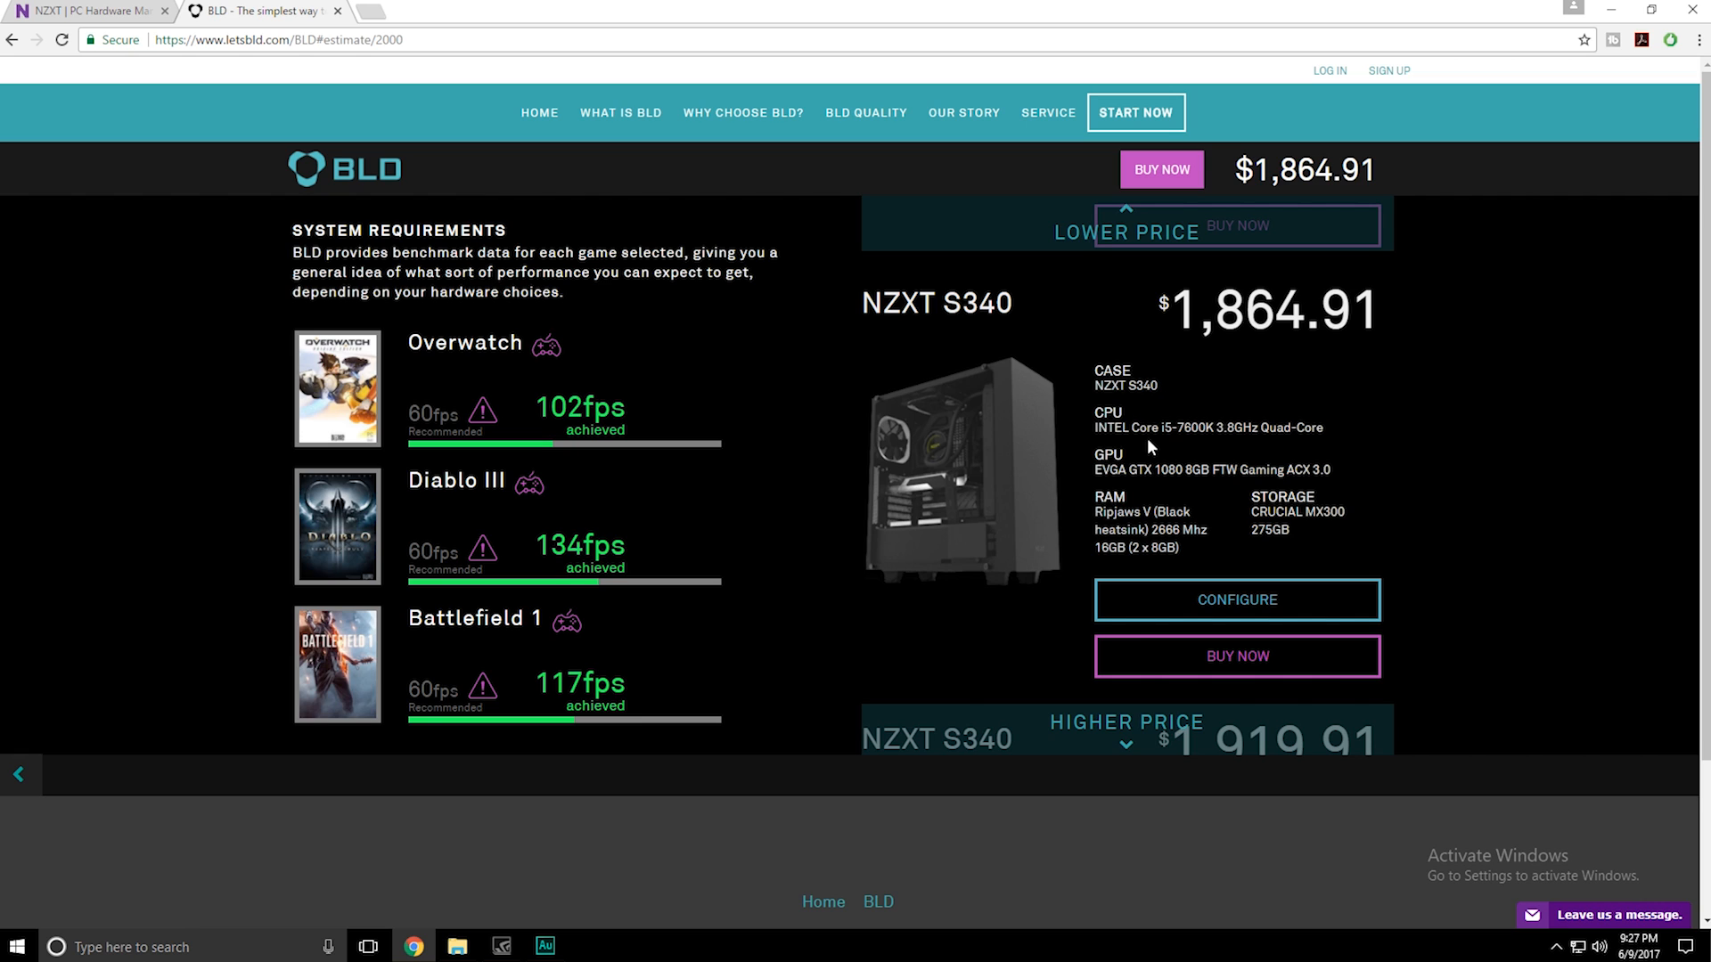
left_click_drag(1143, 427, 1309, 428)
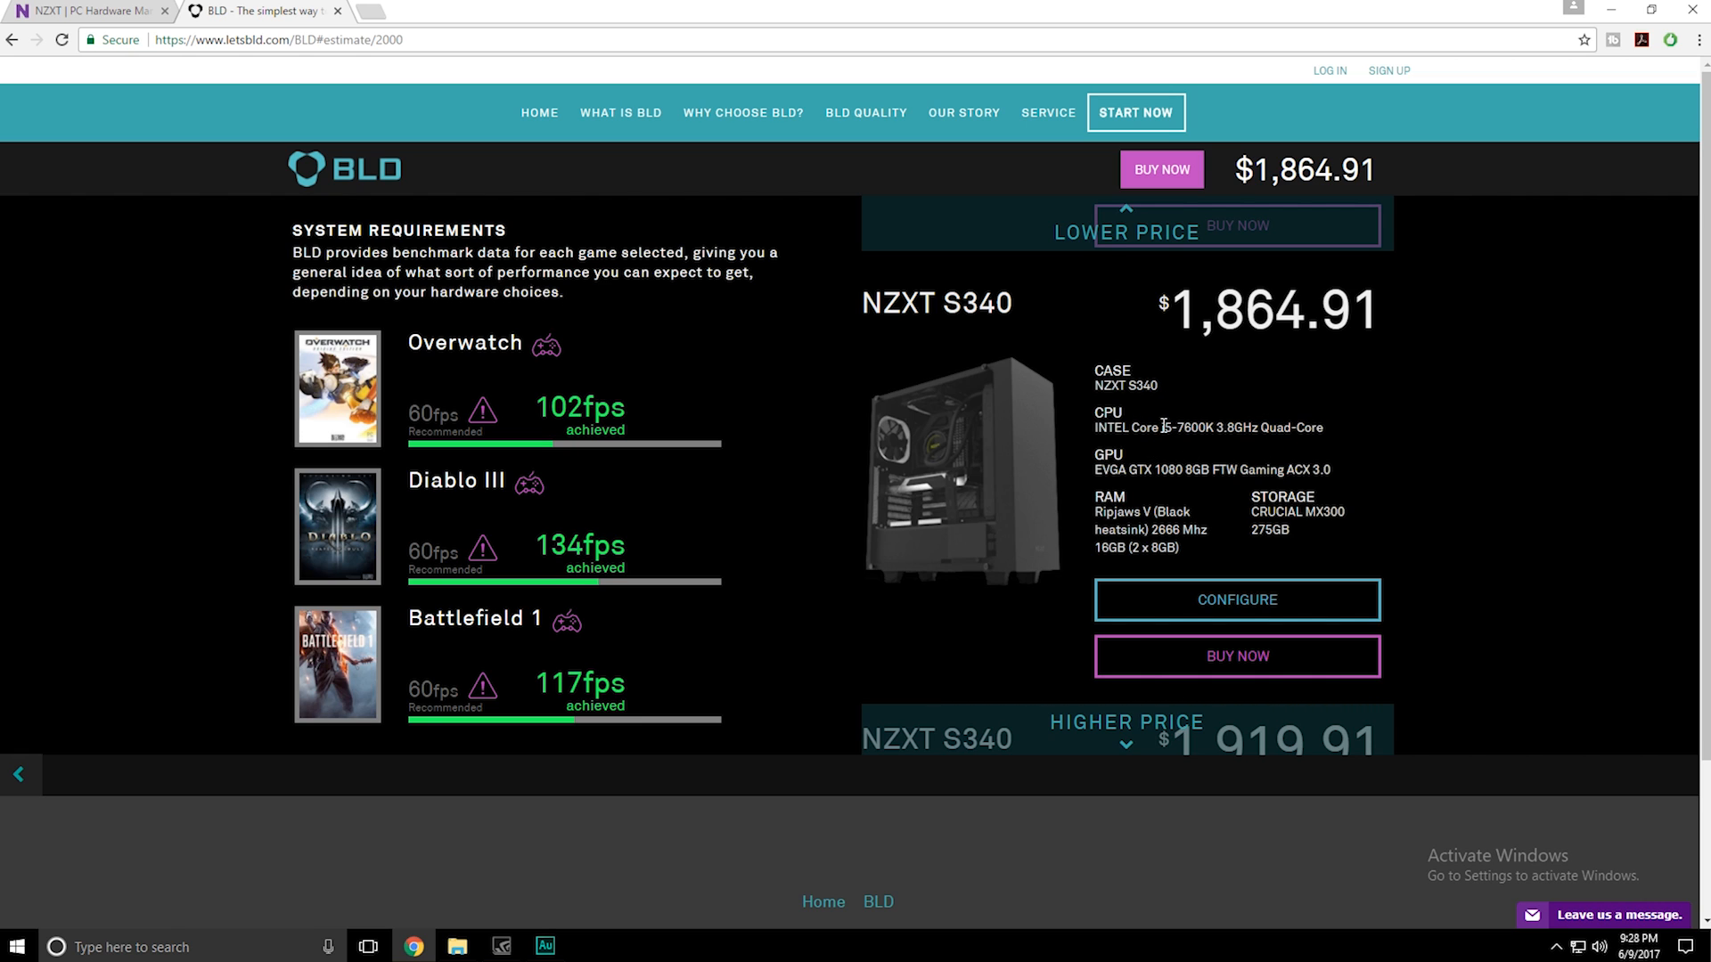
double_click(1185, 428)
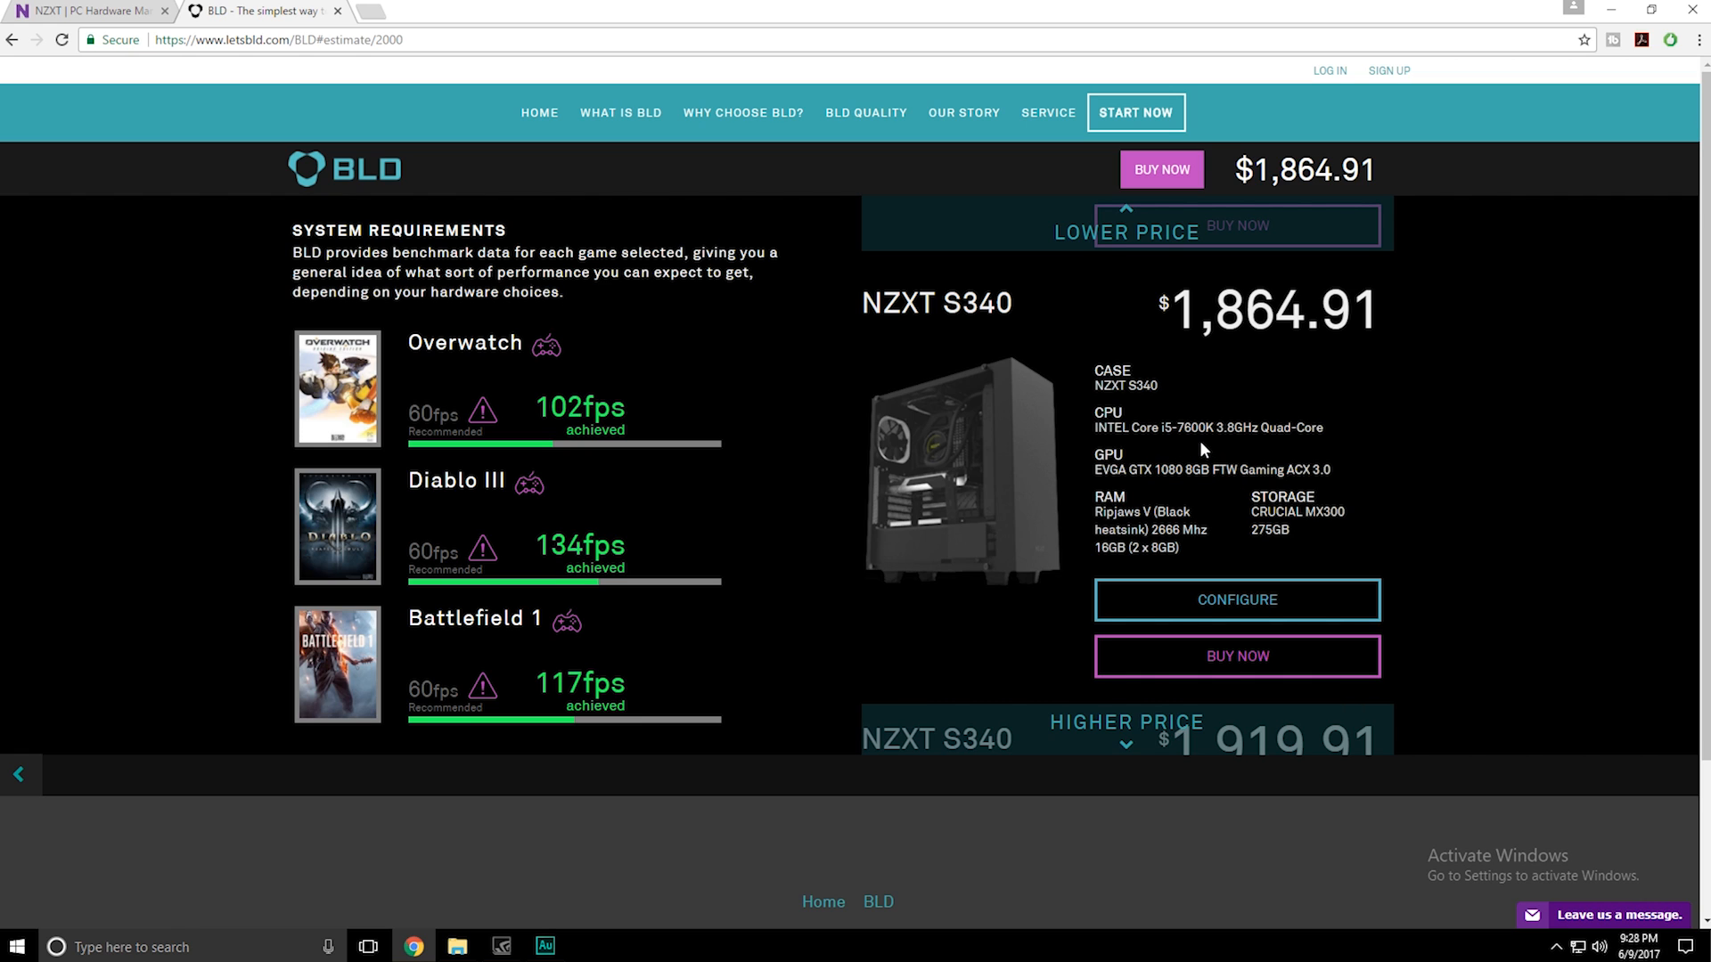
mouse_move(1295, 370)
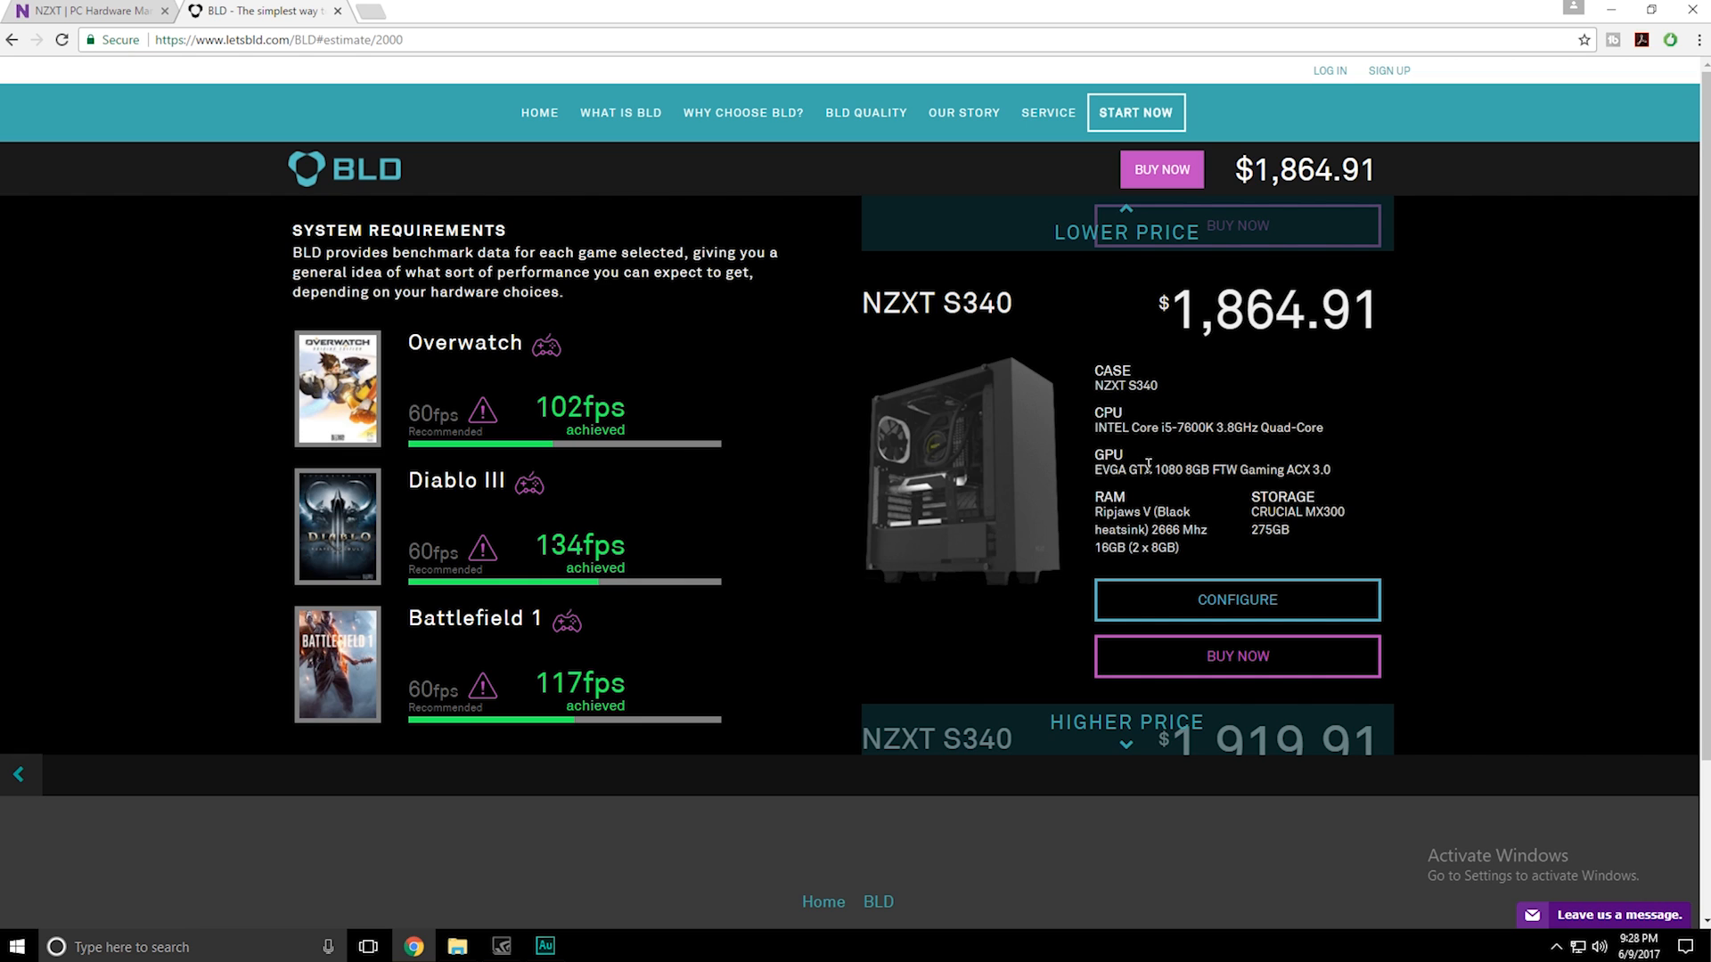
mouse_move(435, 617)
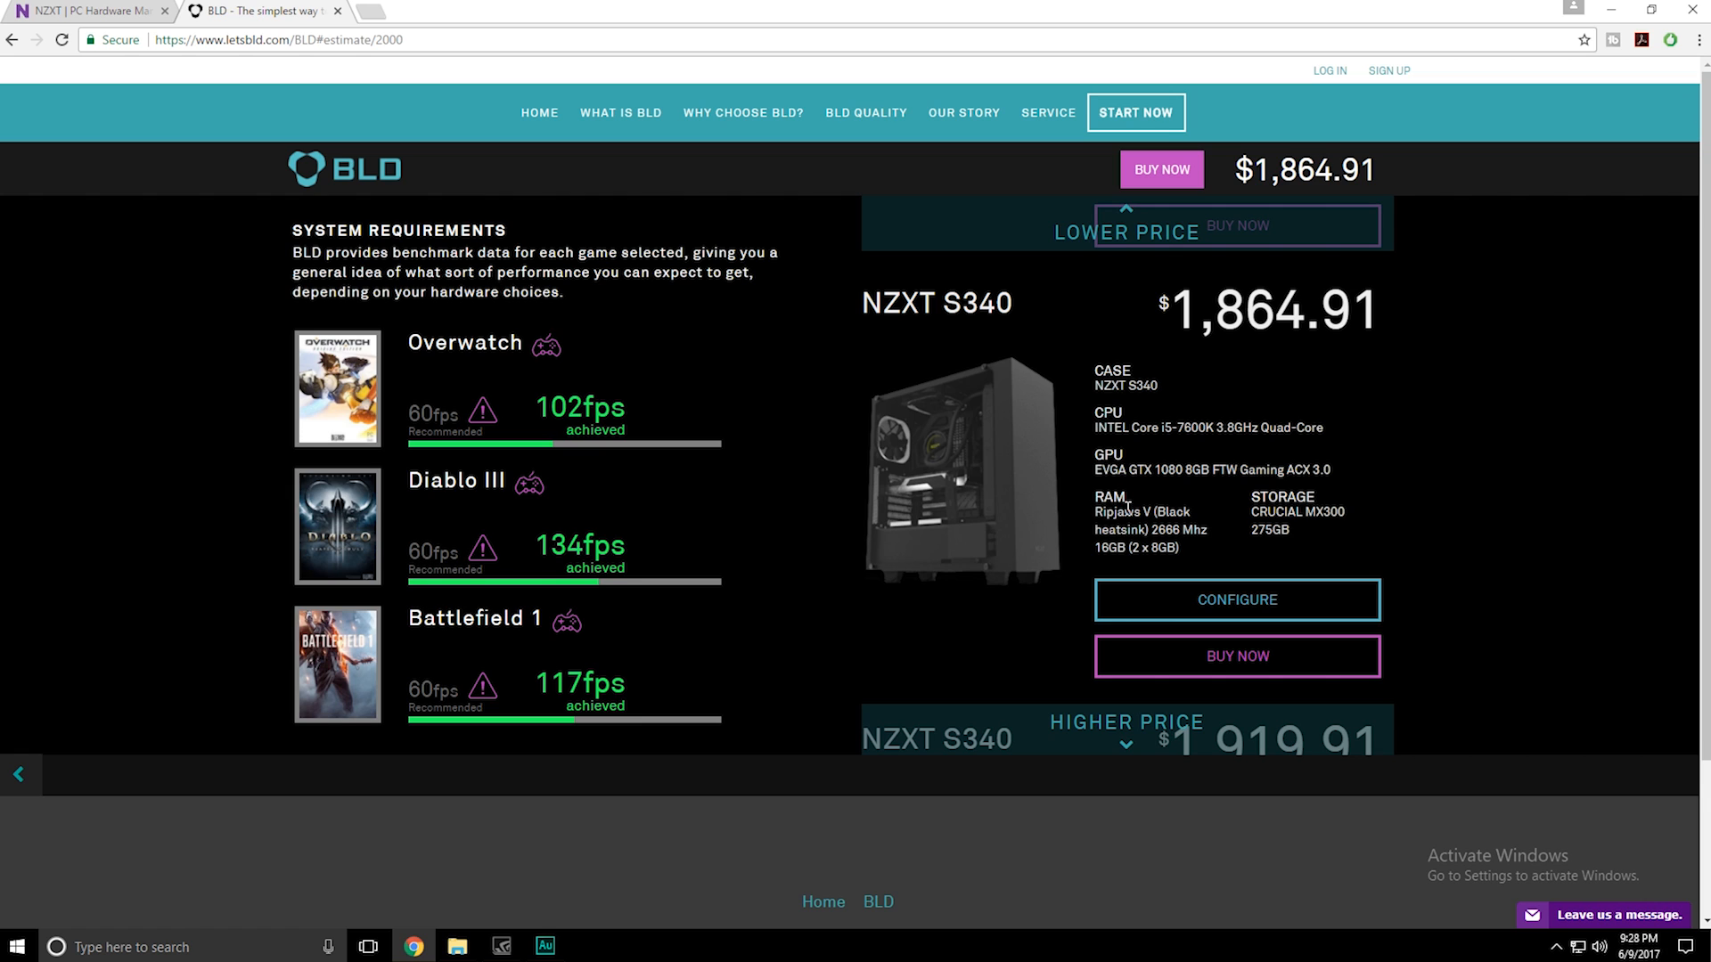
left_click_drag(1102, 511, 1192, 512)
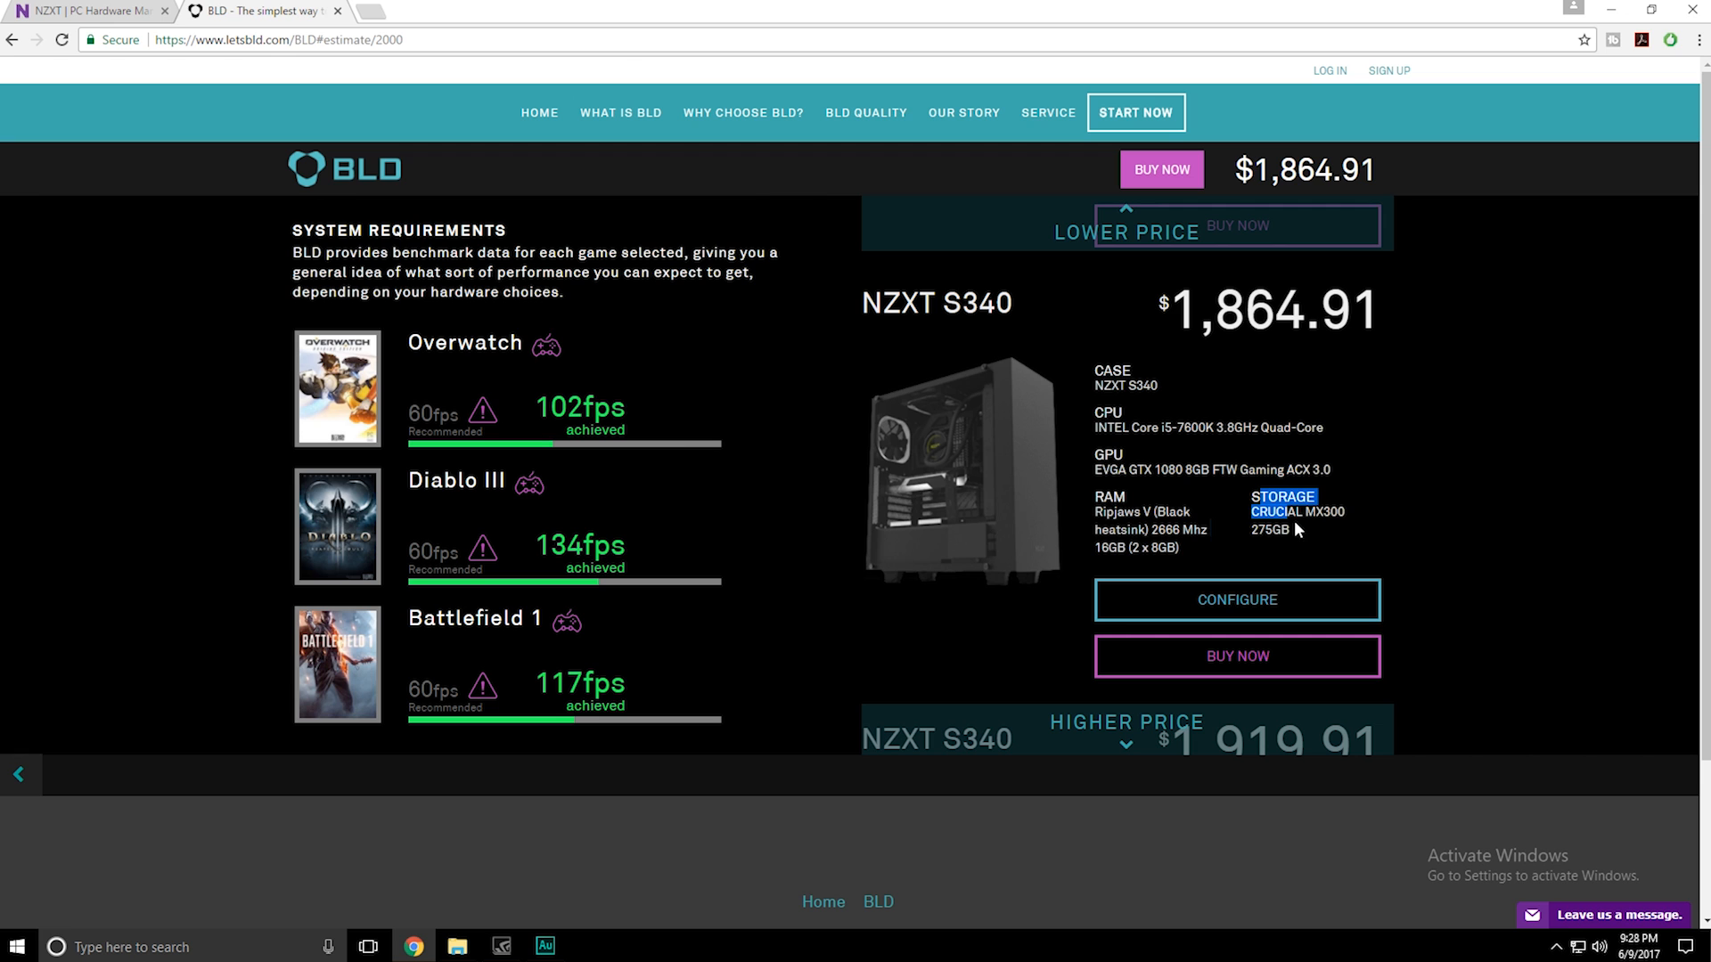
scroll("down", 3)
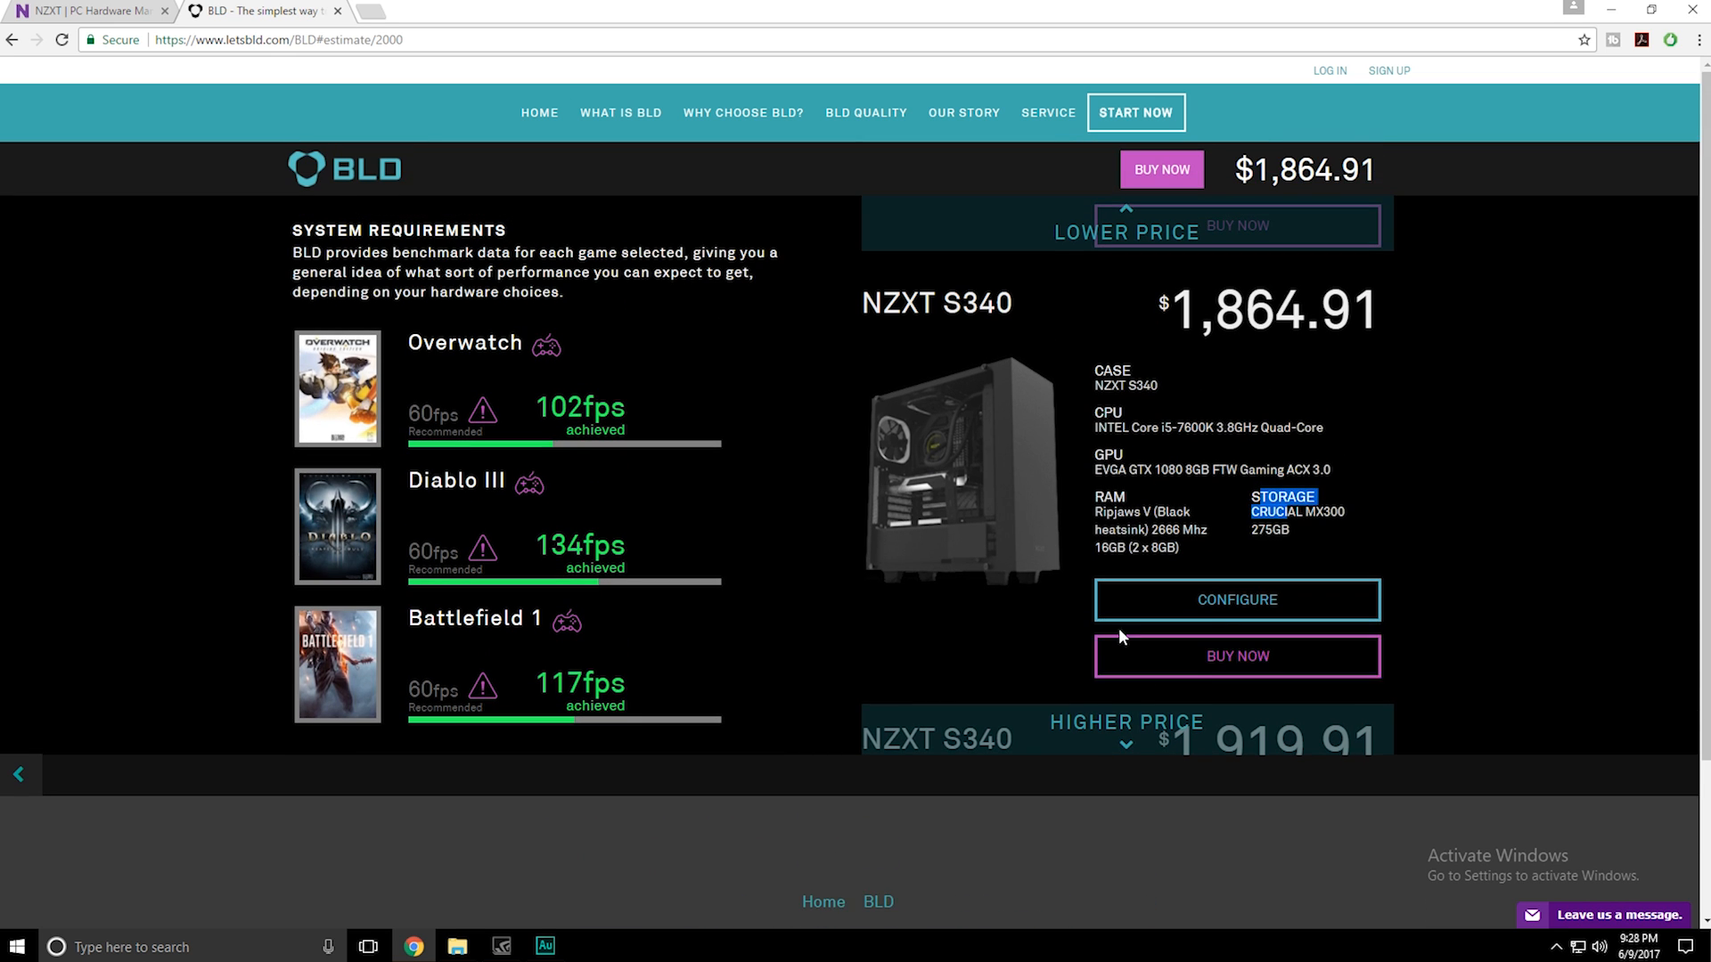
scroll("down", 3)
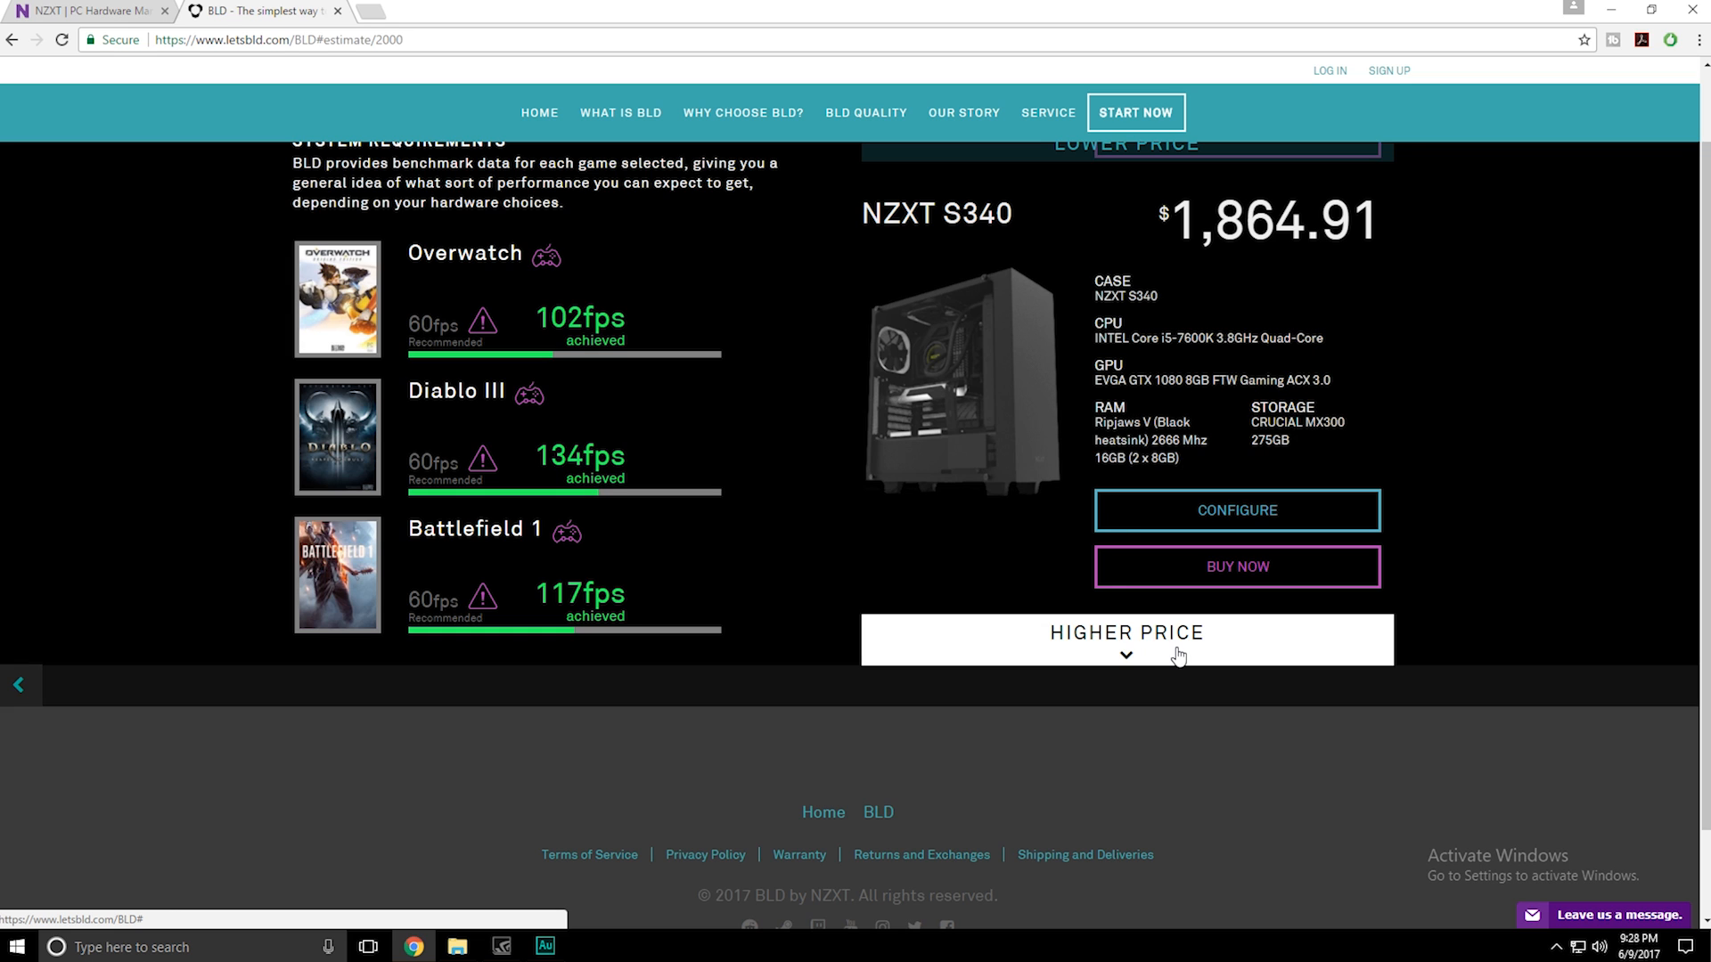
Step: Use Higher Price to reach the $1,969.90 S340 build adding a 1TB WD Blue drive
left_click(1127, 639)
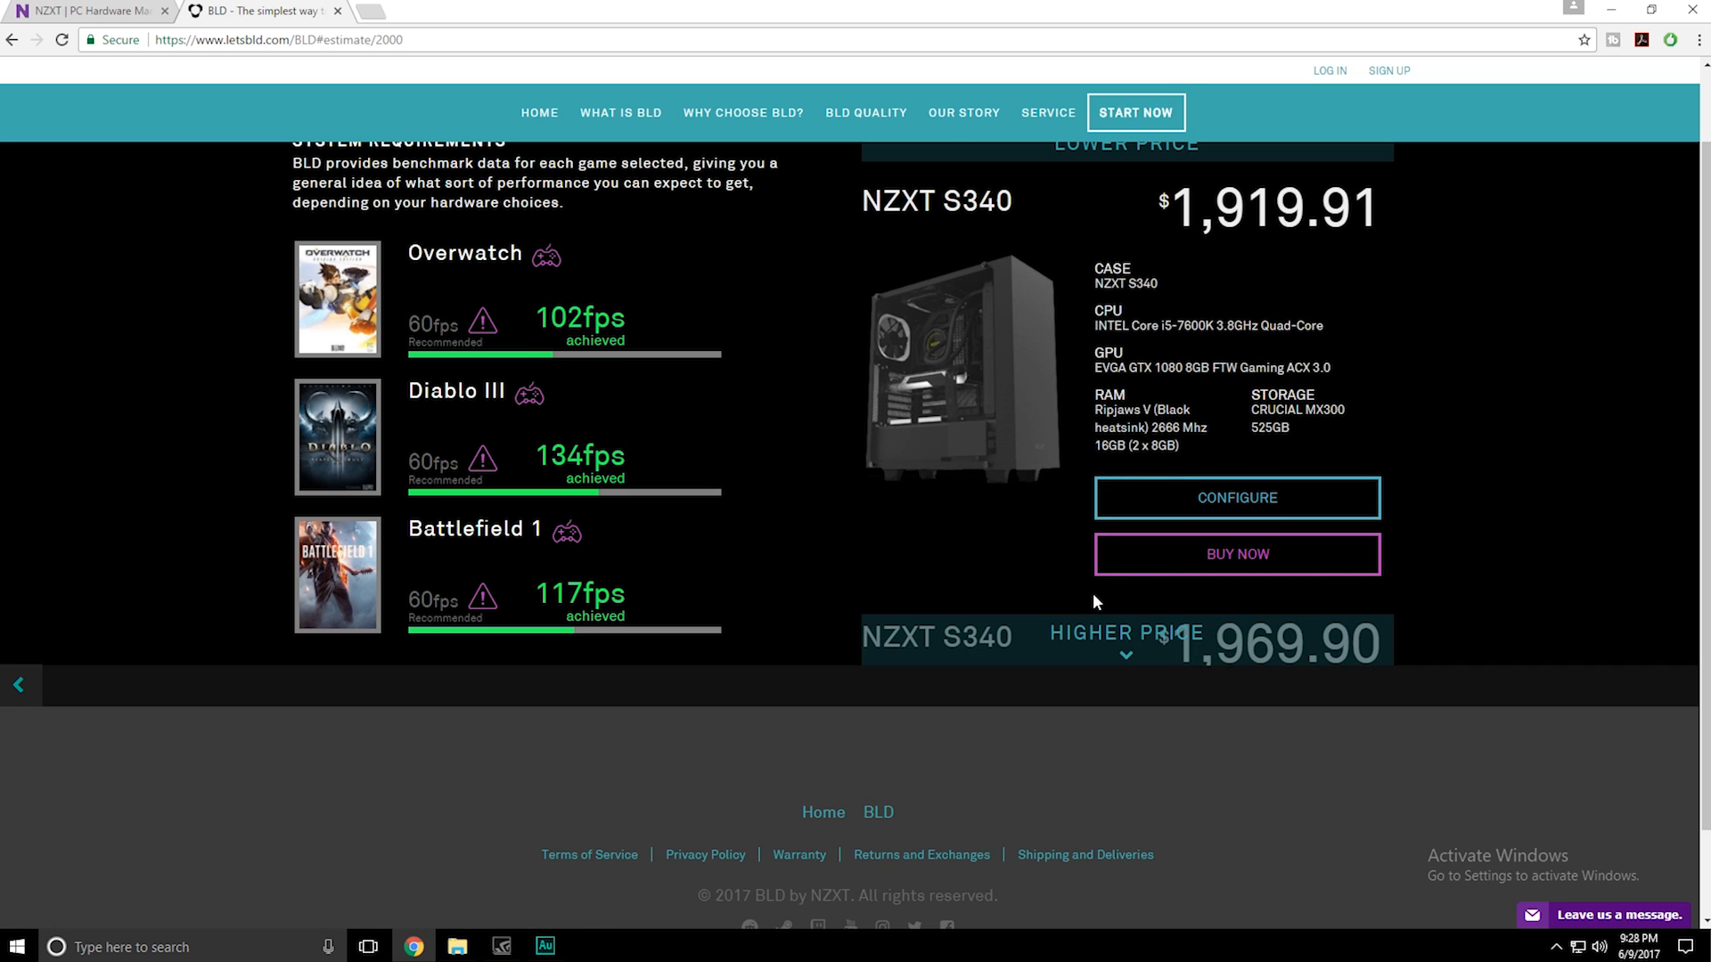
mouse_move(1098, 182)
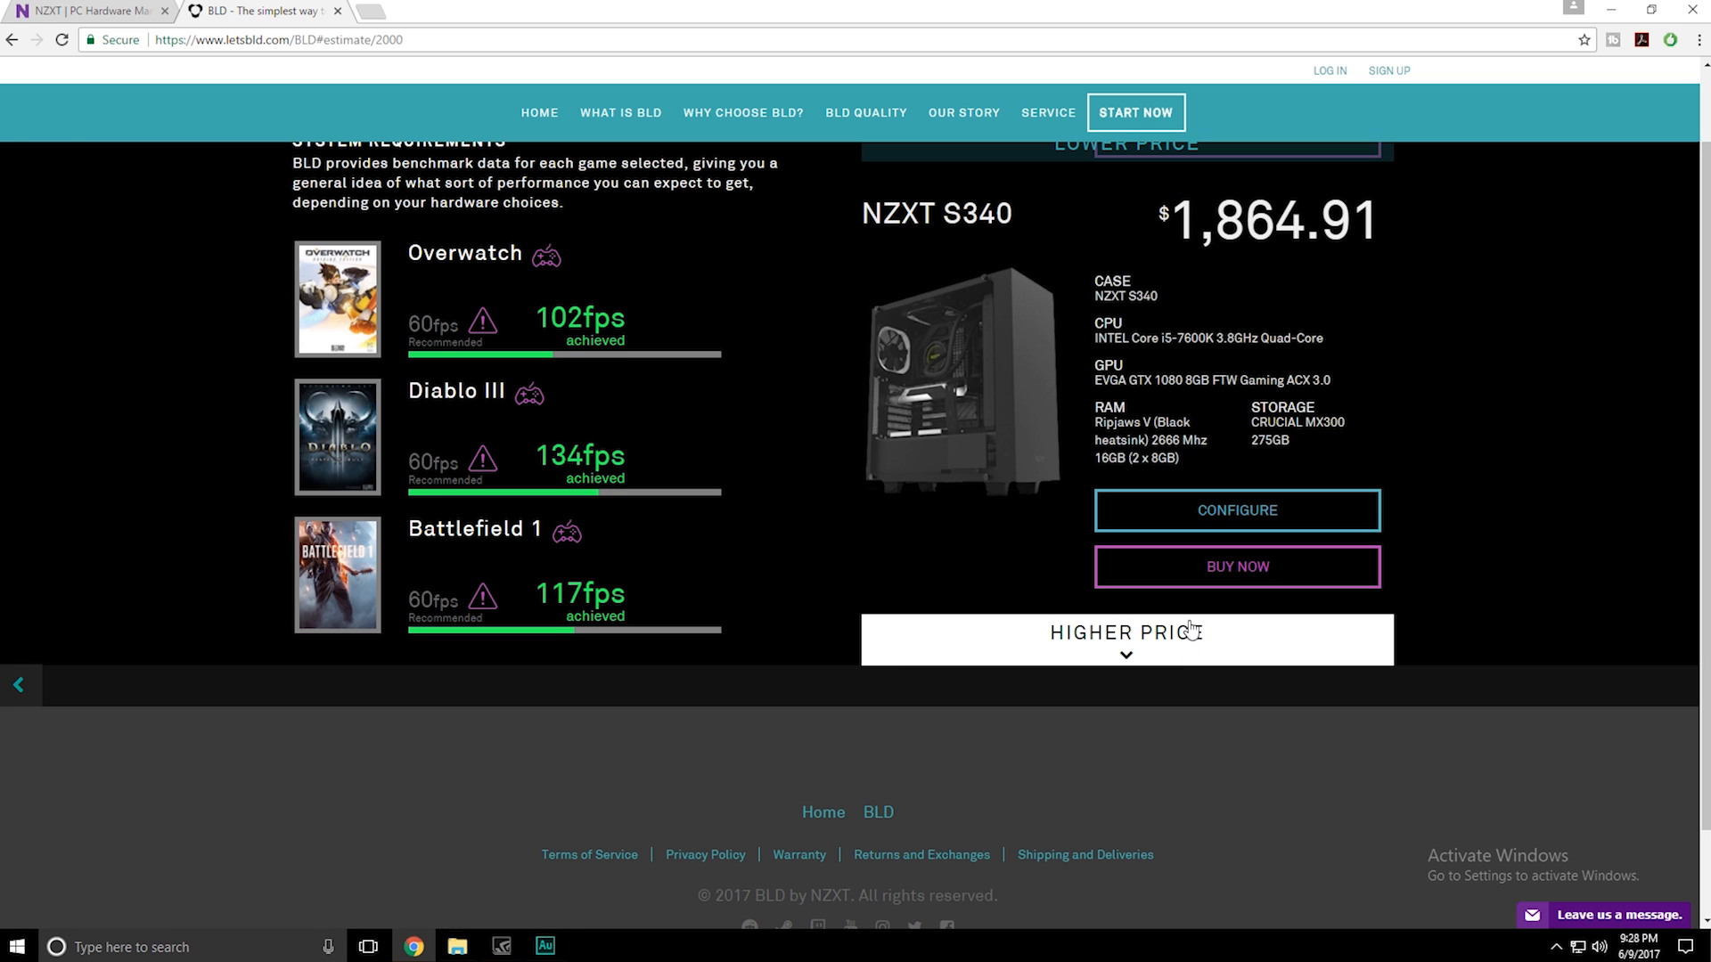
left_click(1161, 640)
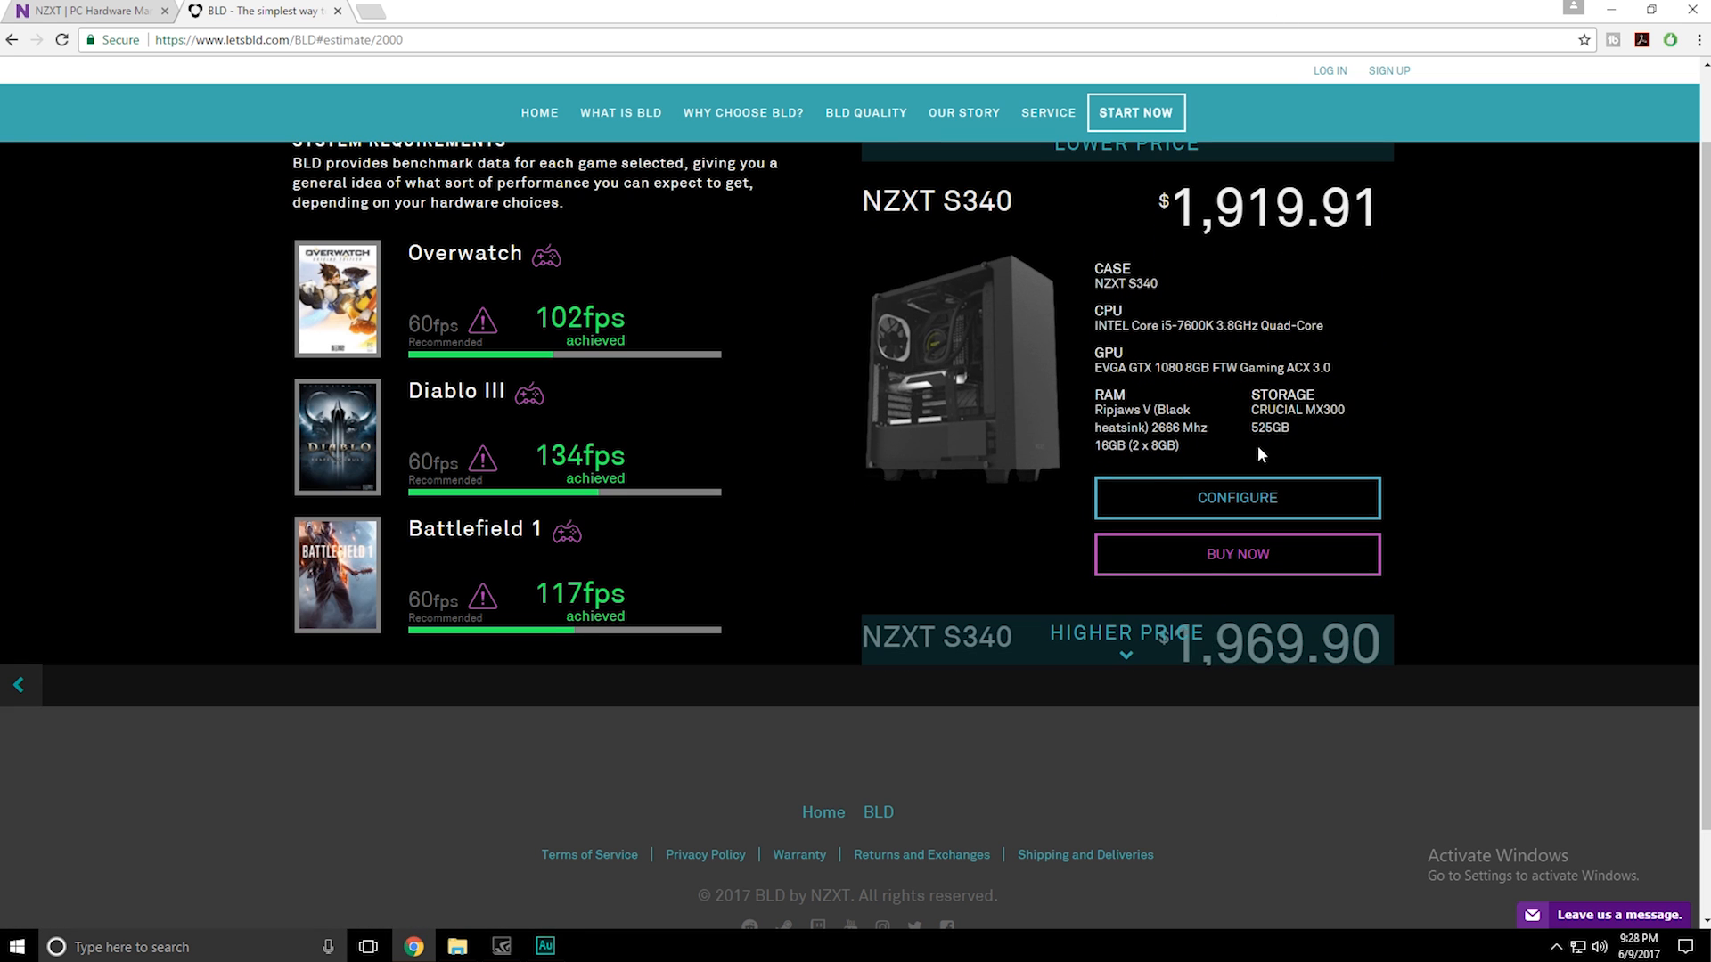
mouse_move(1262, 390)
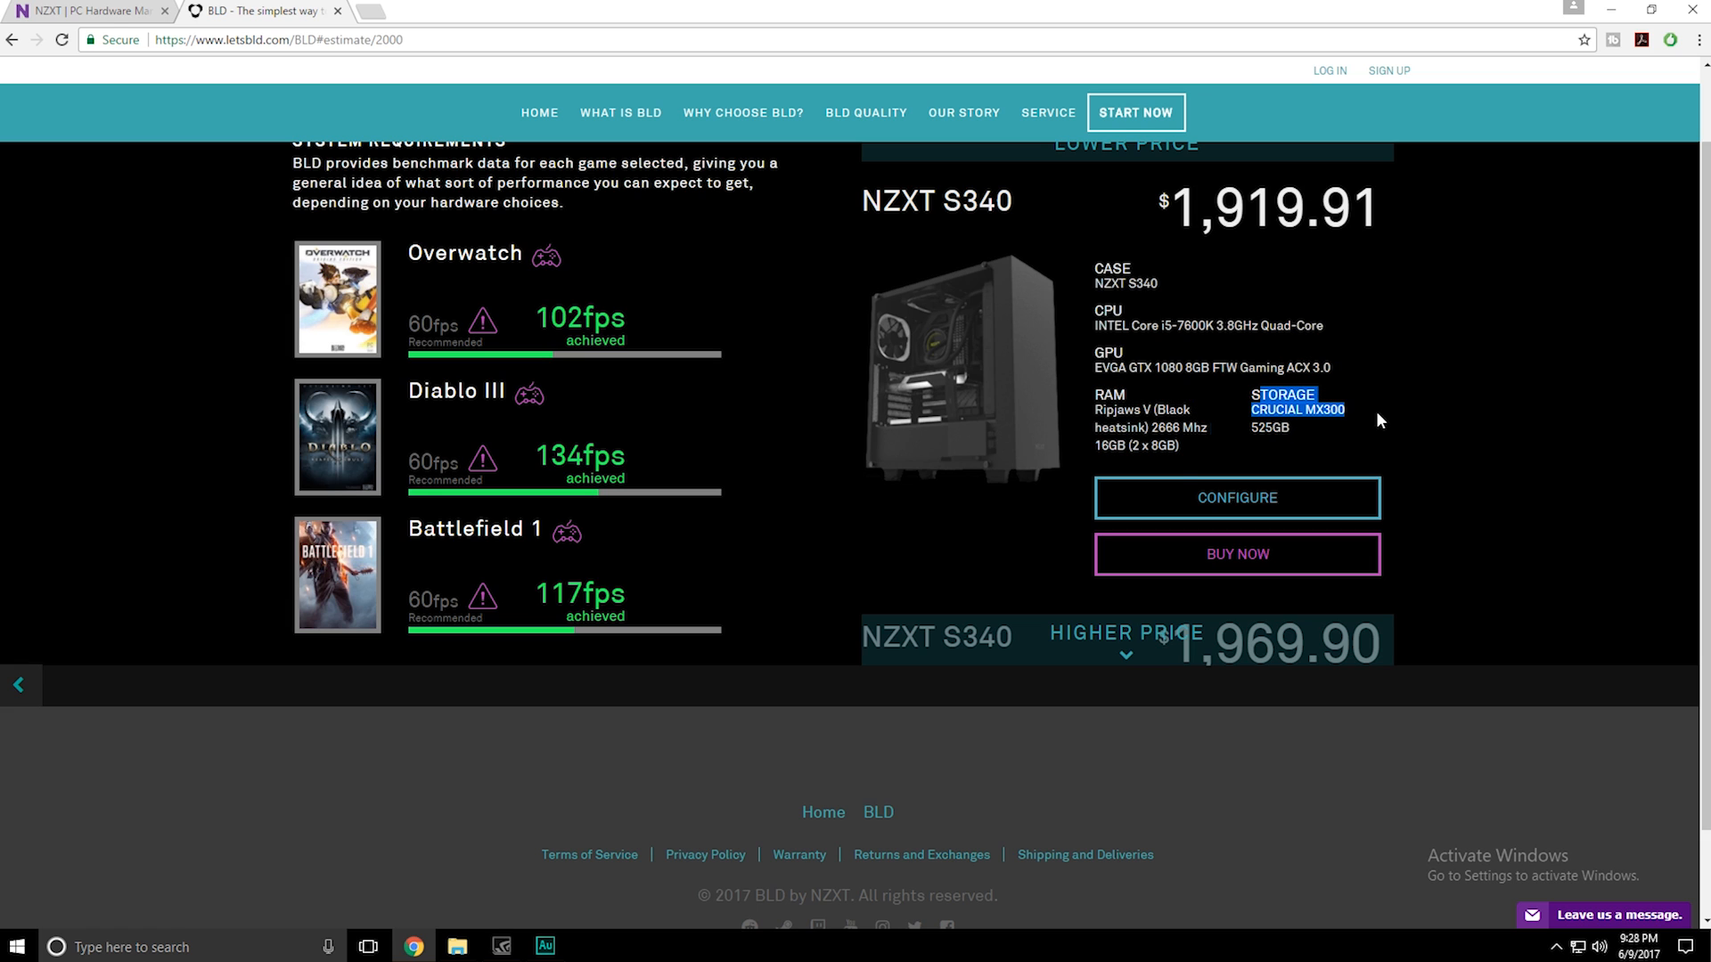
mouse_move(1076, 467)
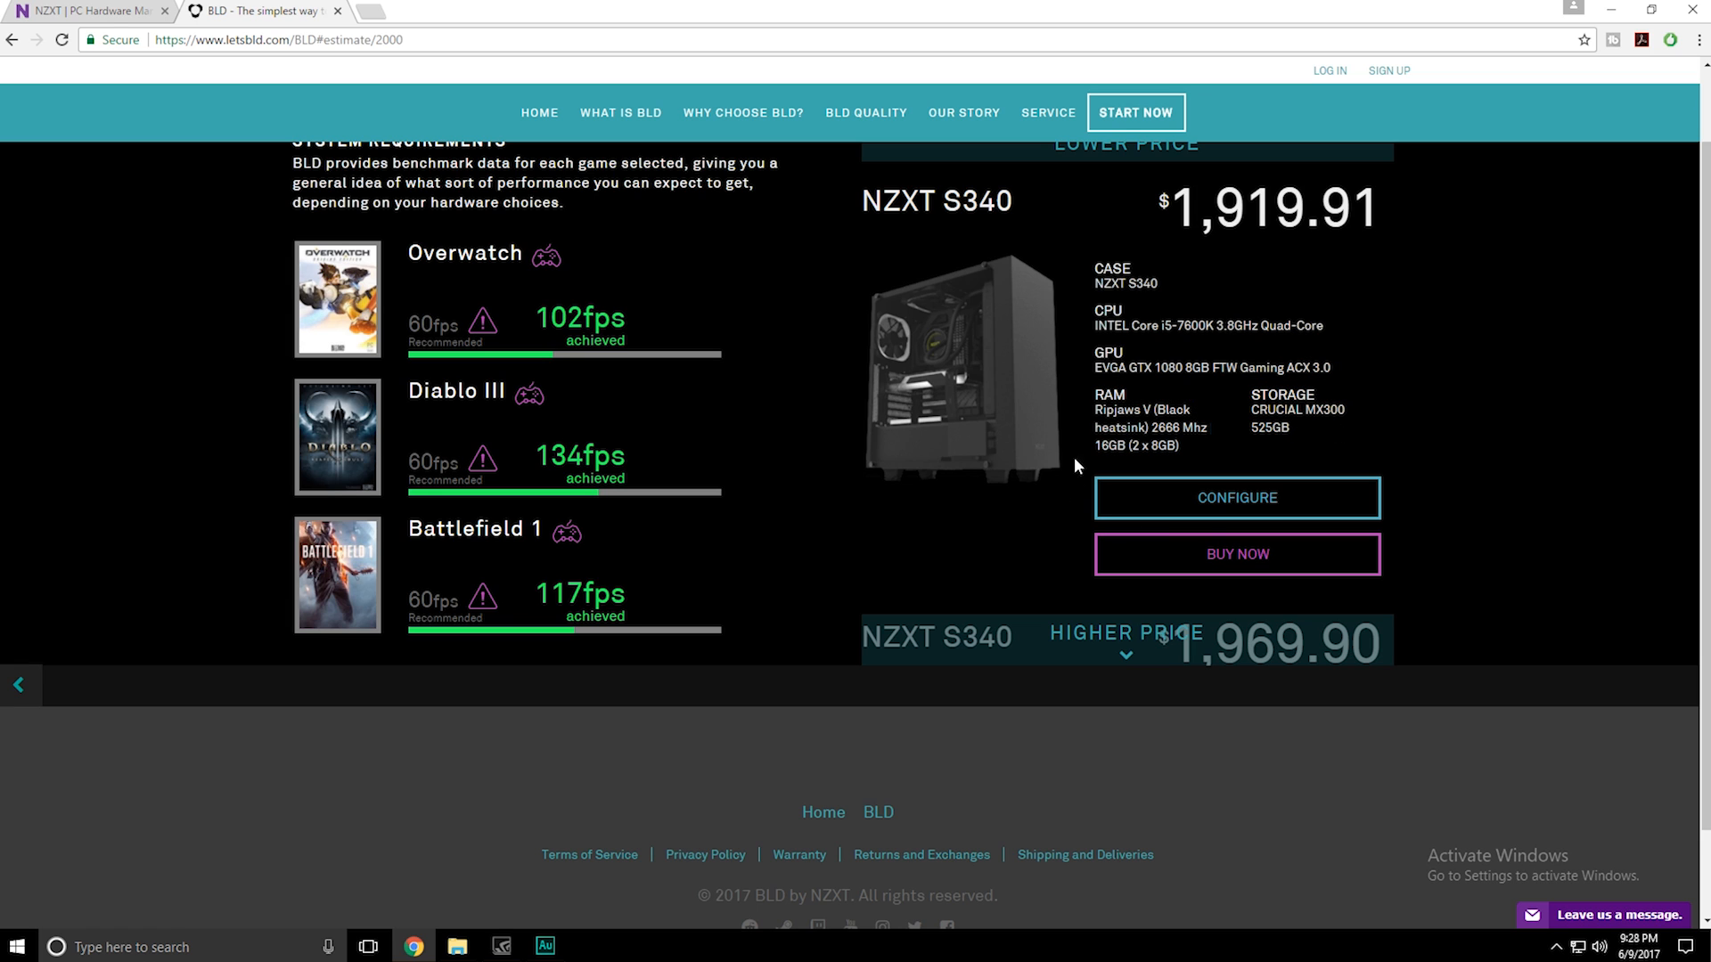
mouse_move(1156, 175)
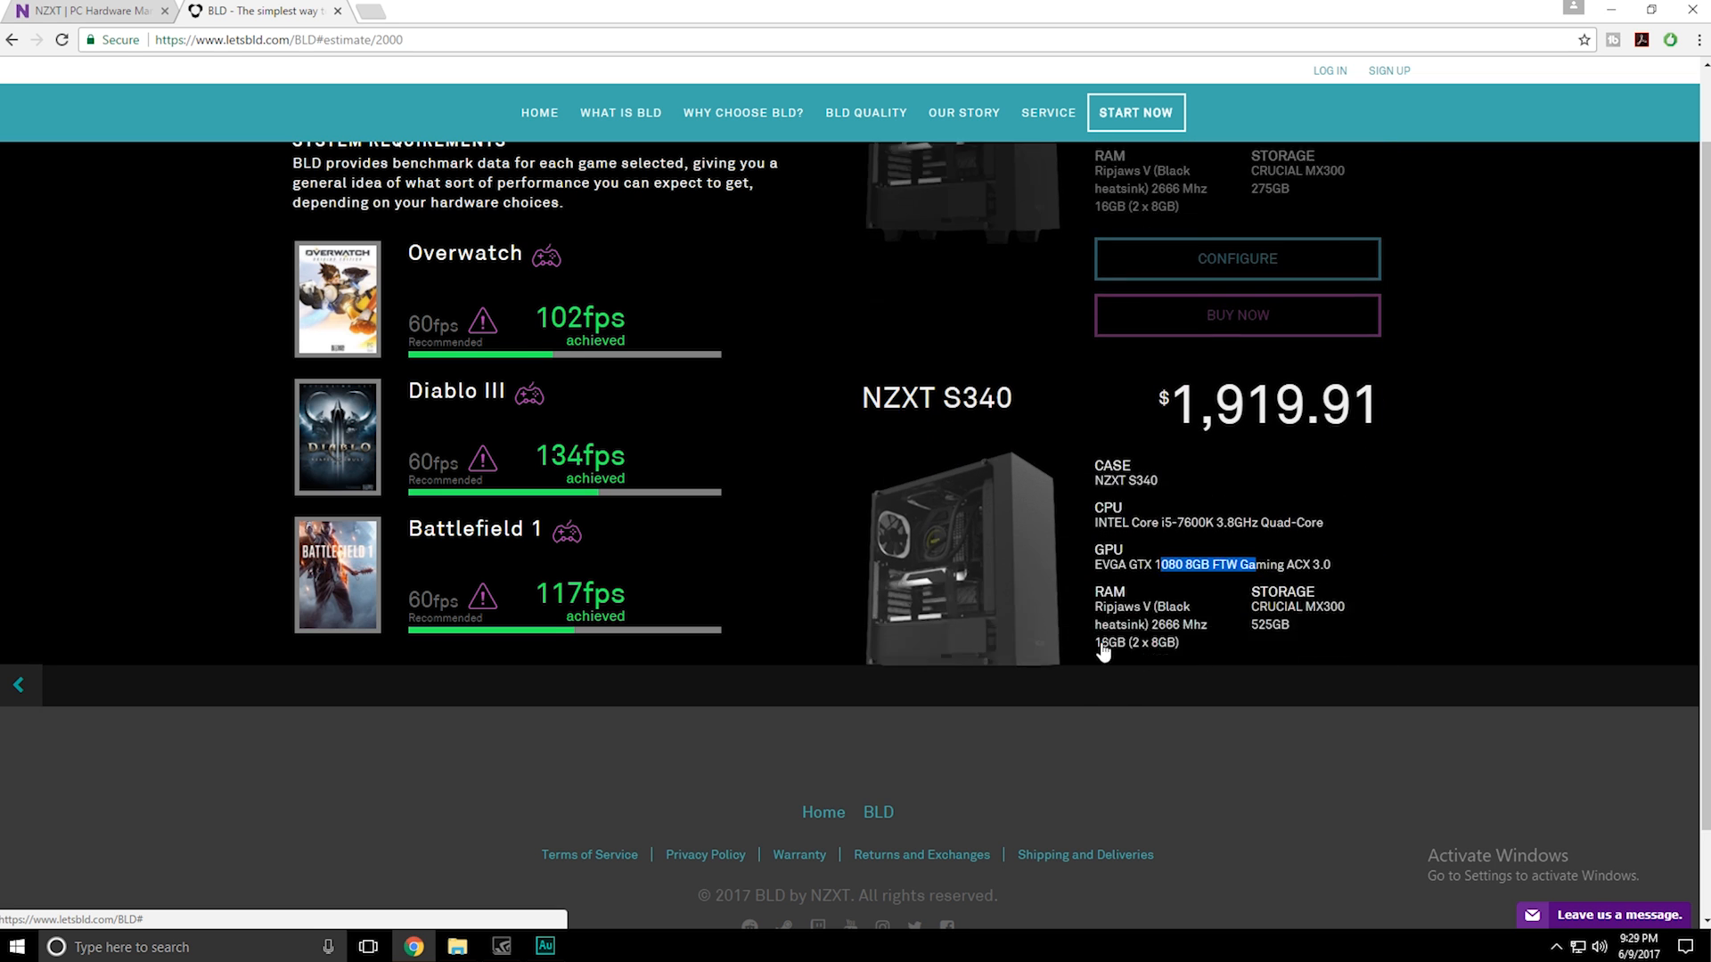
scroll("down", 3)
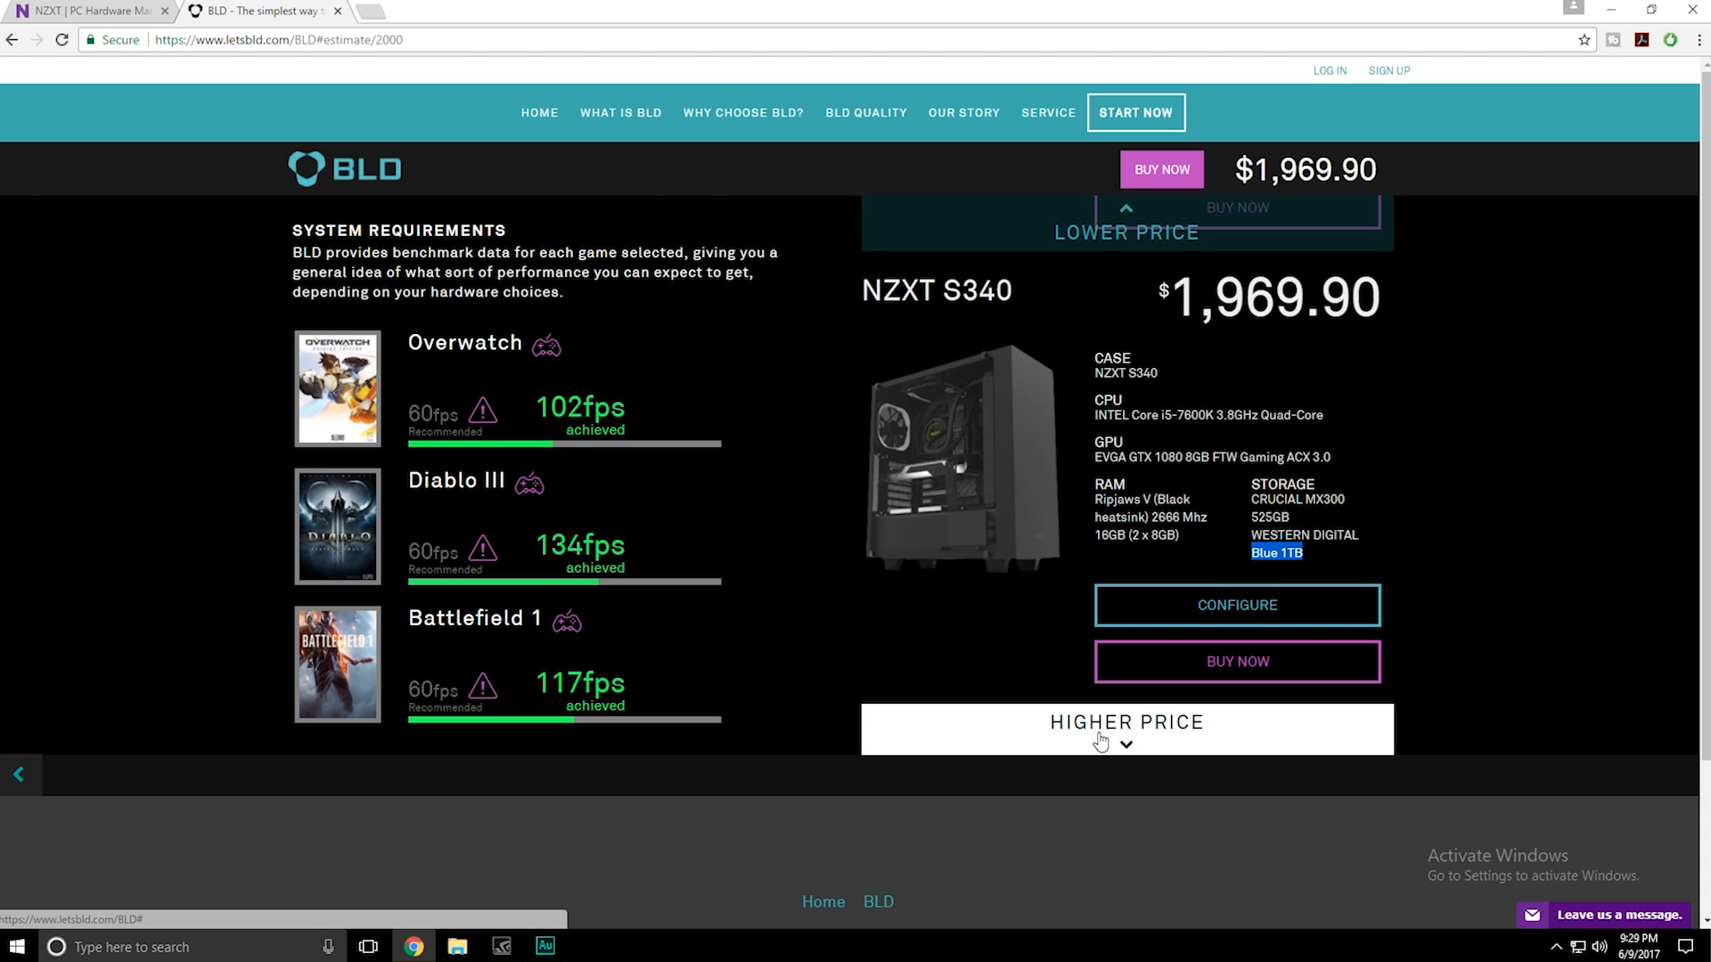
Step: Step up through $2,019.90 to the $2,069.90 S340 Elite build with TridentZ 3000 MHz RAM
left_click(1127, 729)
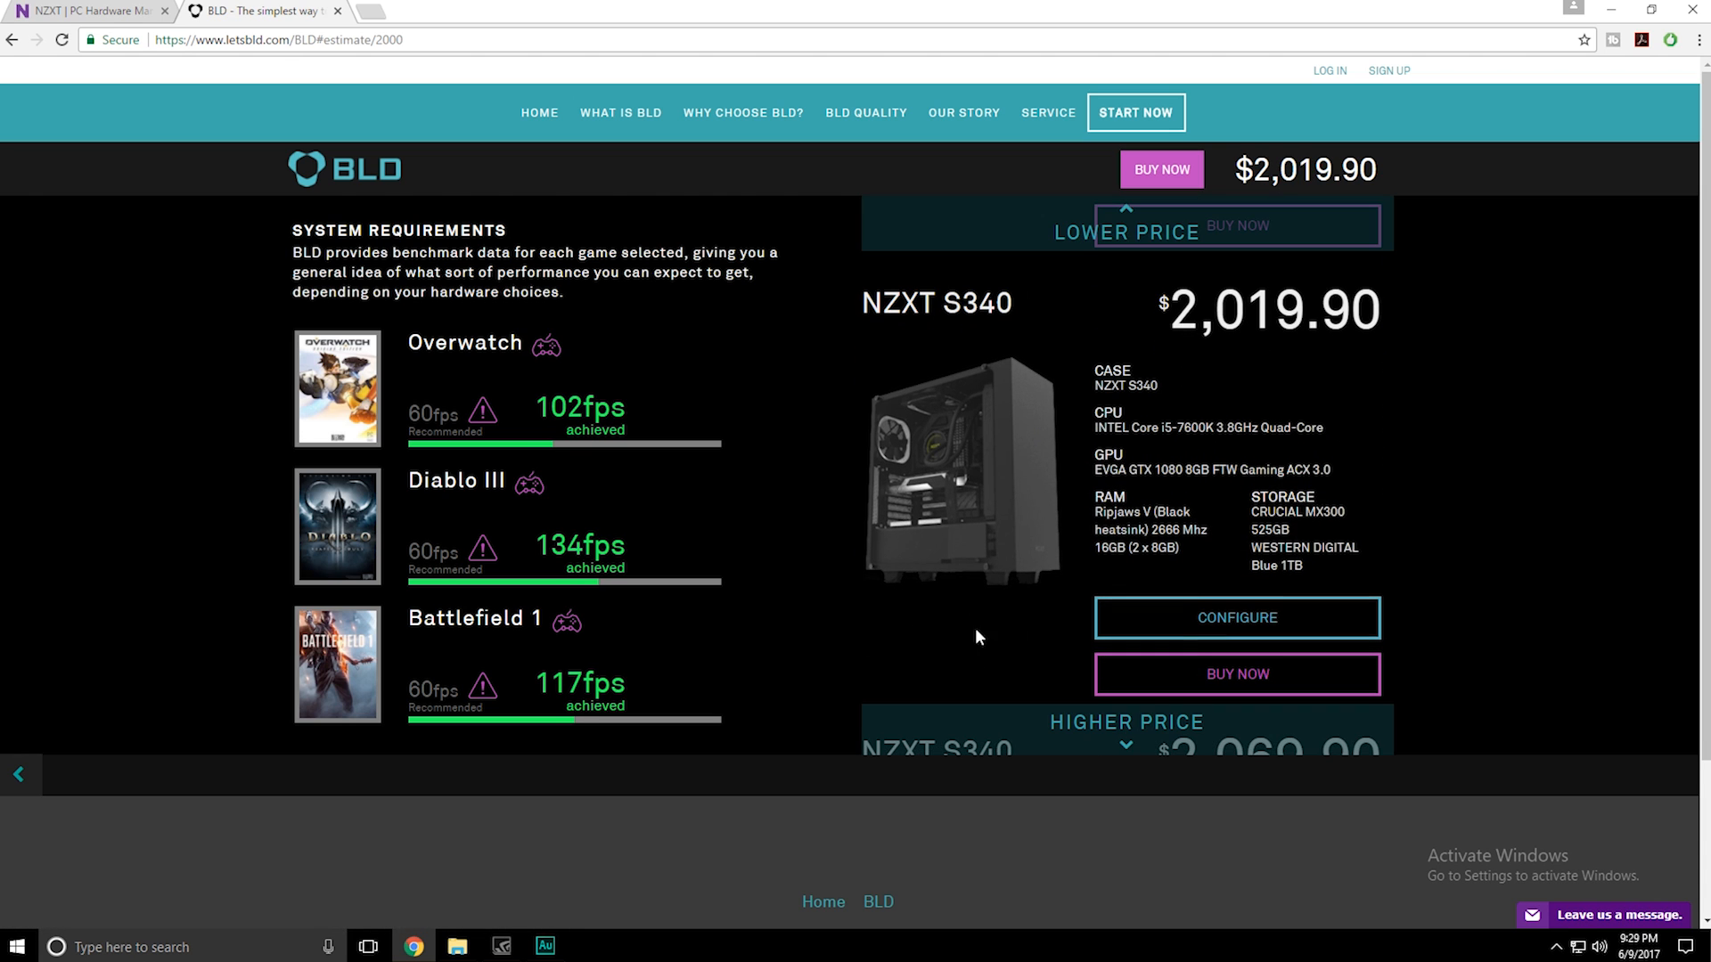
mouse_move(1110, 555)
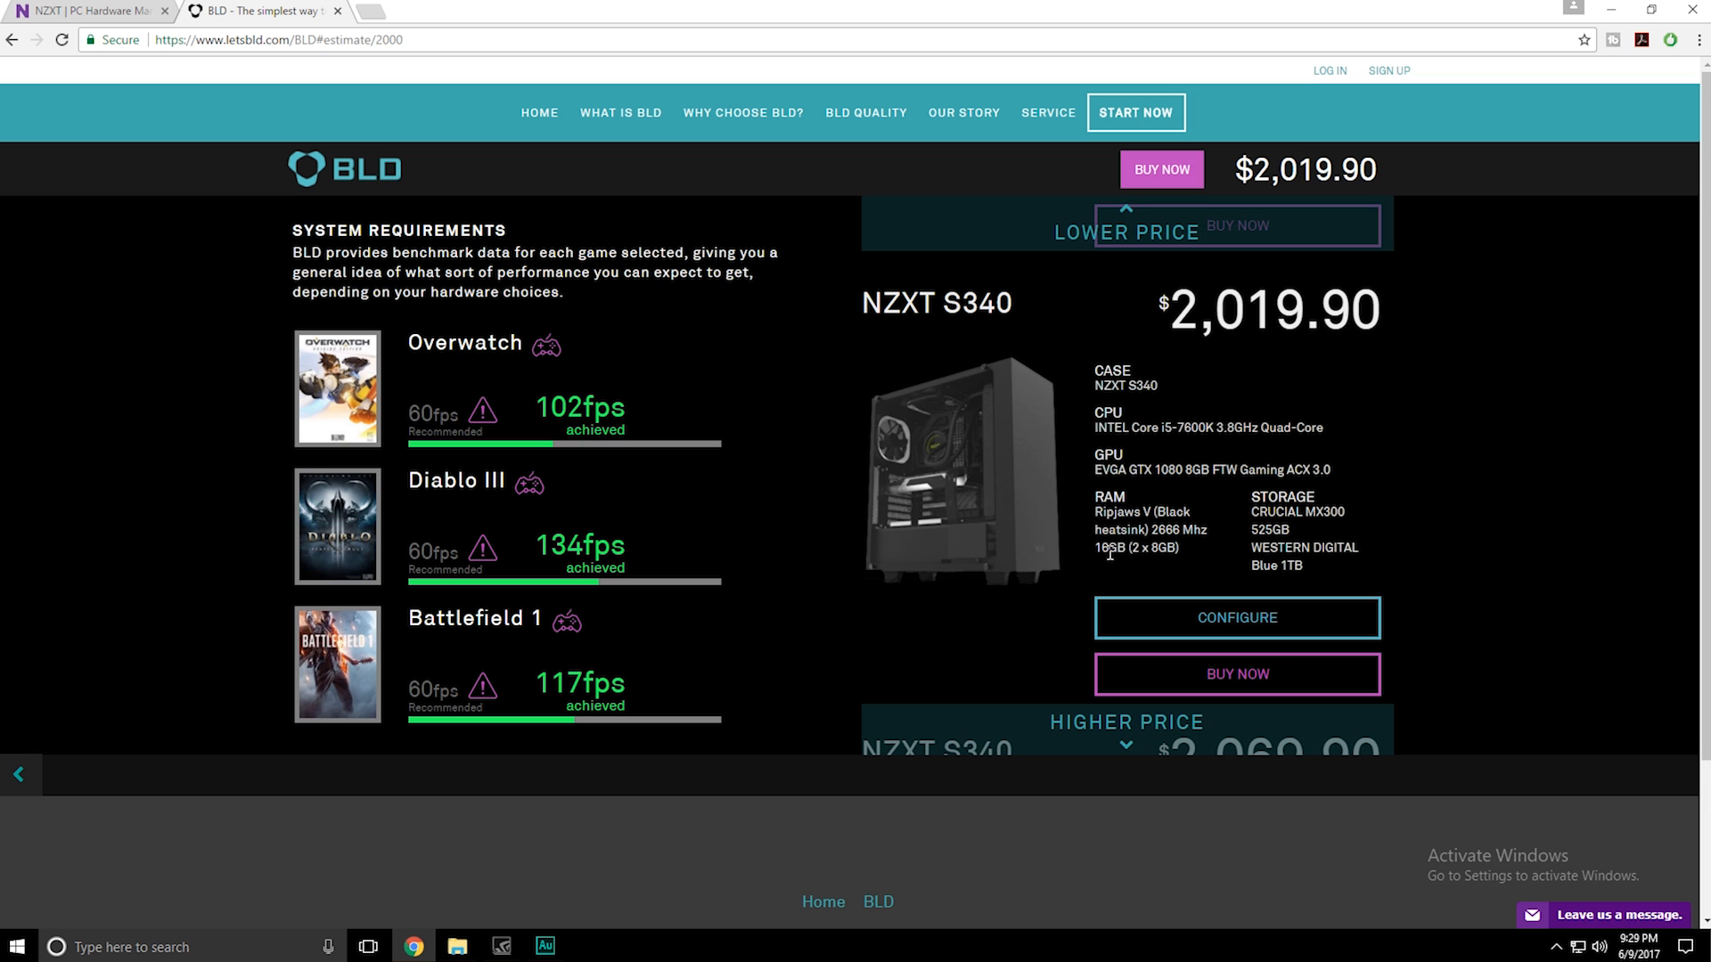
mouse_move(1153, 364)
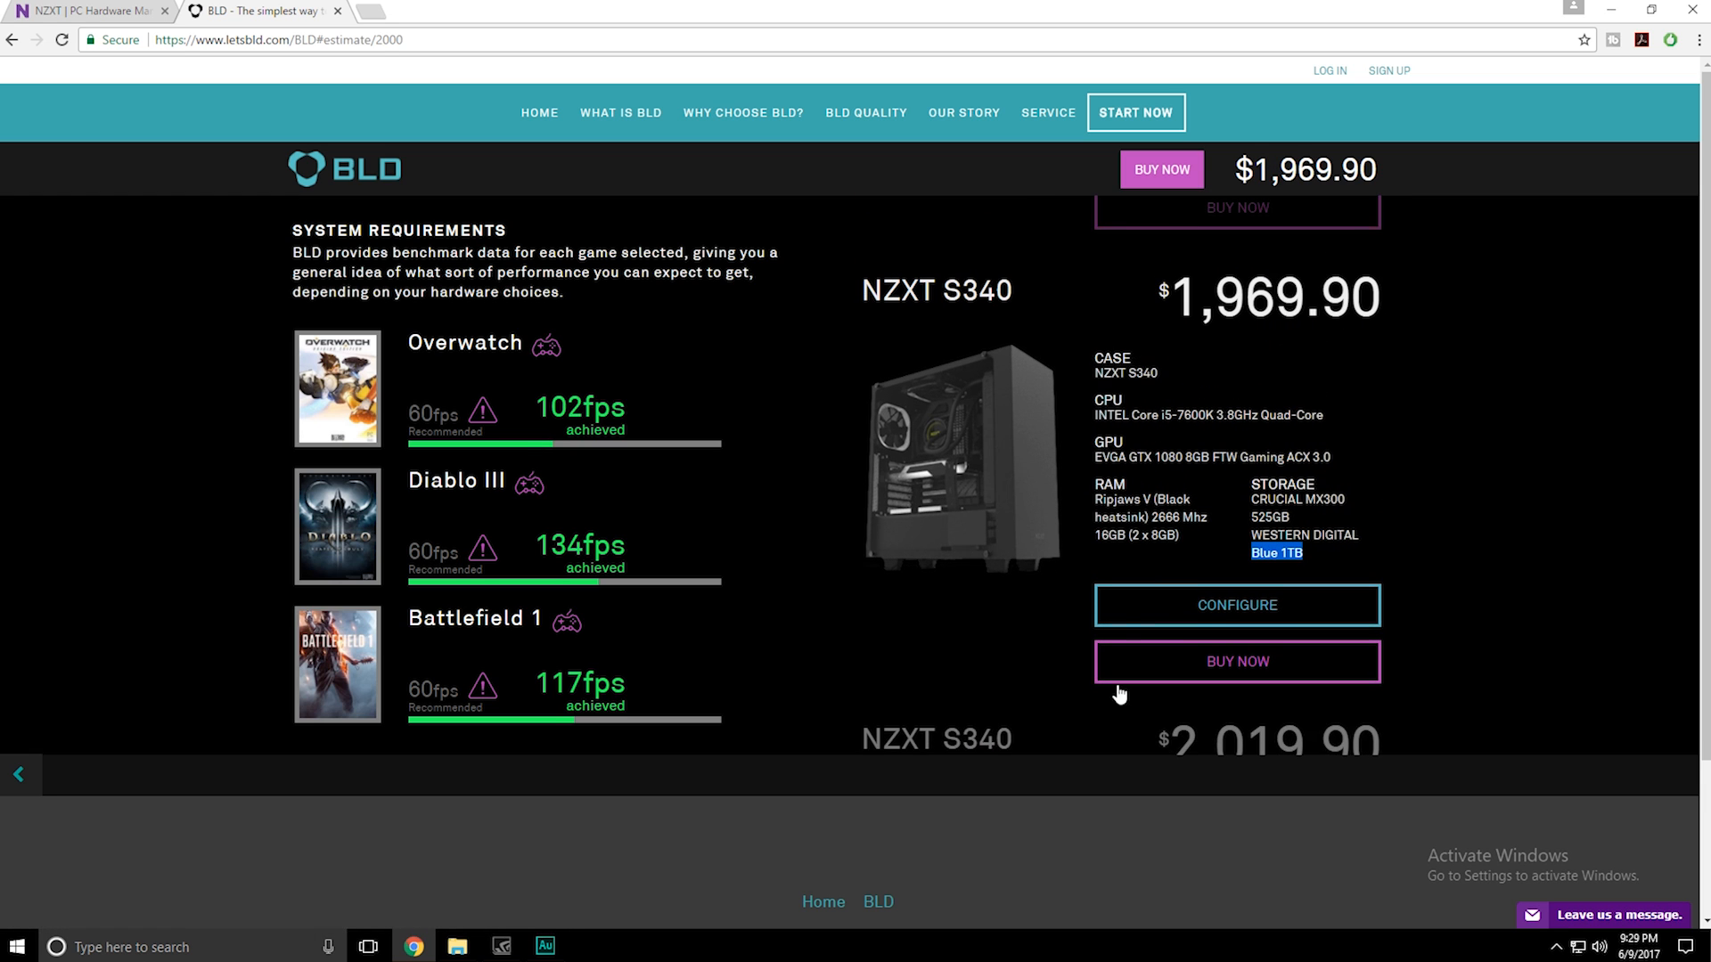
scroll("down", 3)
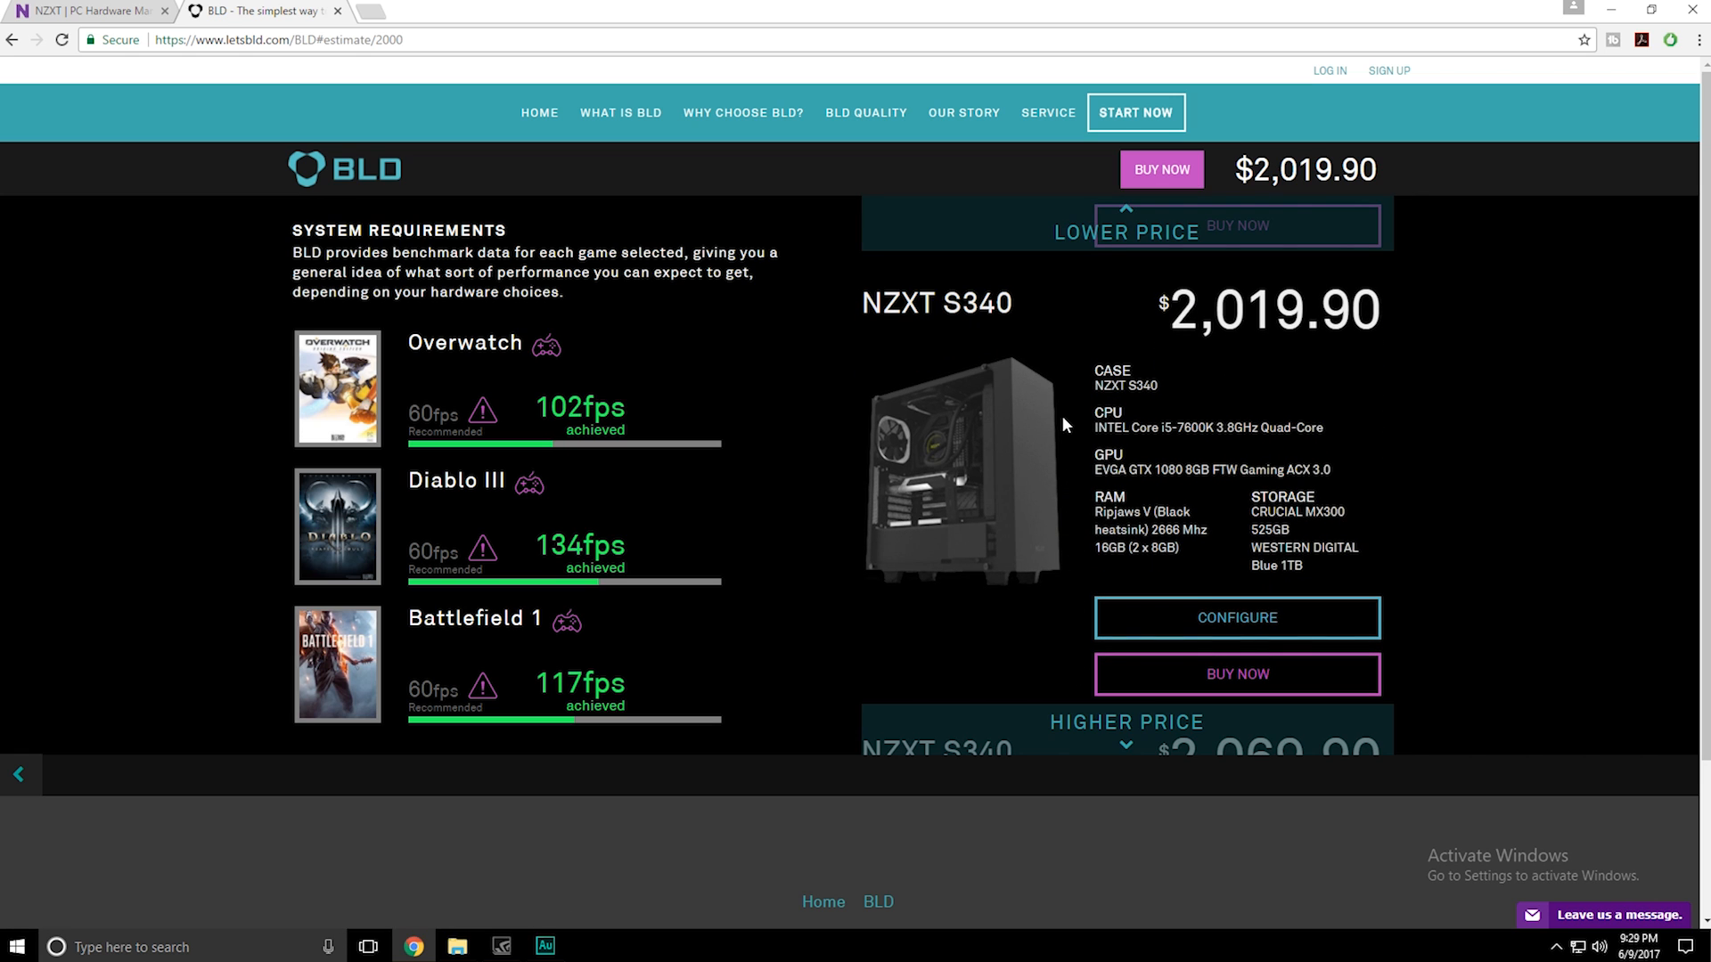
left_click(1129, 227)
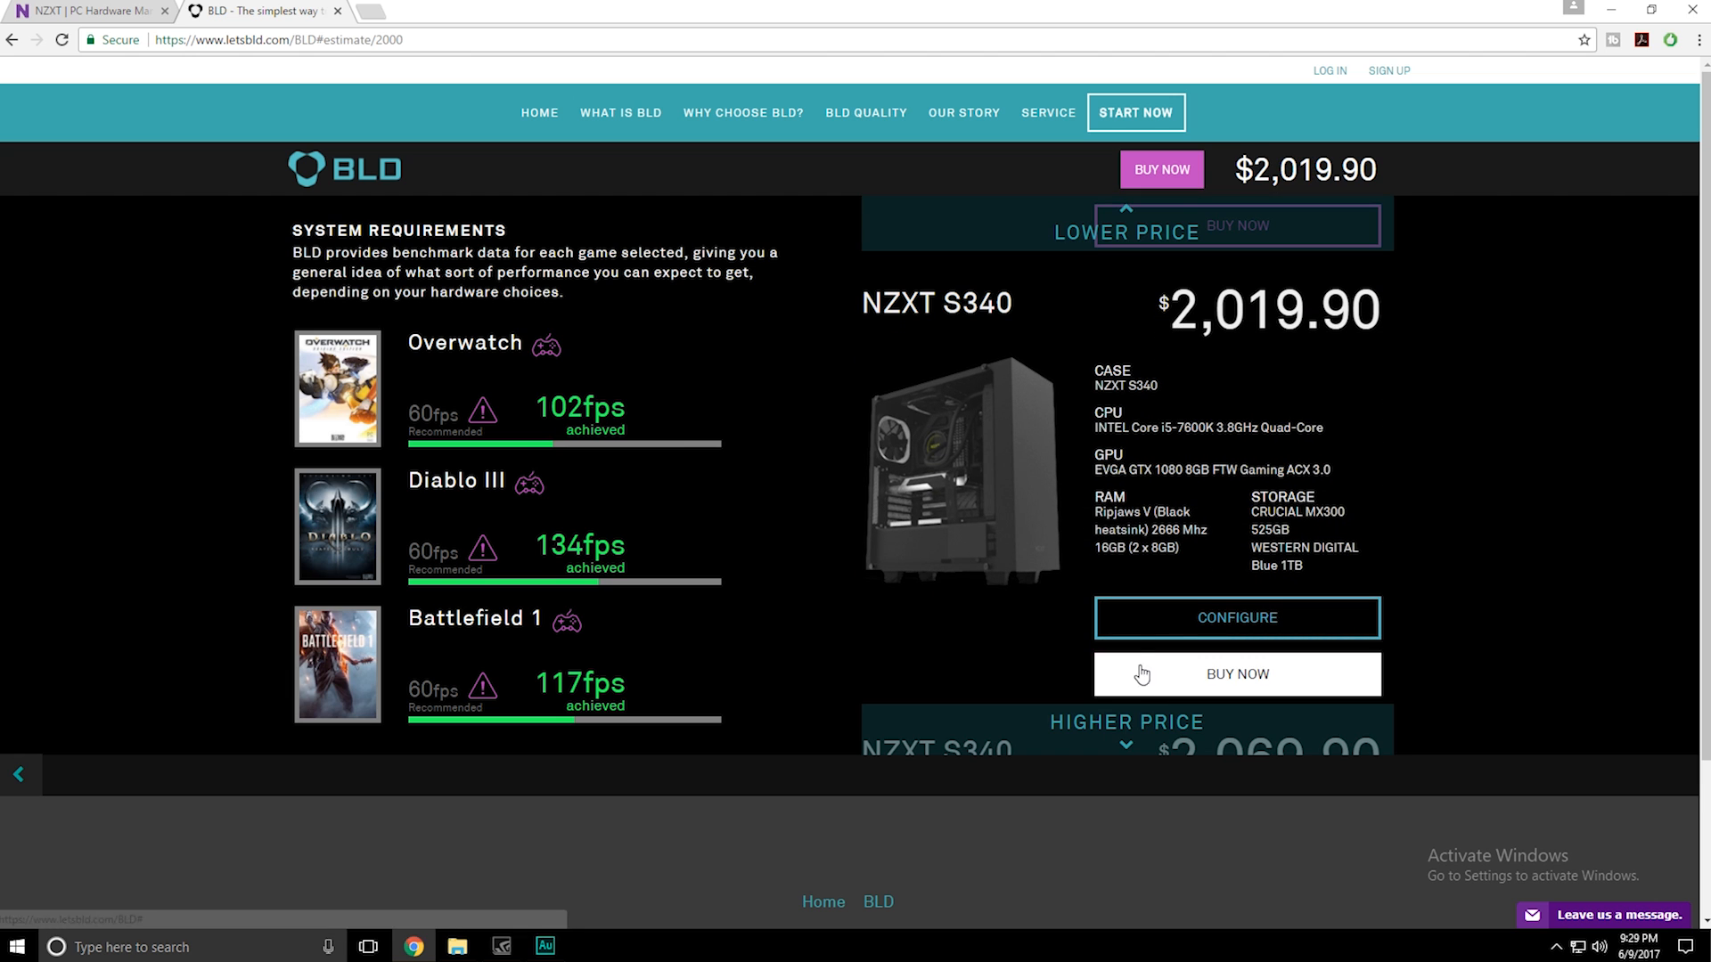
scroll("down", 3)
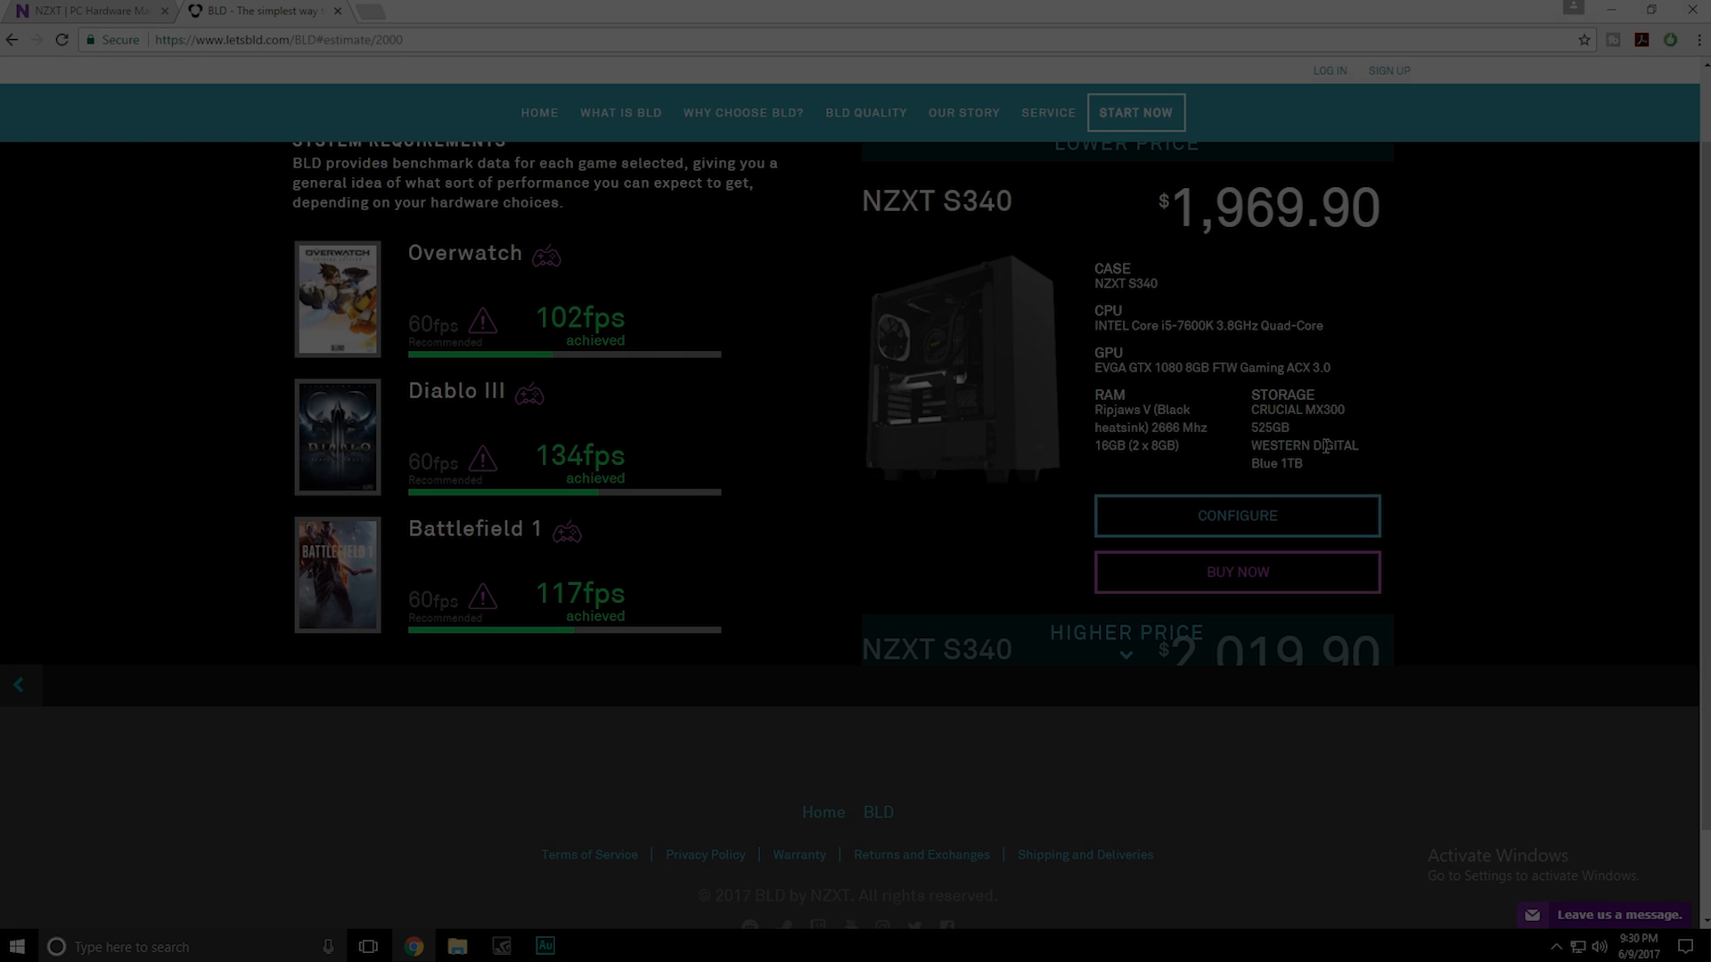
scroll("down", 3)
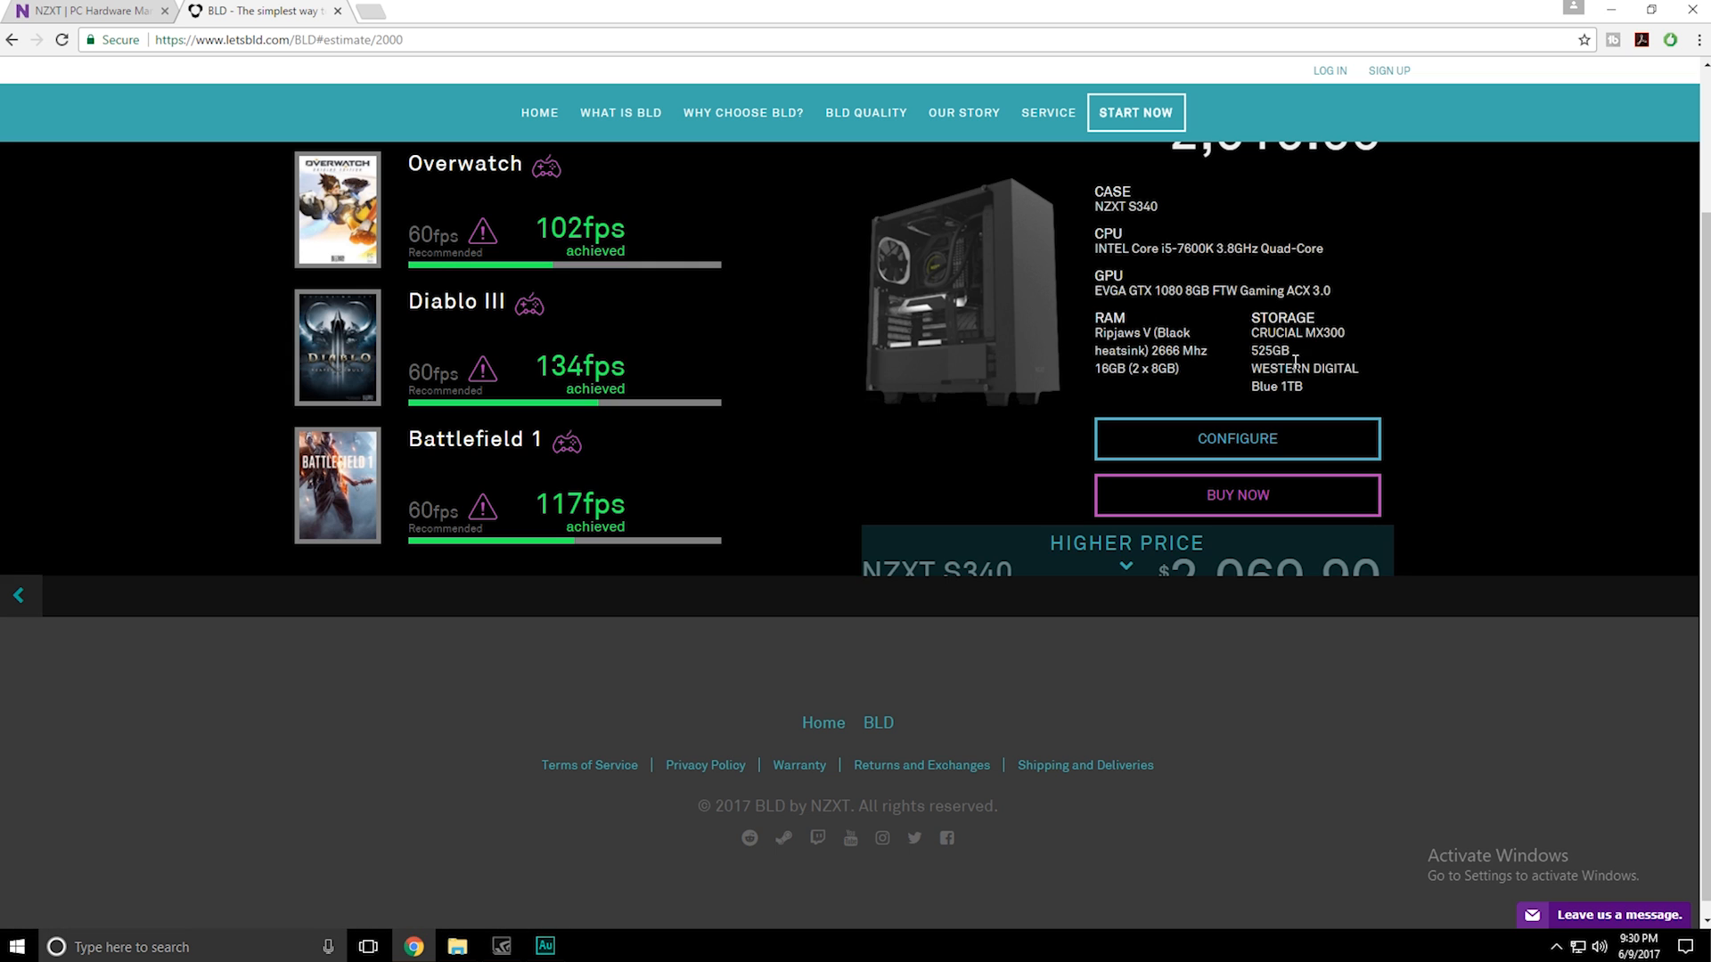
mouse_move(1110, 195)
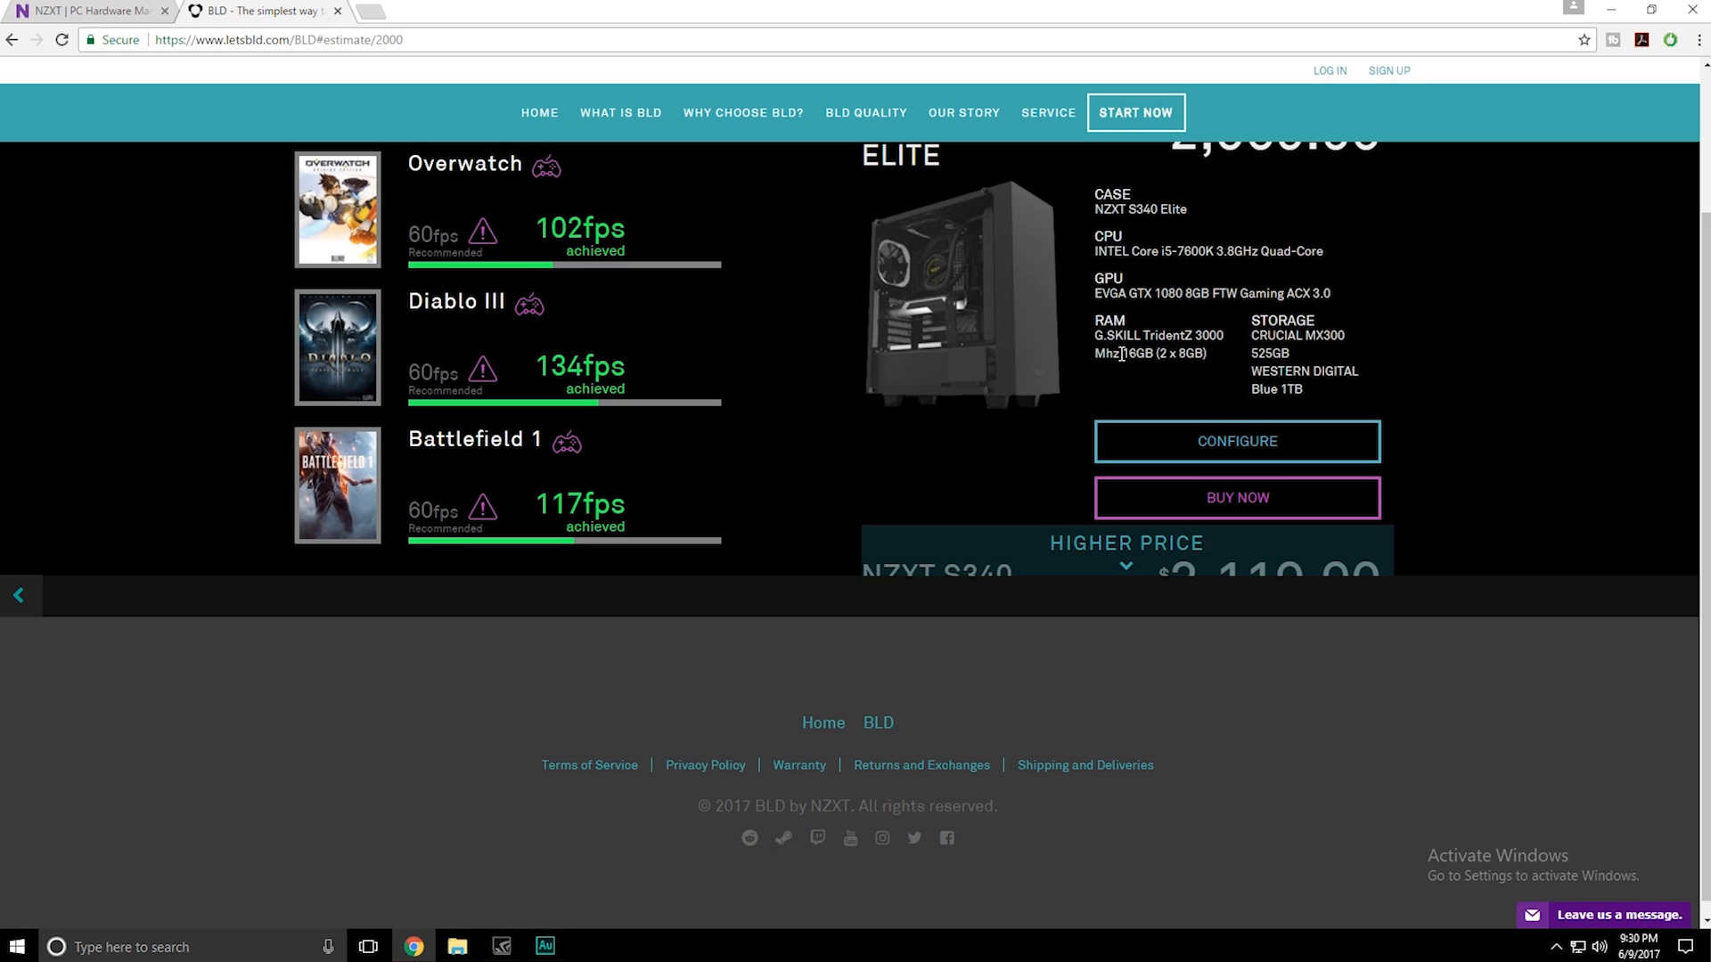
mouse_move(1141, 360)
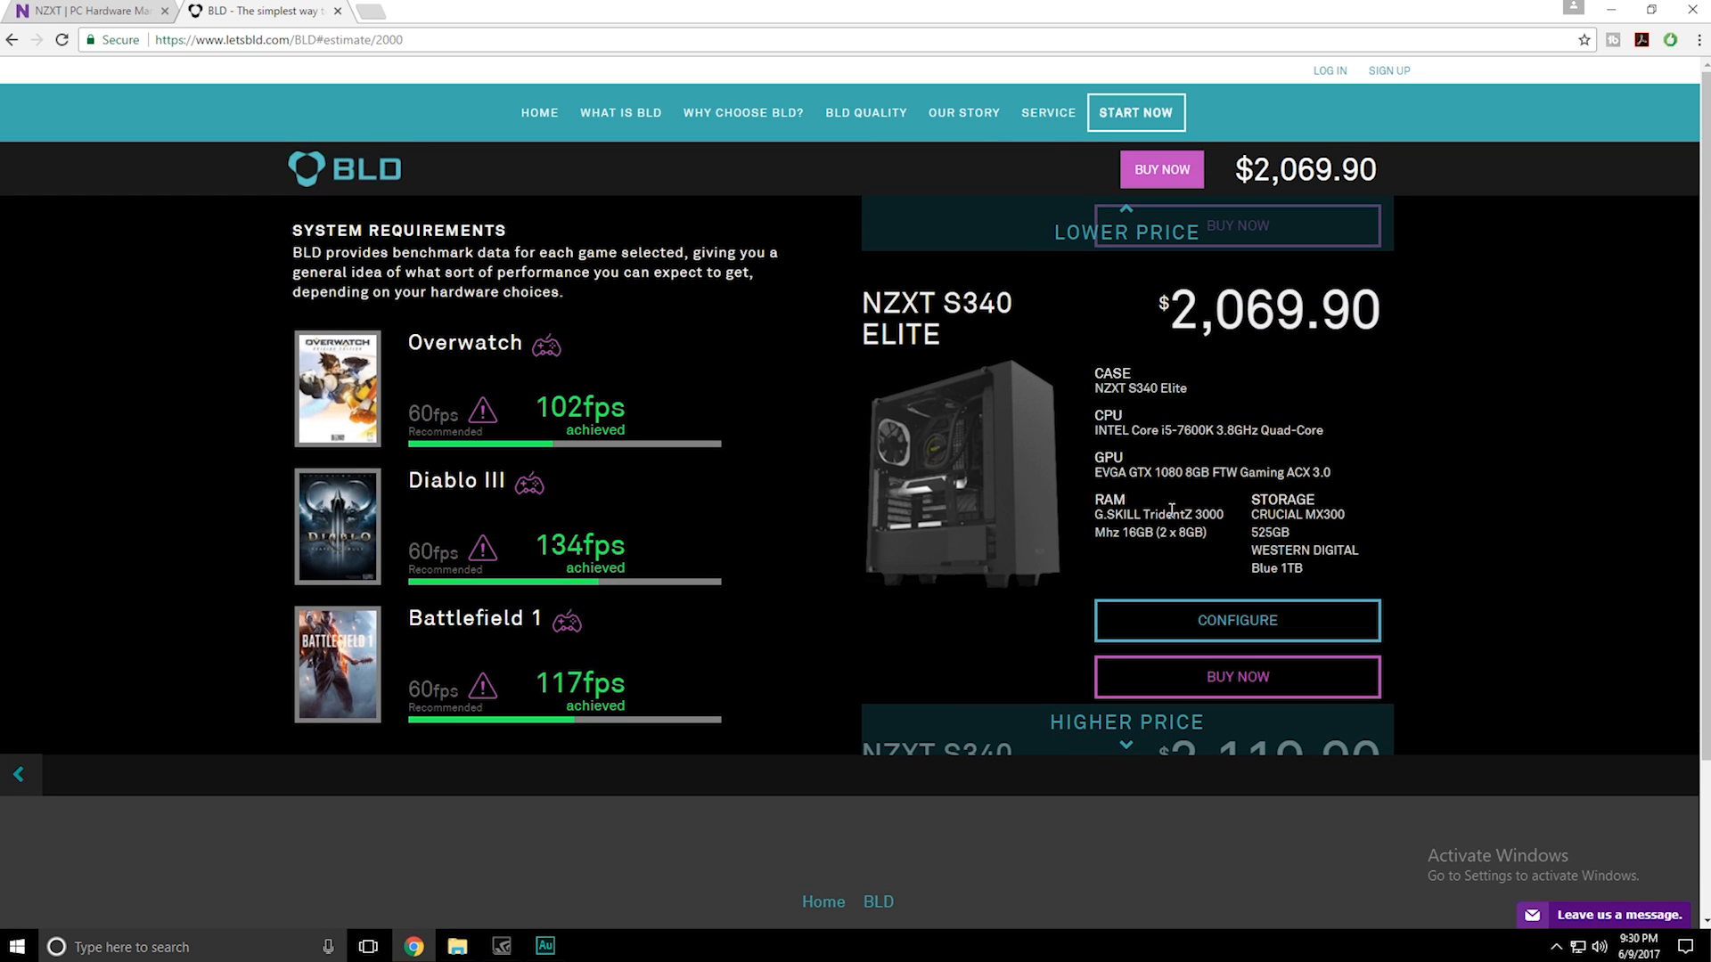
scroll("down", 3)
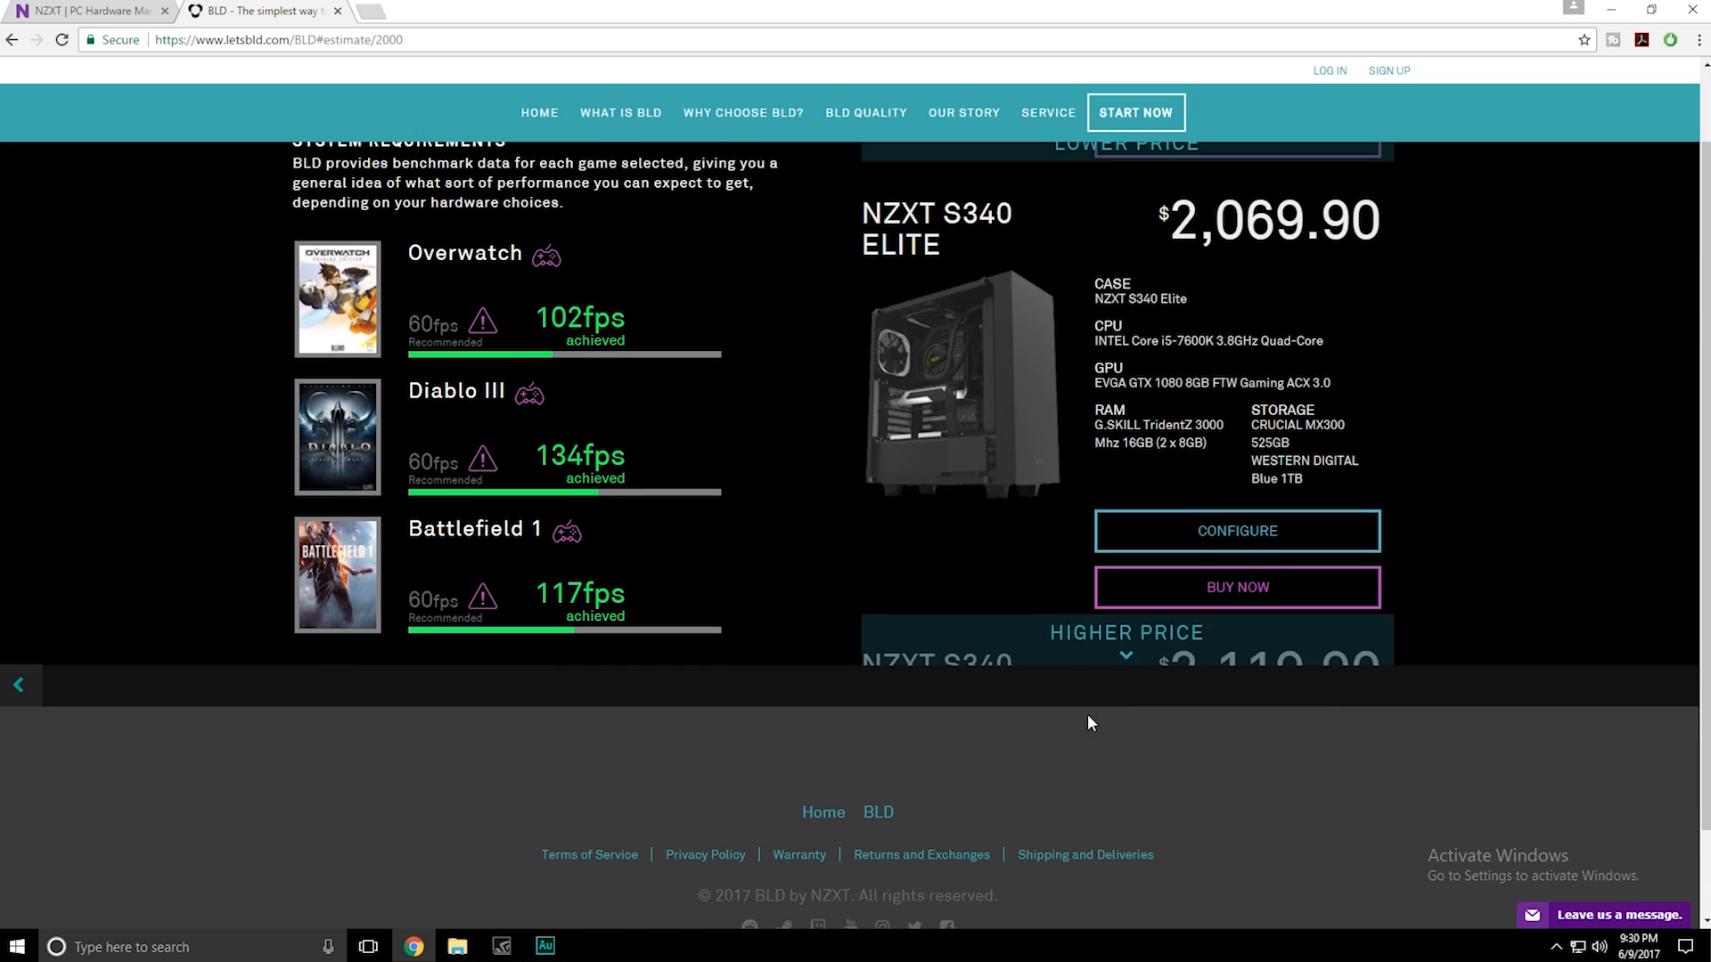
left_click(1127, 633)
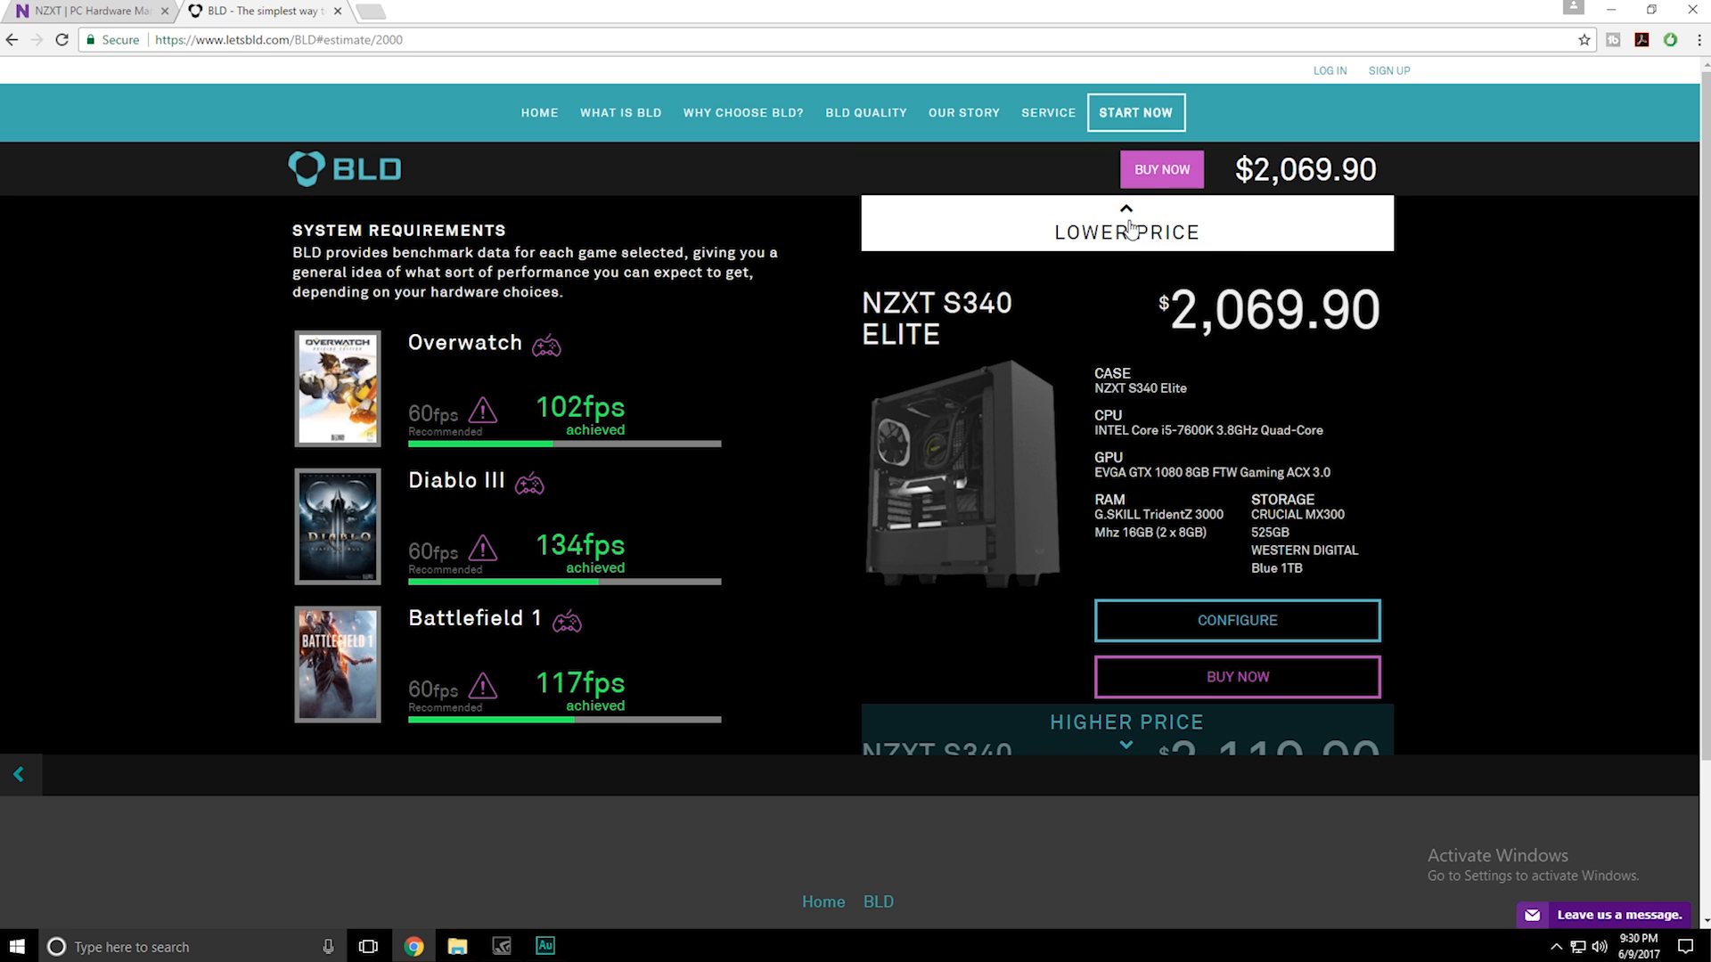
Step: Step down via Lower Price through $2,019.90 back to the $1,969.90 S340 build
left_click(1130, 216)
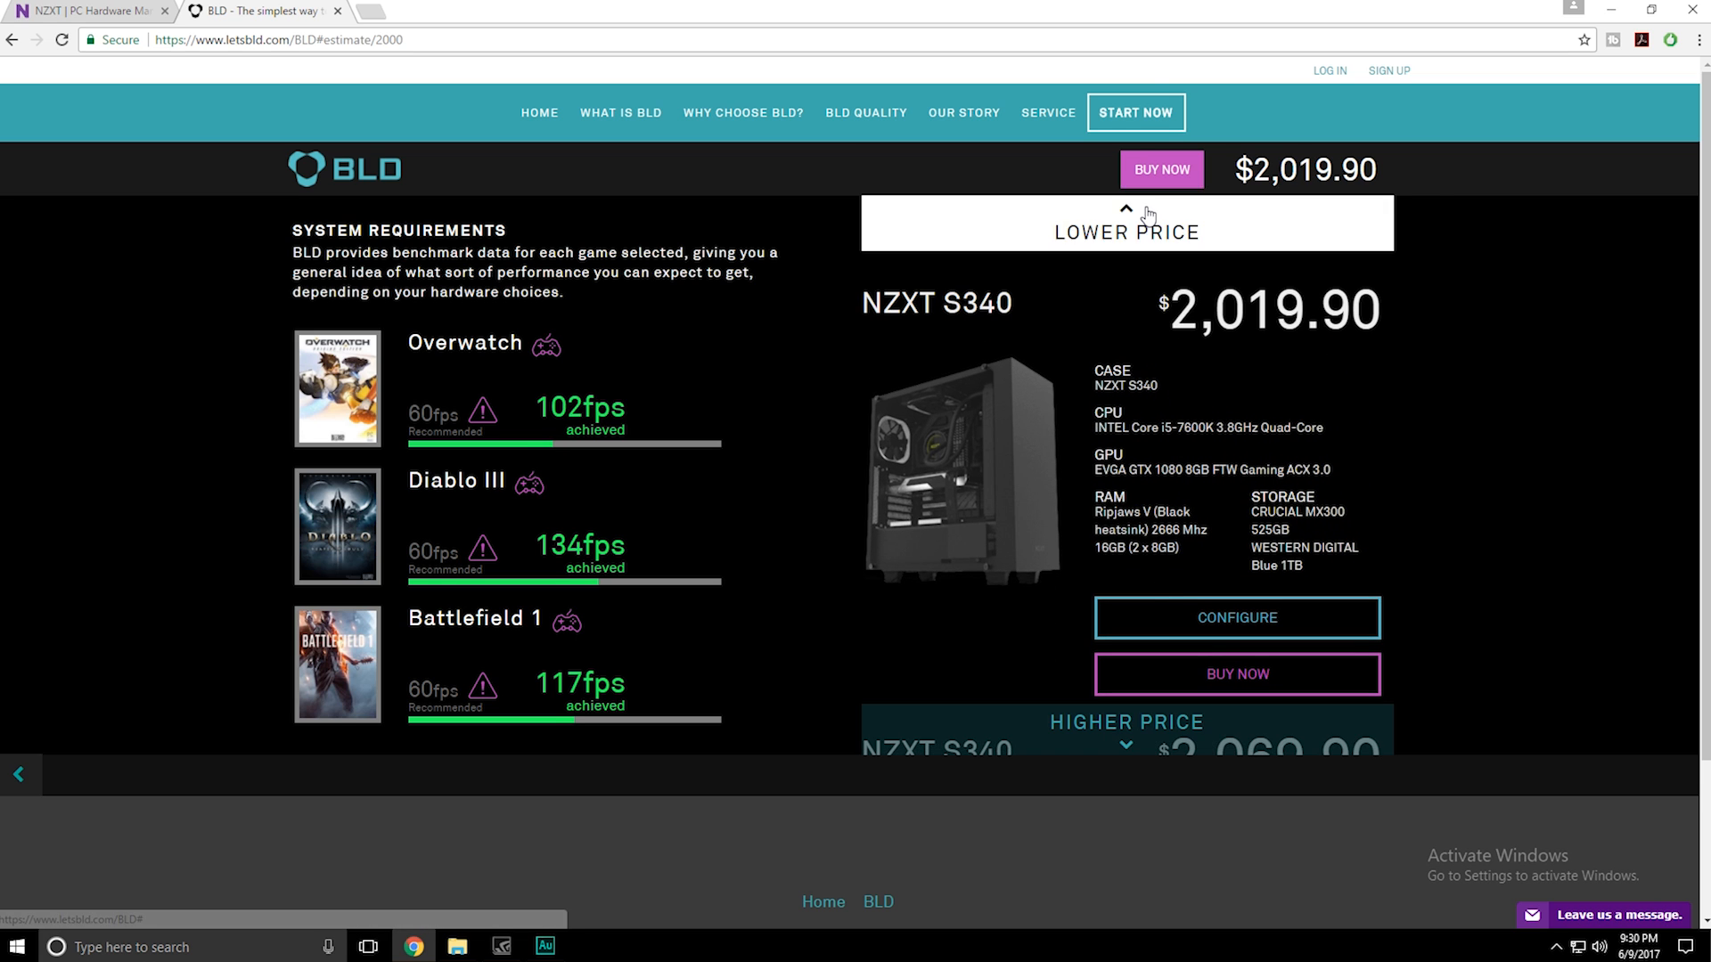
left_click(1126, 223)
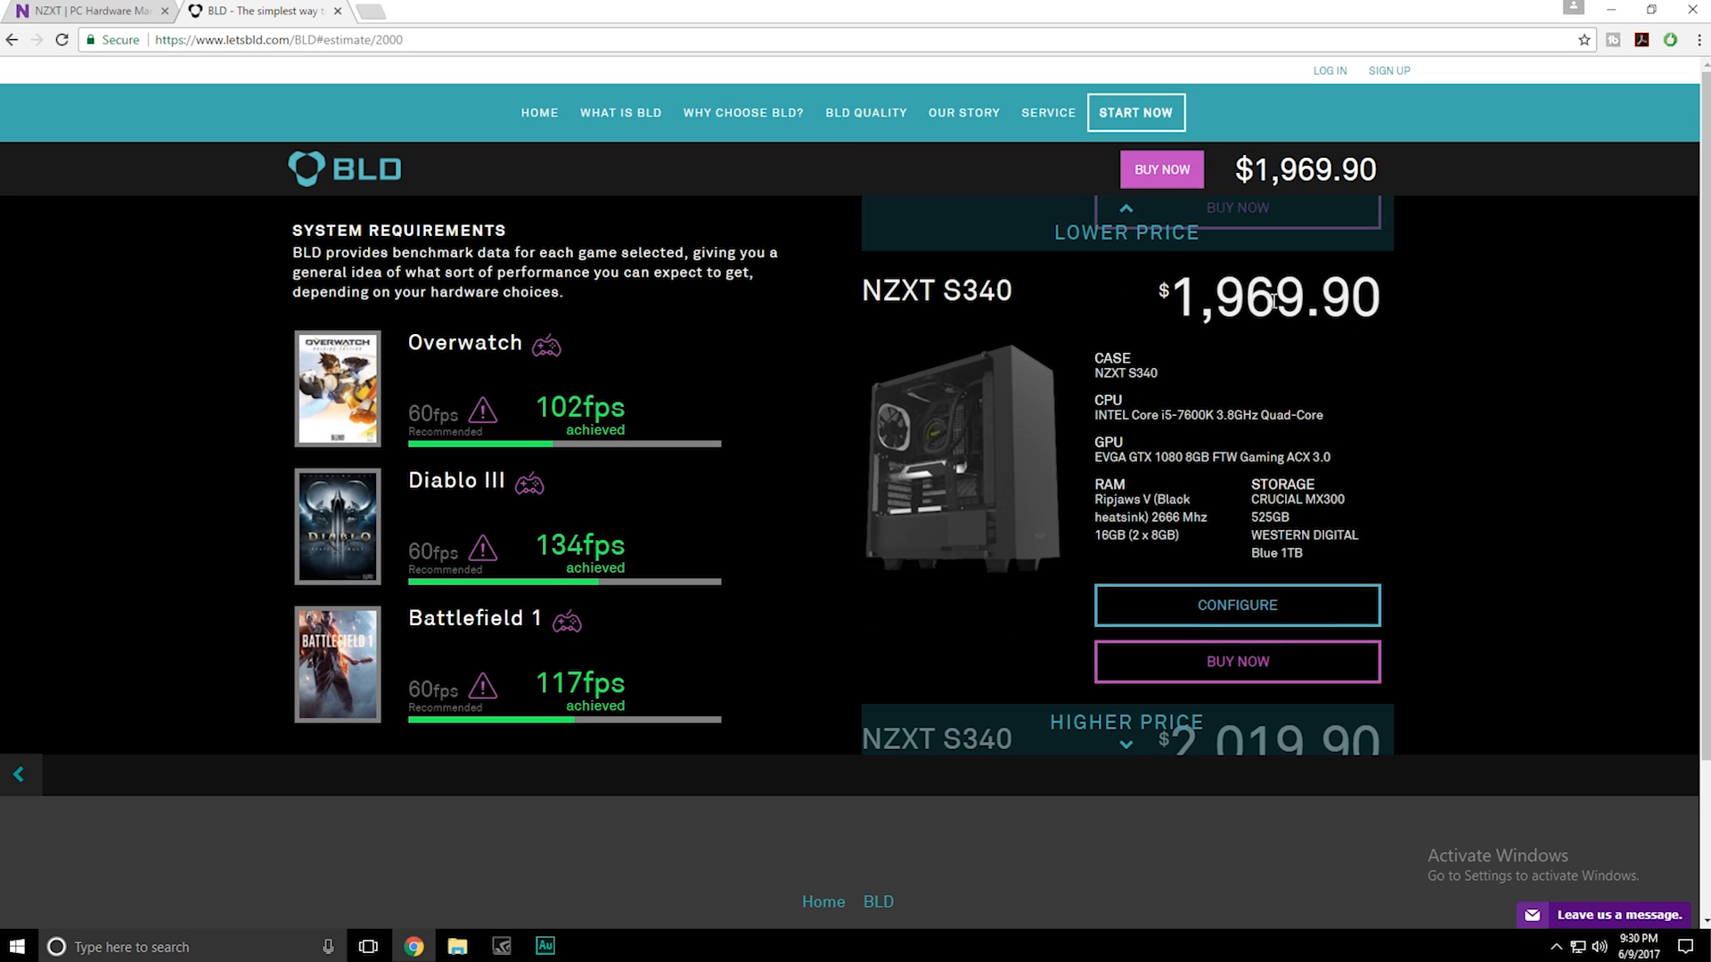
mouse_move(1168, 313)
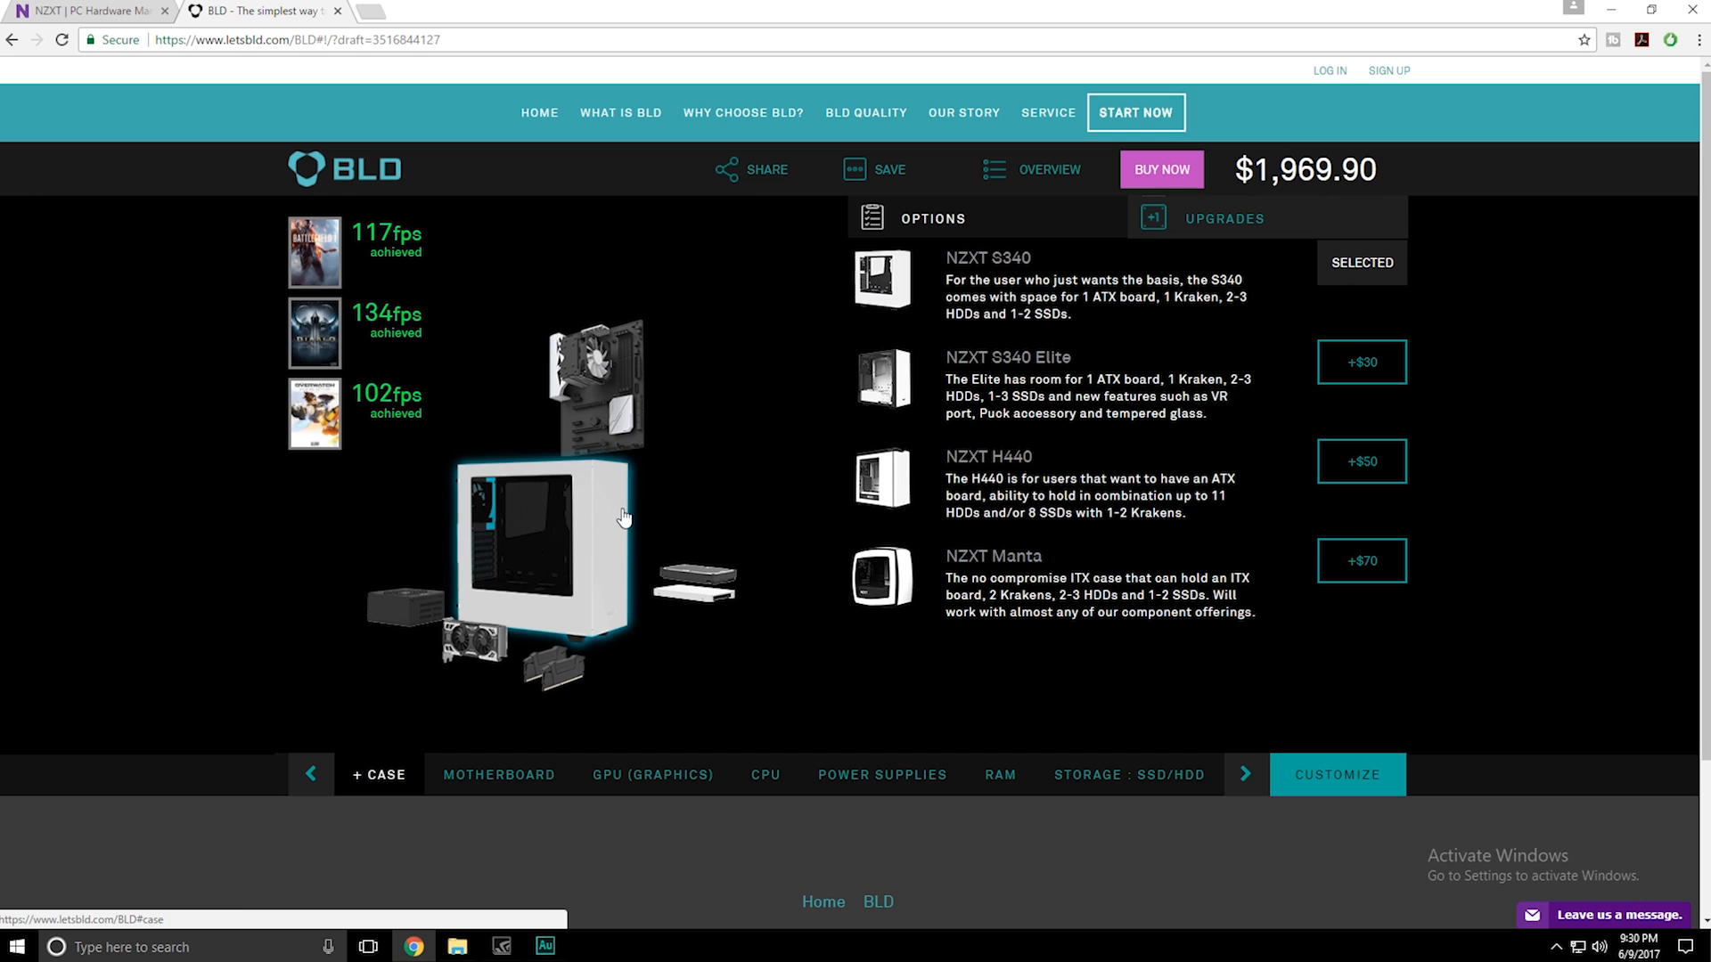
mouse_move(796, 376)
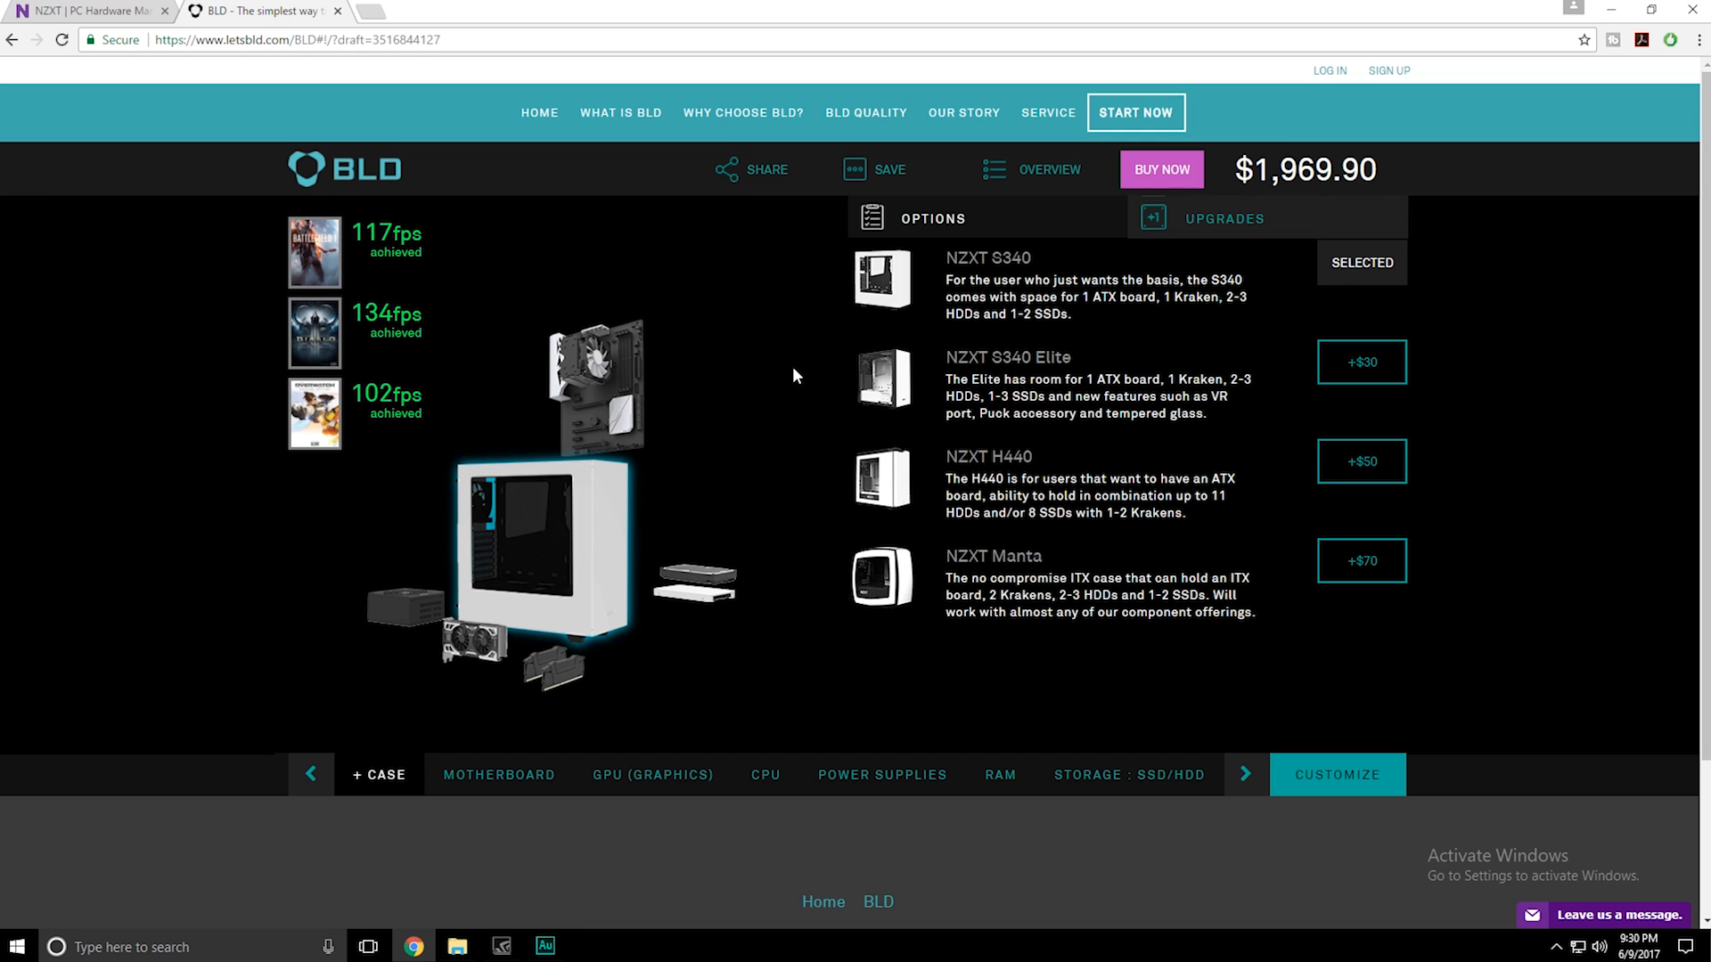
mouse_move(934, 268)
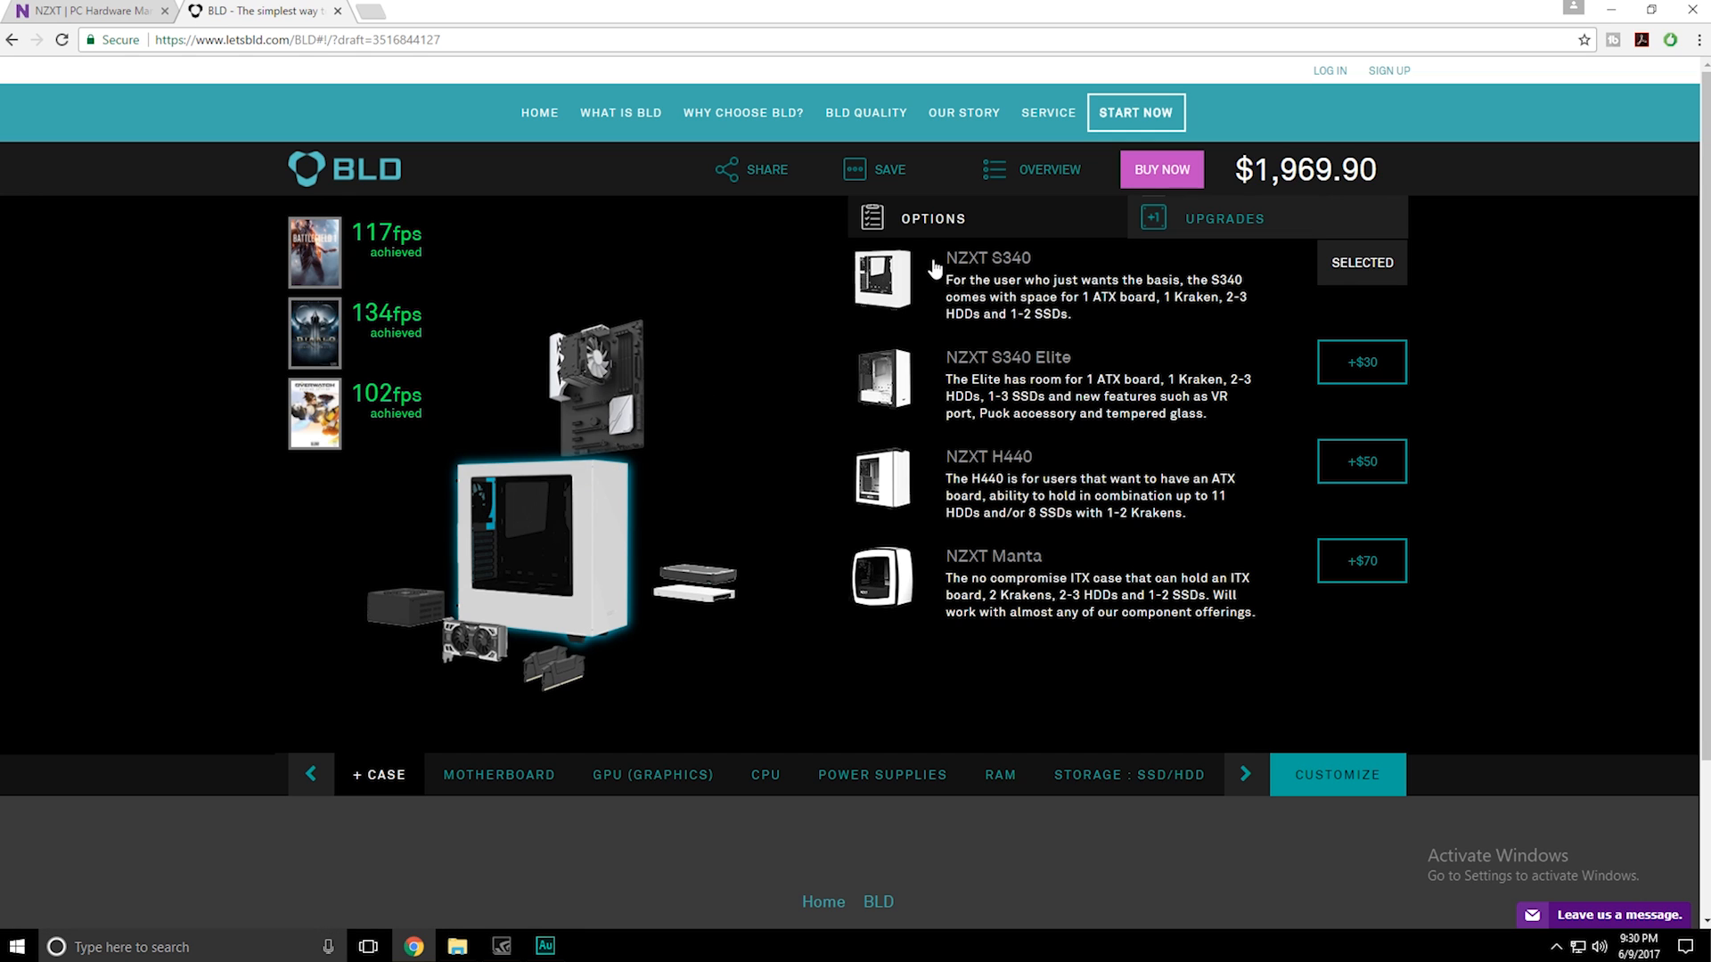
Step: Choose the S340 Elite case, add three Aer RGB 140 fans, and dismiss the HUE+ notice
left_click(1361, 362)
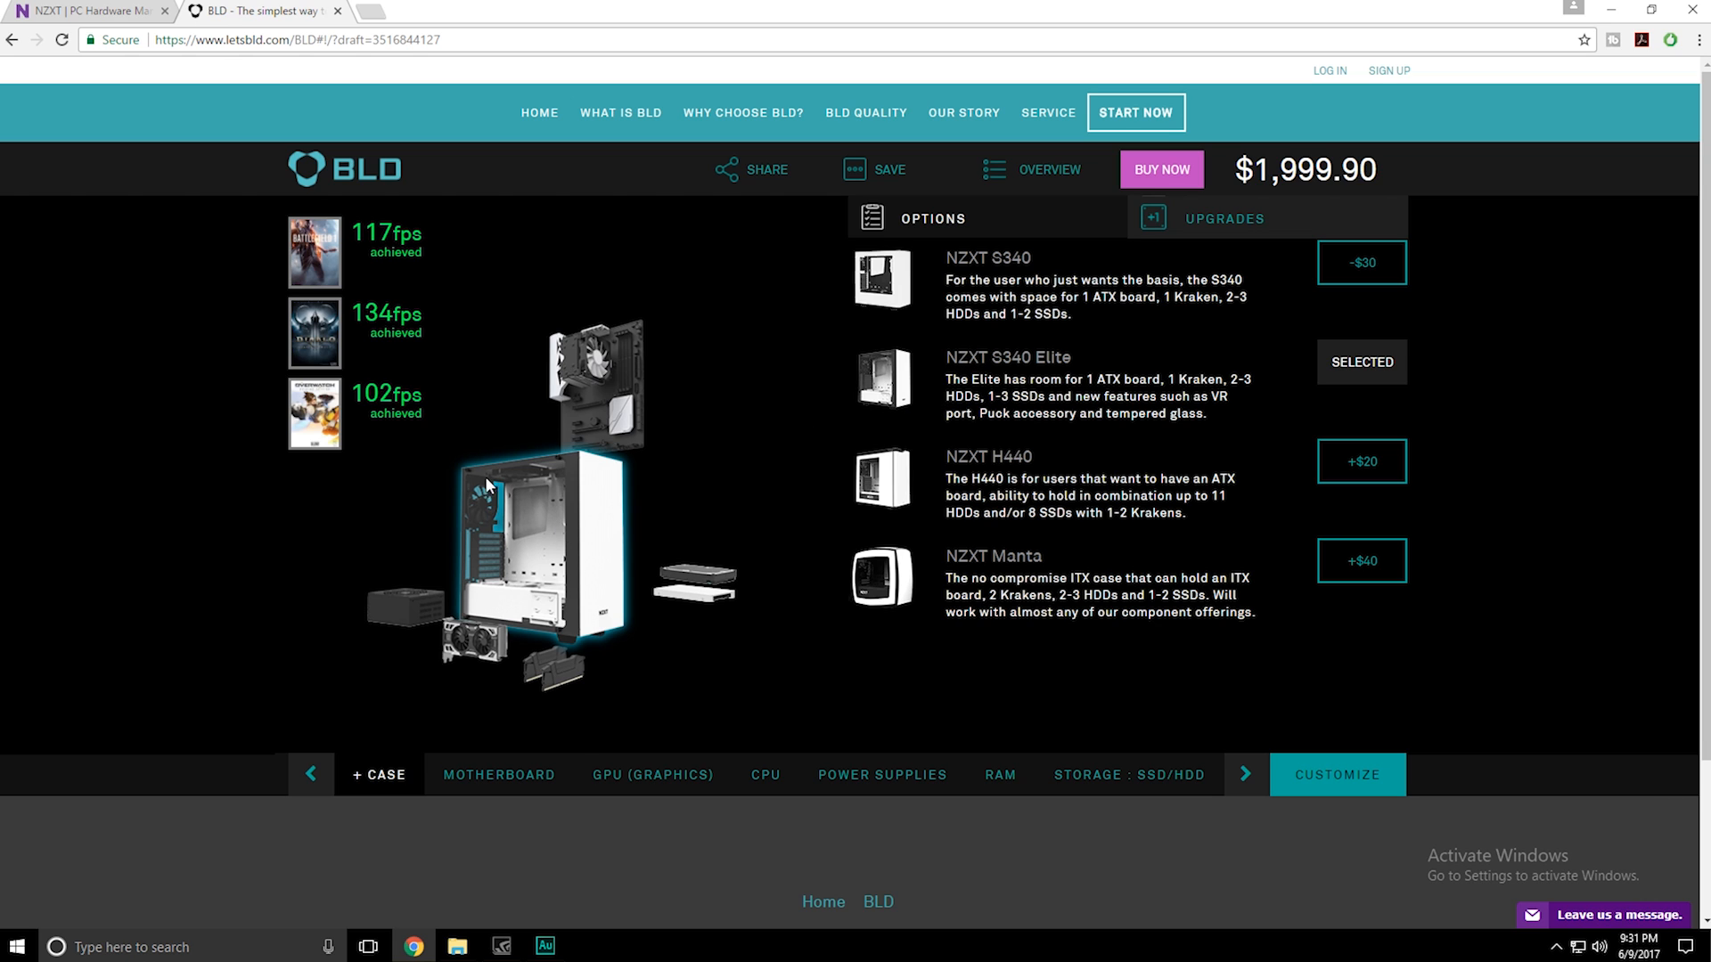
mouse_move(1188, 232)
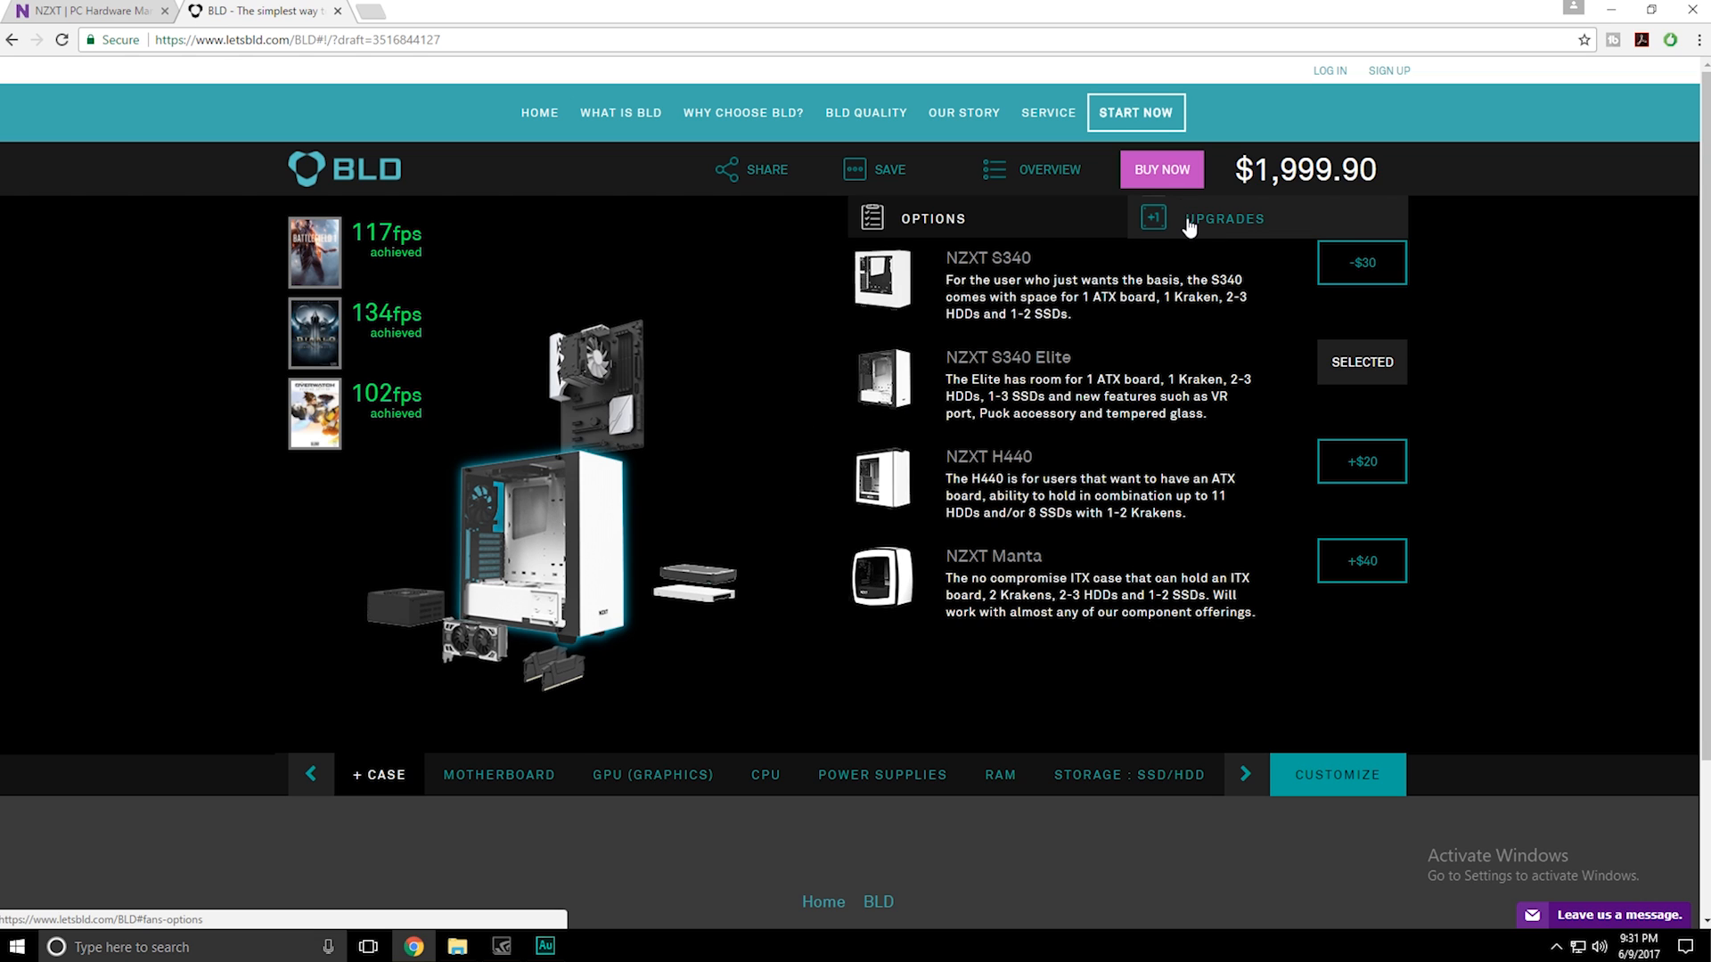
mouse_move(1249, 240)
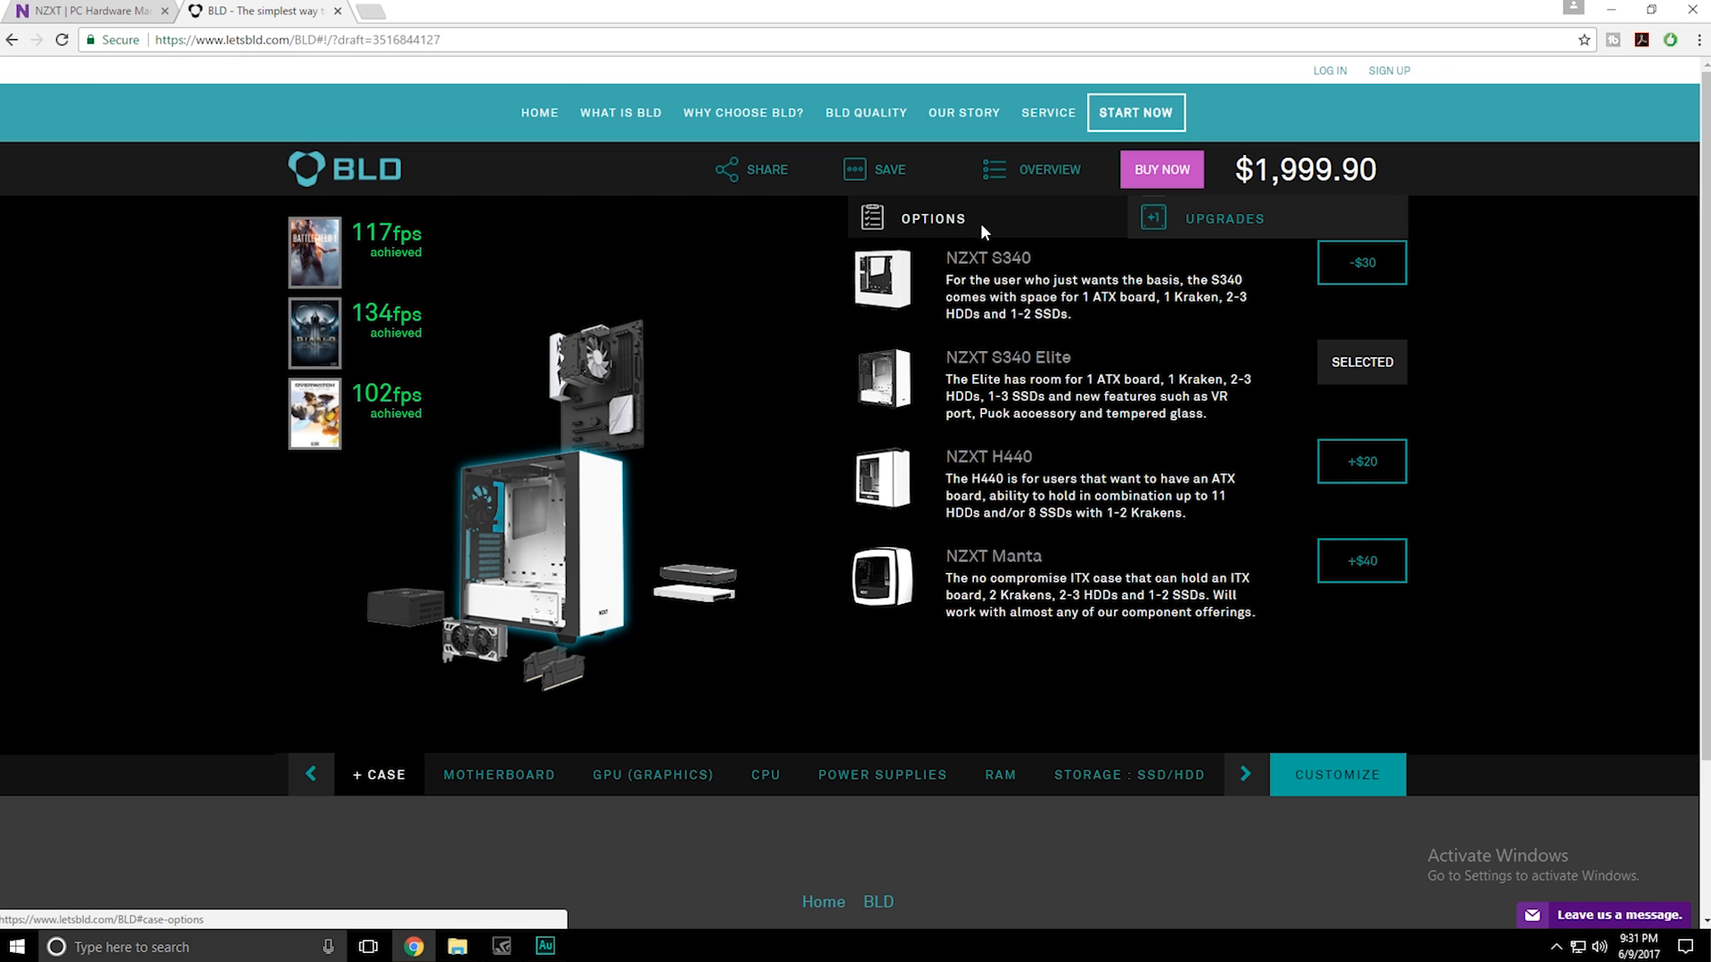
mouse_move(1141, 388)
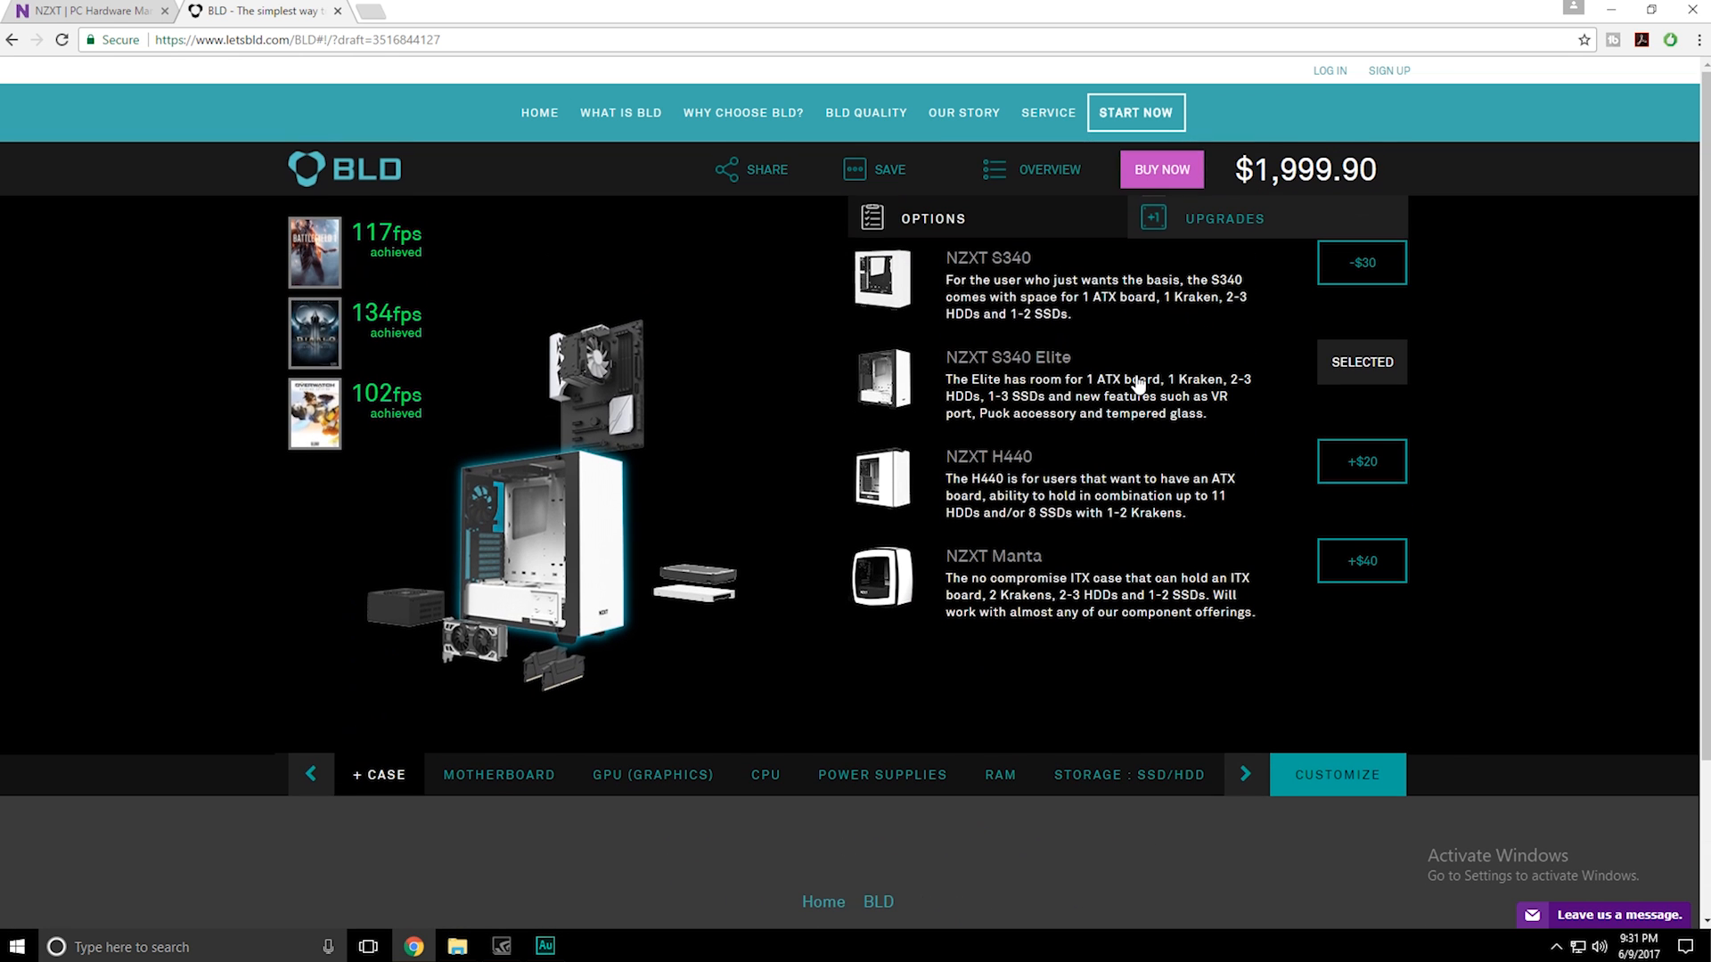
left_click(1223, 218)
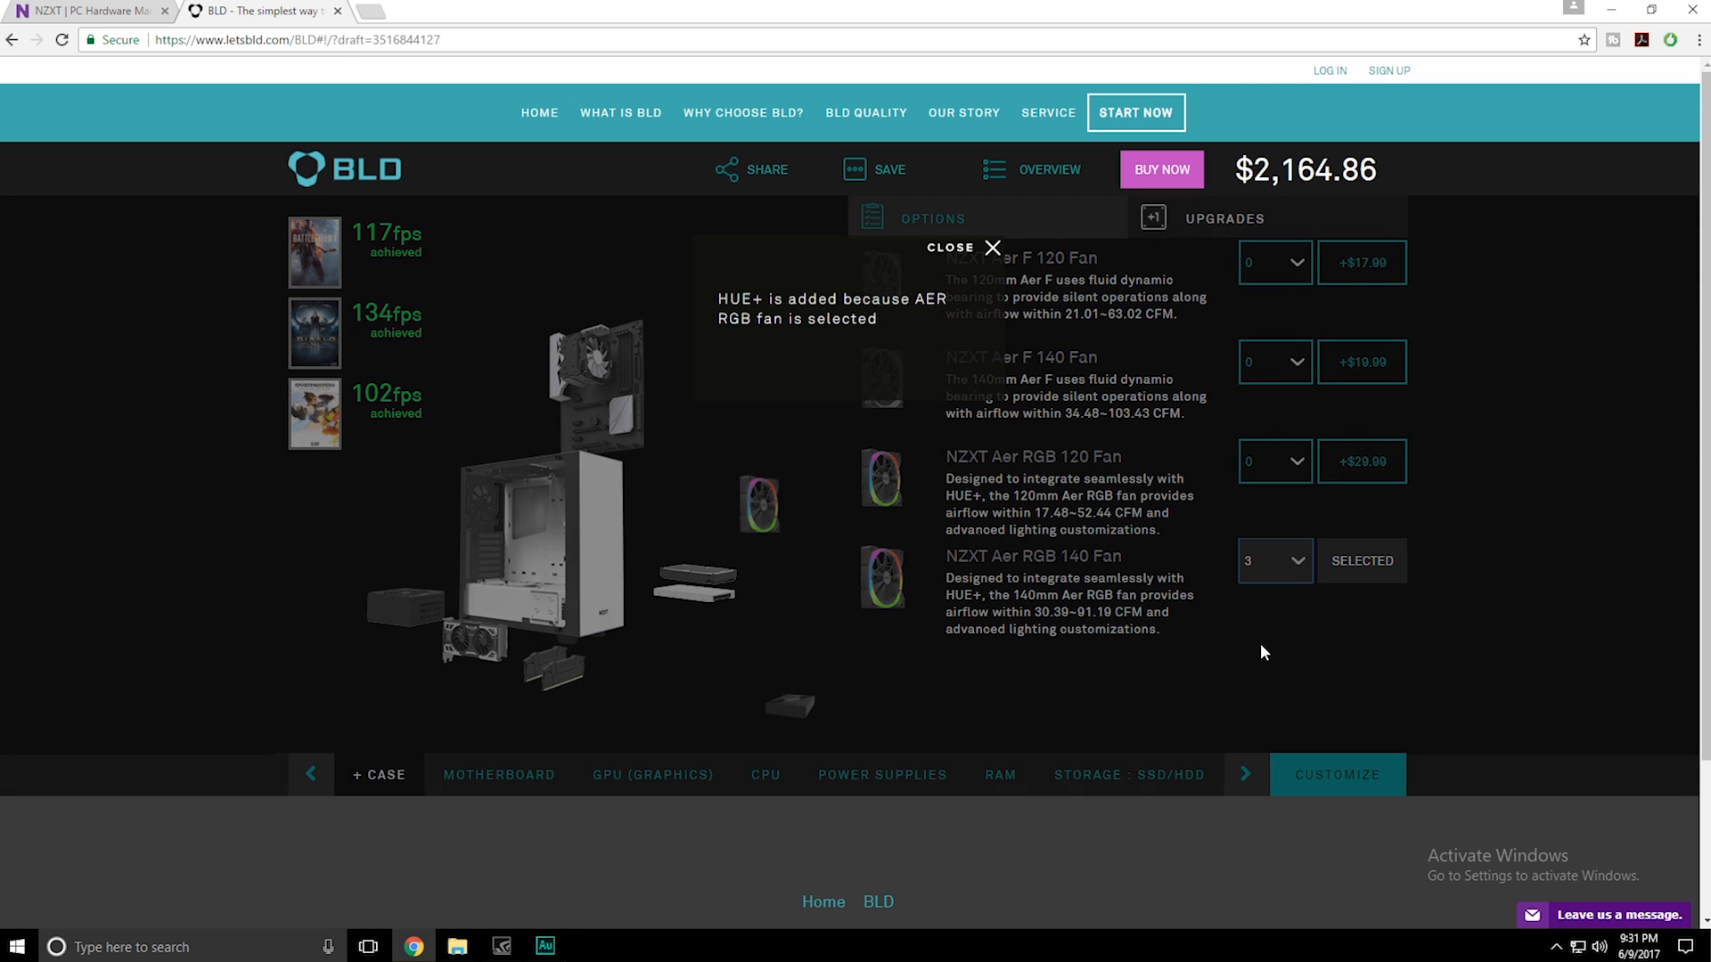
mouse_move(1281, 427)
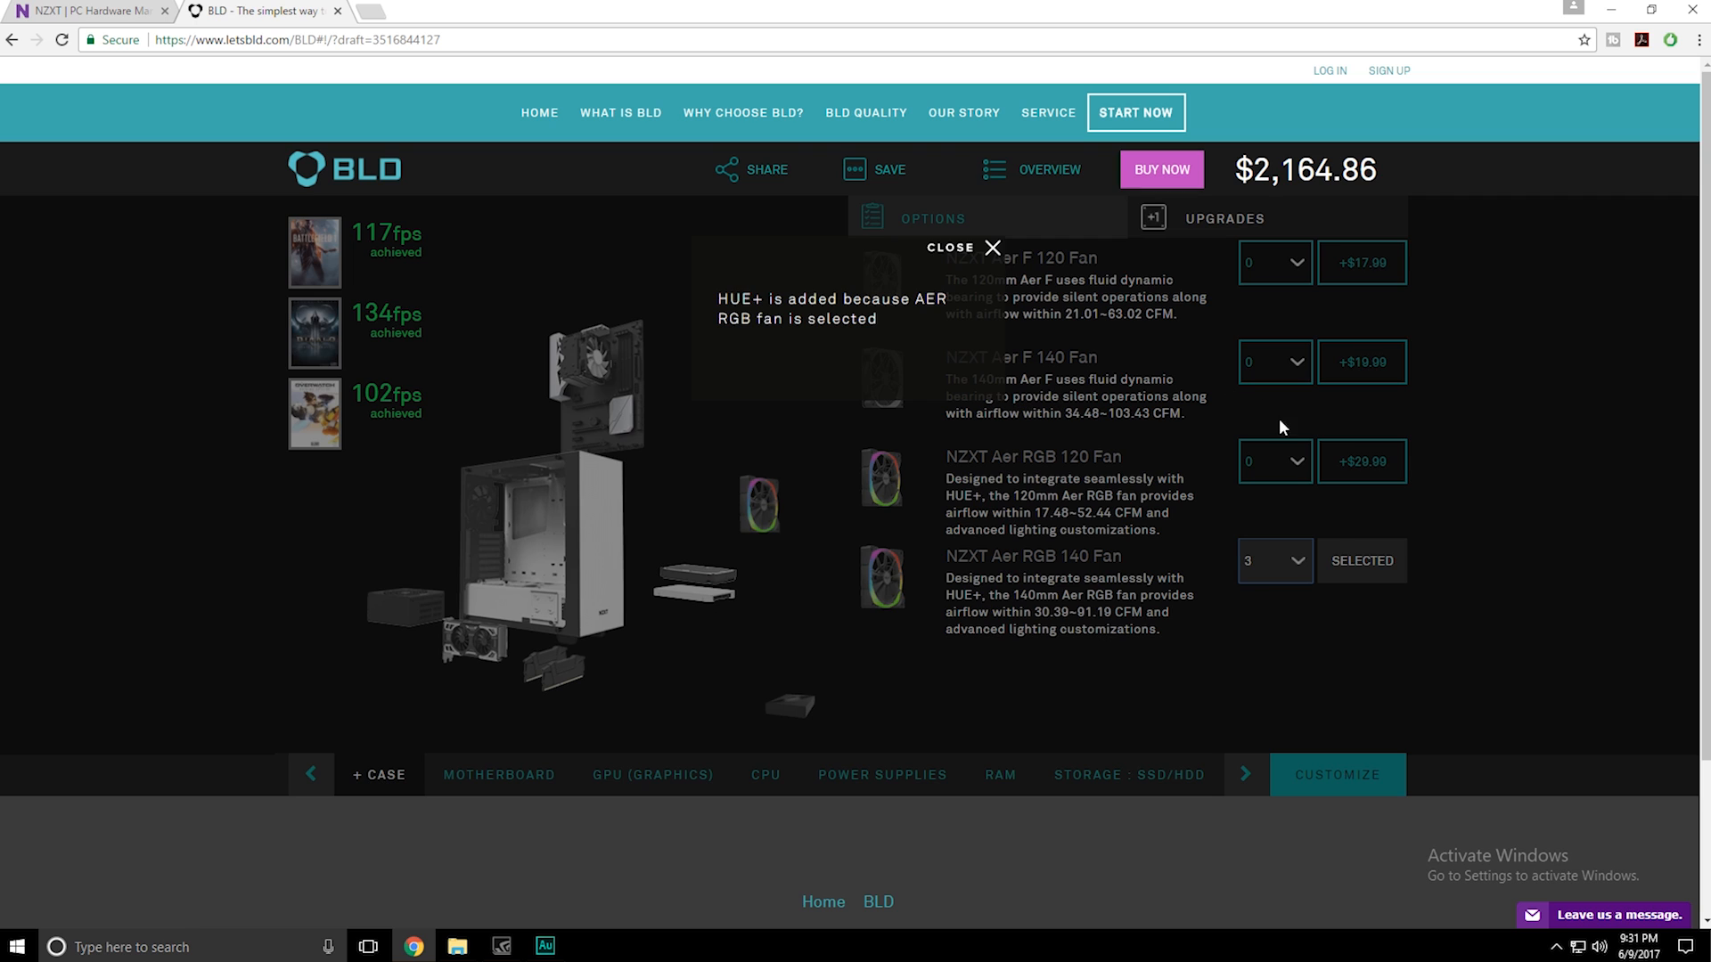
mouse_move(849, 362)
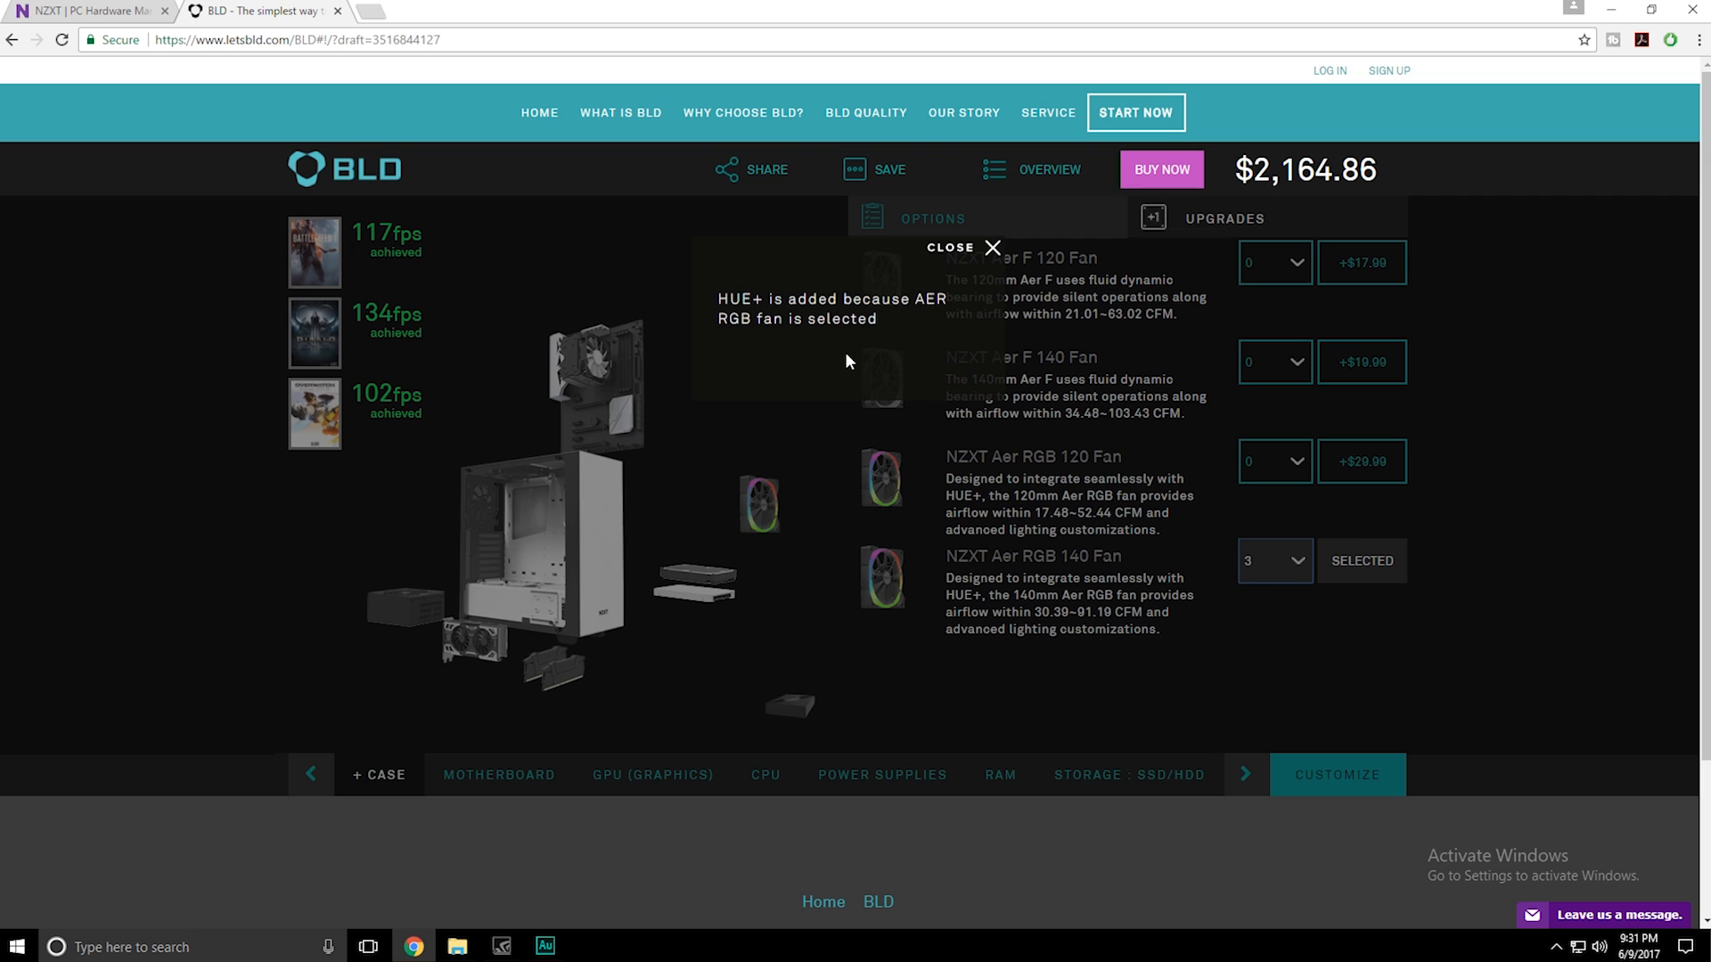
mouse_move(838, 335)
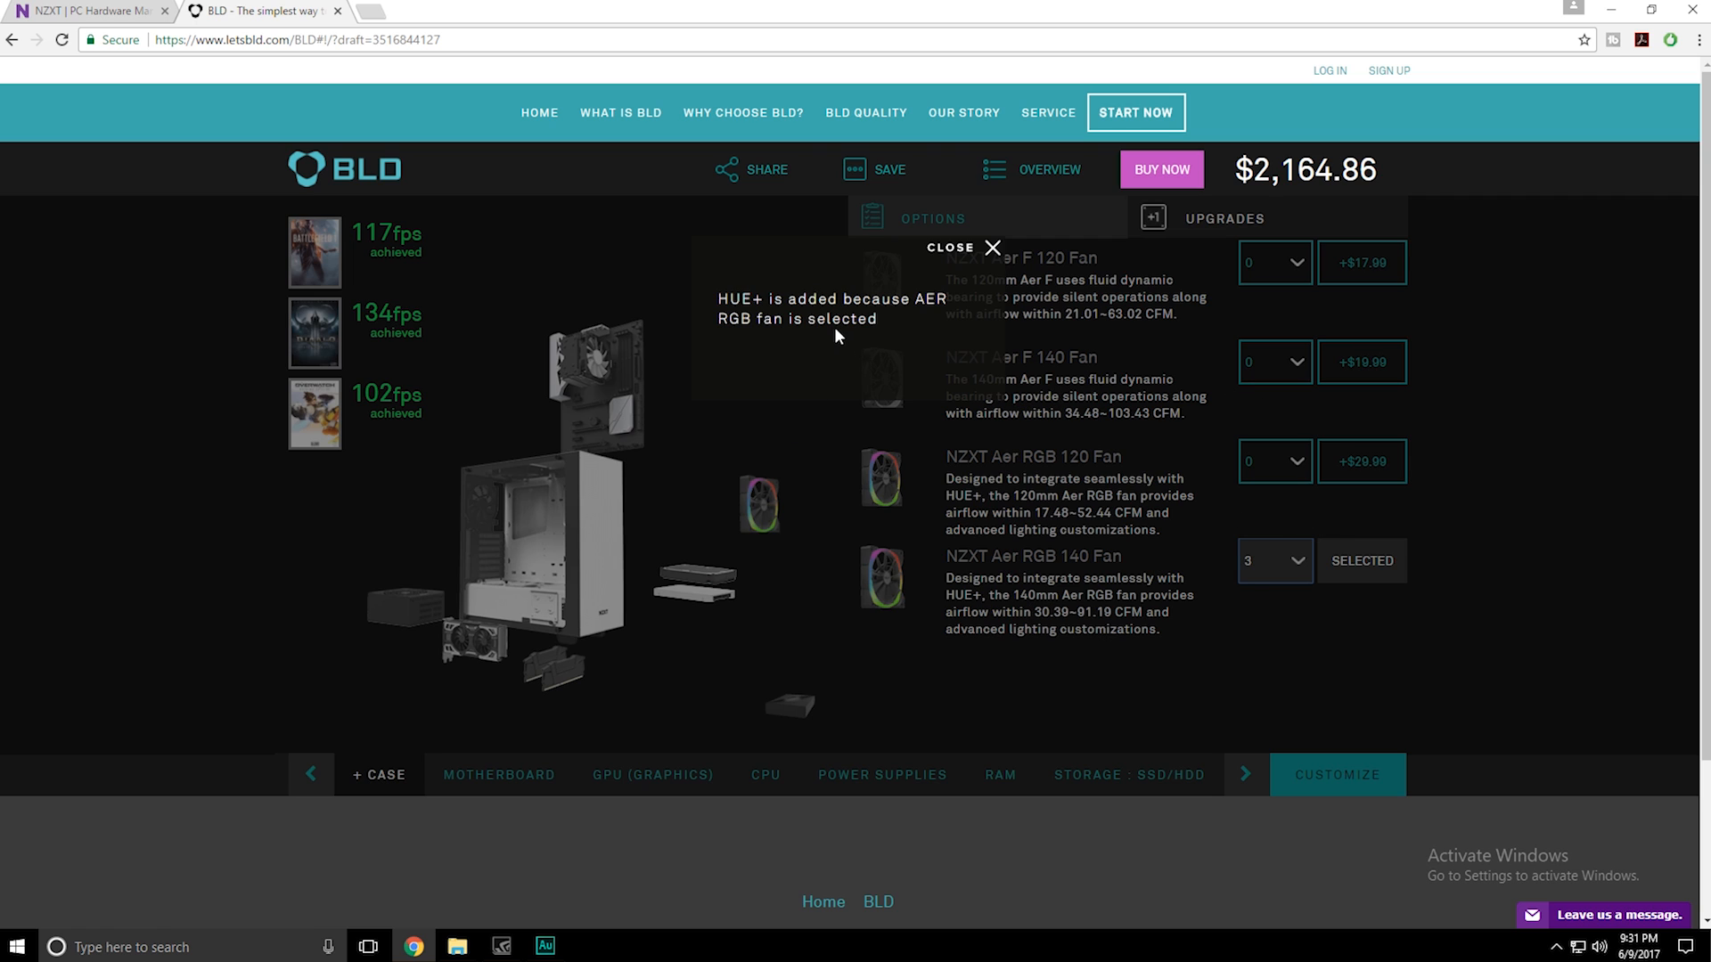
mouse_move(884, 516)
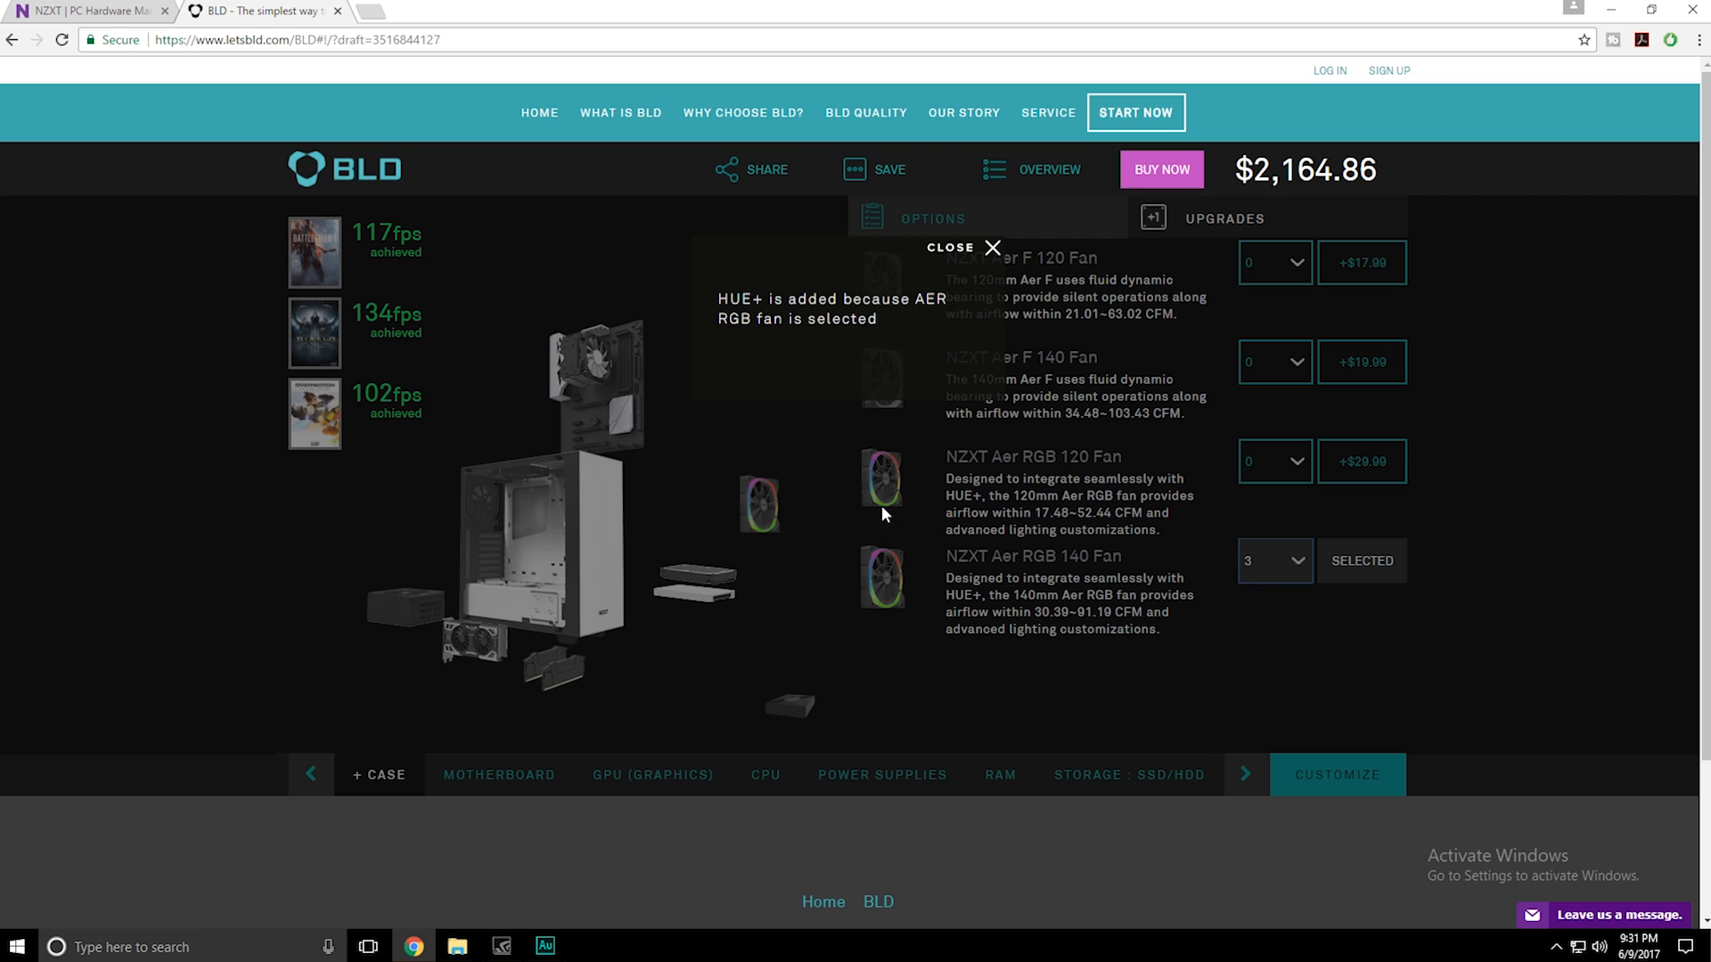
mouse_move(861, 478)
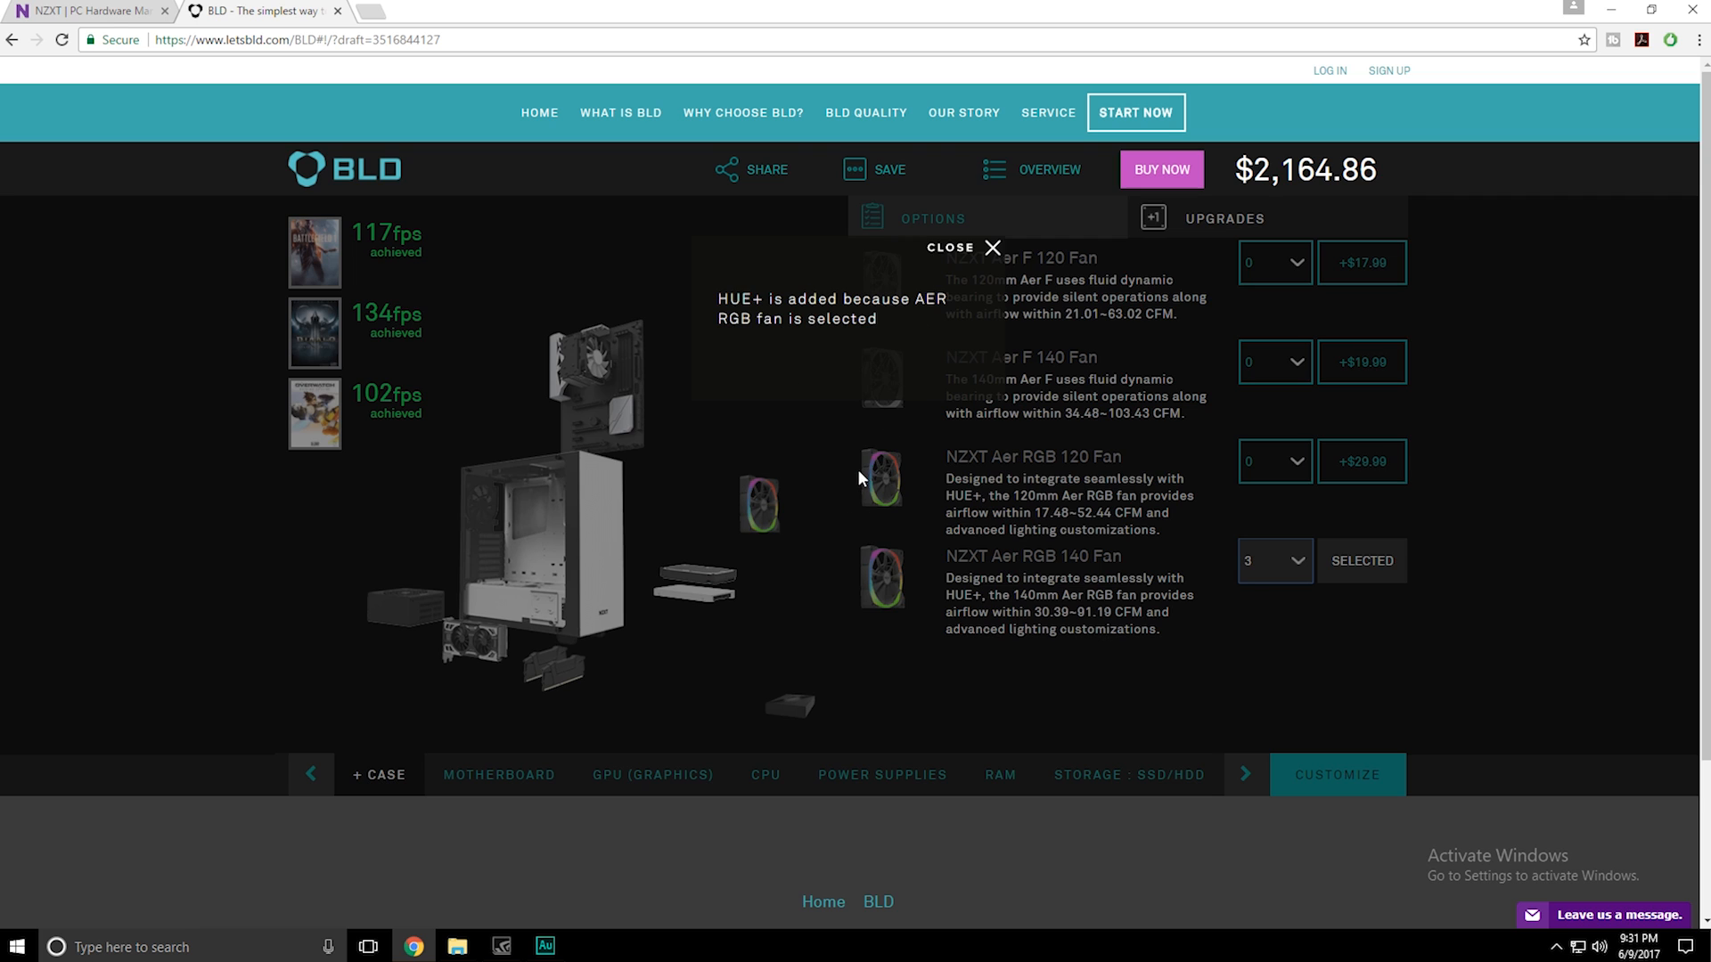
left_click_drag(719, 299, 876, 319)
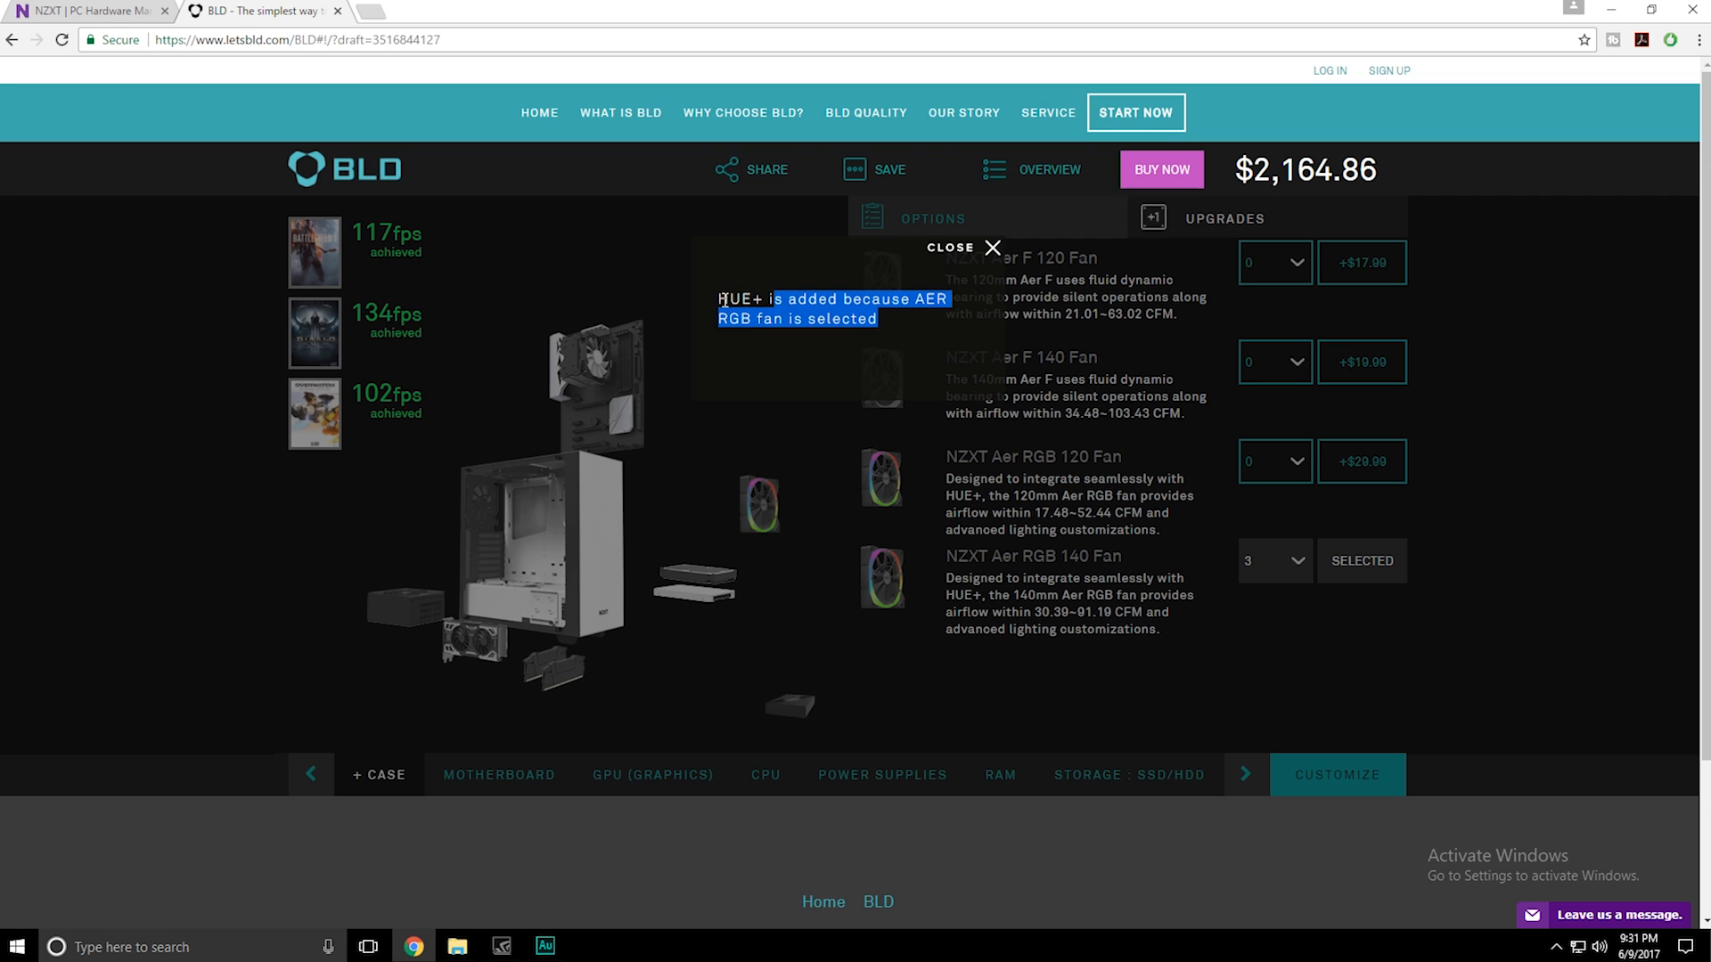
left_click(991, 248)
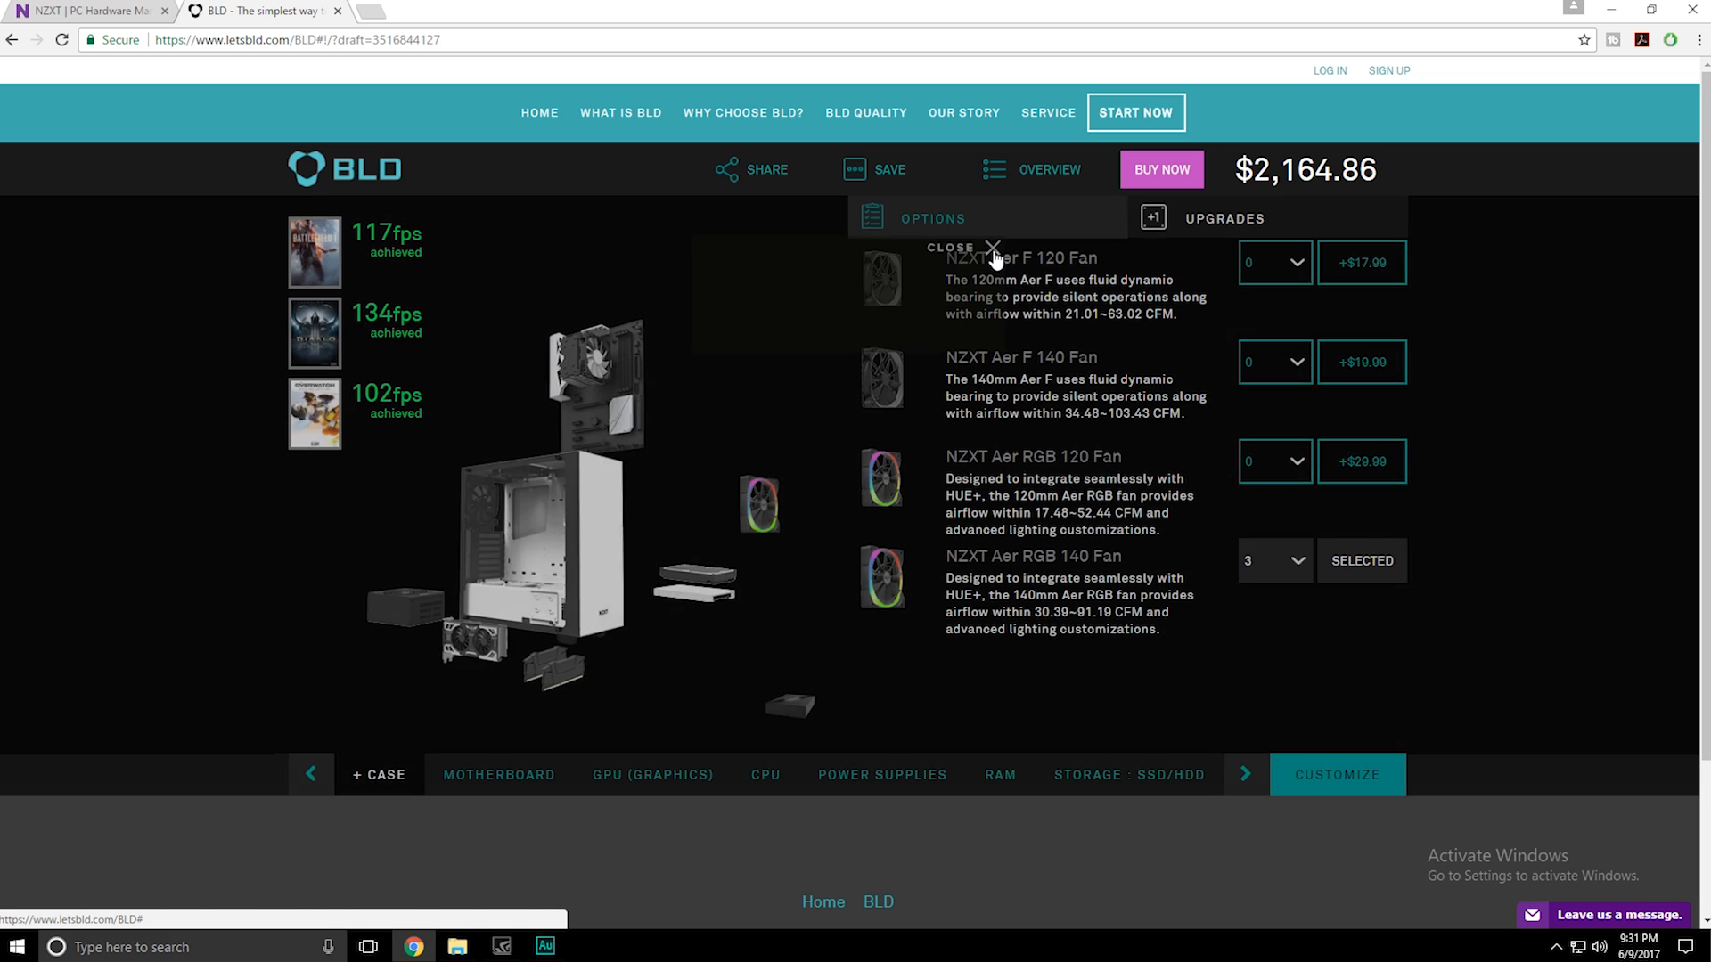
Step: Show the motherboard options, keeping the ASUS Prime Z270-A at $2,164.86 total
left_click(498, 774)
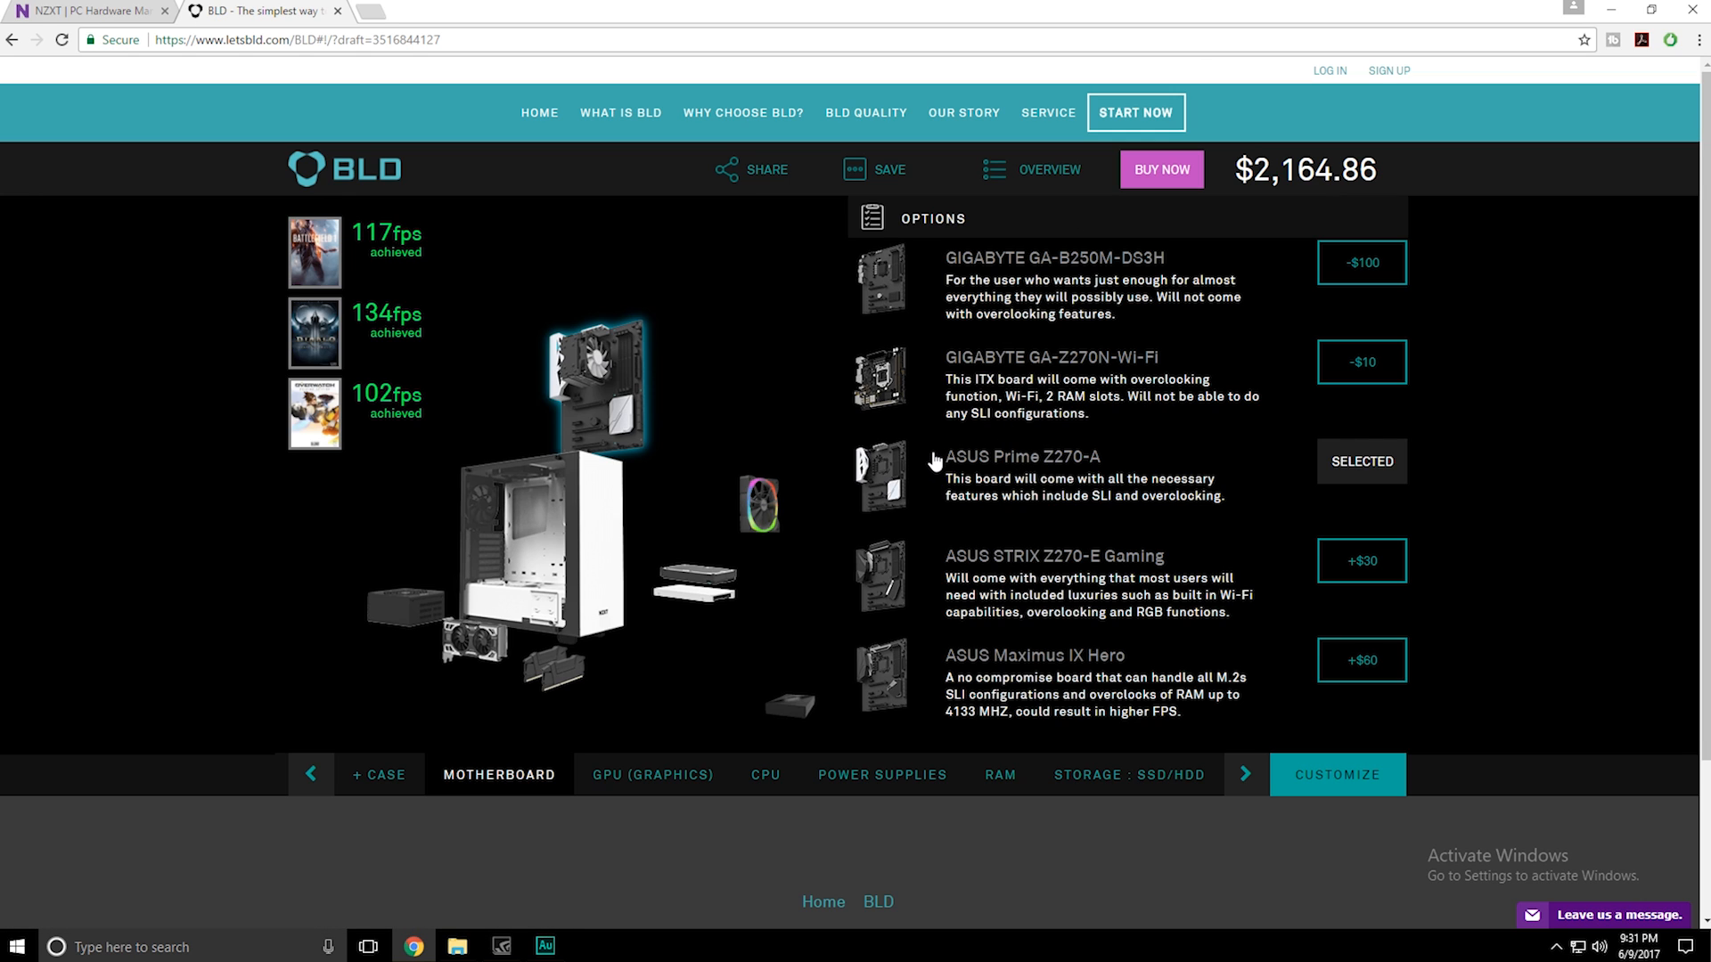
mouse_move(1361, 561)
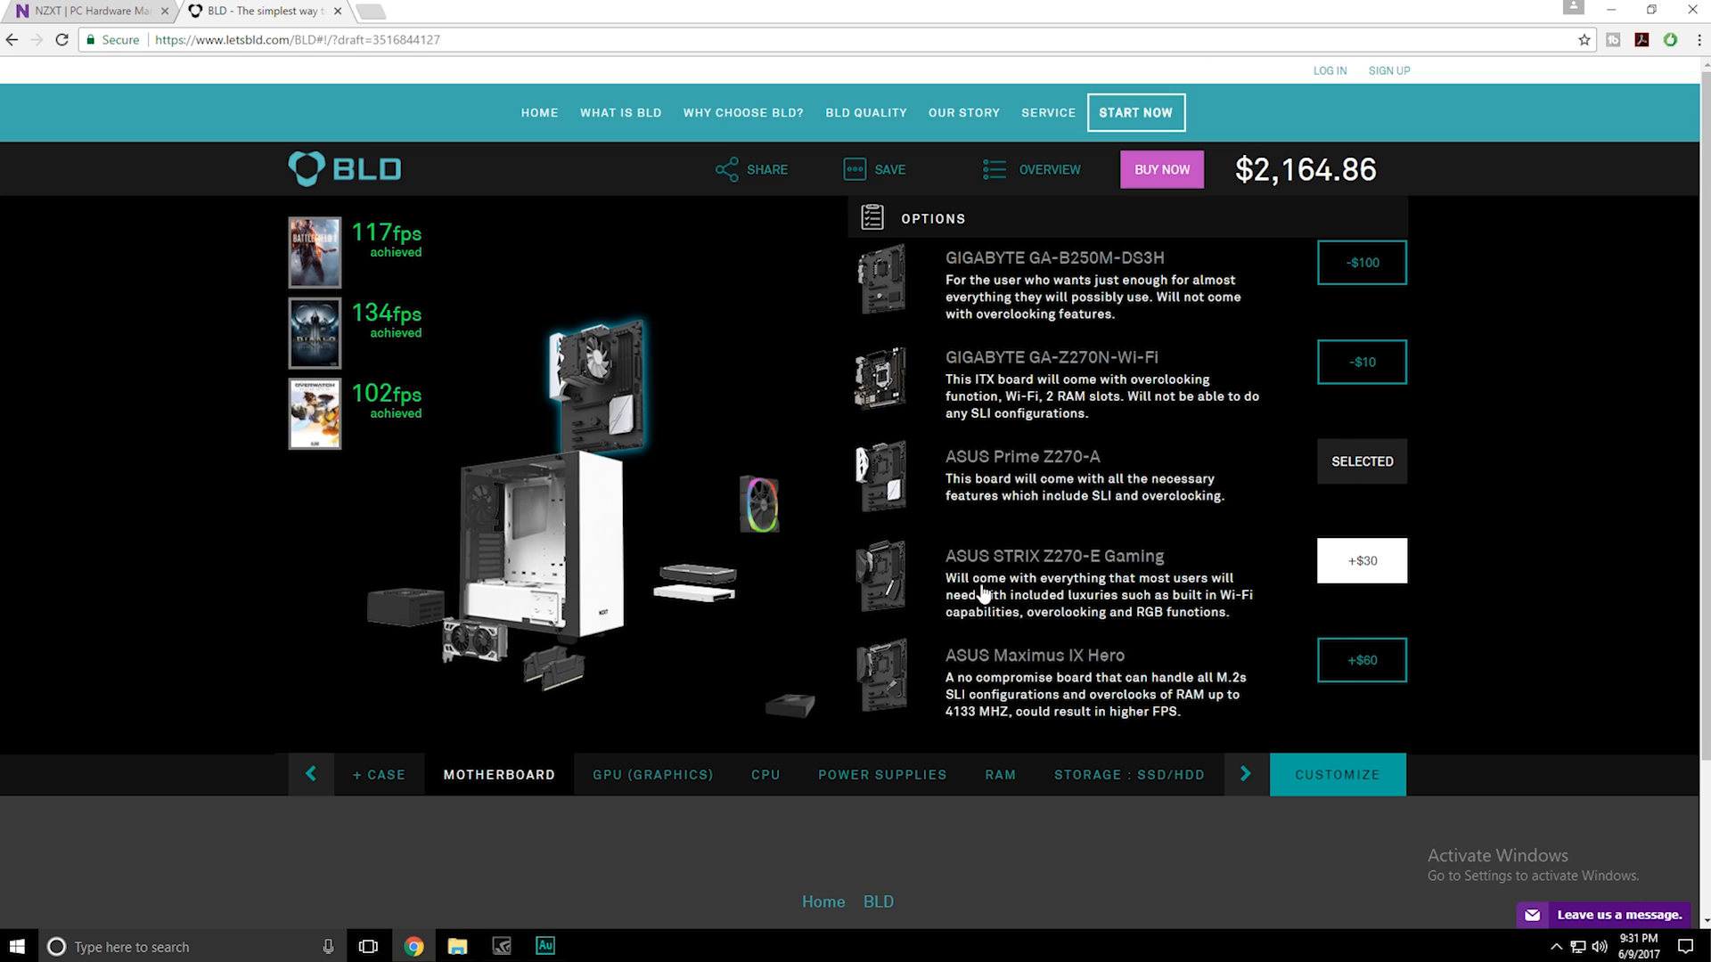
mouse_move(1131, 573)
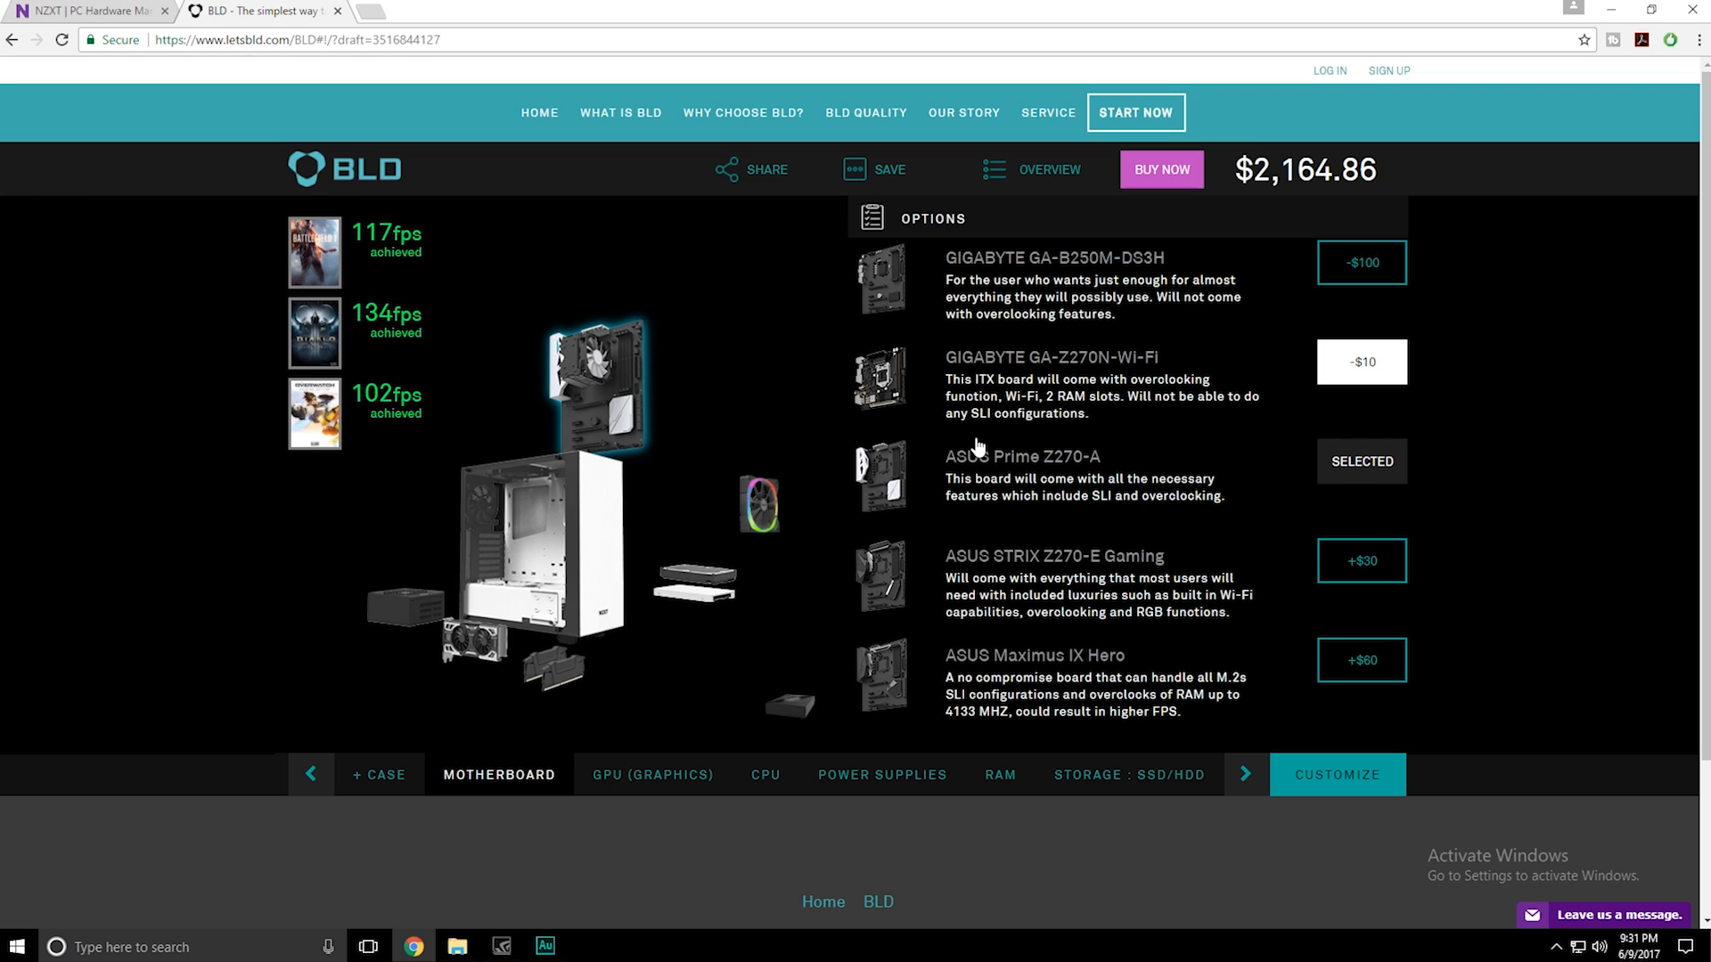
mouse_move(963, 416)
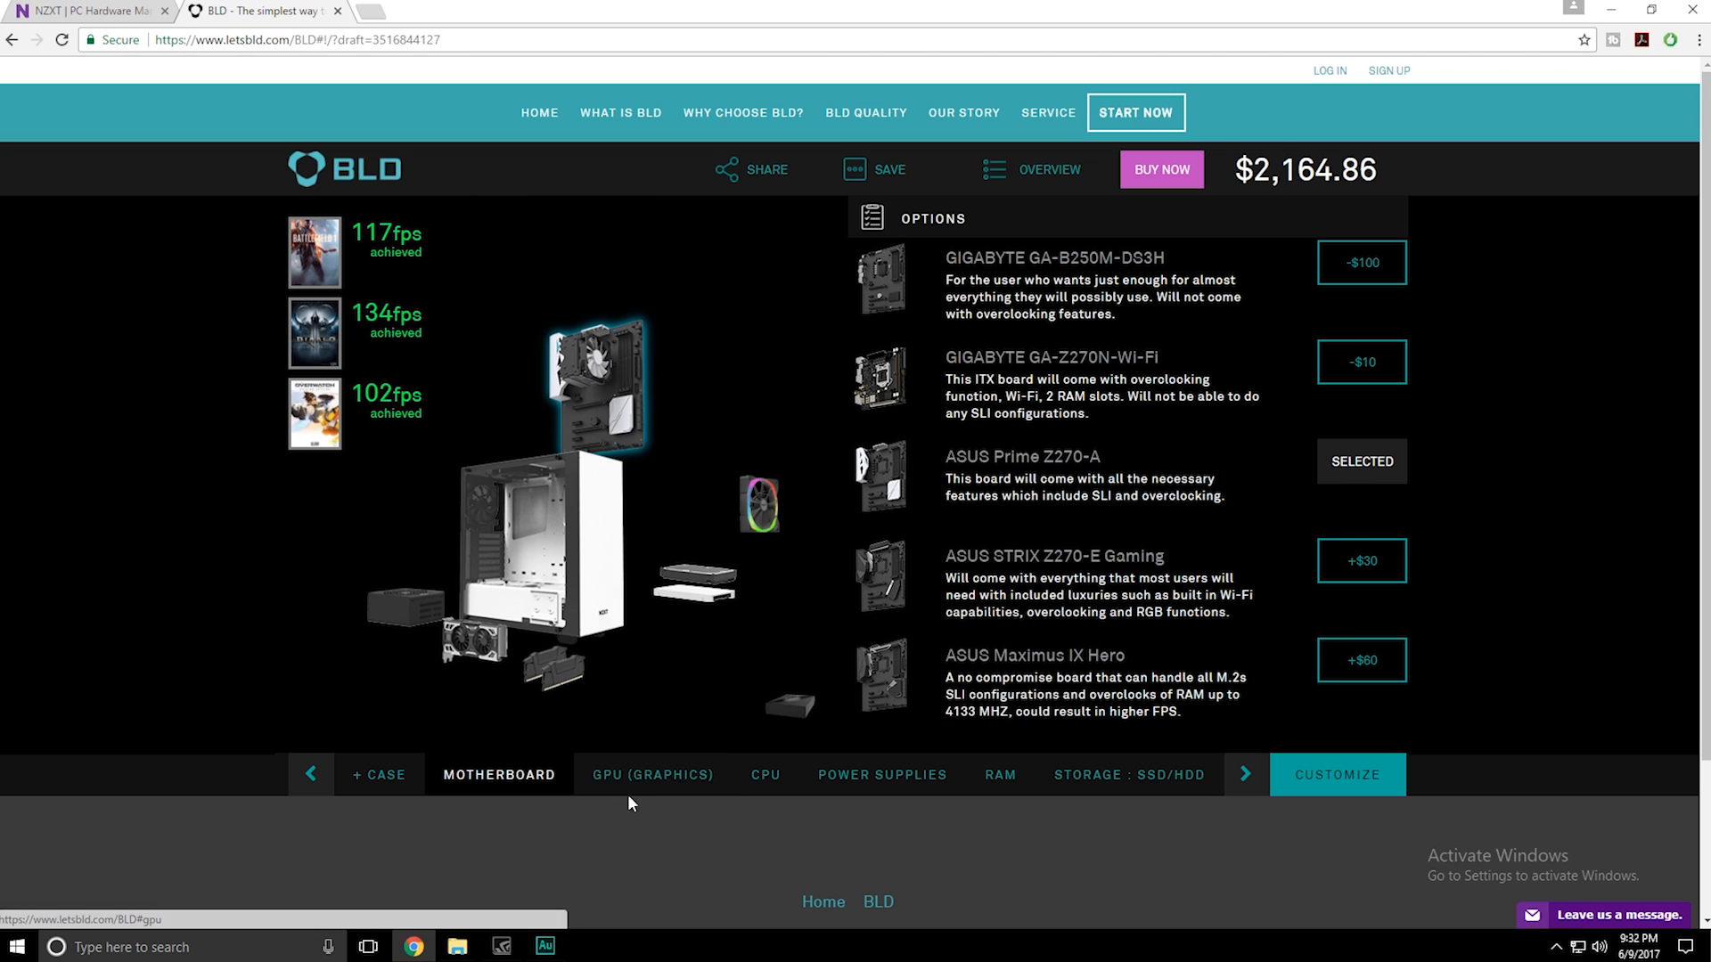
Step: Look over the graphics card options, keeping the EVGA GTX 1080, then view CPU choices
left_click(653, 776)
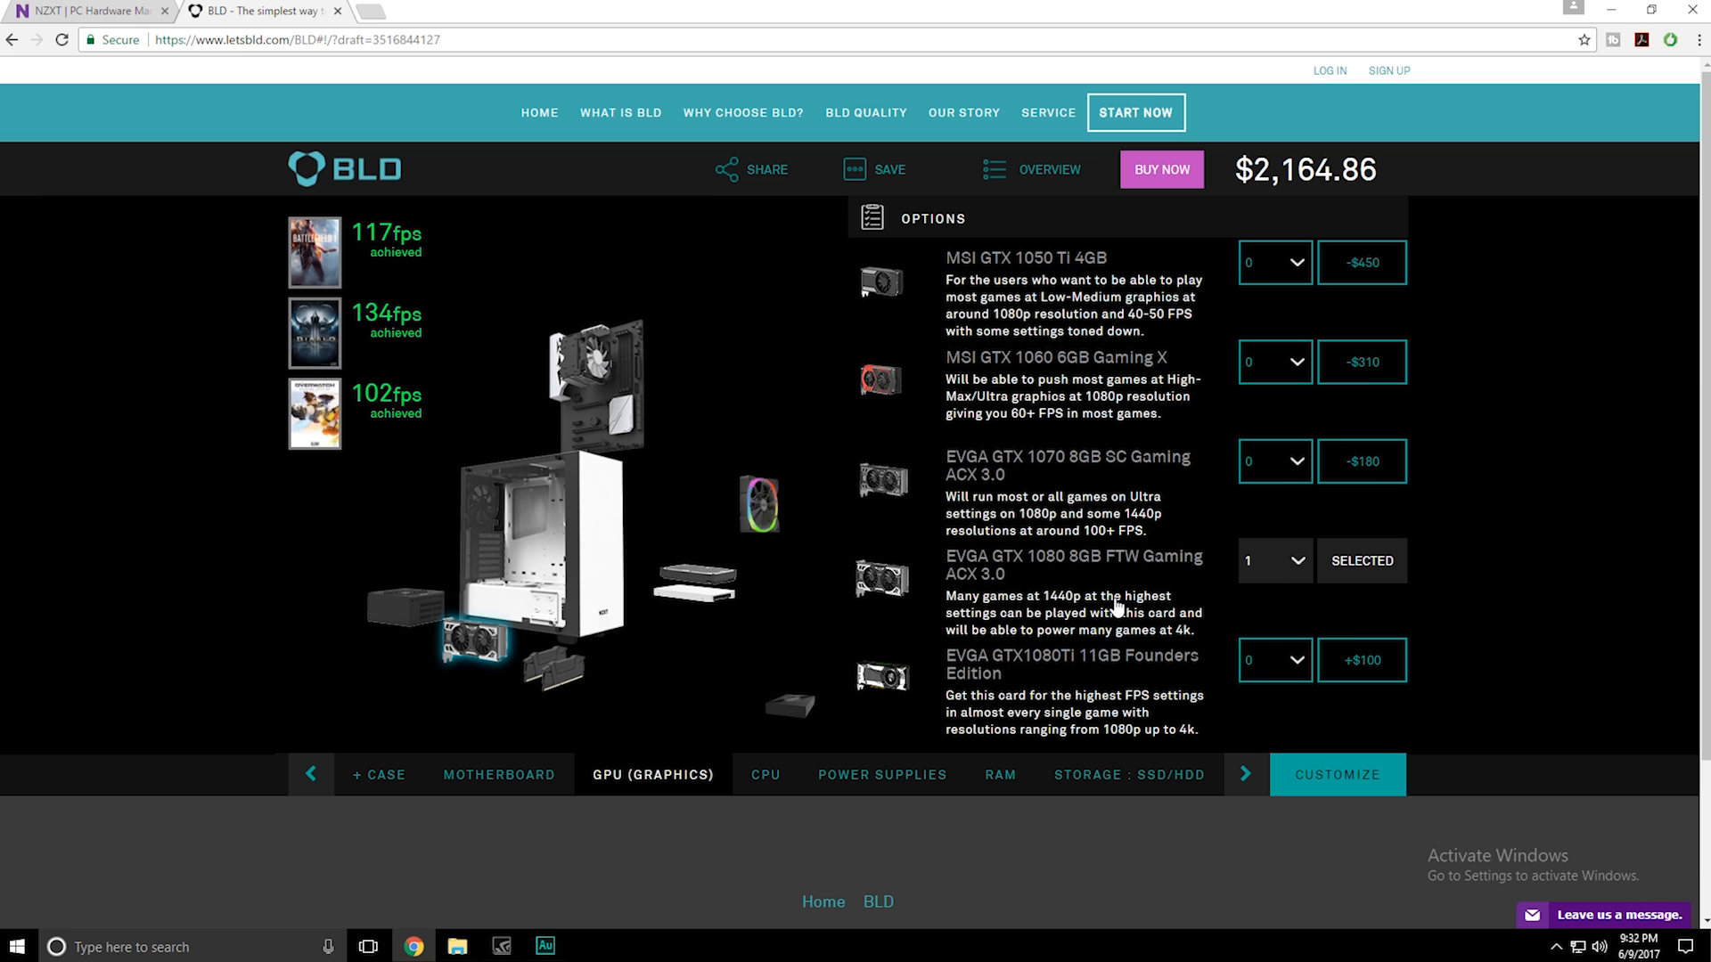
scroll("down", 3)
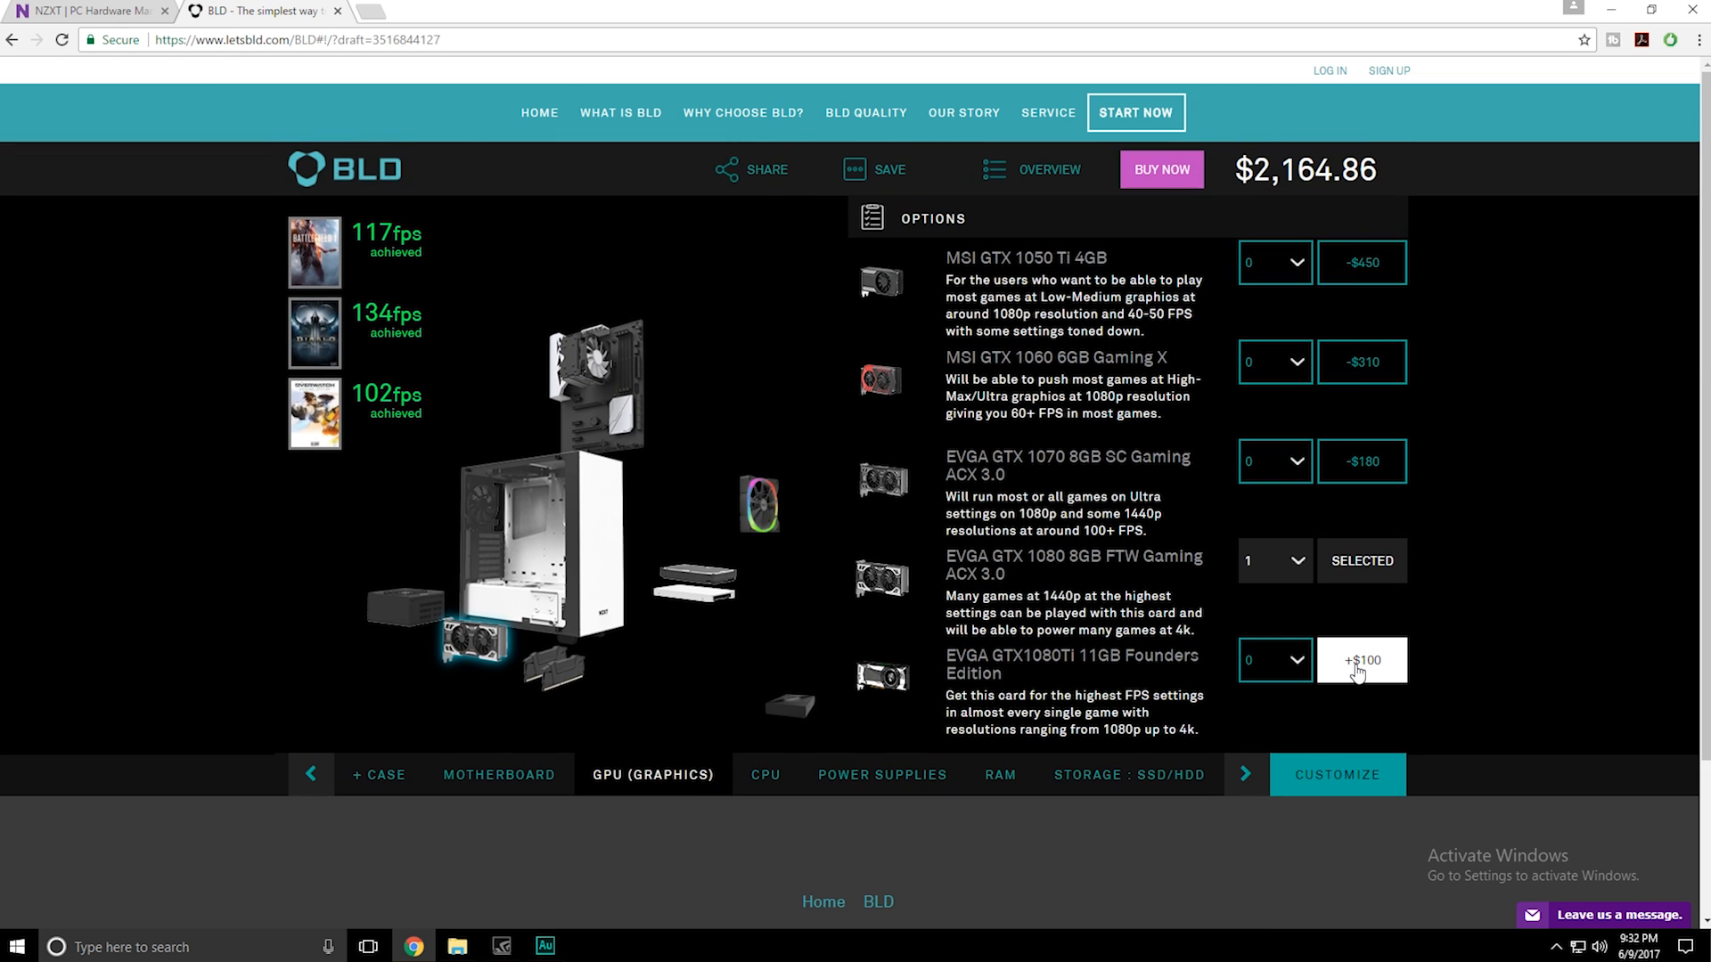
mouse_move(1371, 660)
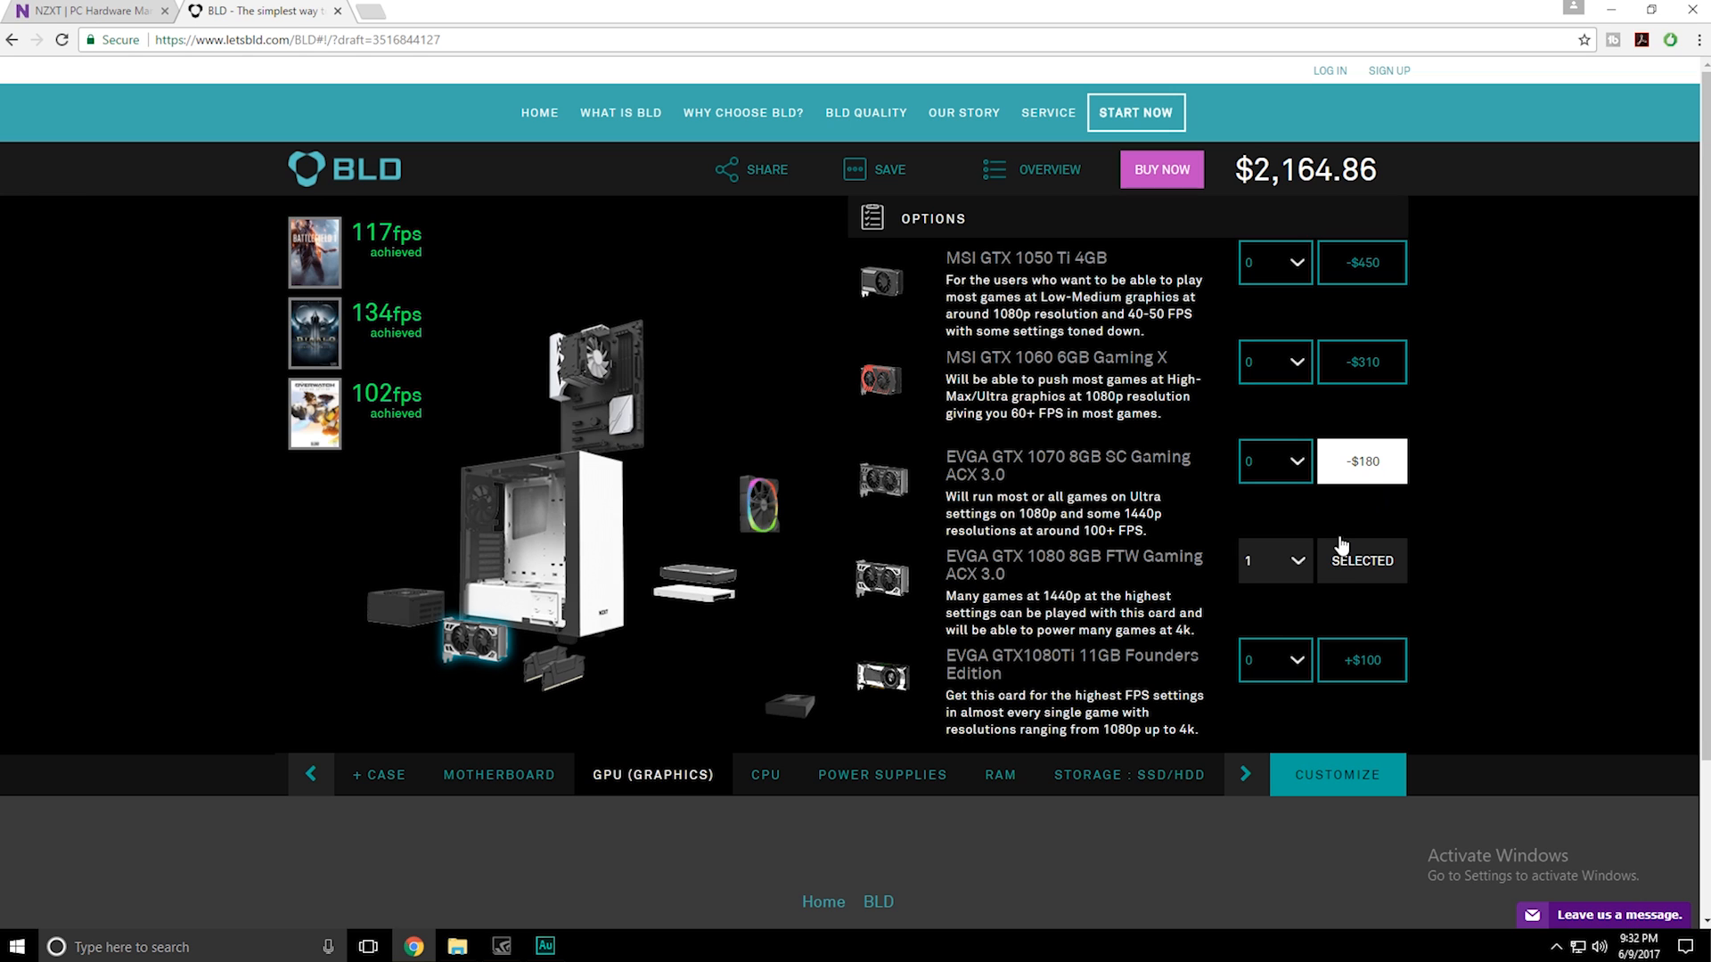
mouse_move(1310, 502)
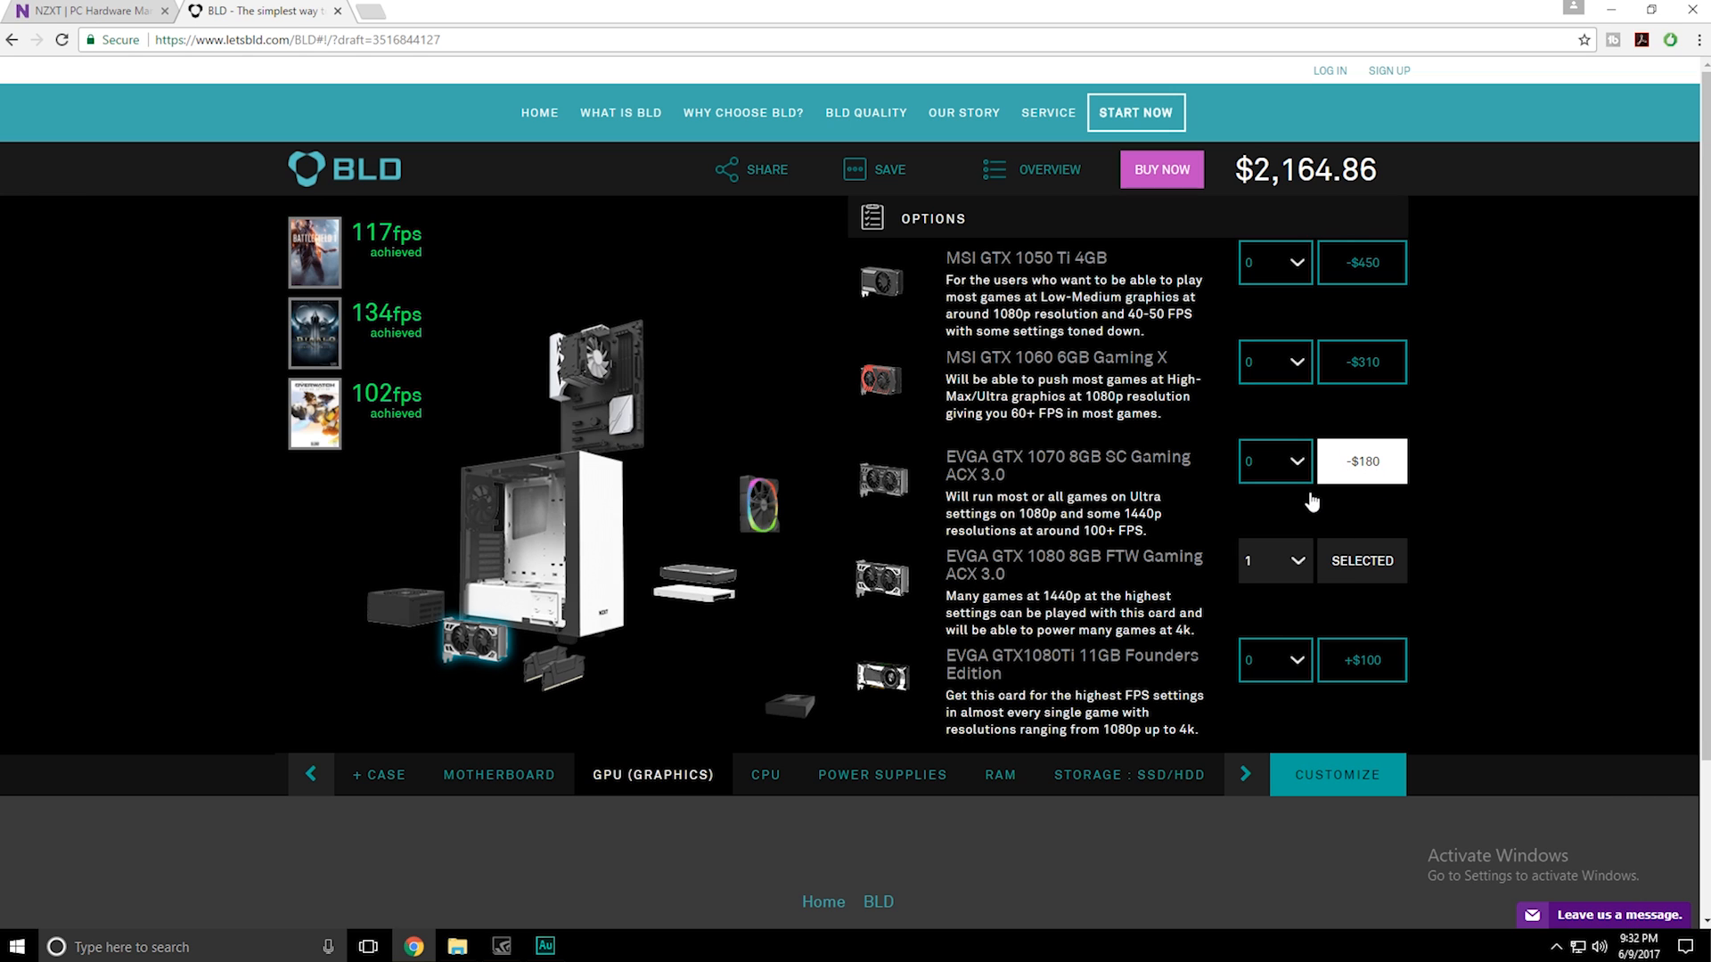
mouse_move(593, 728)
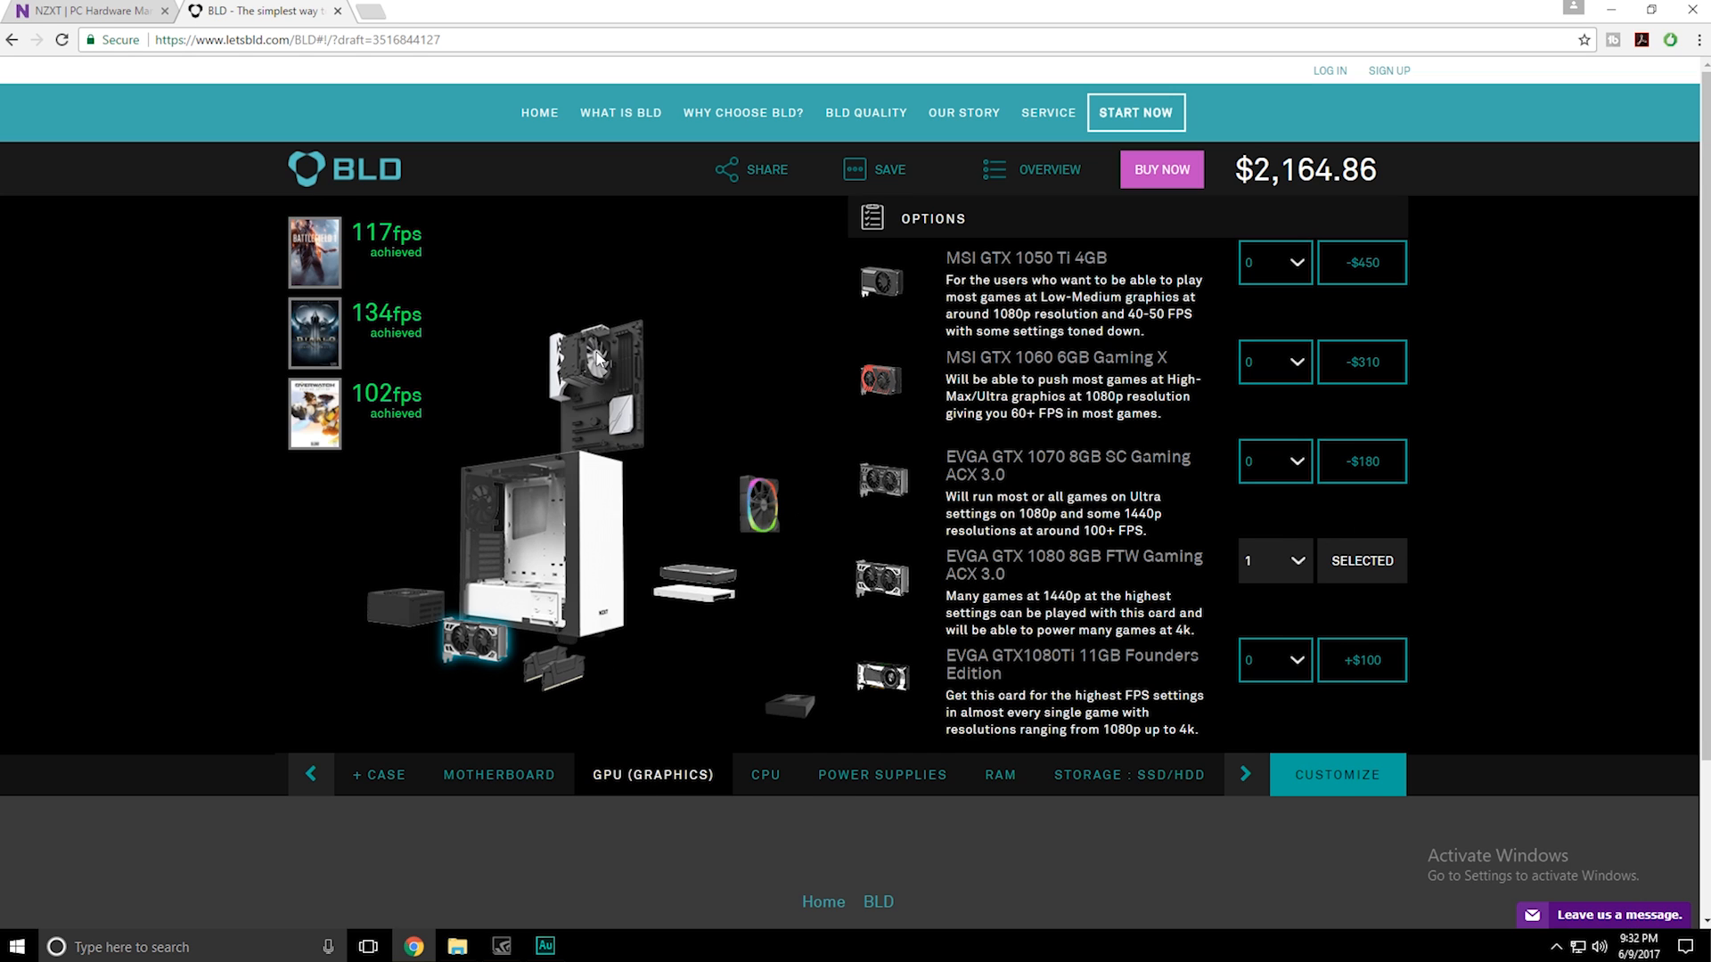
left_click(765, 774)
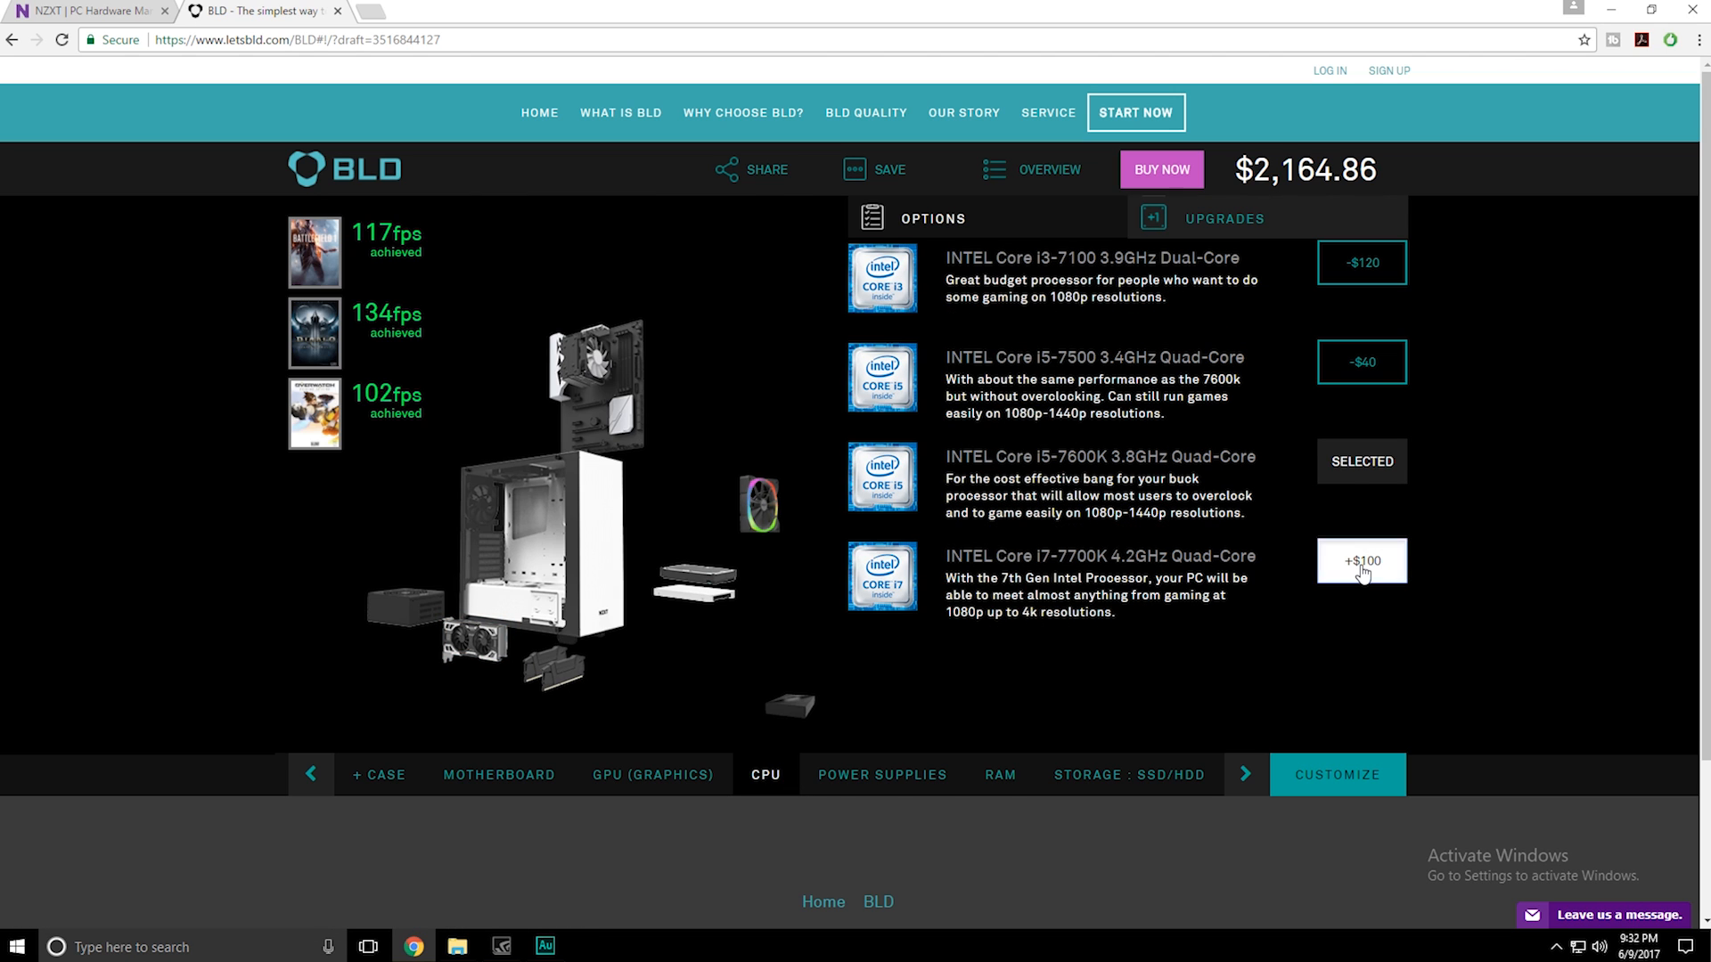
Step: Upgrade to the i7-7700K (+$100) and switch to the GTX 1070, totalling $2,074.86
left_click(1361, 560)
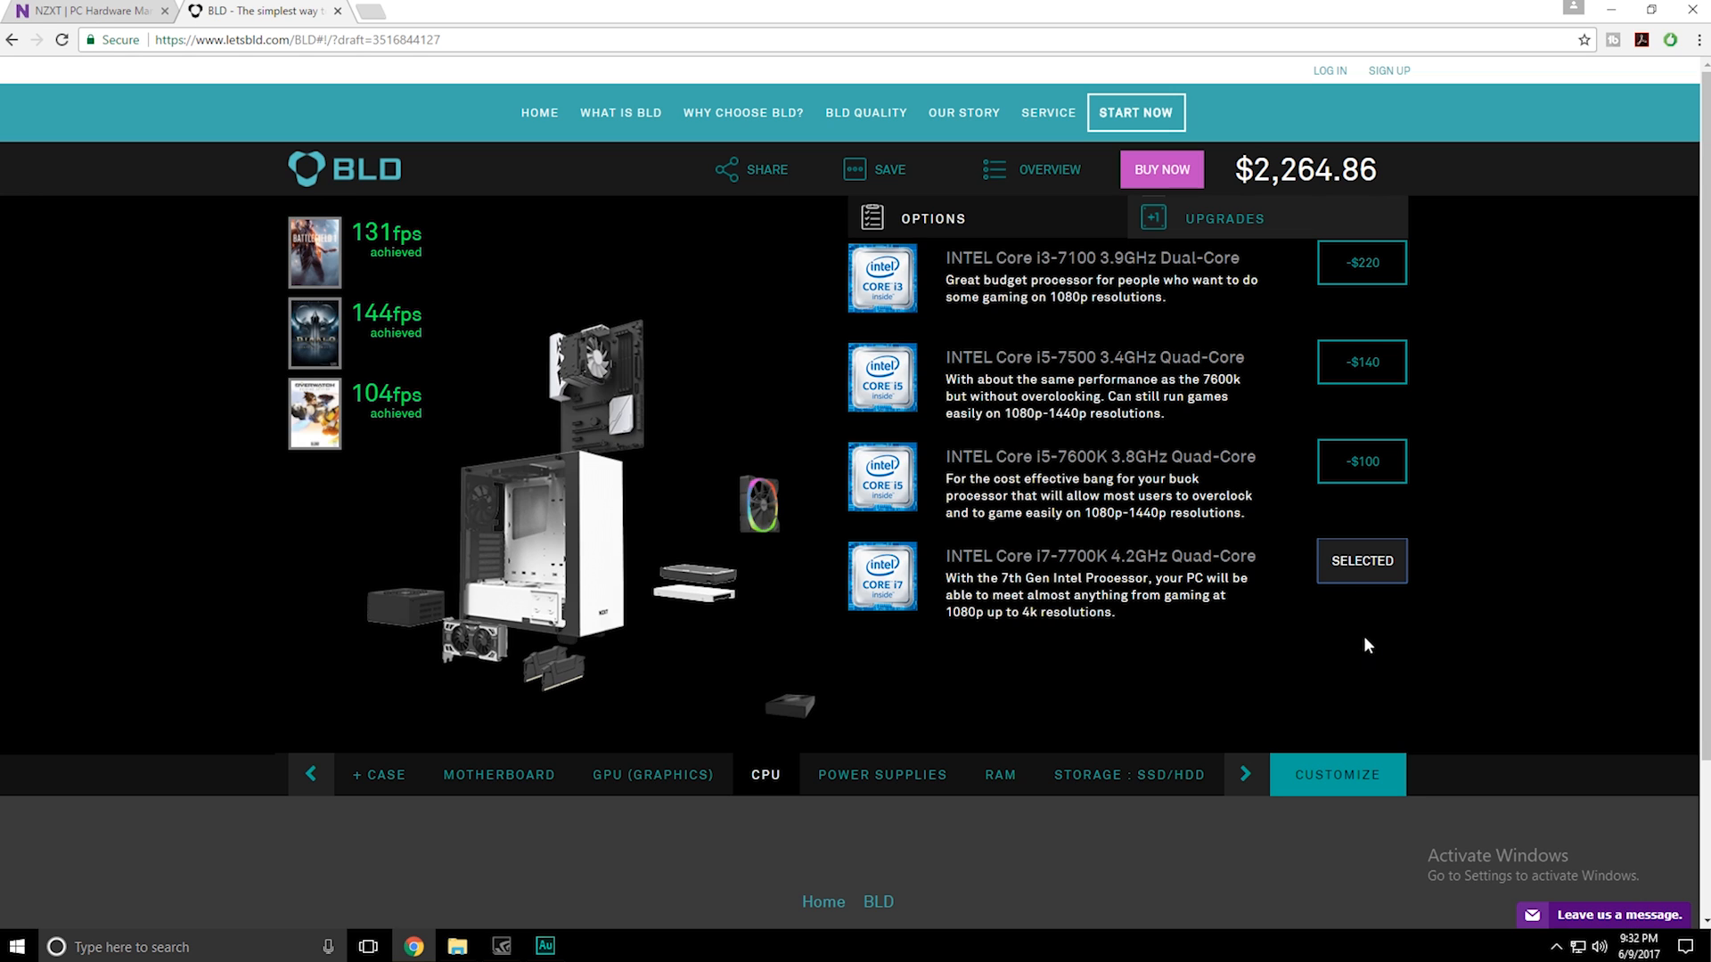
mouse_move(1354, 600)
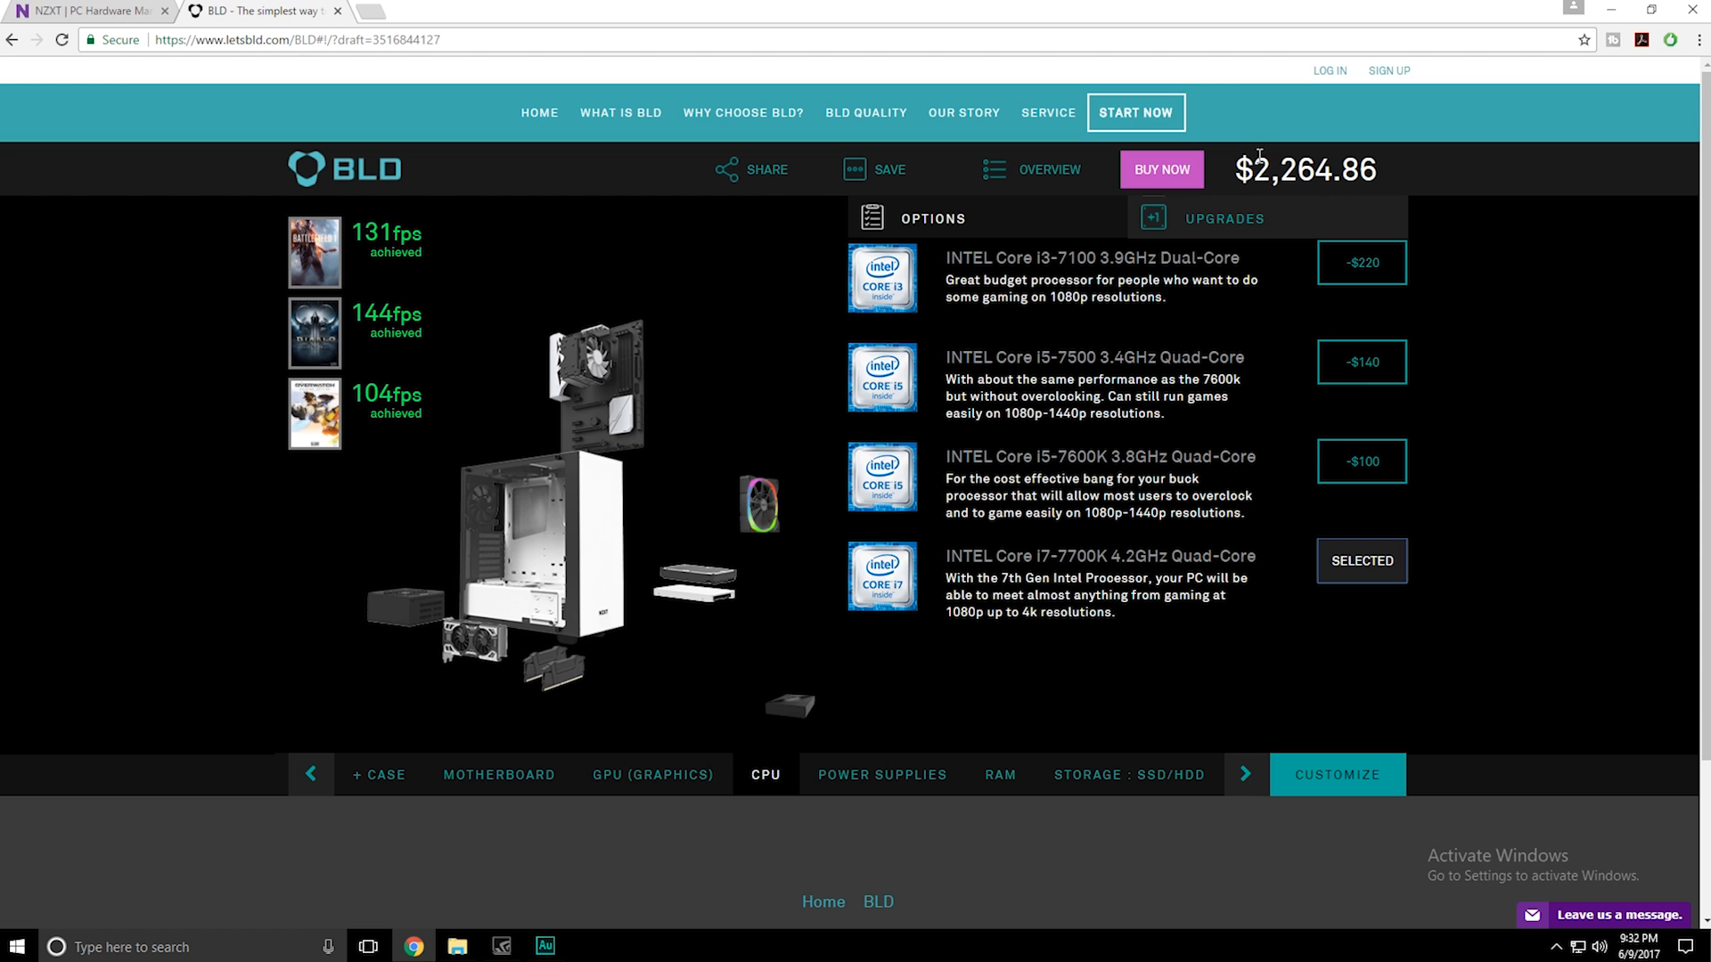
left_click(652, 775)
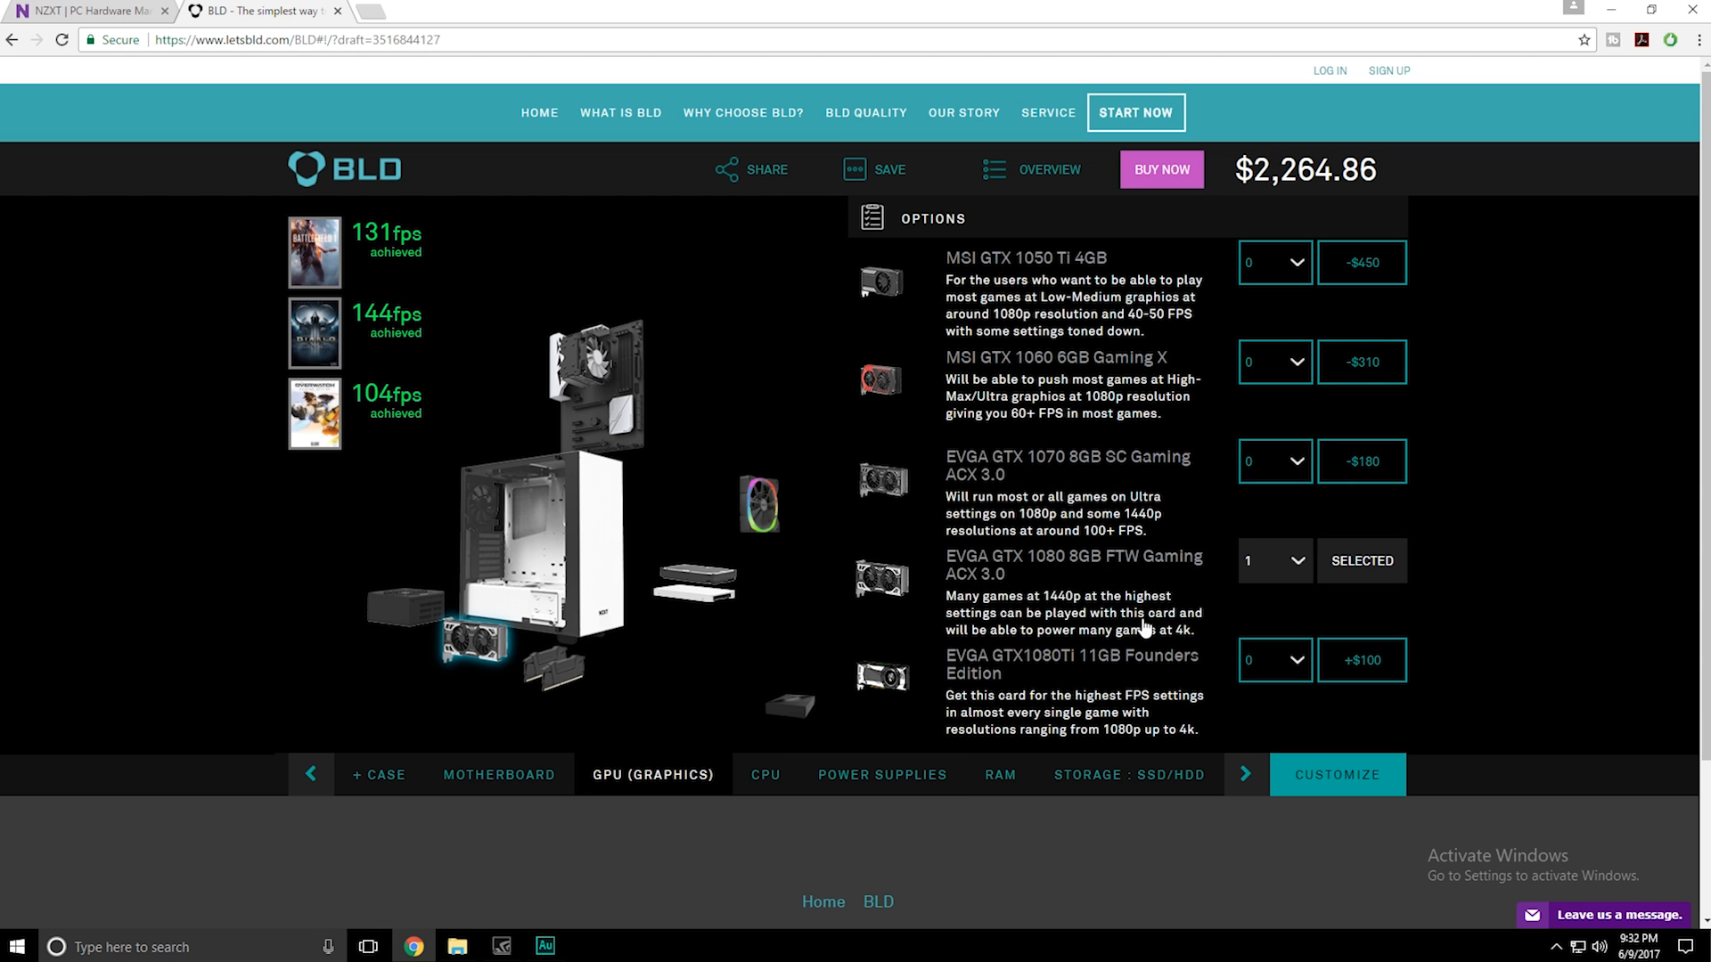
mouse_move(1348, 464)
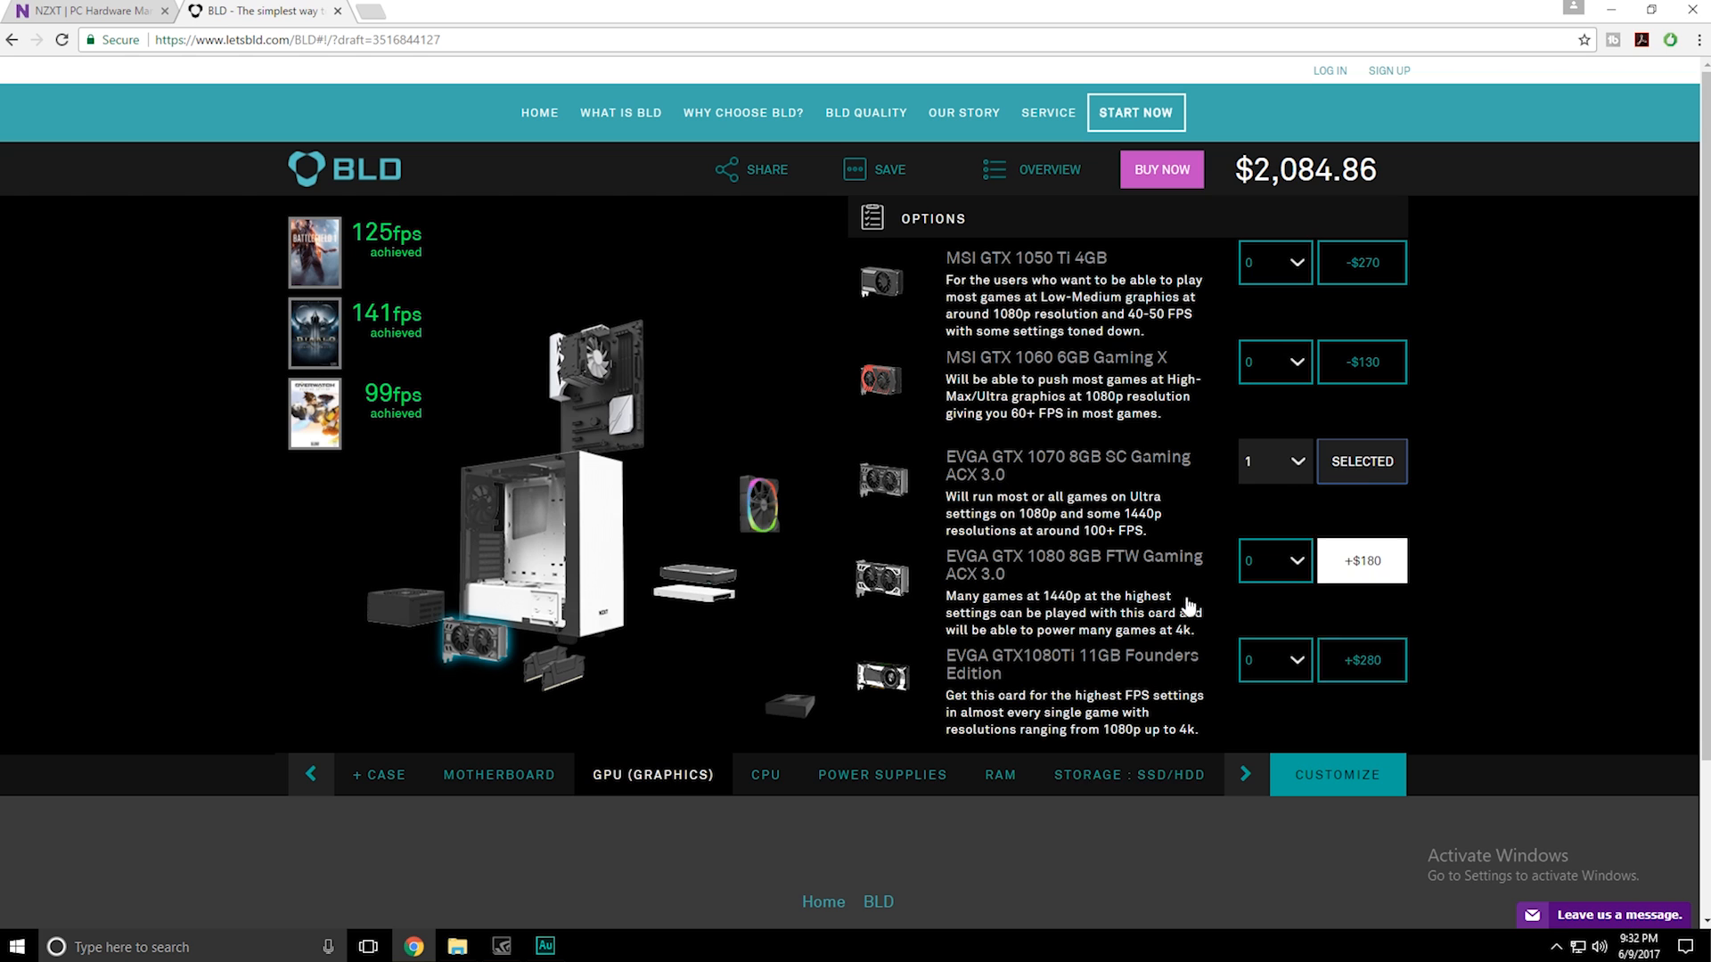
left_click(498, 775)
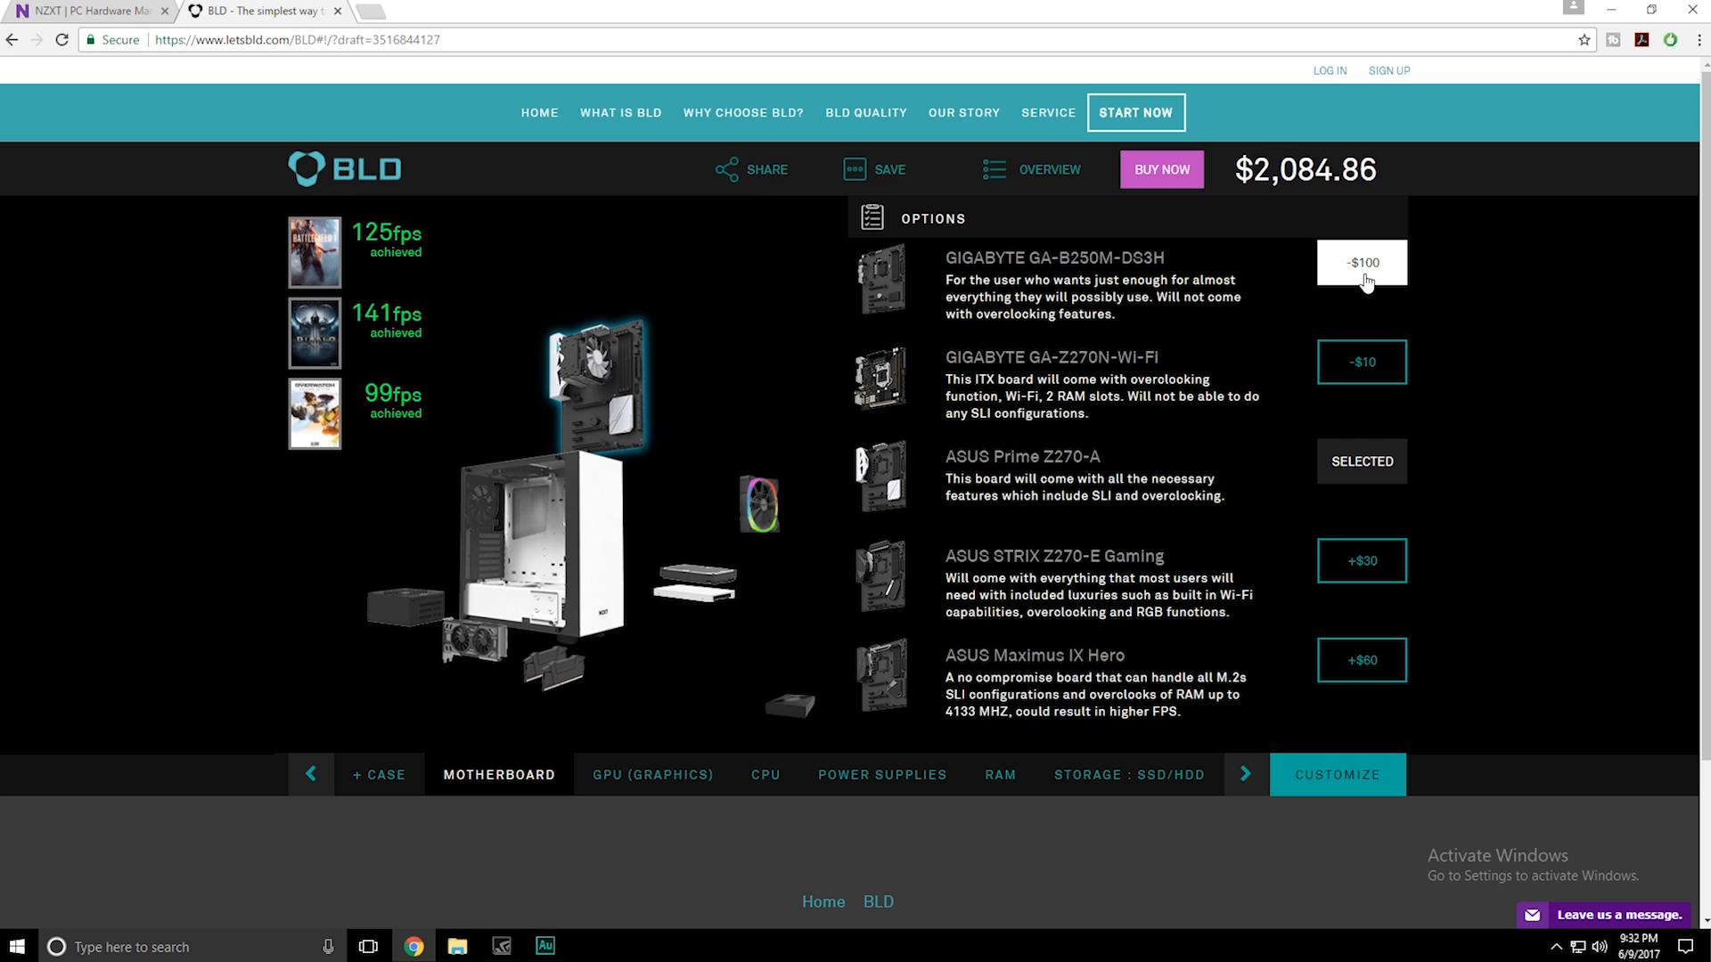
left_click(378, 774)
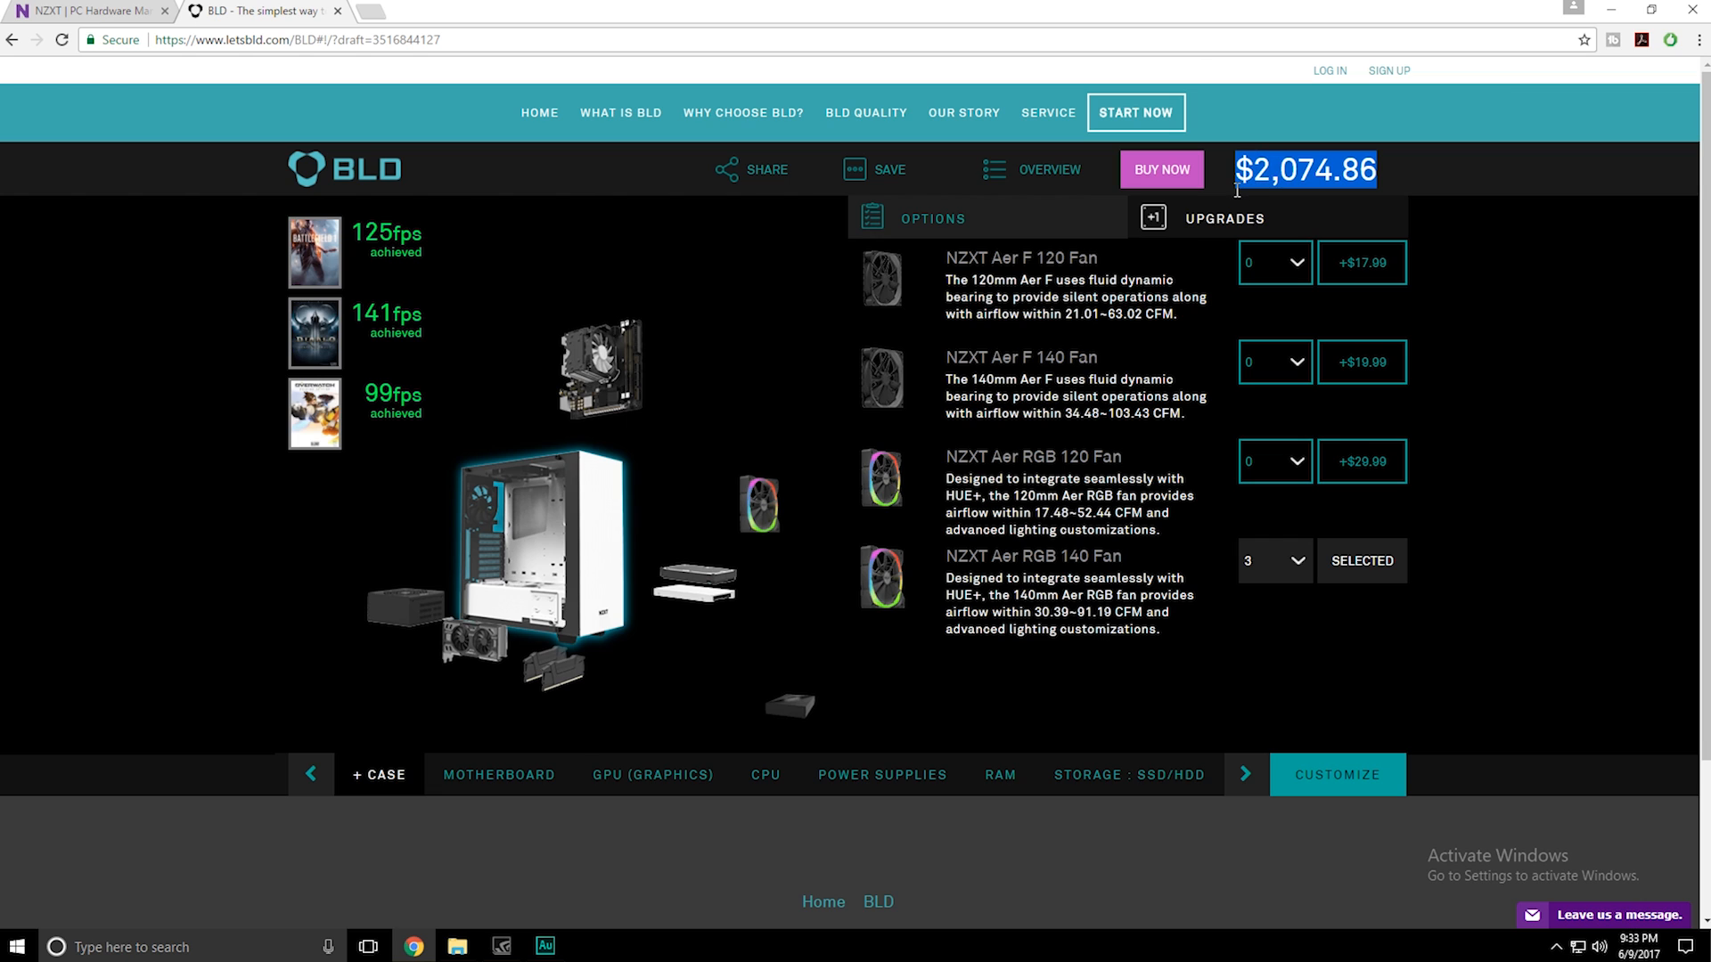
Step: Set Aer RGB 140 fans to 0 and Aer RGB 120 fans to 2
left_click(1274, 560)
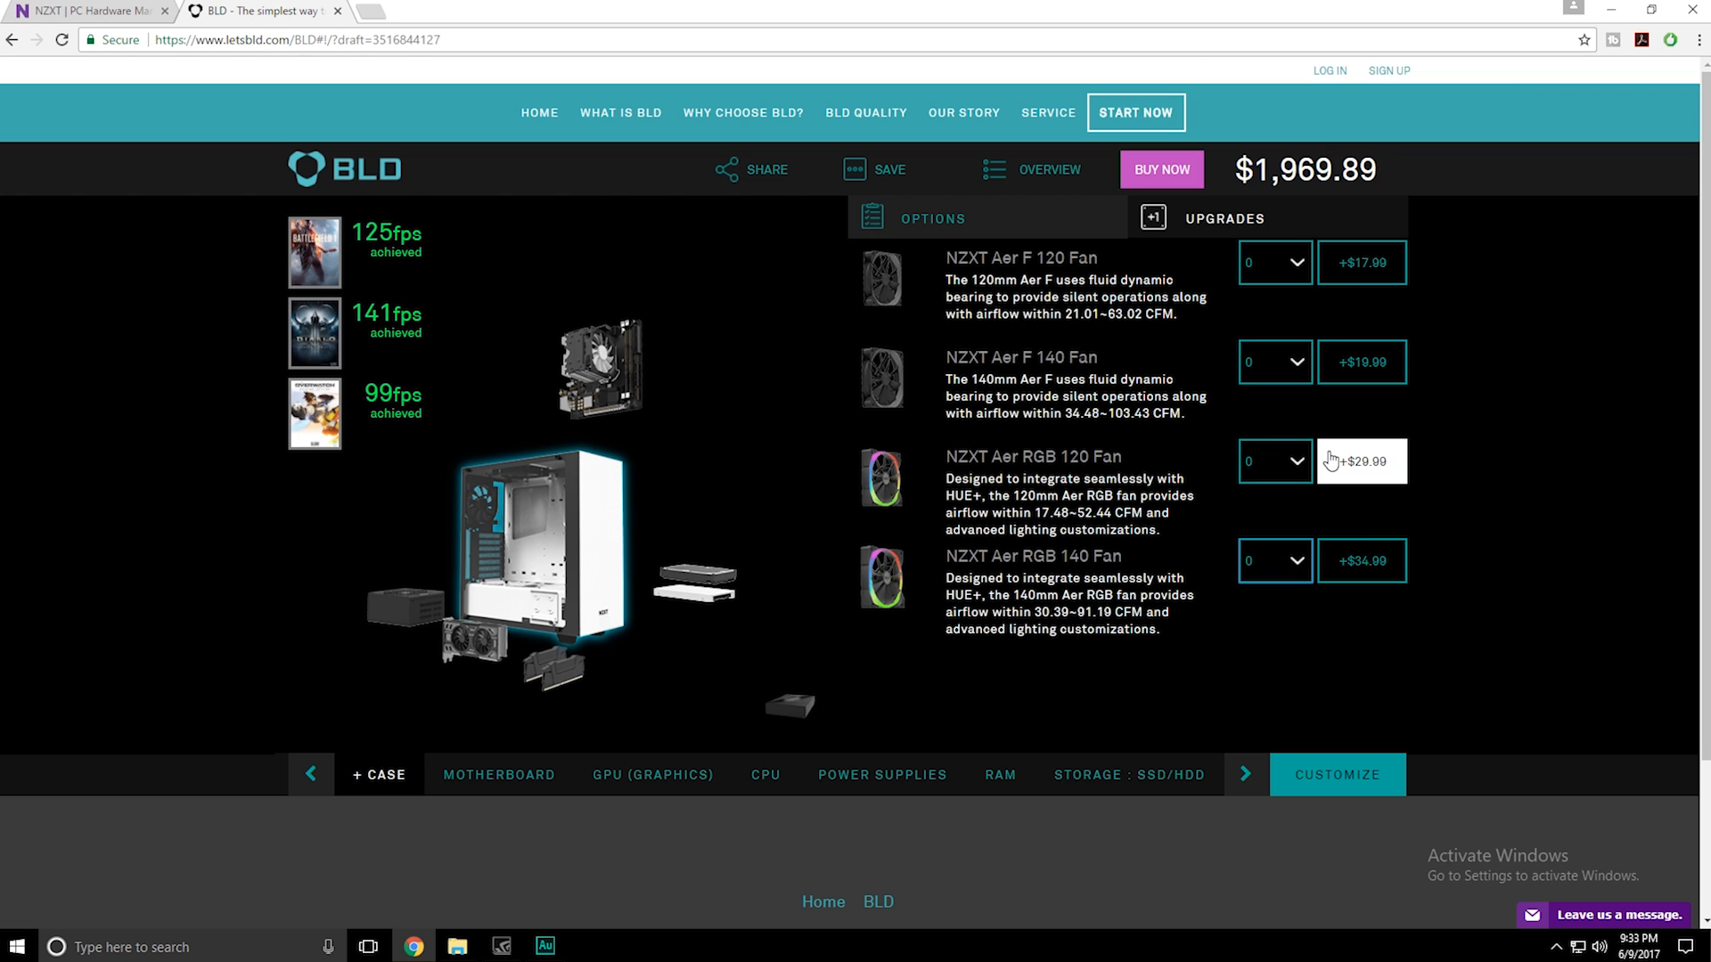
left_click(1275, 461)
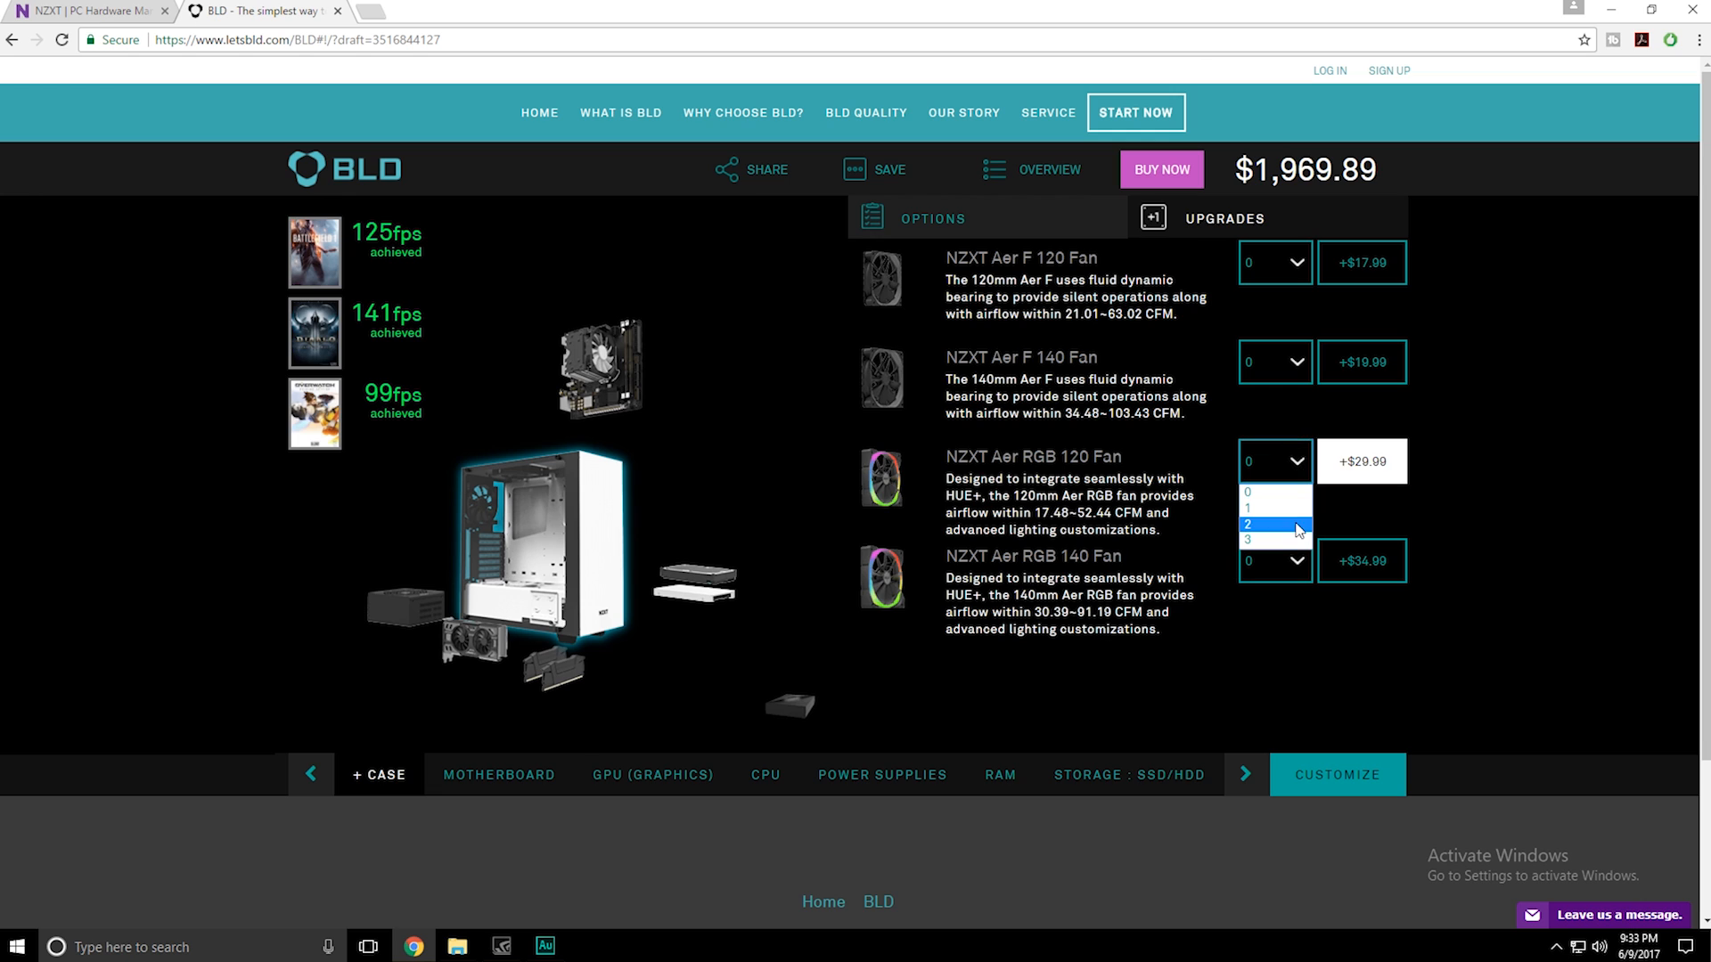
left_click(1273, 507)
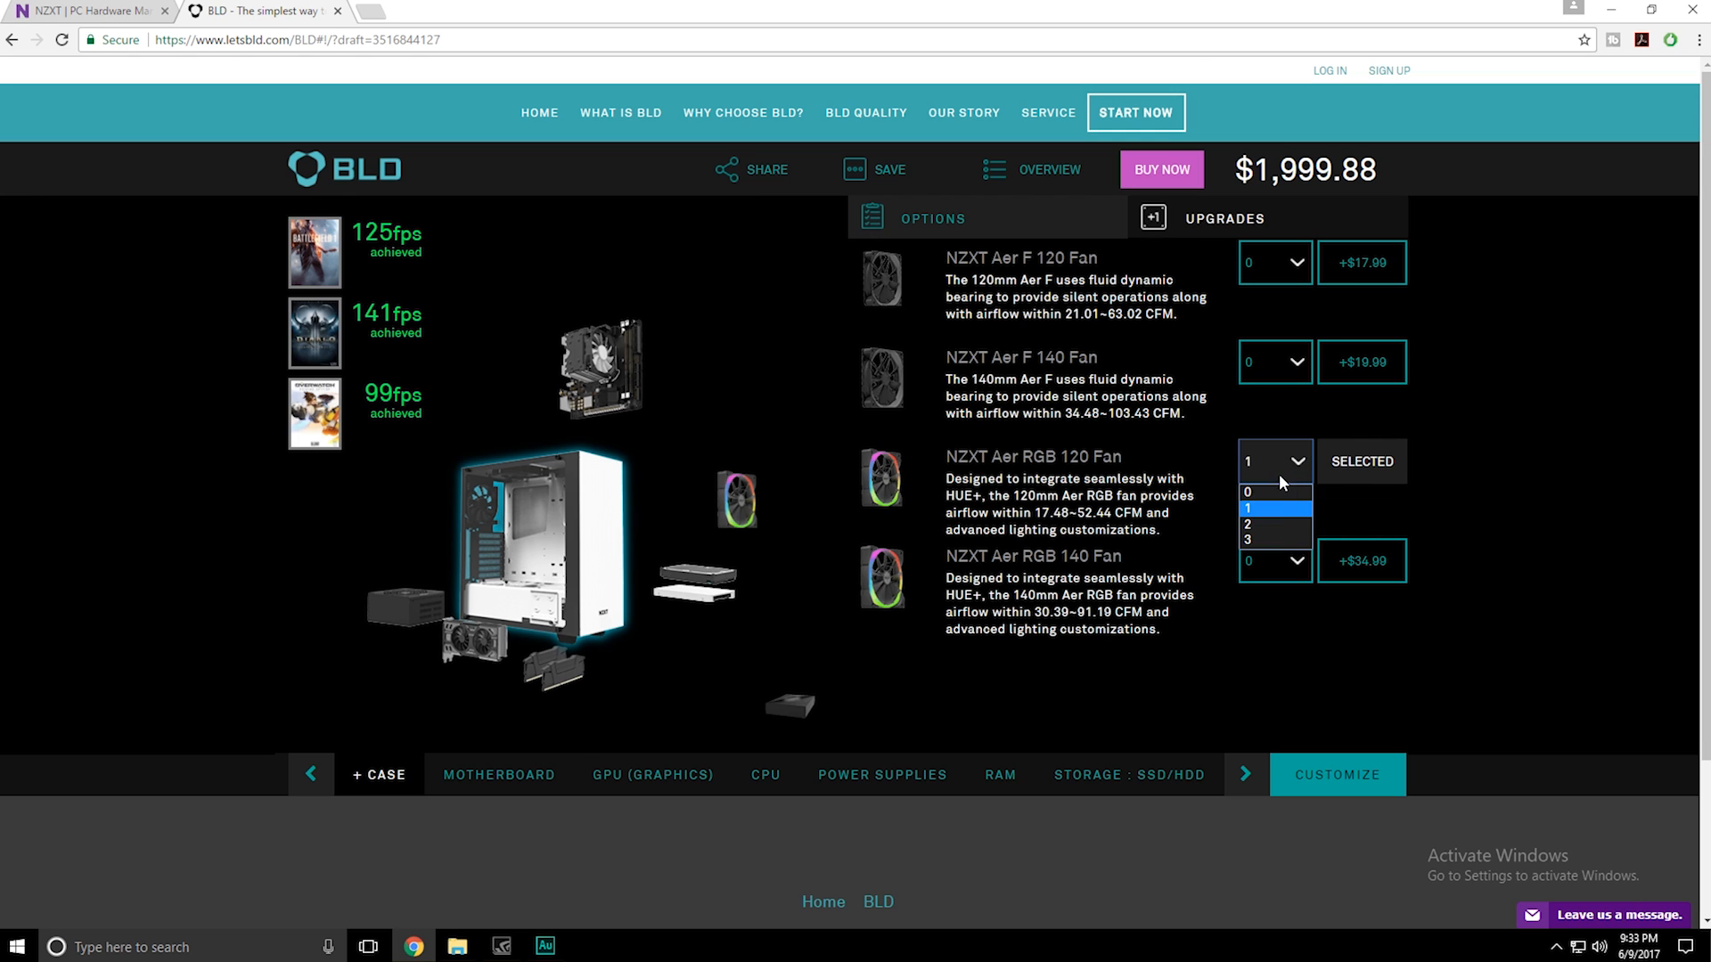
left_click(1264, 524)
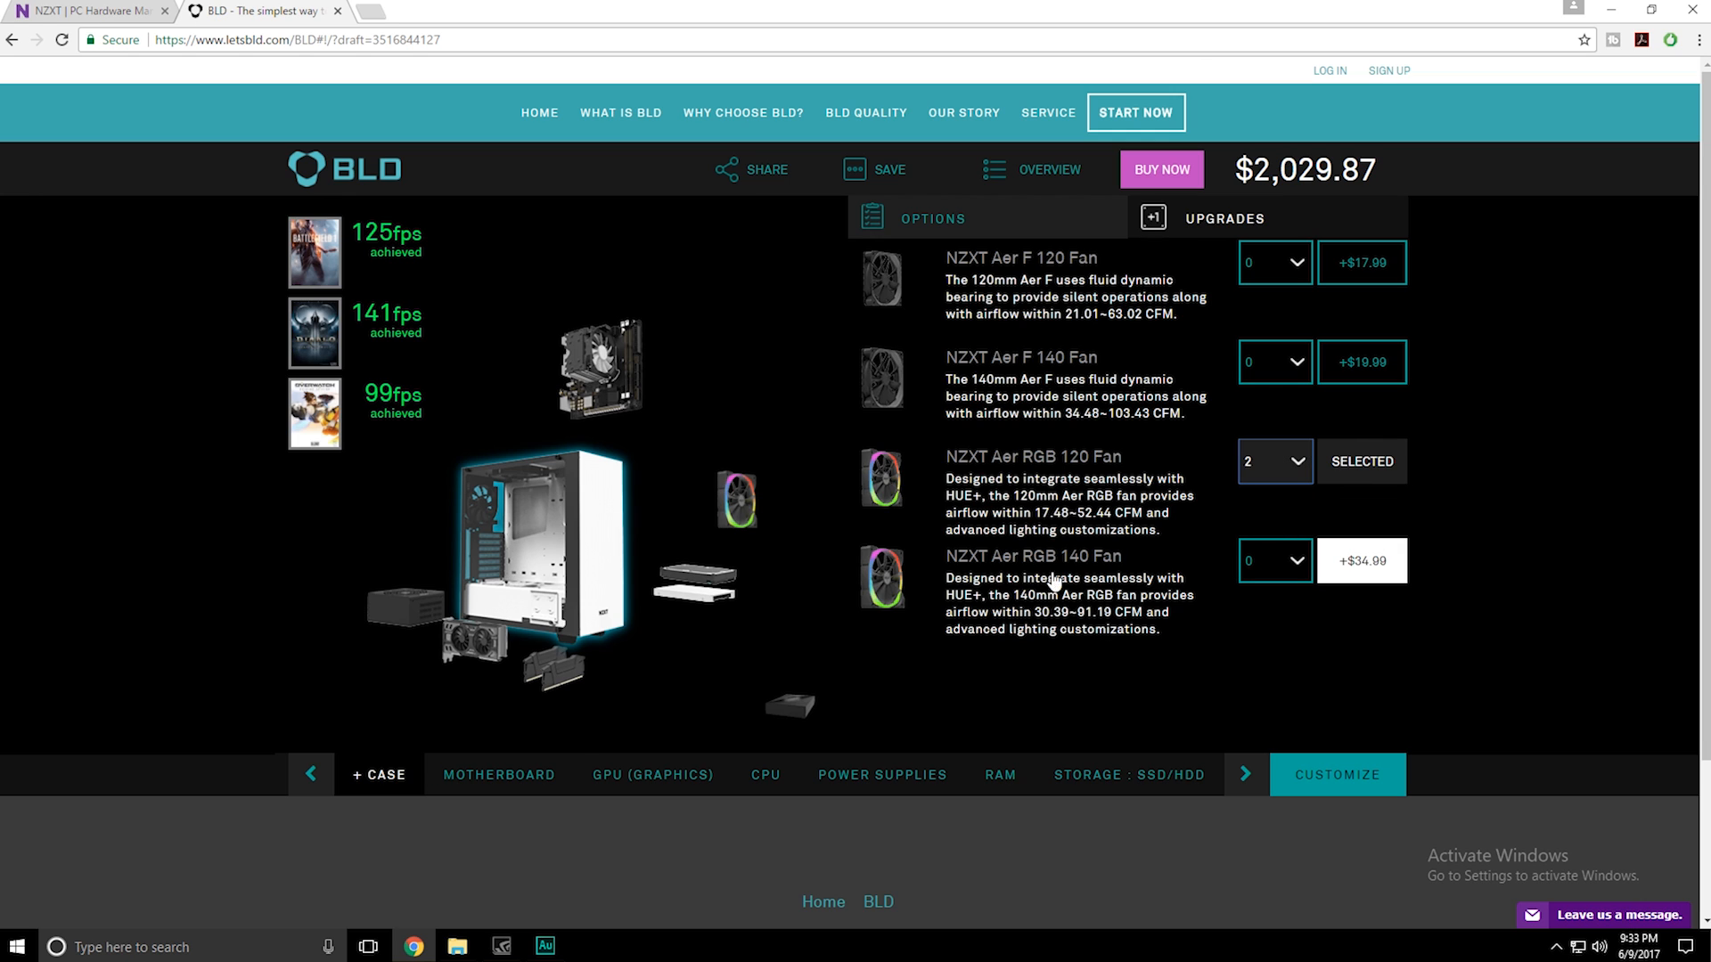
mouse_move(1070, 539)
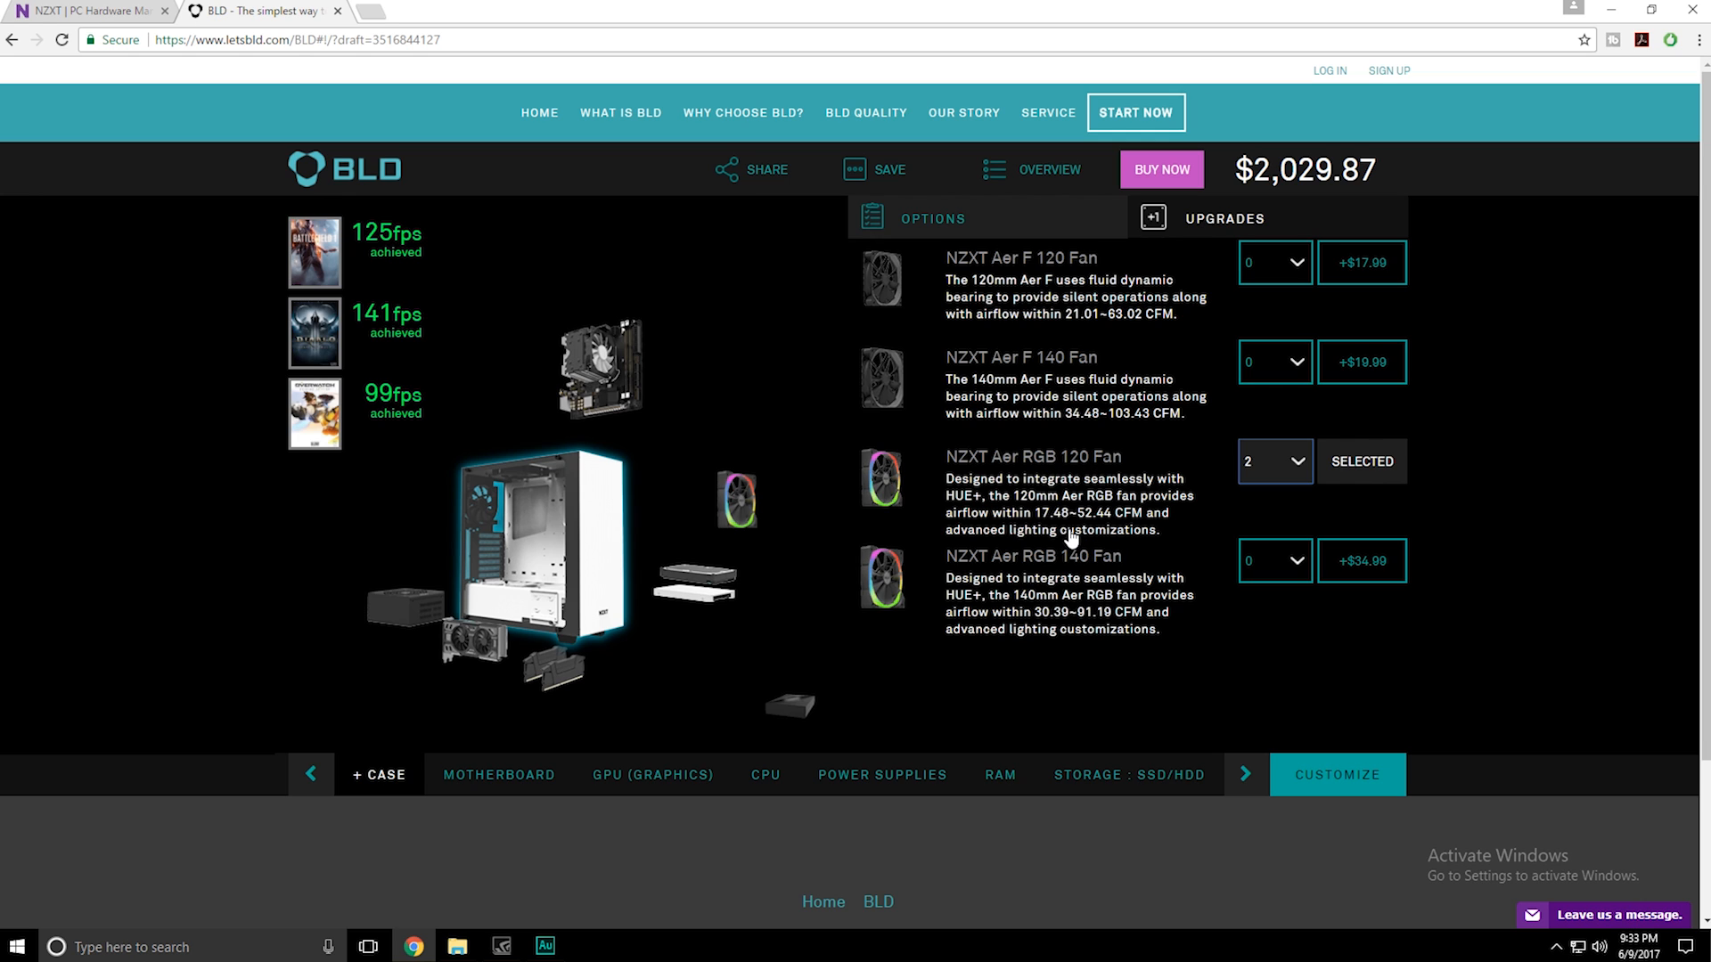
mouse_move(555, 642)
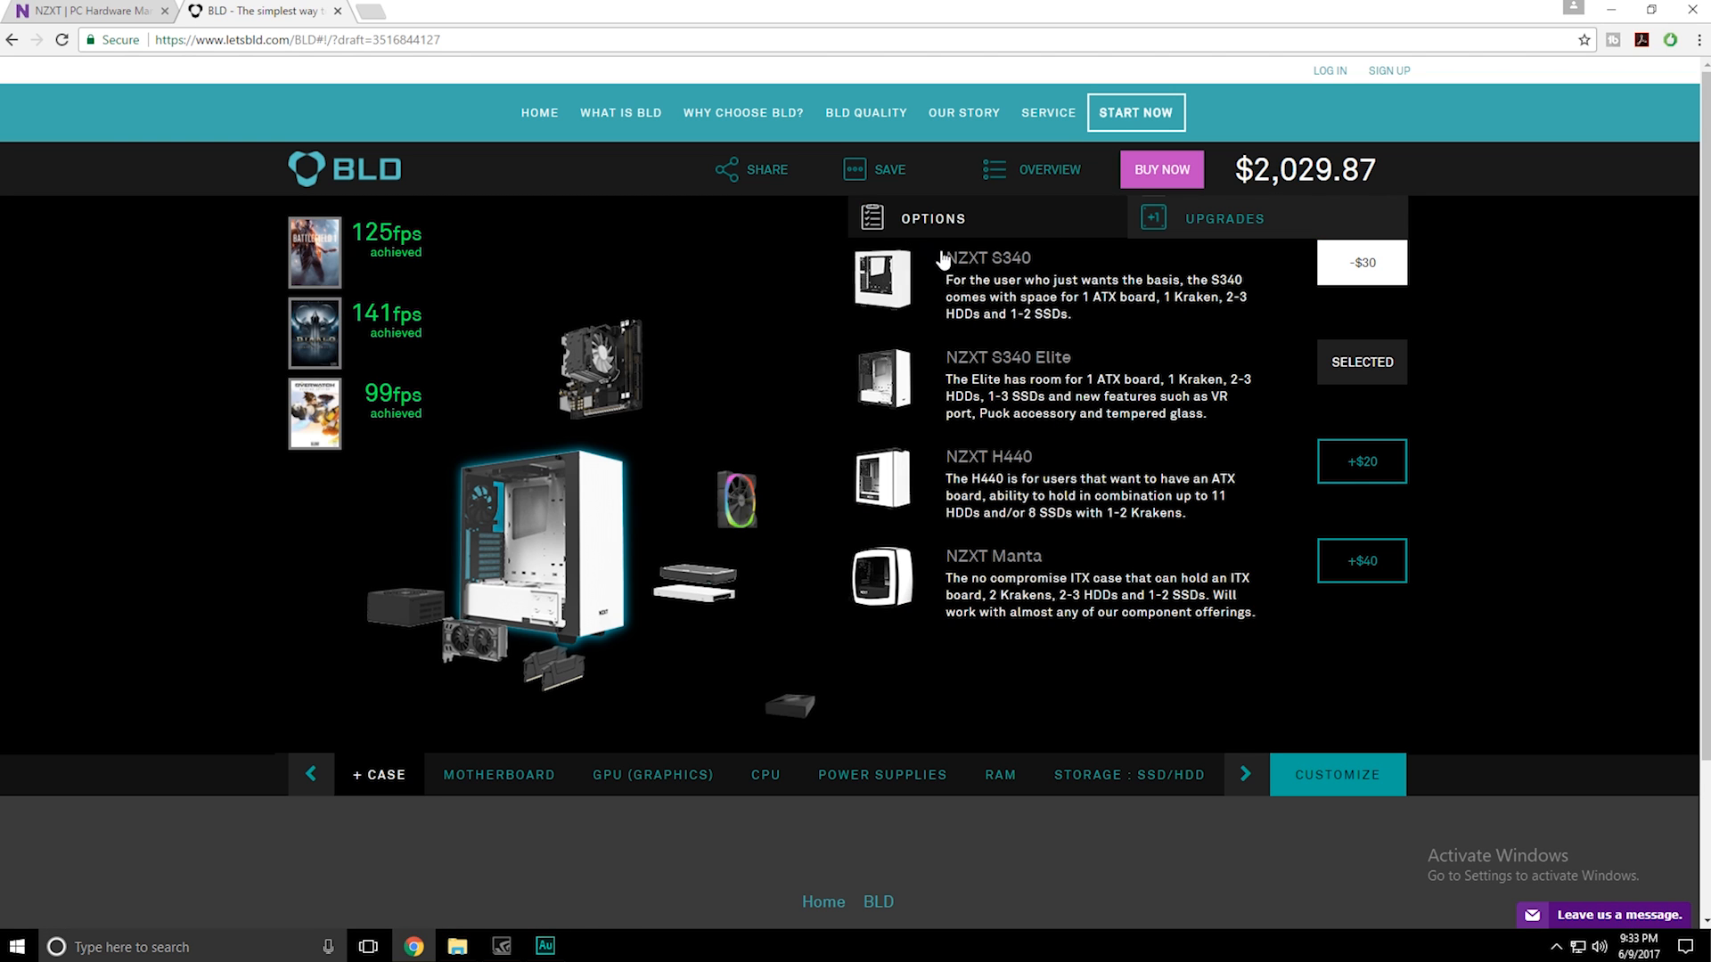
mouse_move(981, 337)
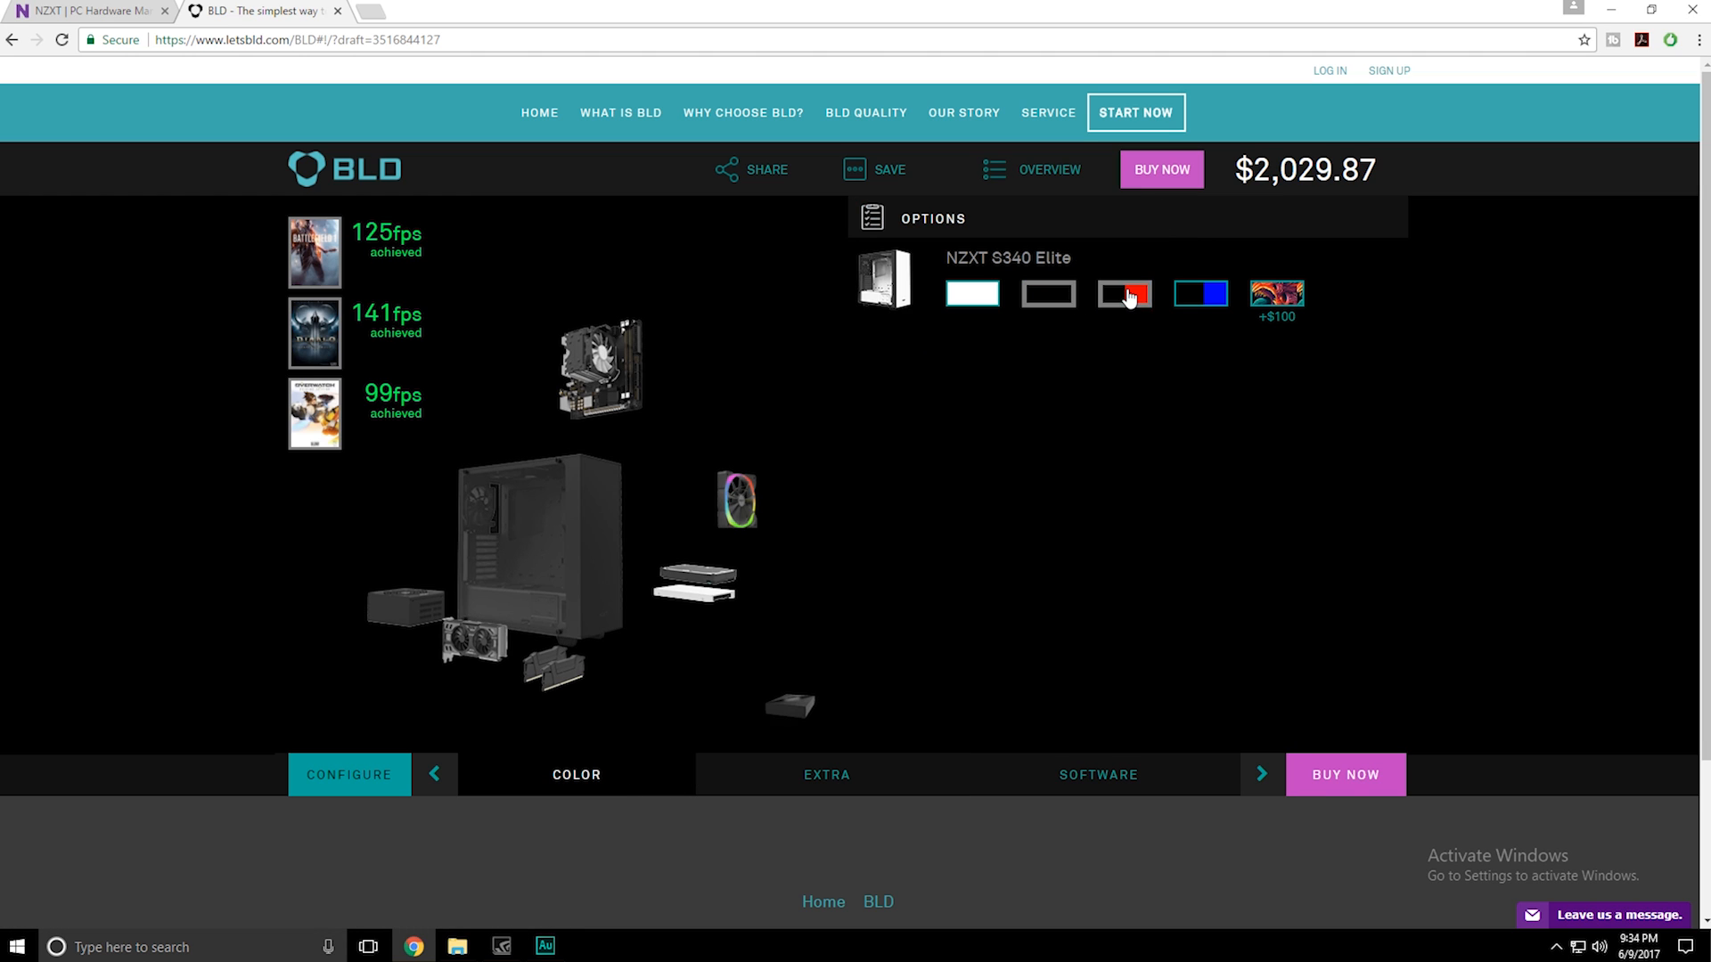
Step: Preview the black-red, artwork and plain black case designs, then choose black and blue
left_click(1123, 294)
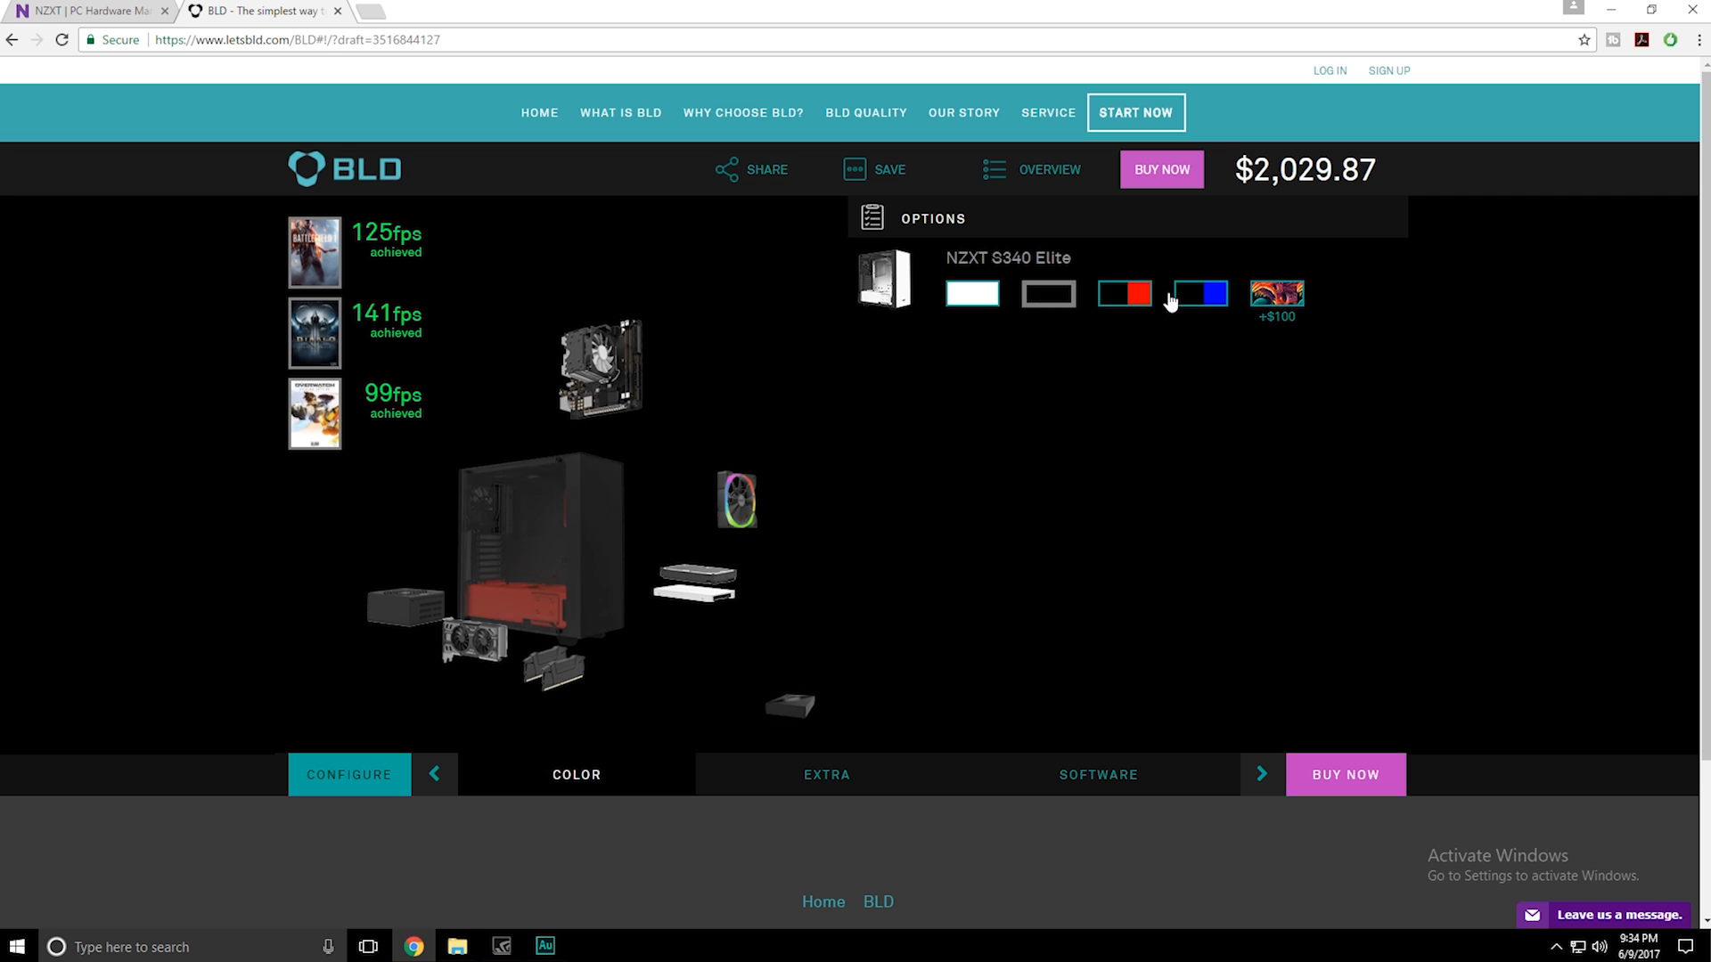
left_click(1277, 293)
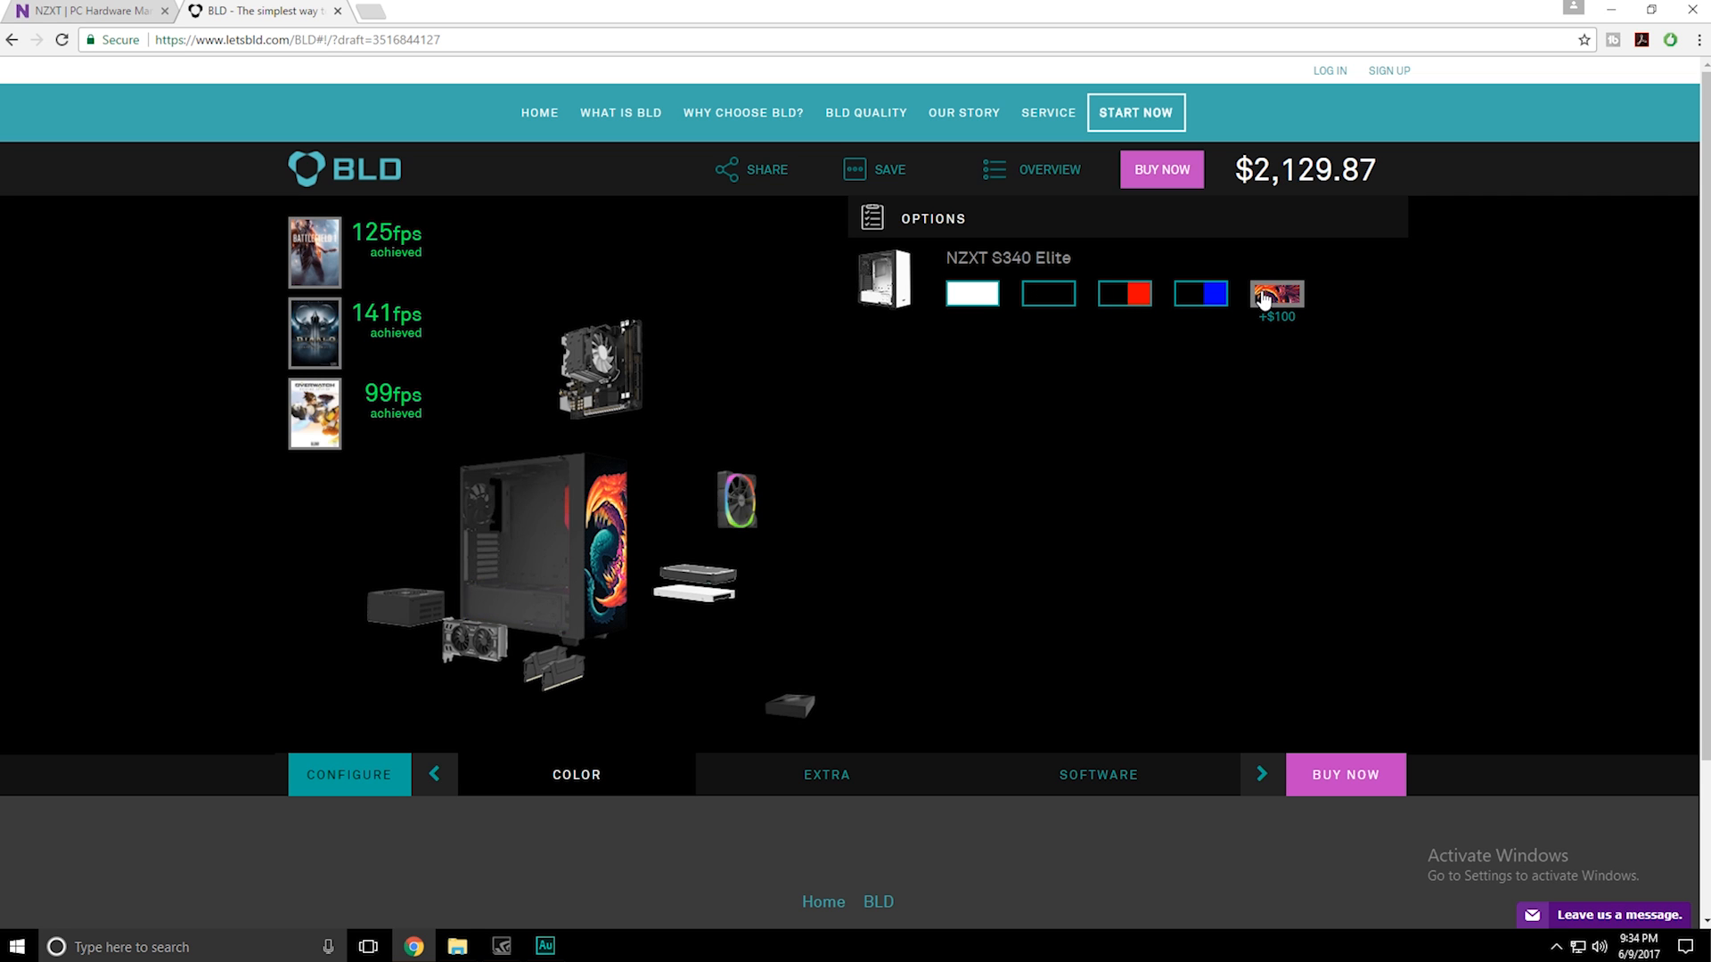
left_click(1048, 294)
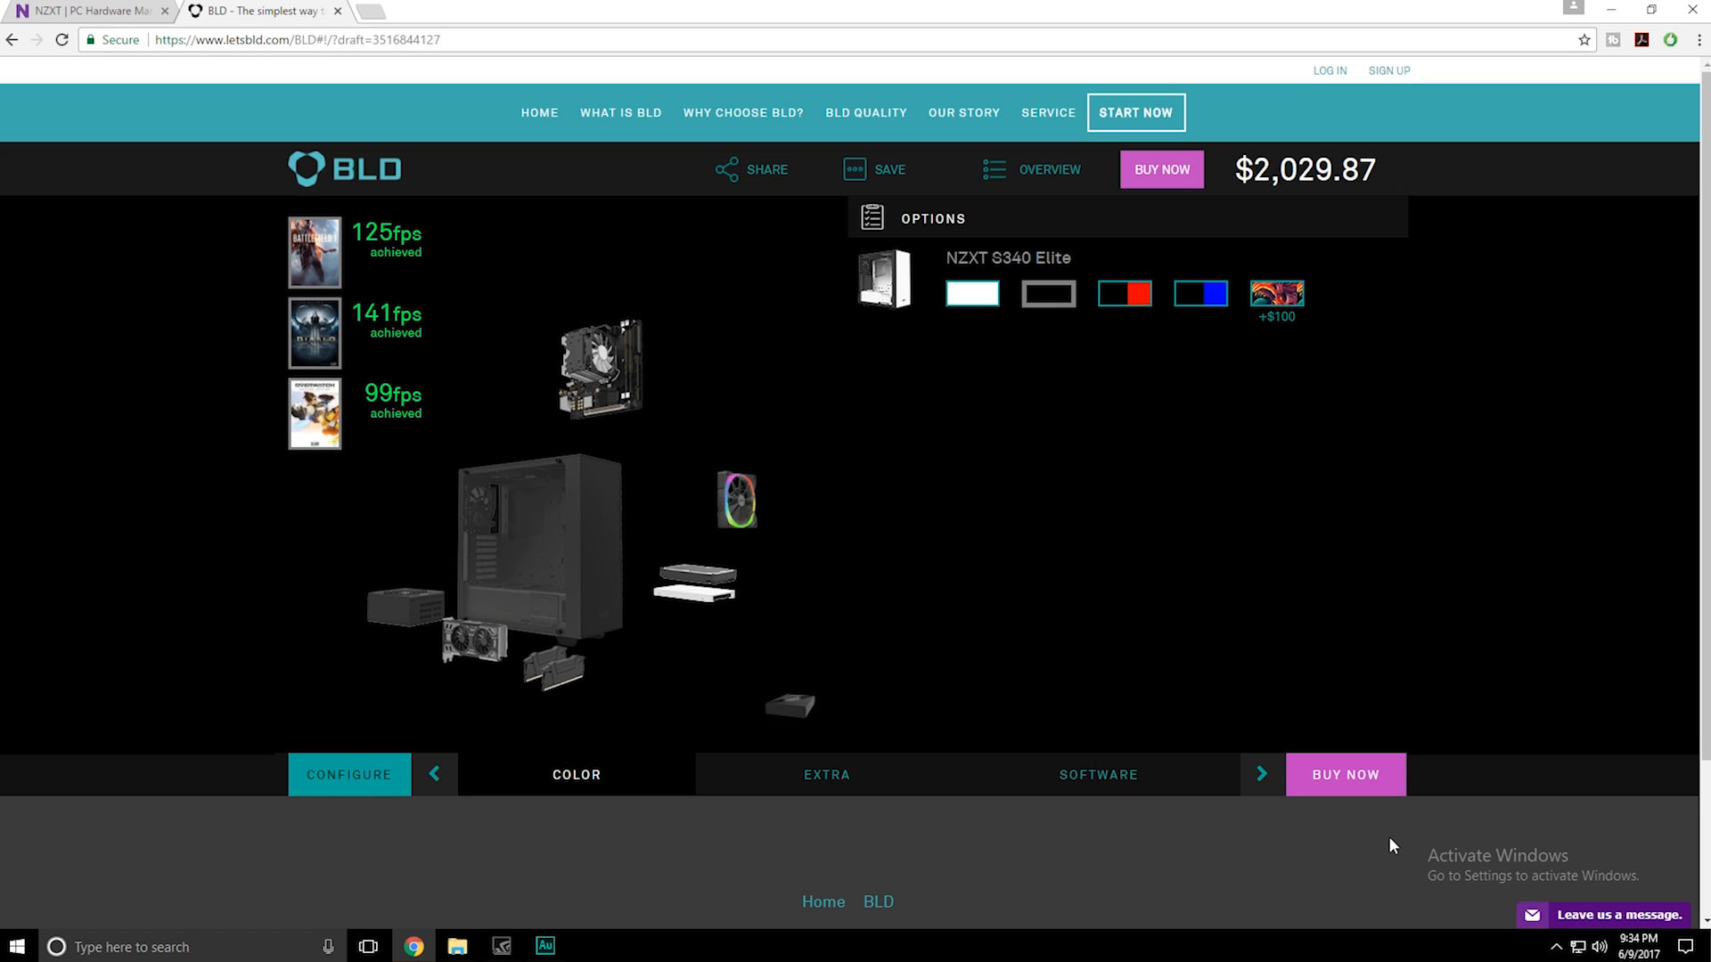
left_click(1199, 294)
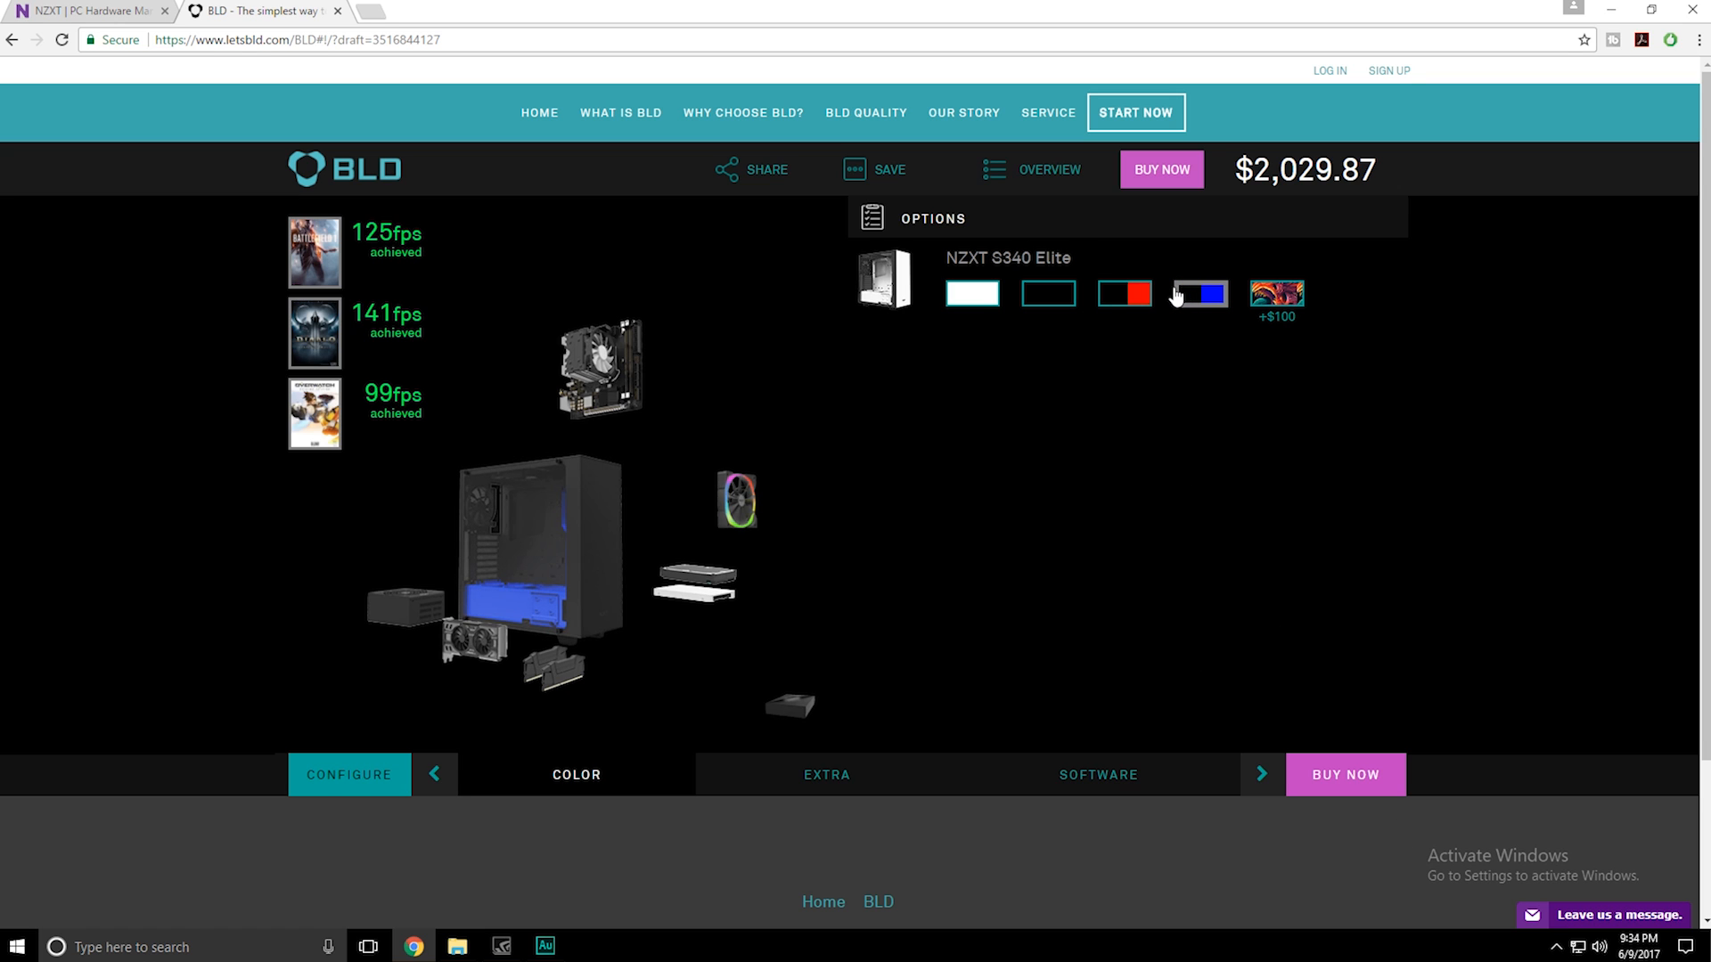
Step: Check the Hue+ accessory and Windows 10 Home/Pro options, then open the final build review
left_click(826, 775)
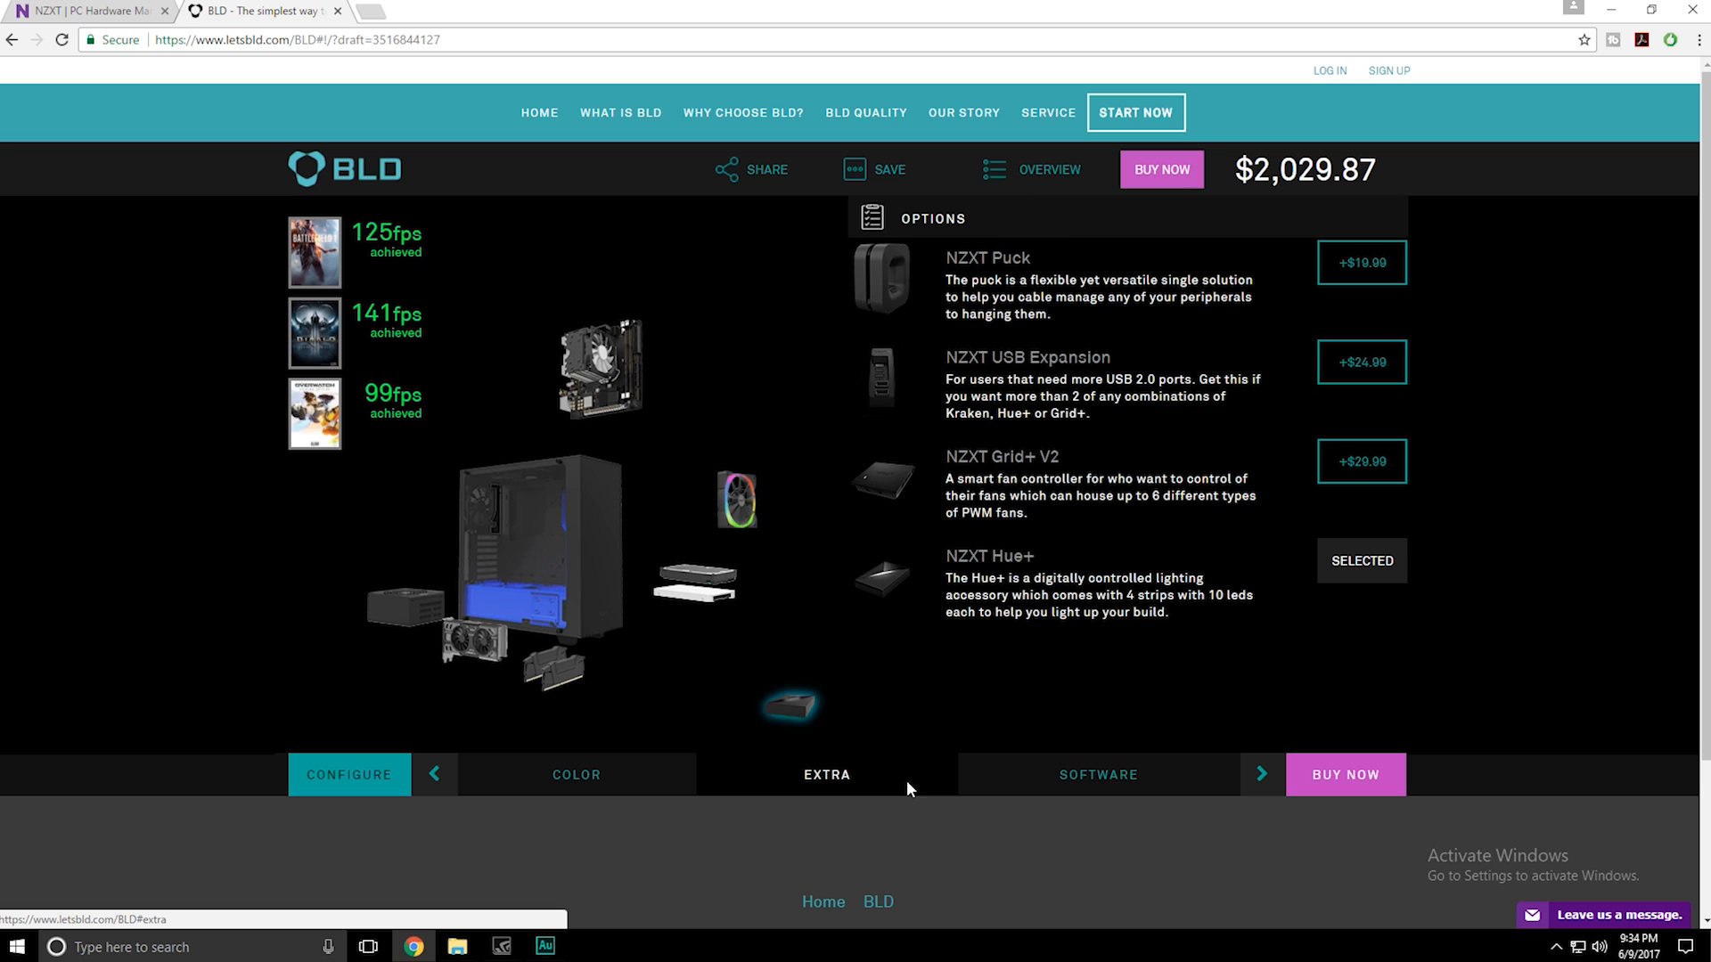
mouse_move(807, 128)
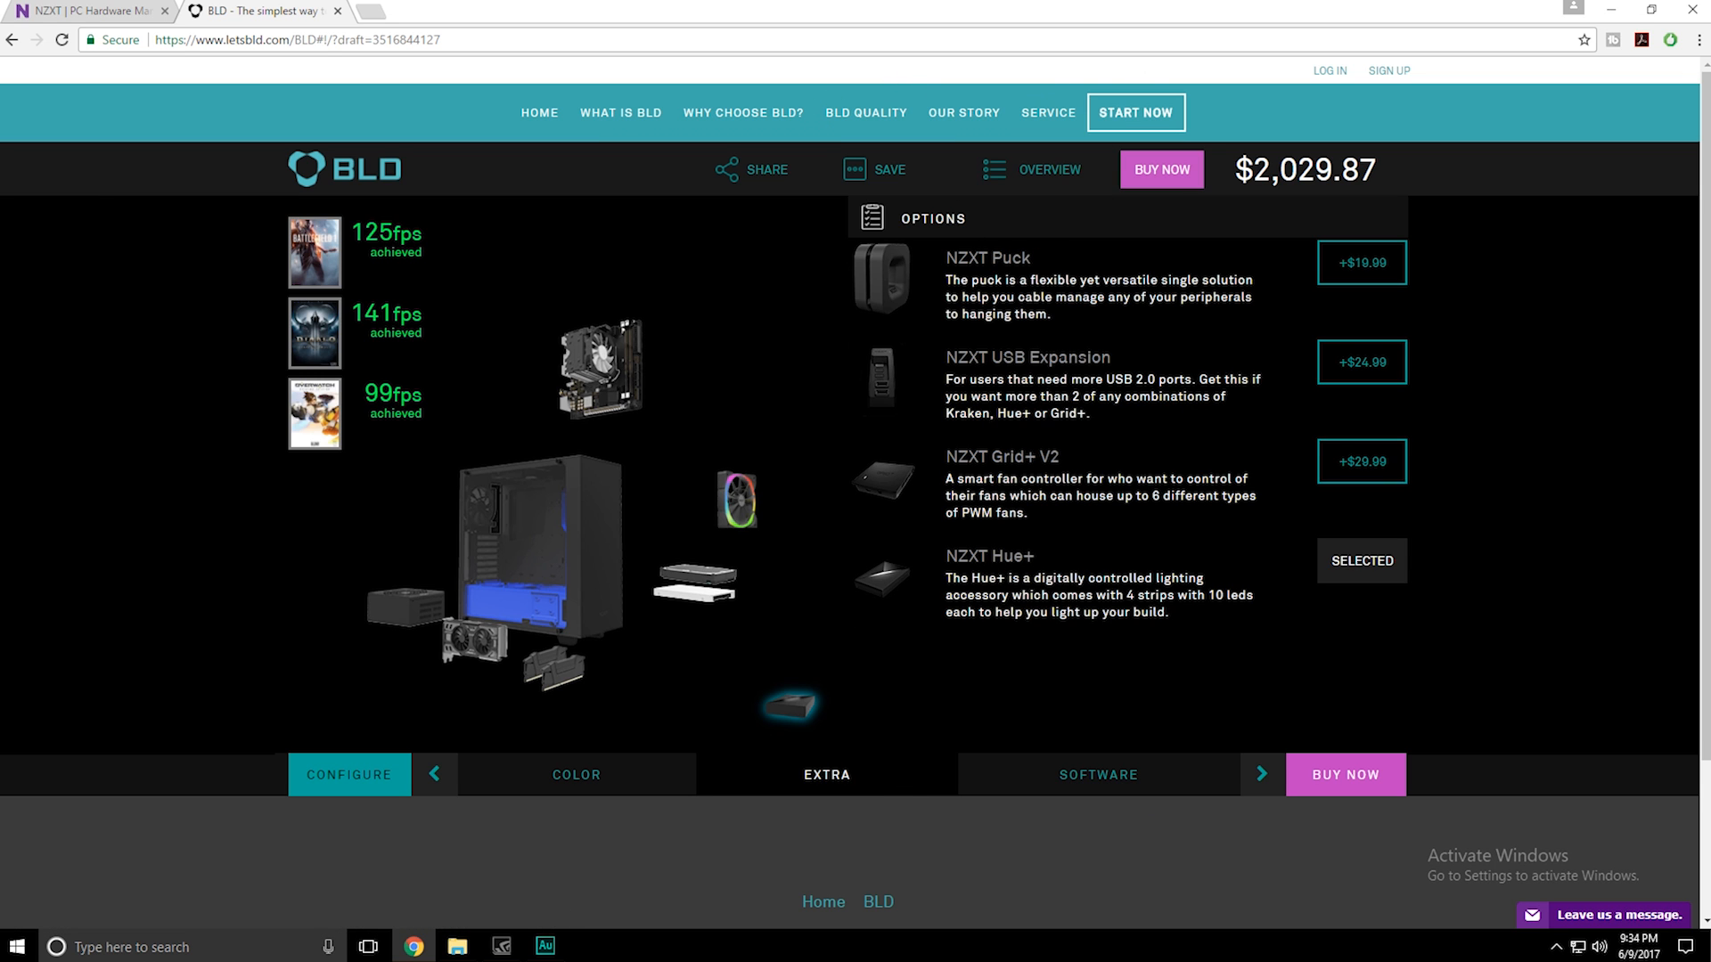
mouse_move(895, 295)
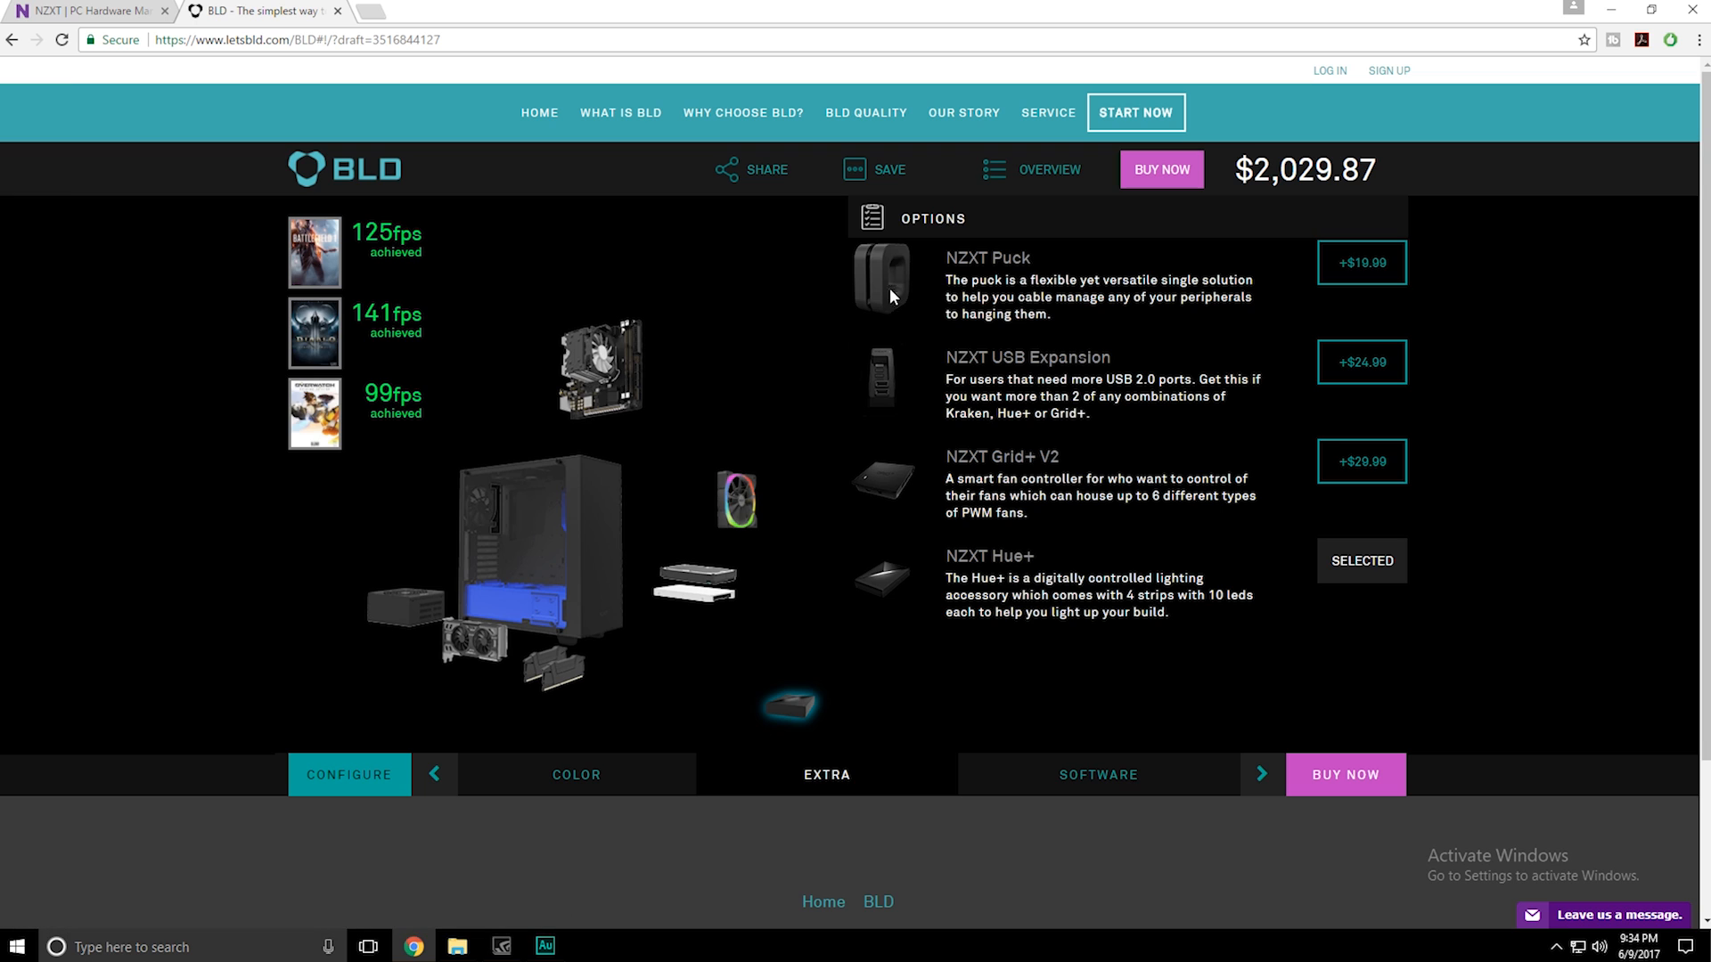
mouse_move(869, 305)
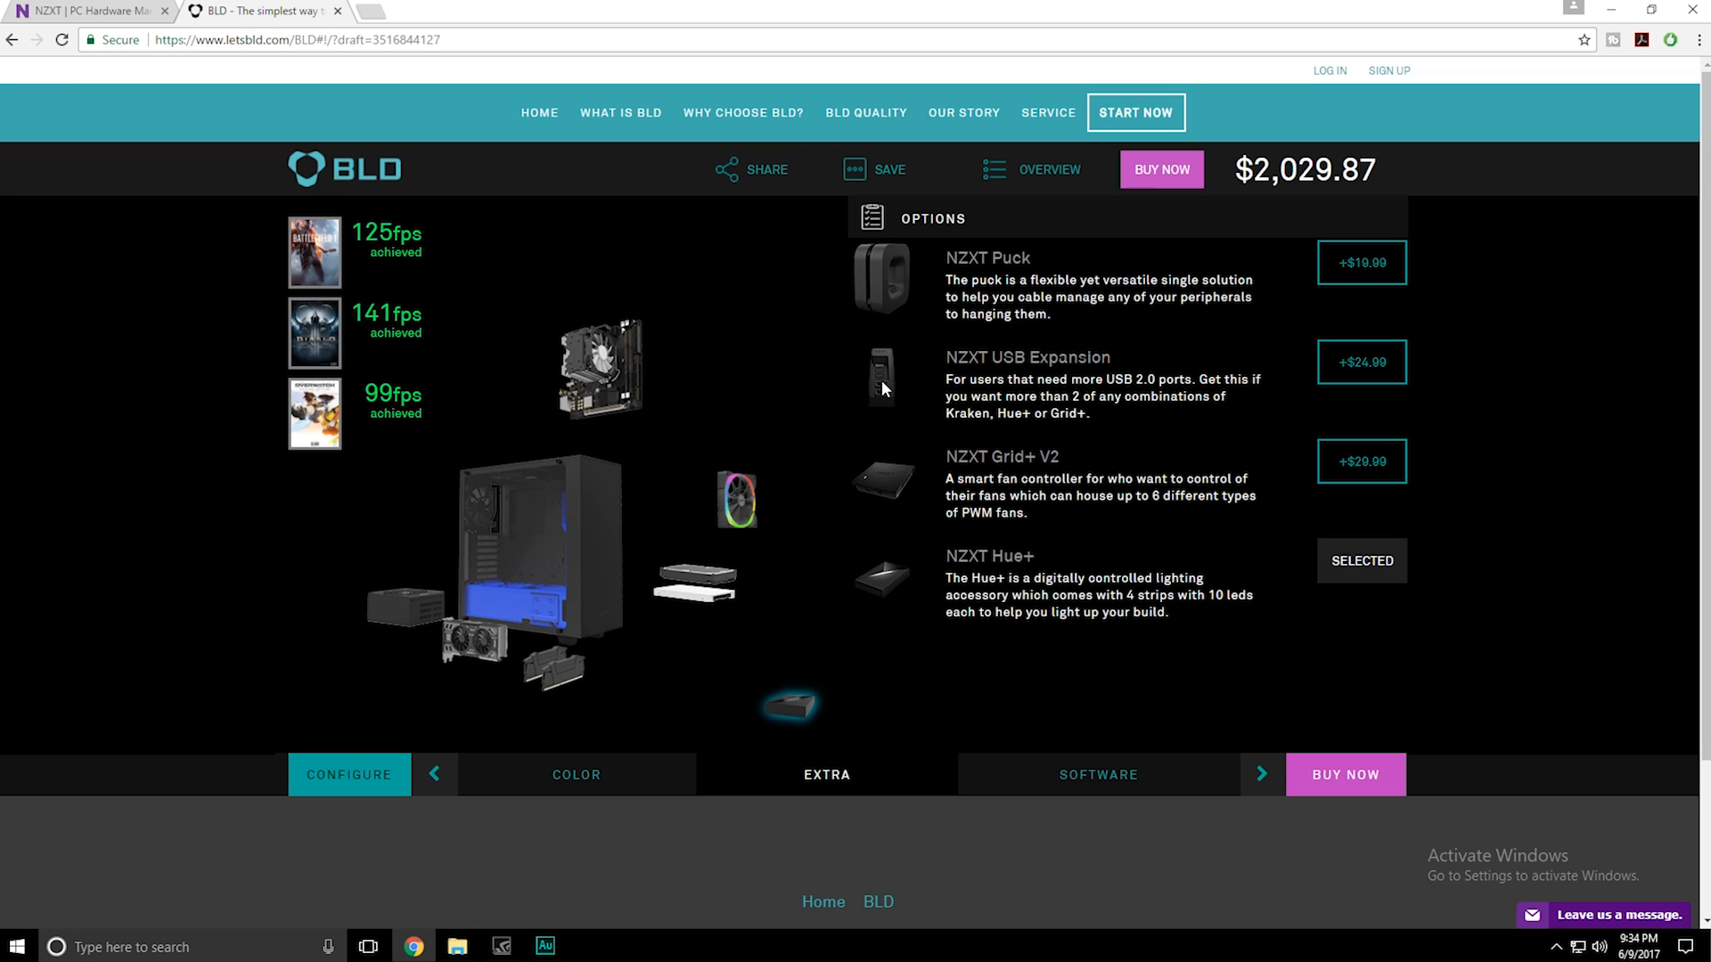
mouse_move(862, 397)
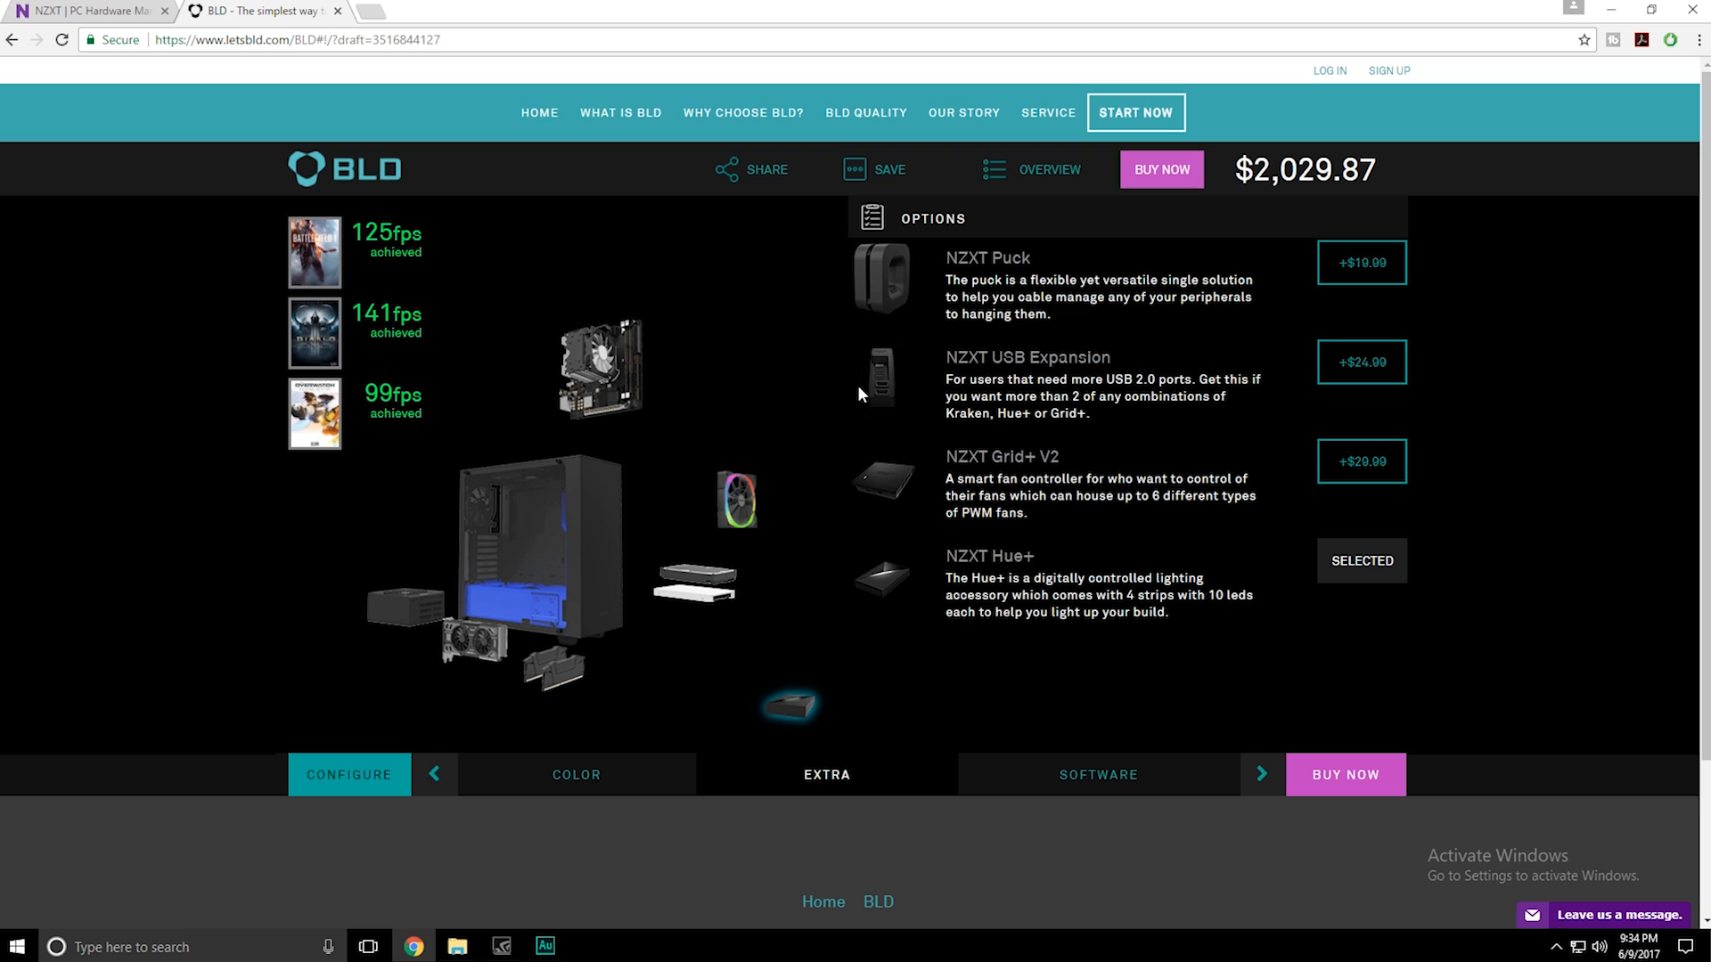
mouse_move(883, 376)
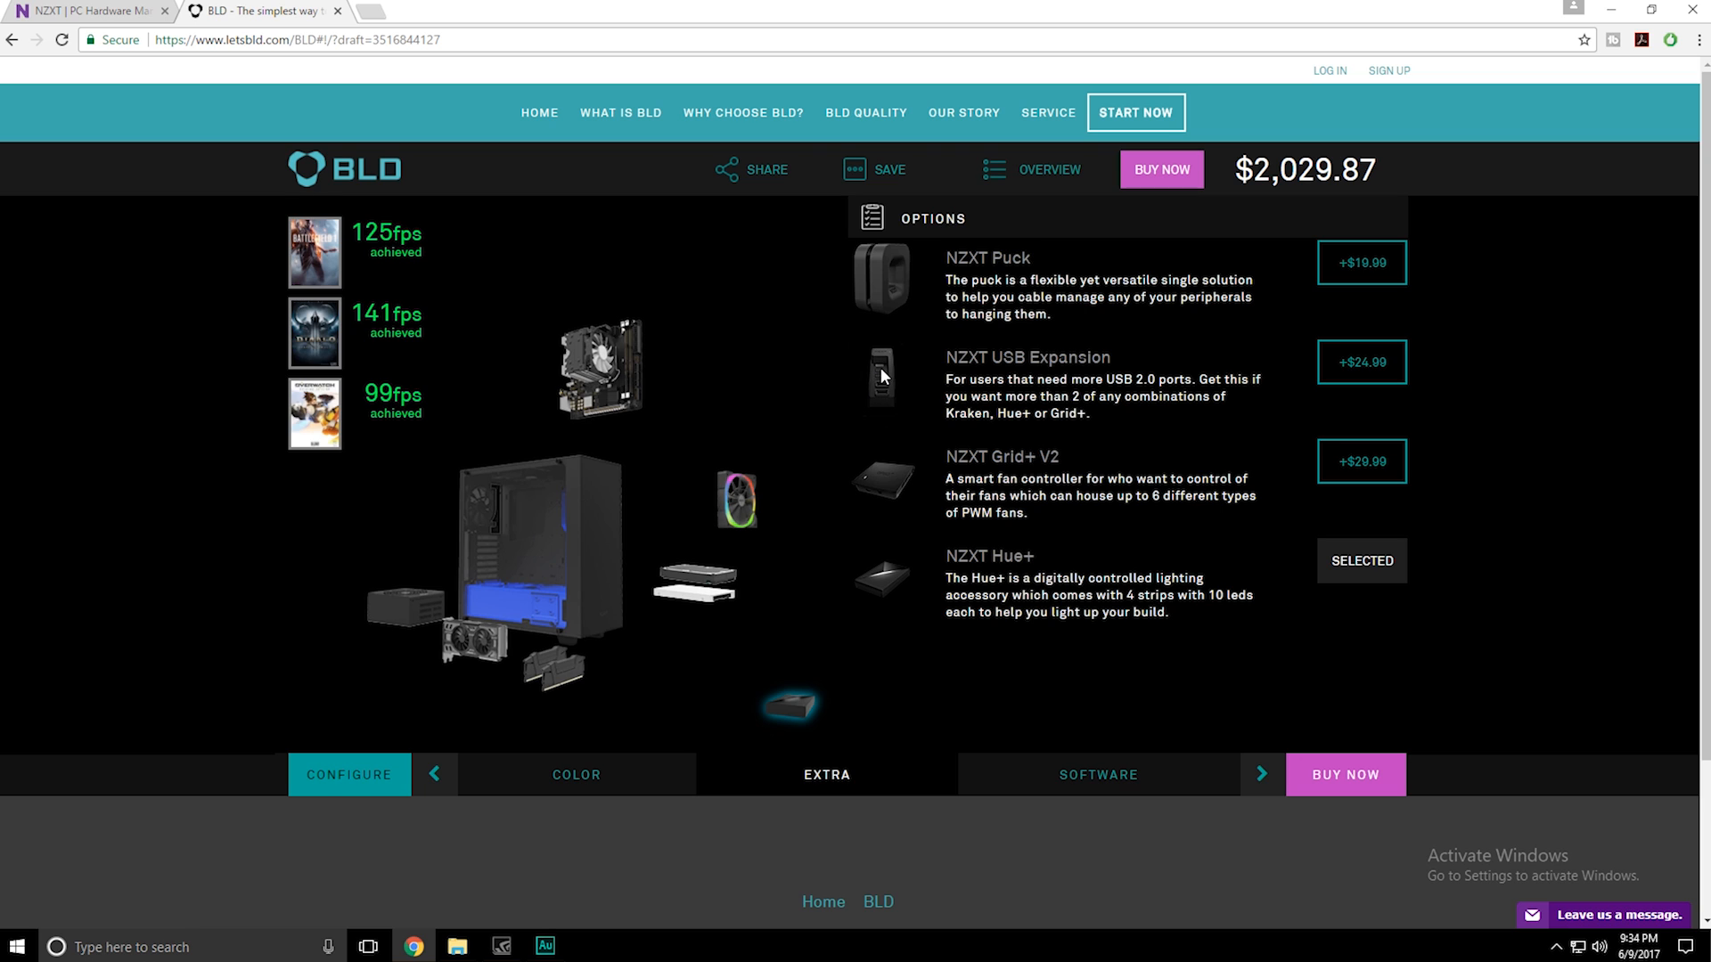
mouse_move(886, 384)
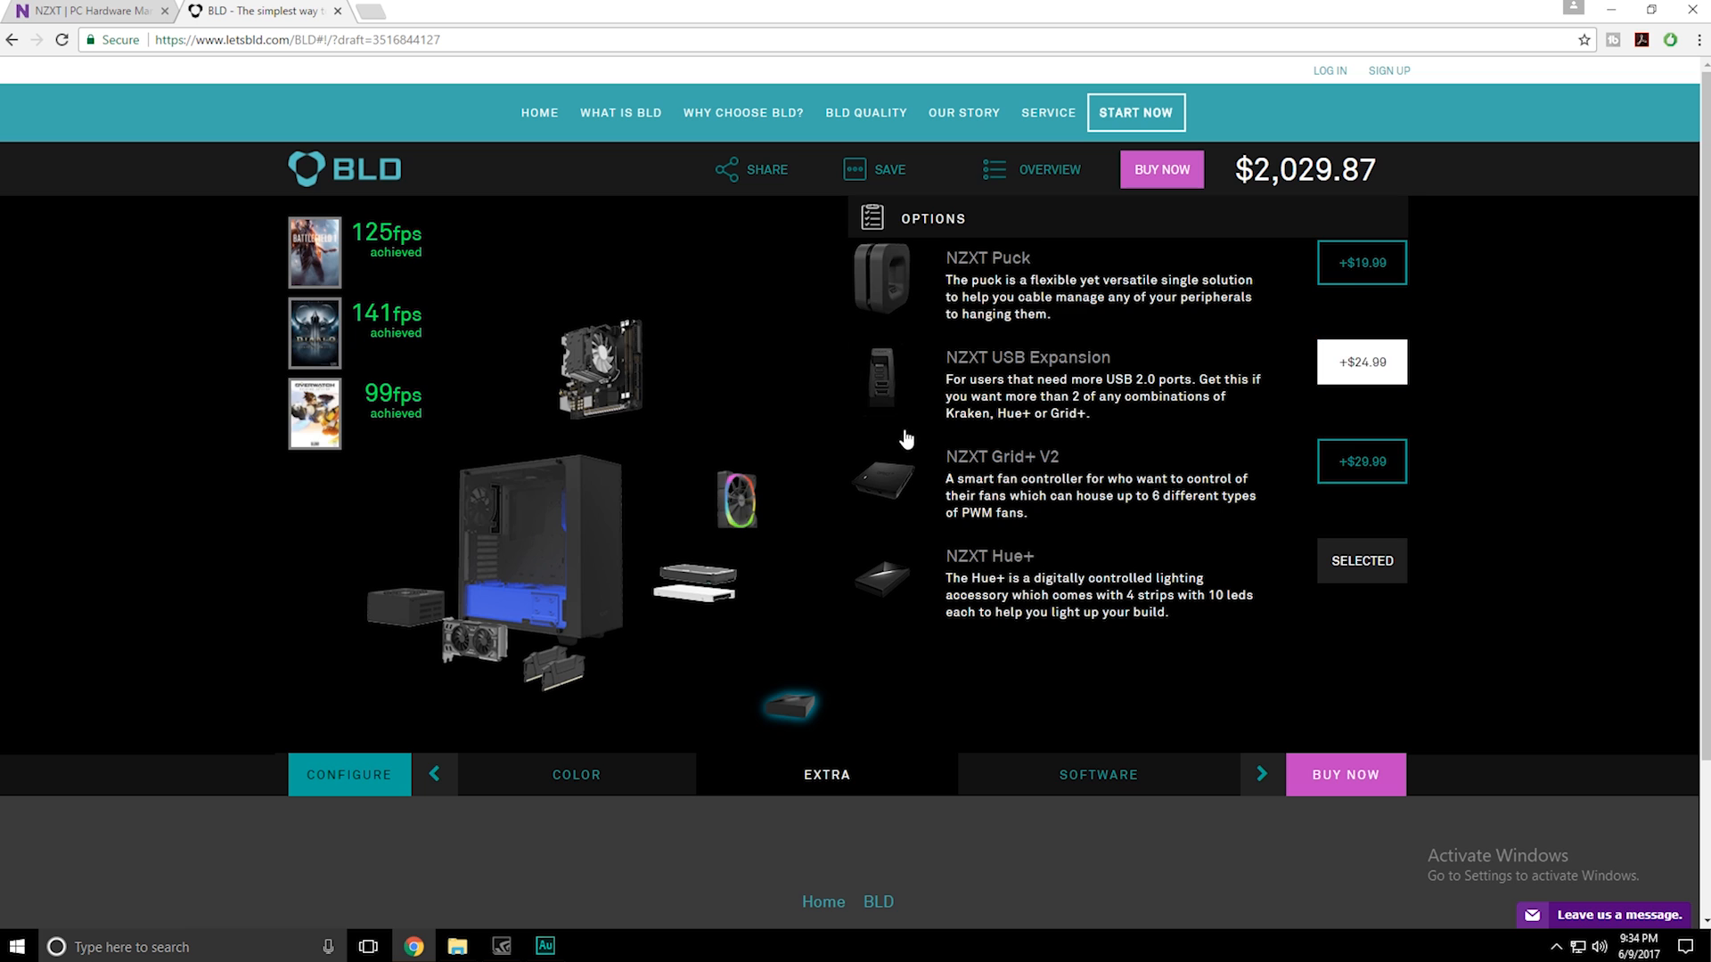
mouse_move(880, 411)
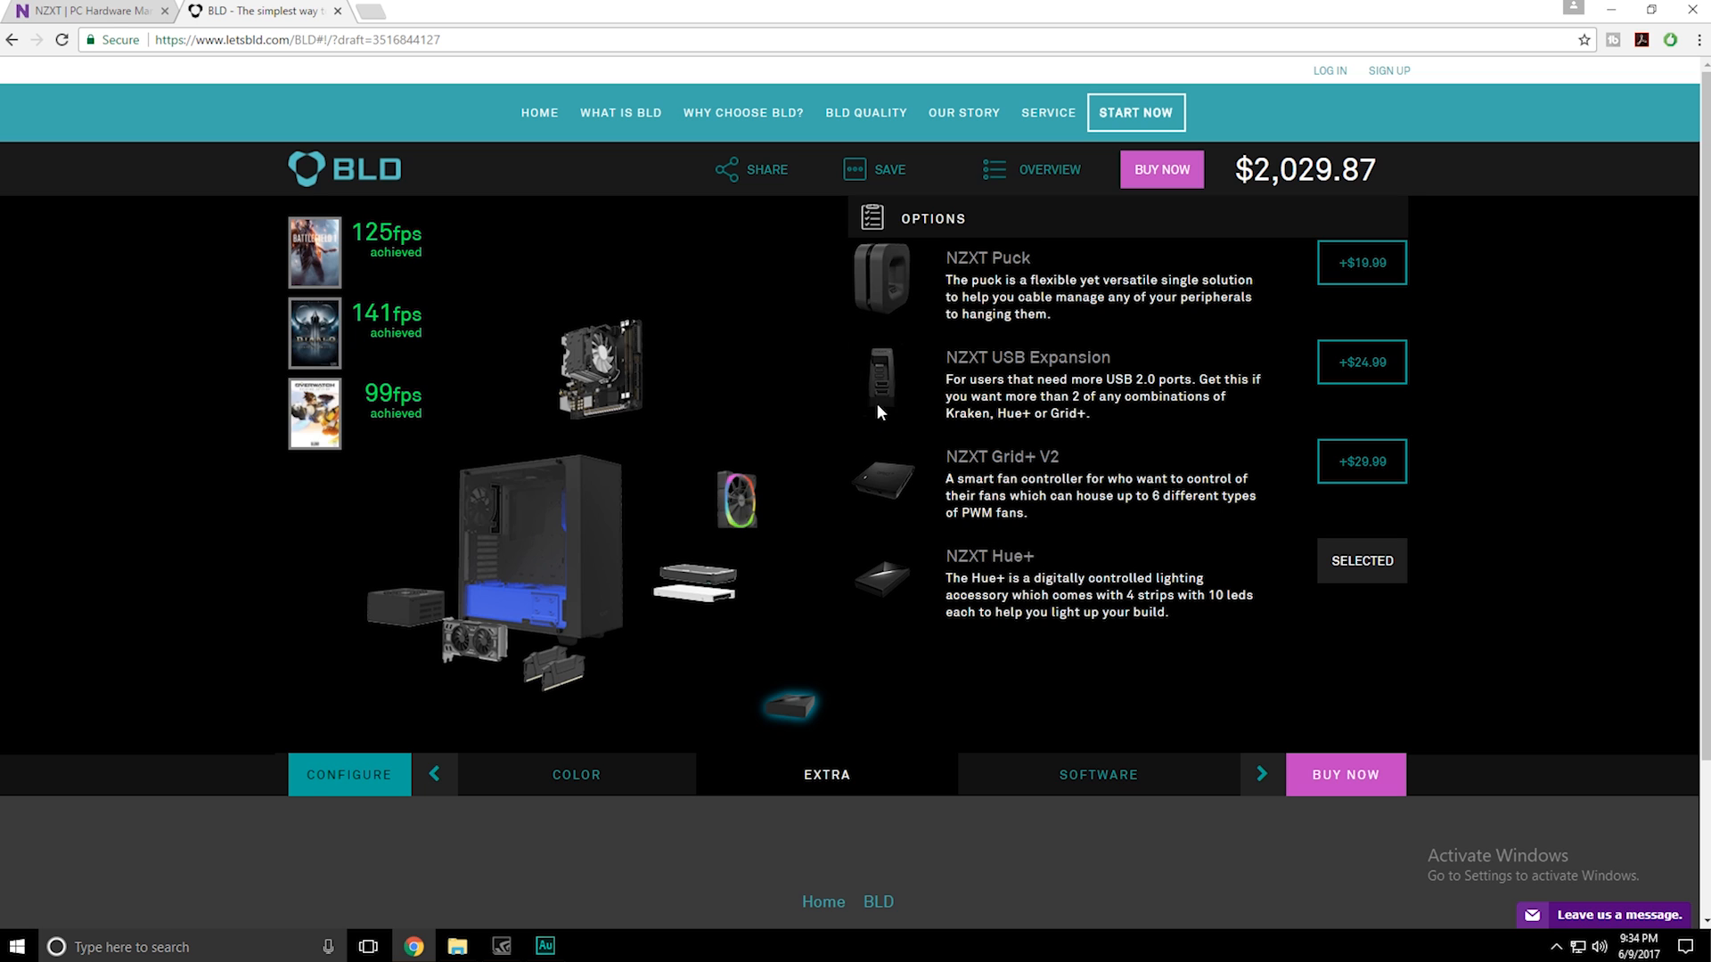
mouse_move(1006, 566)
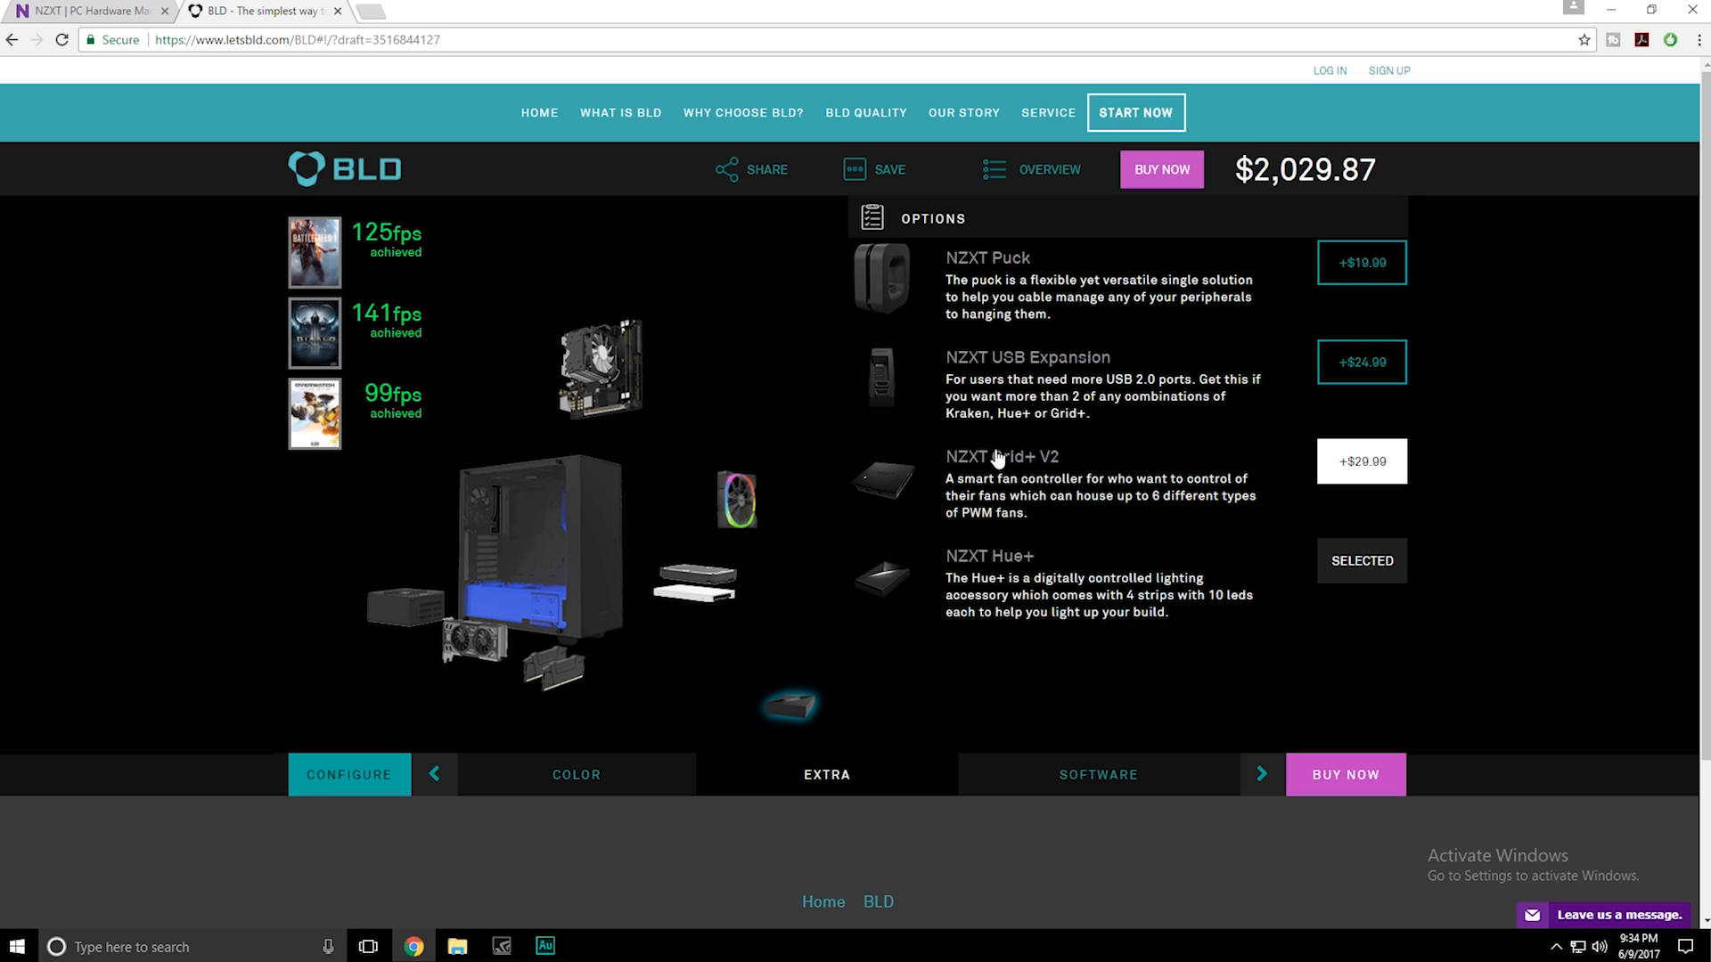
mouse_move(1010, 488)
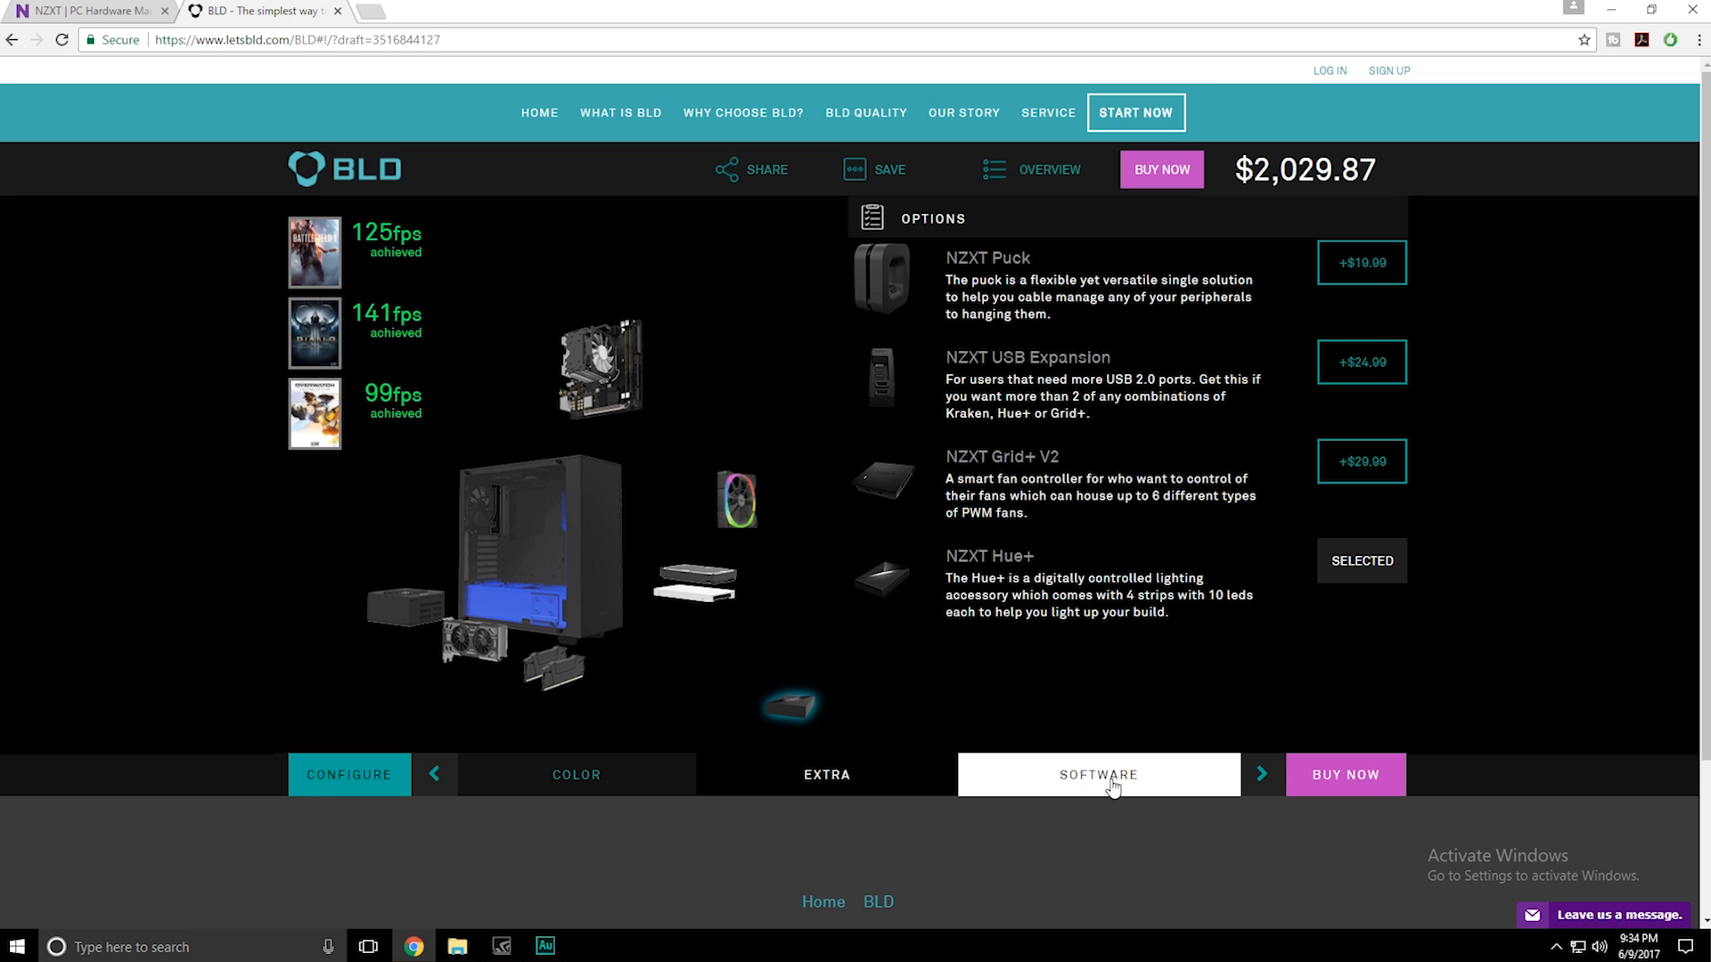
left_click(1099, 775)
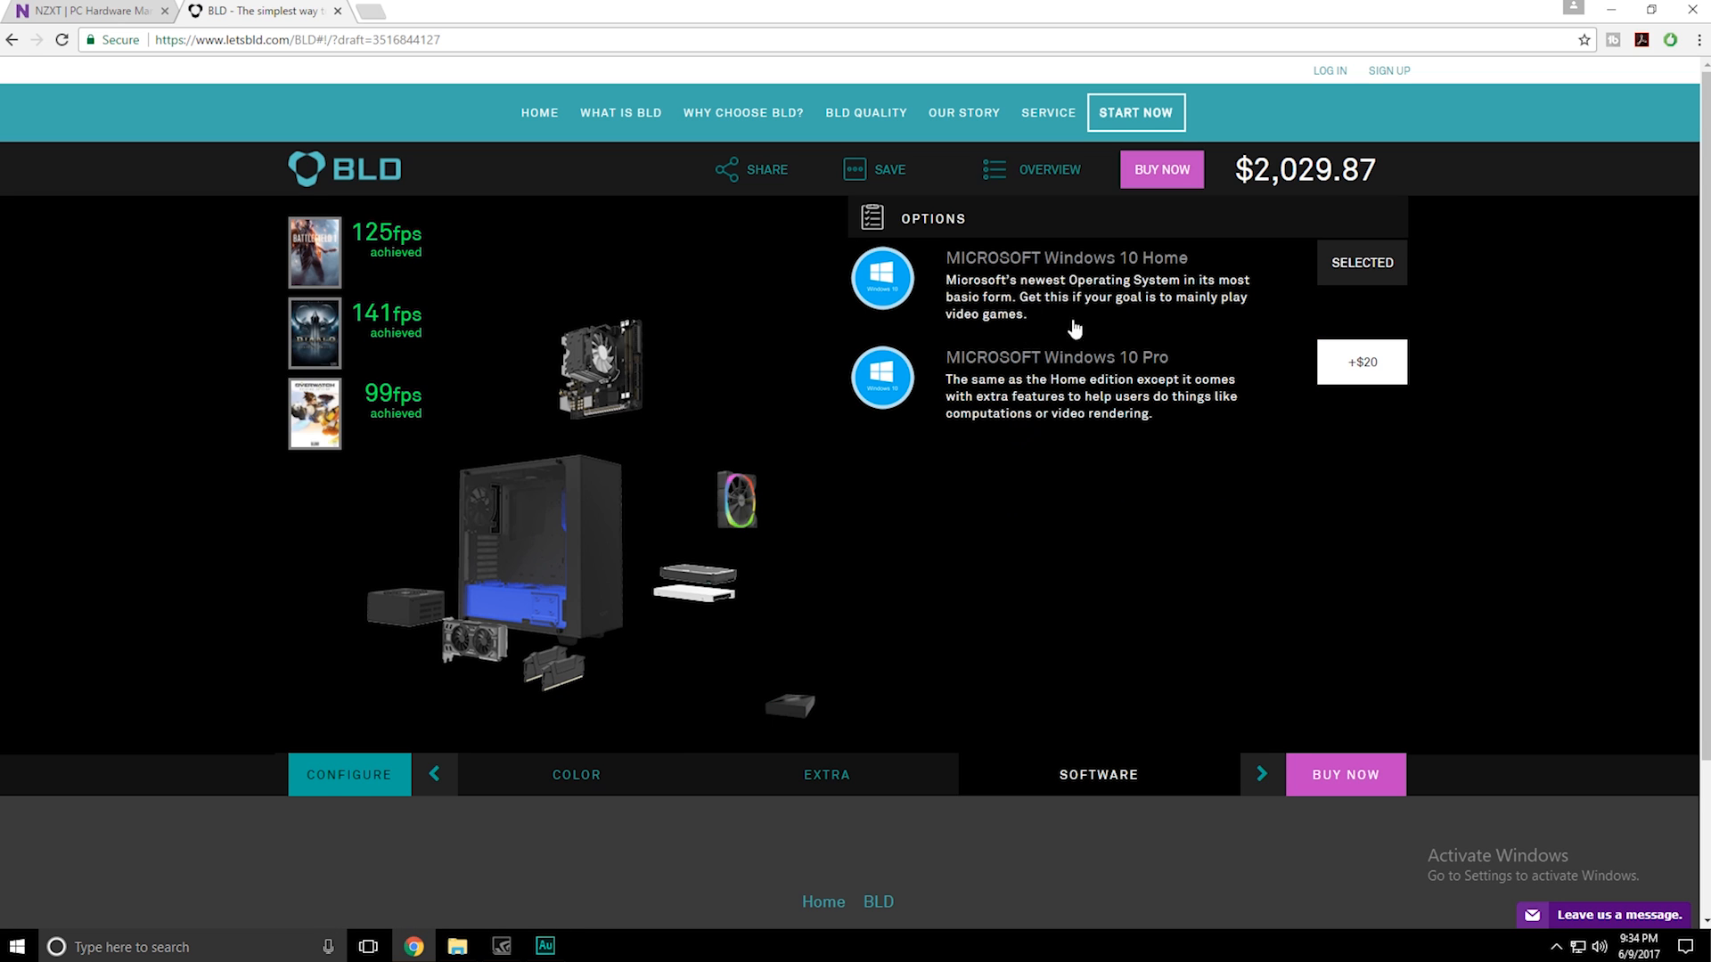
mouse_move(1356, 437)
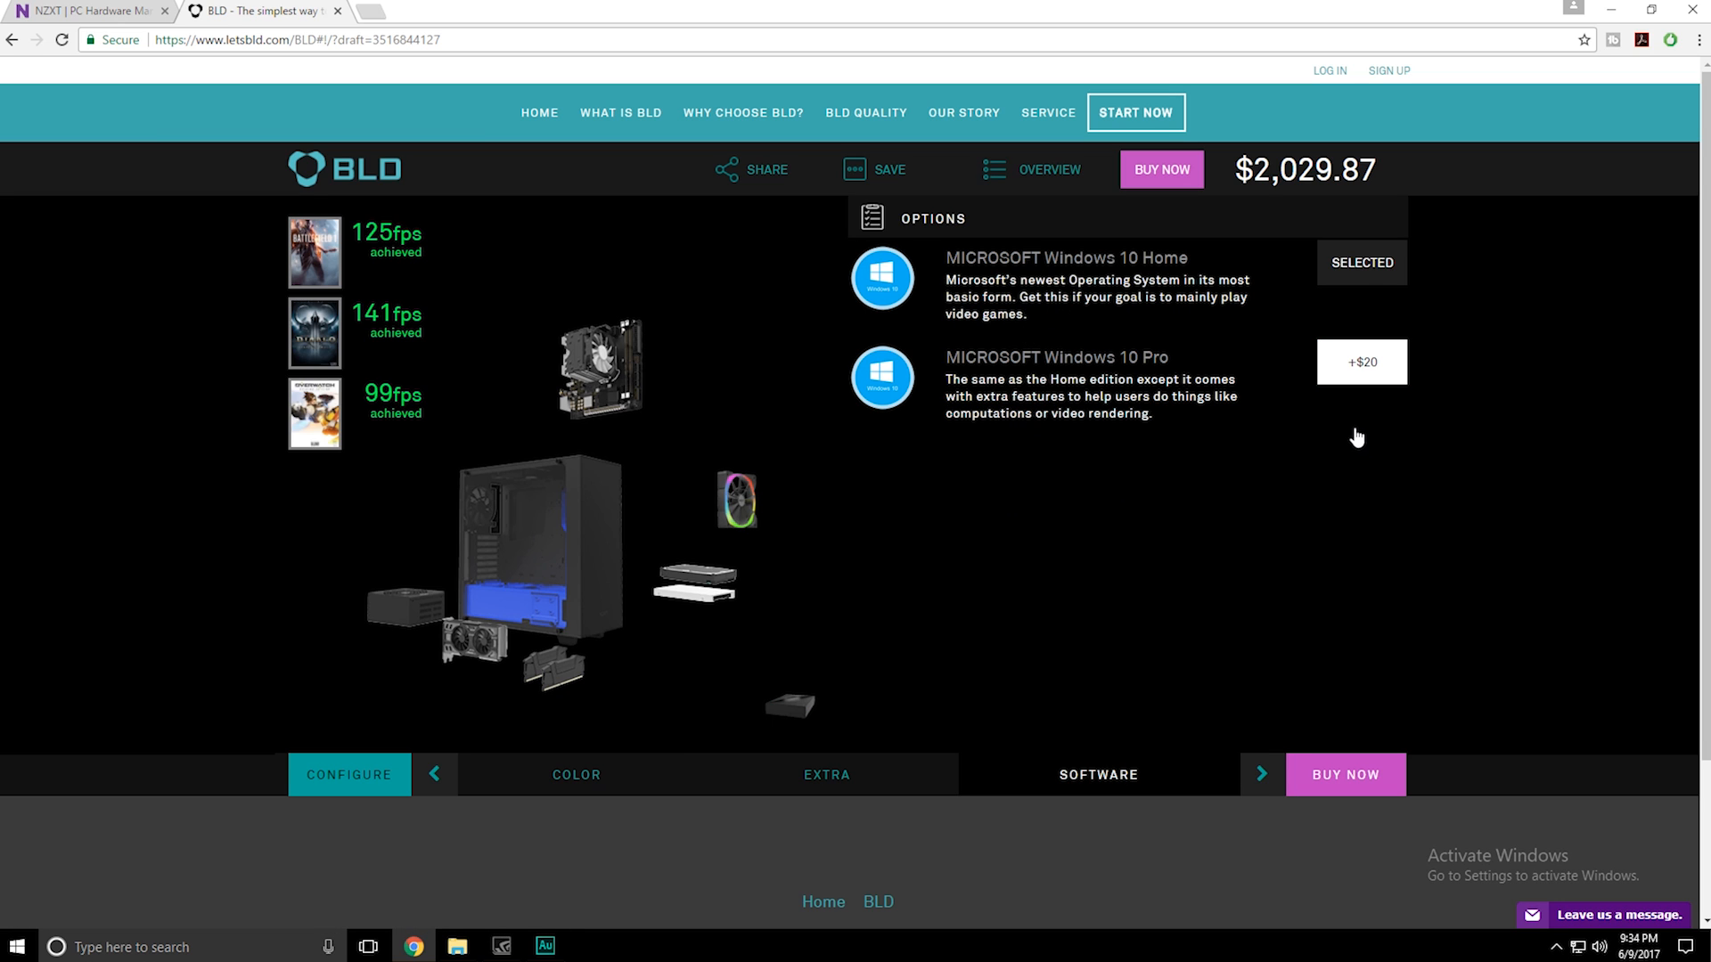
mouse_move(1274, 778)
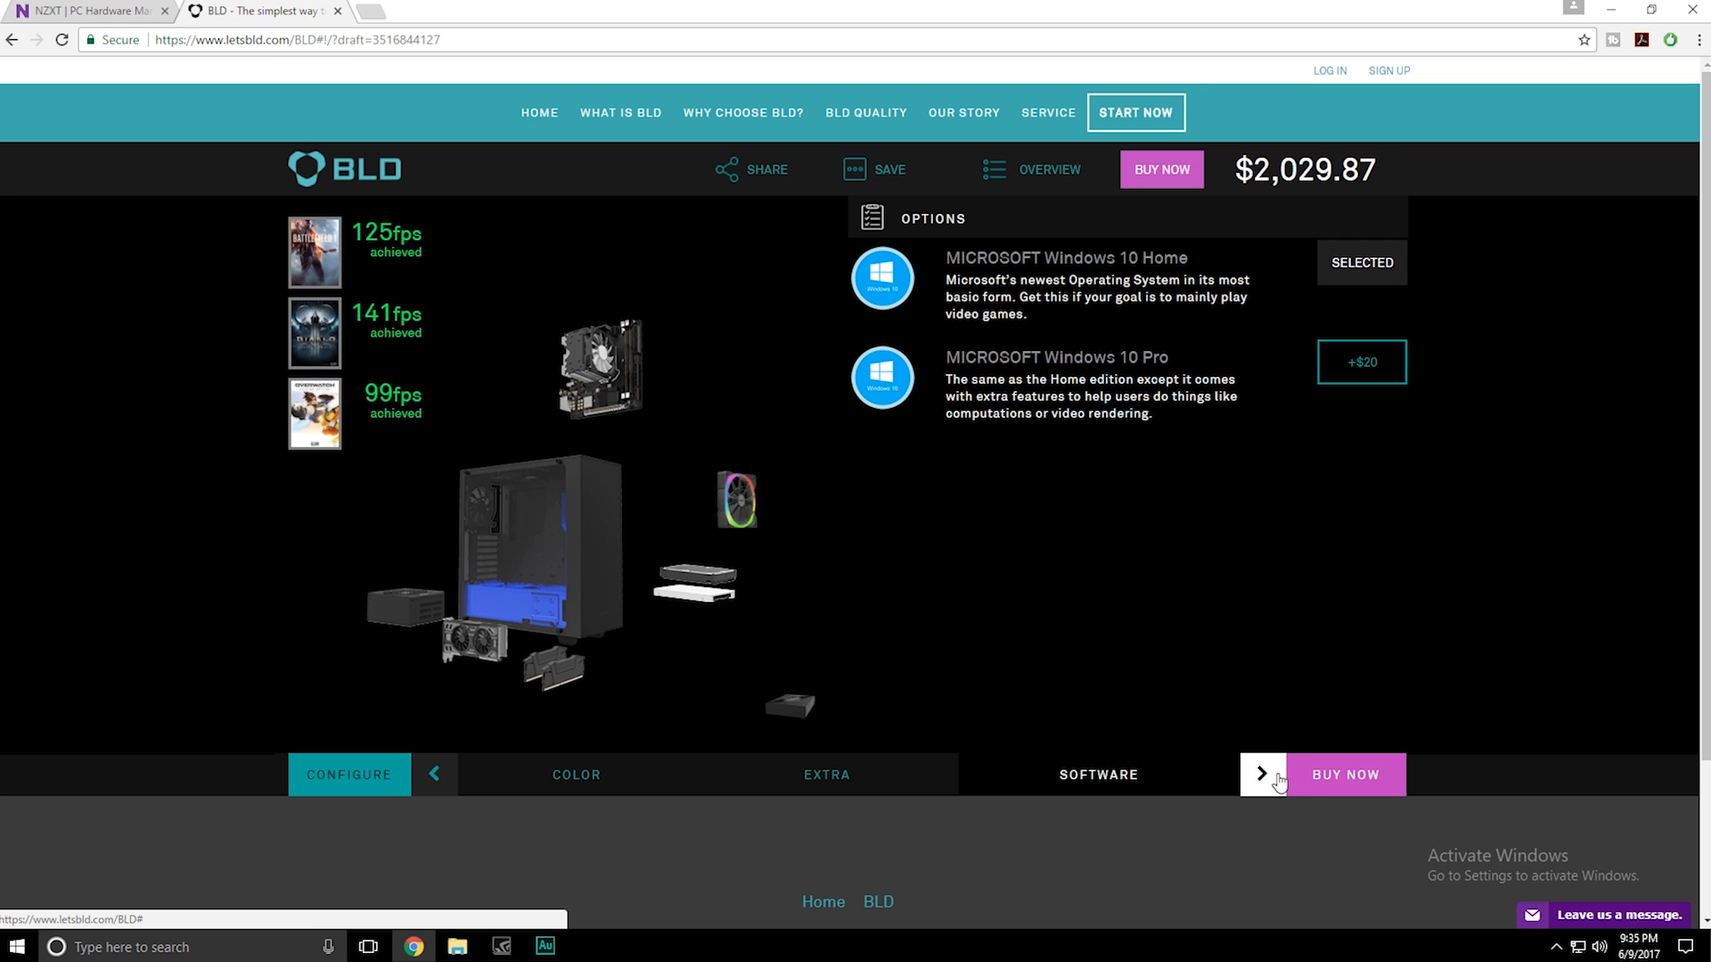
left_click(1346, 774)
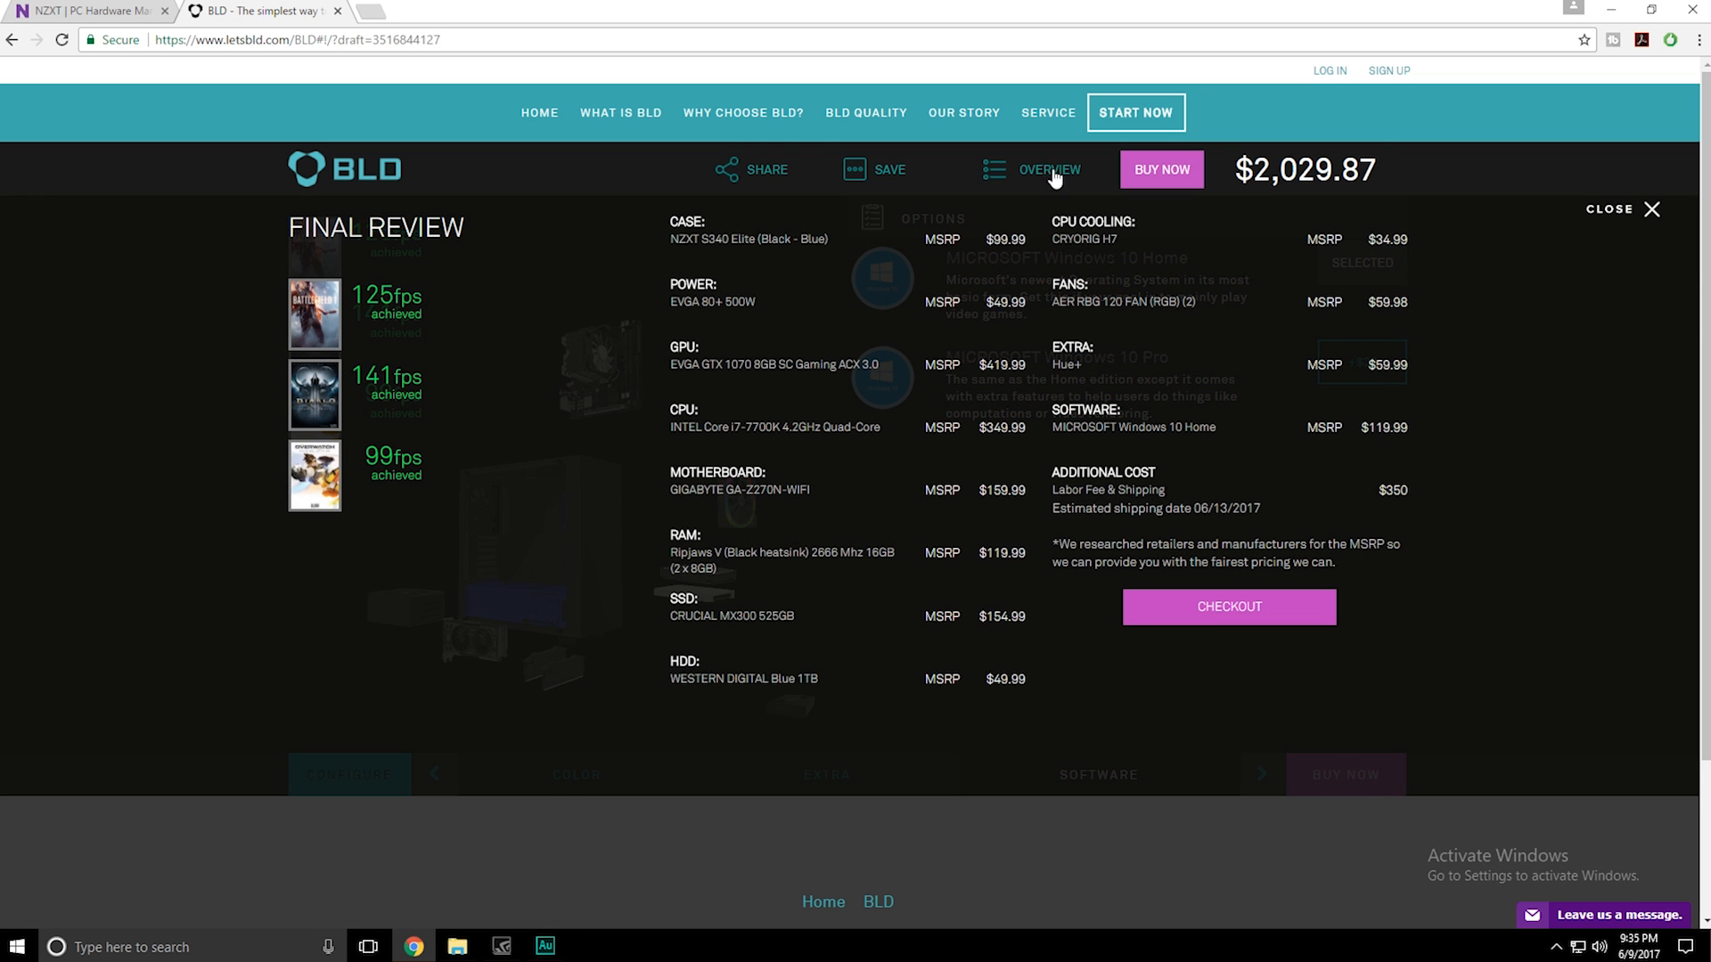
mouse_move(668, 229)
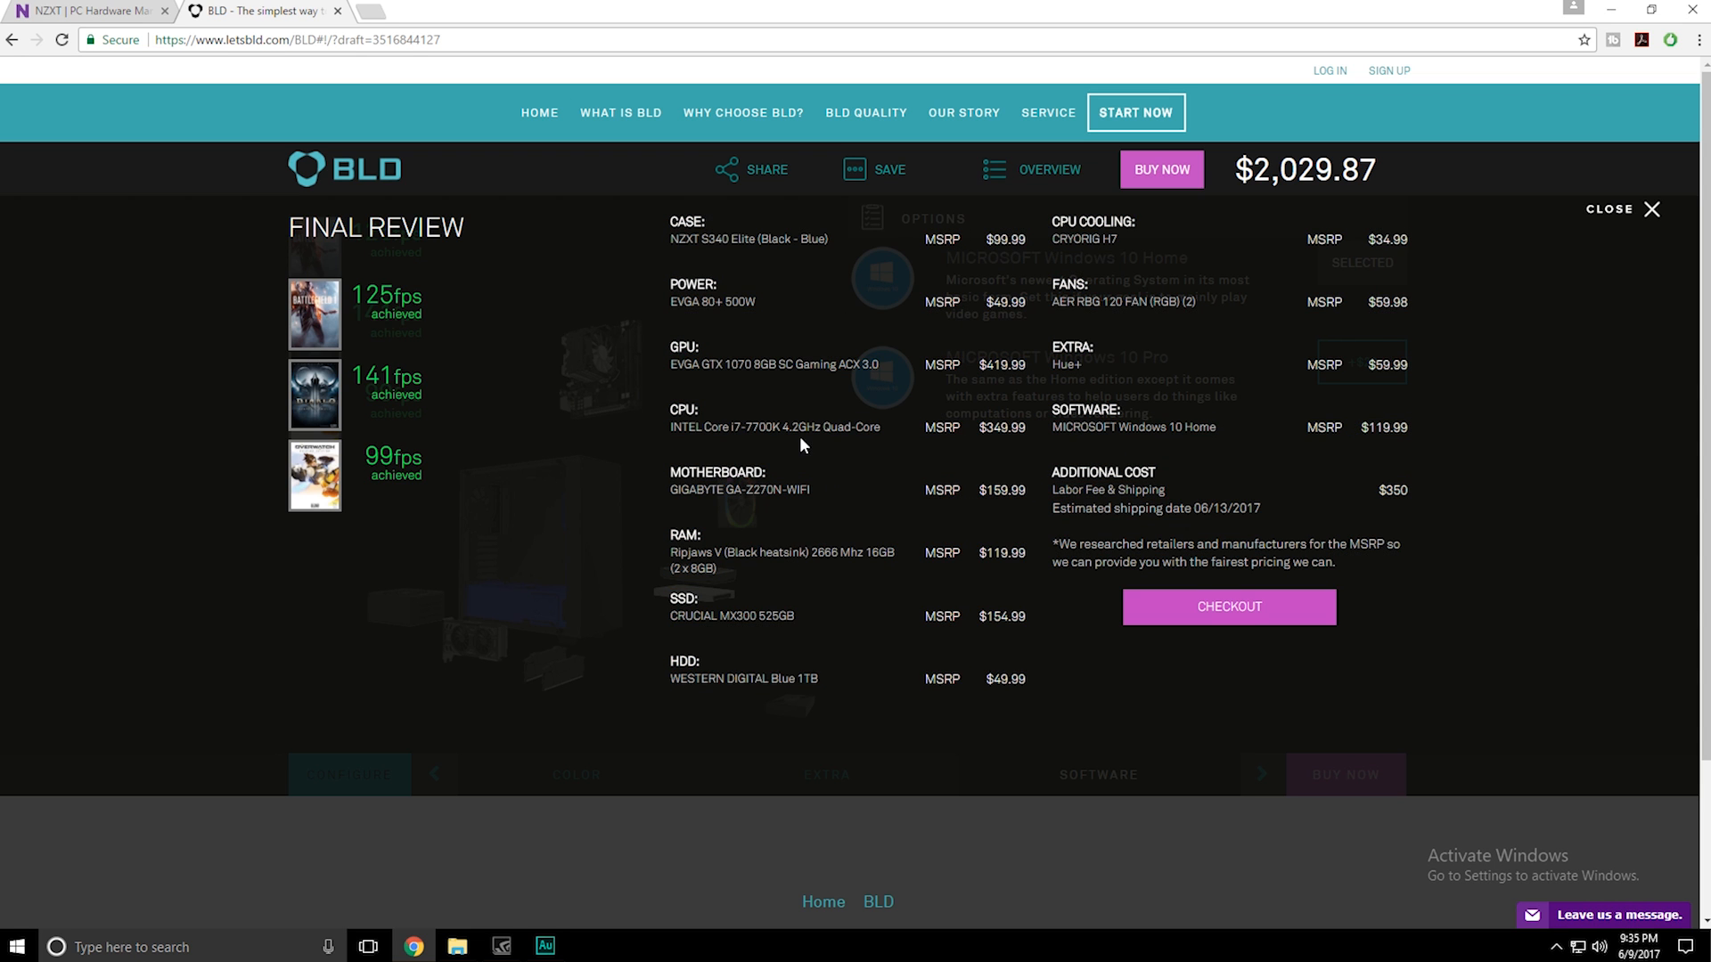
mouse_move(715, 287)
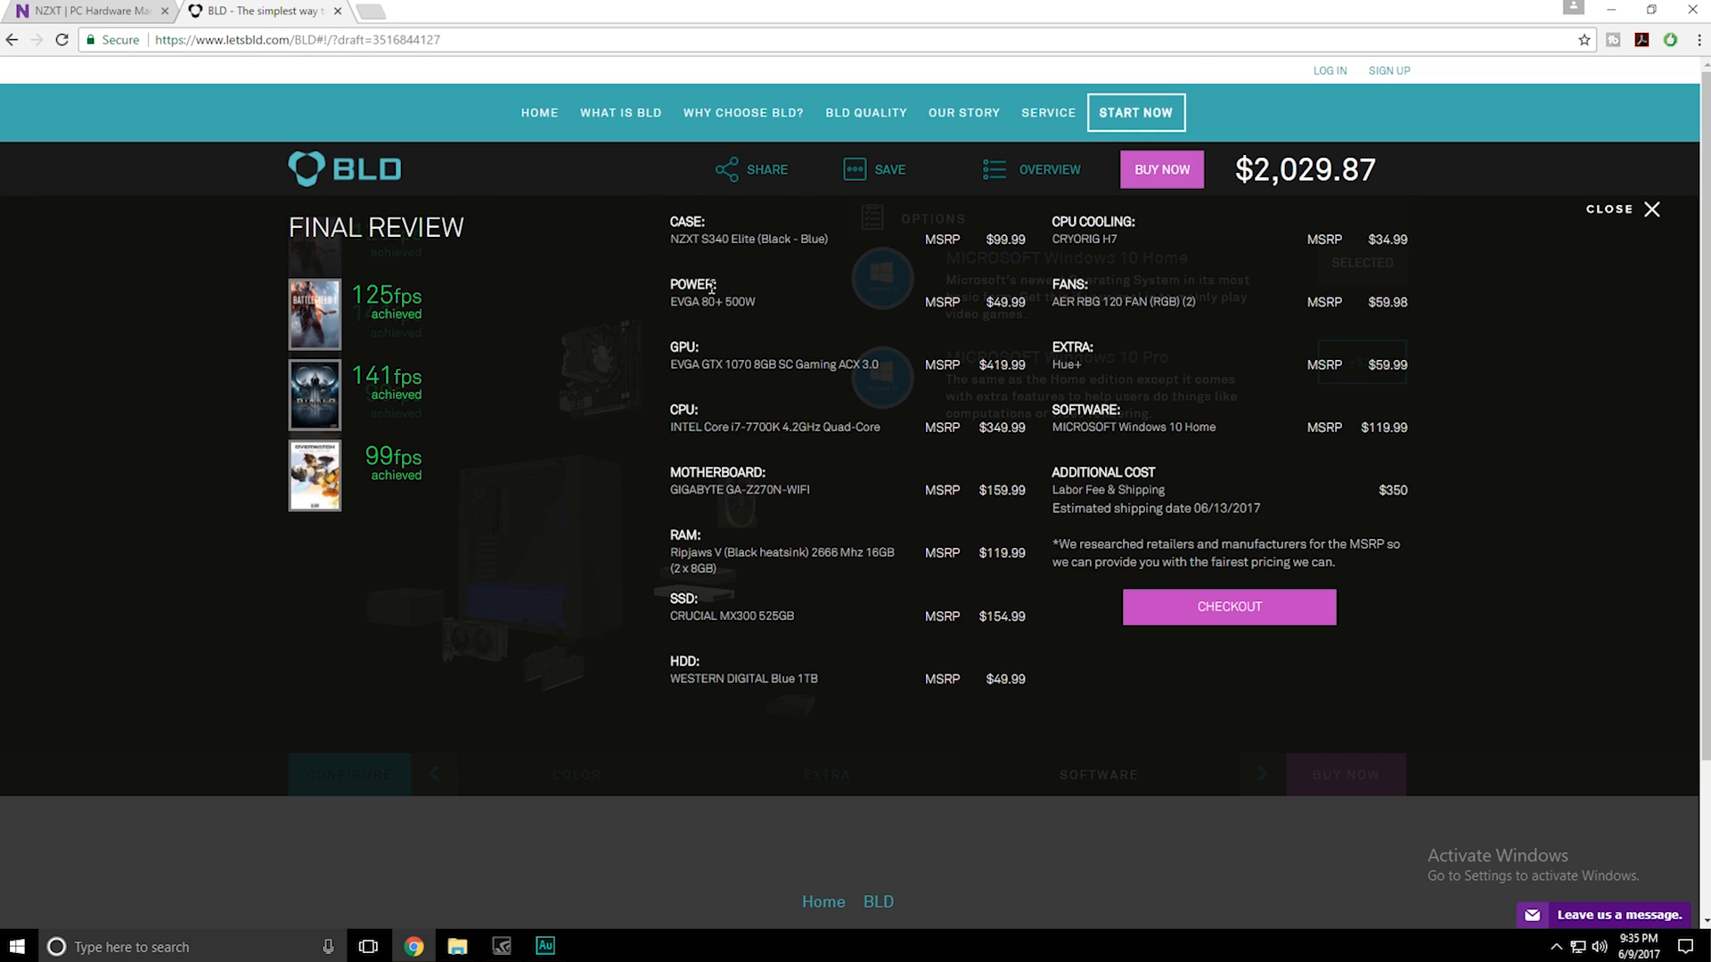
Step: Drag across the final review summary of the $2,029.87 build
left_click_drag(666, 295, 987, 302)
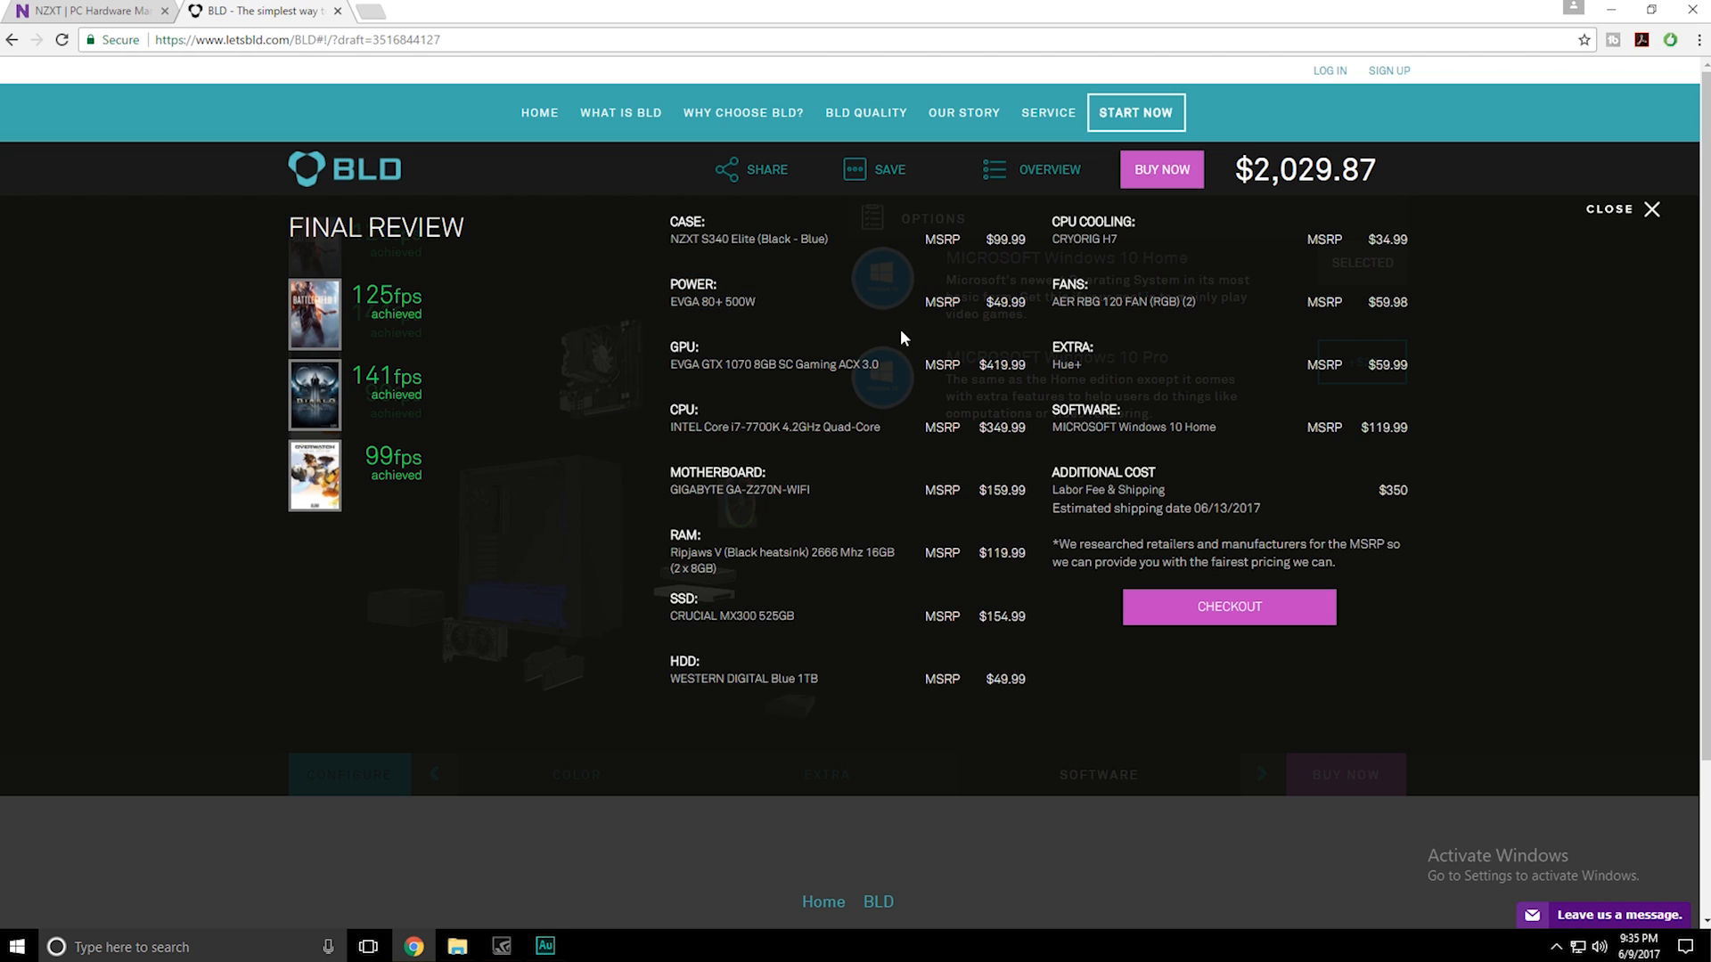
mouse_move(666, 287)
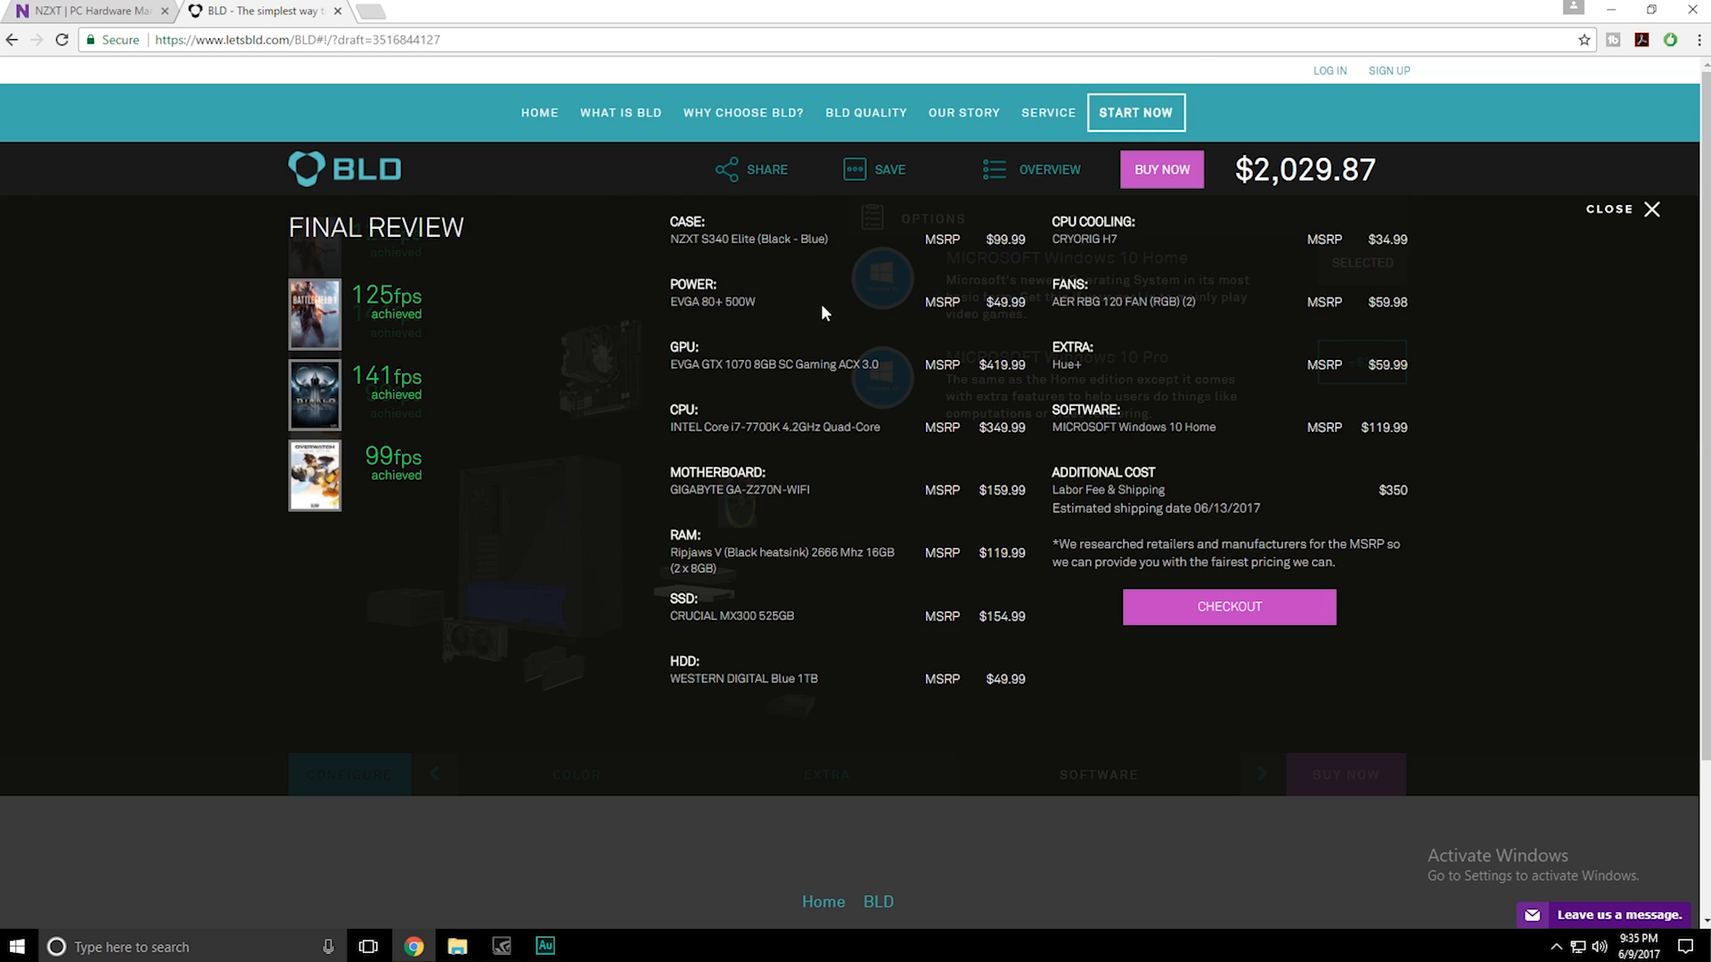
mouse_move(676, 277)
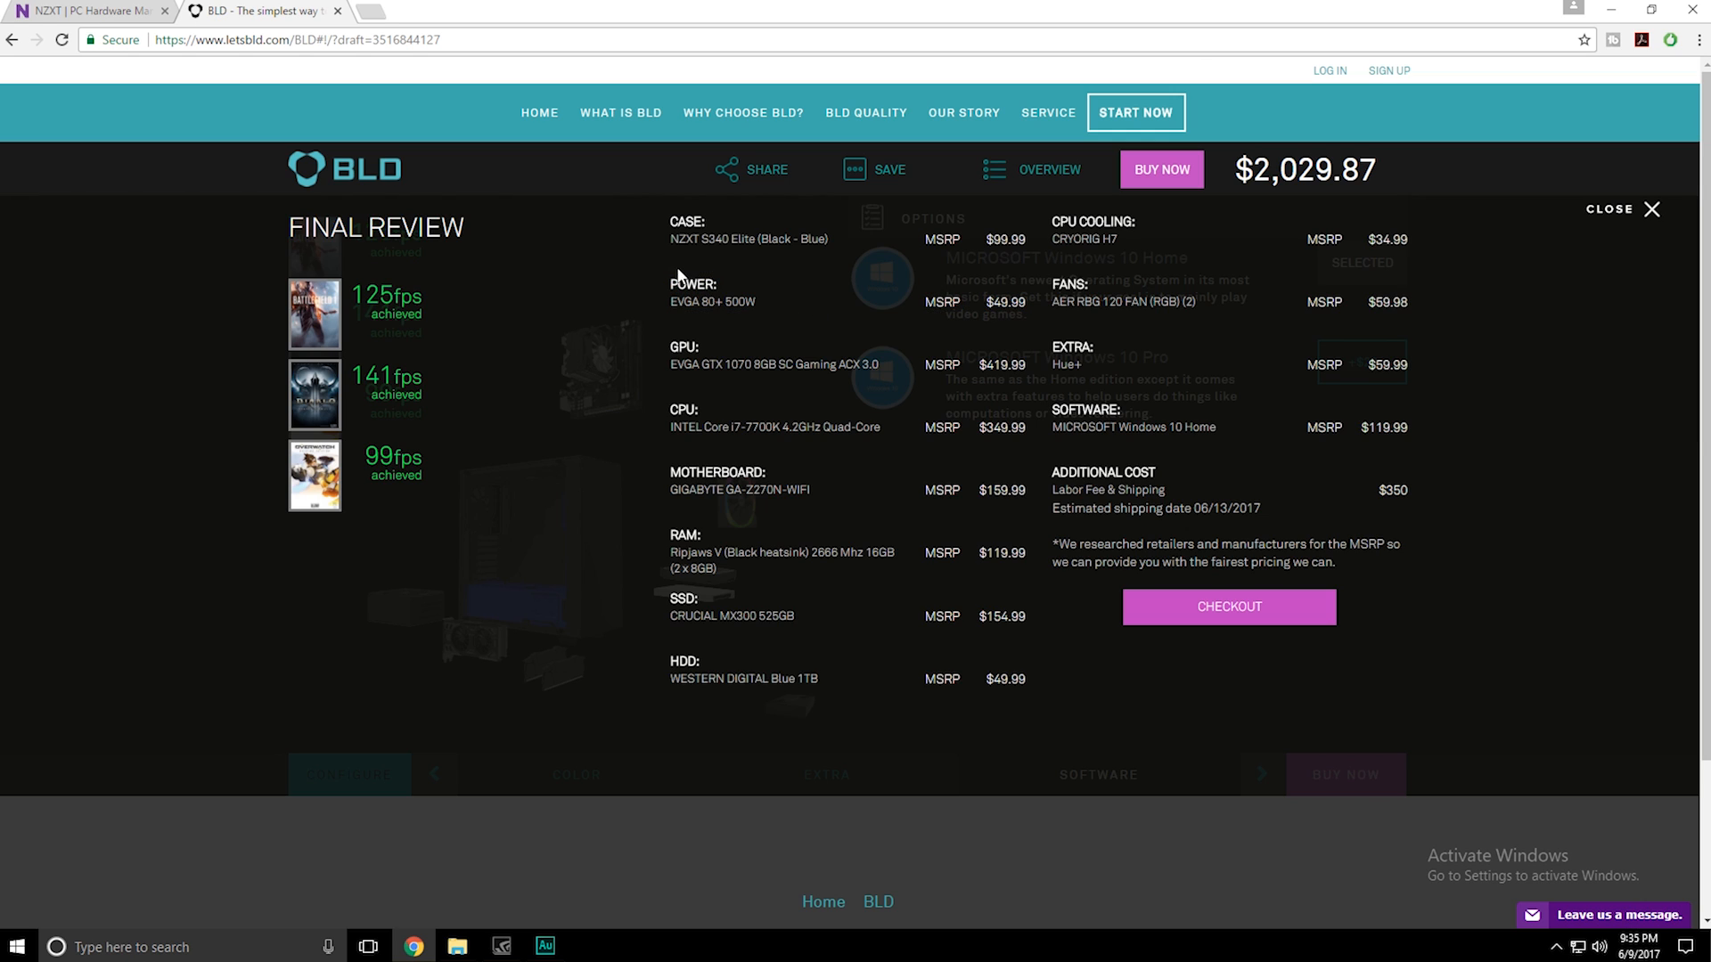
mouse_move(684, 285)
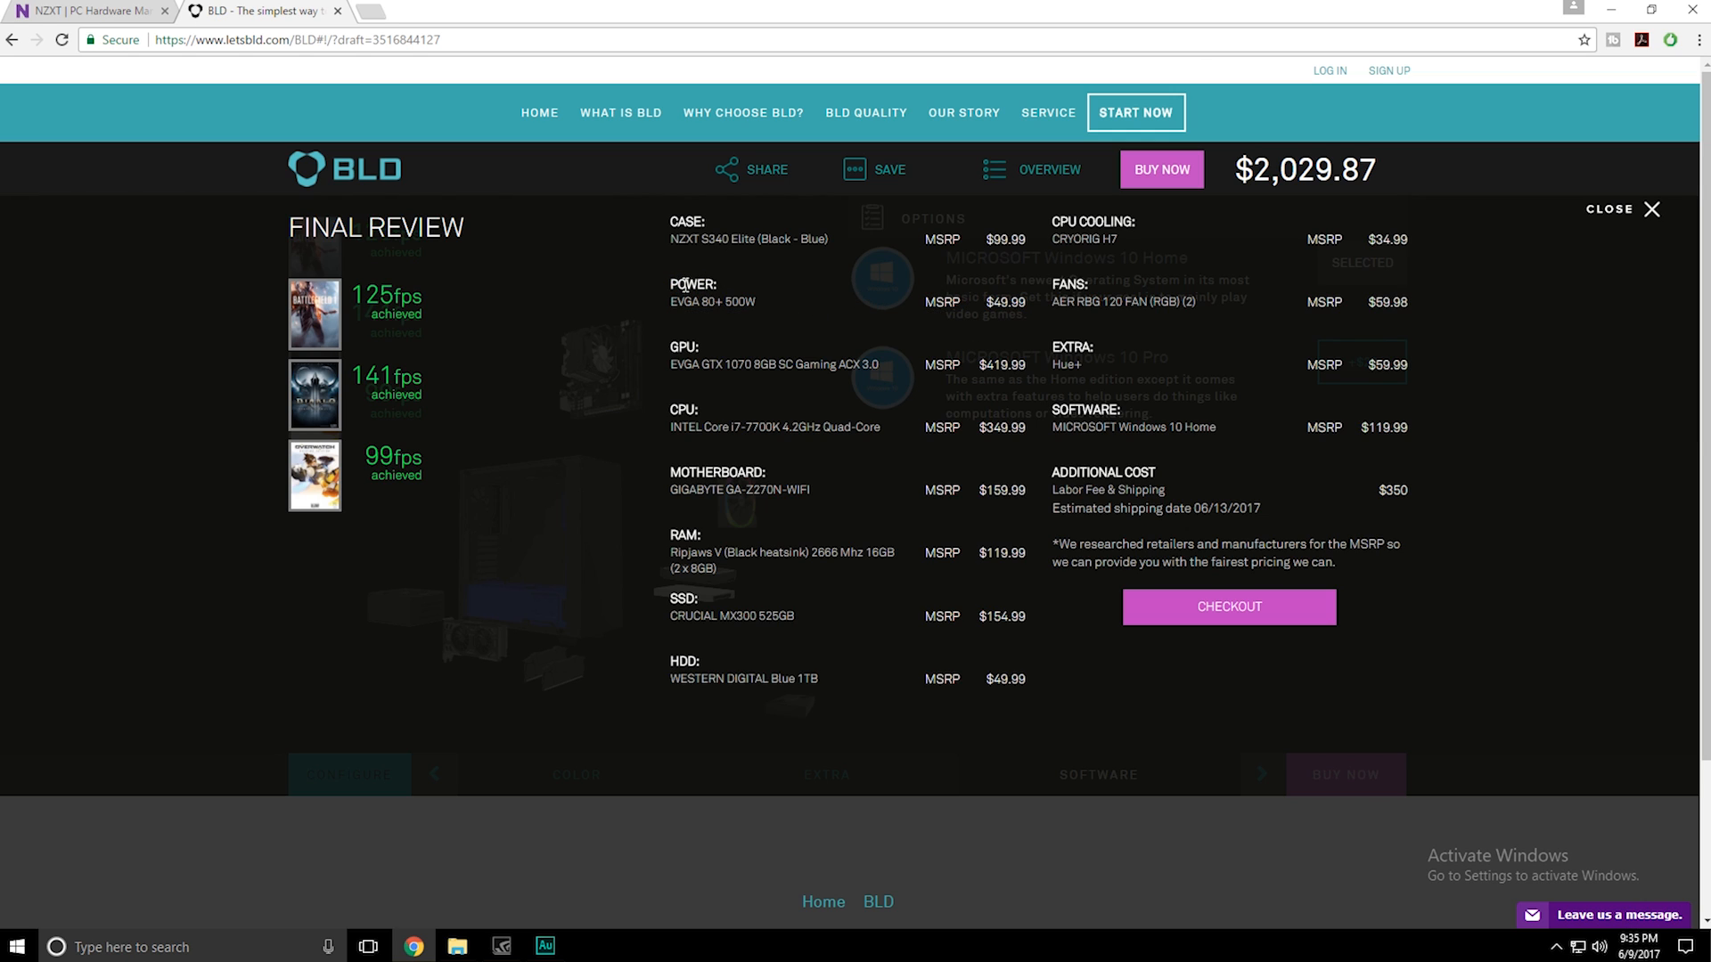
mouse_move(582, 285)
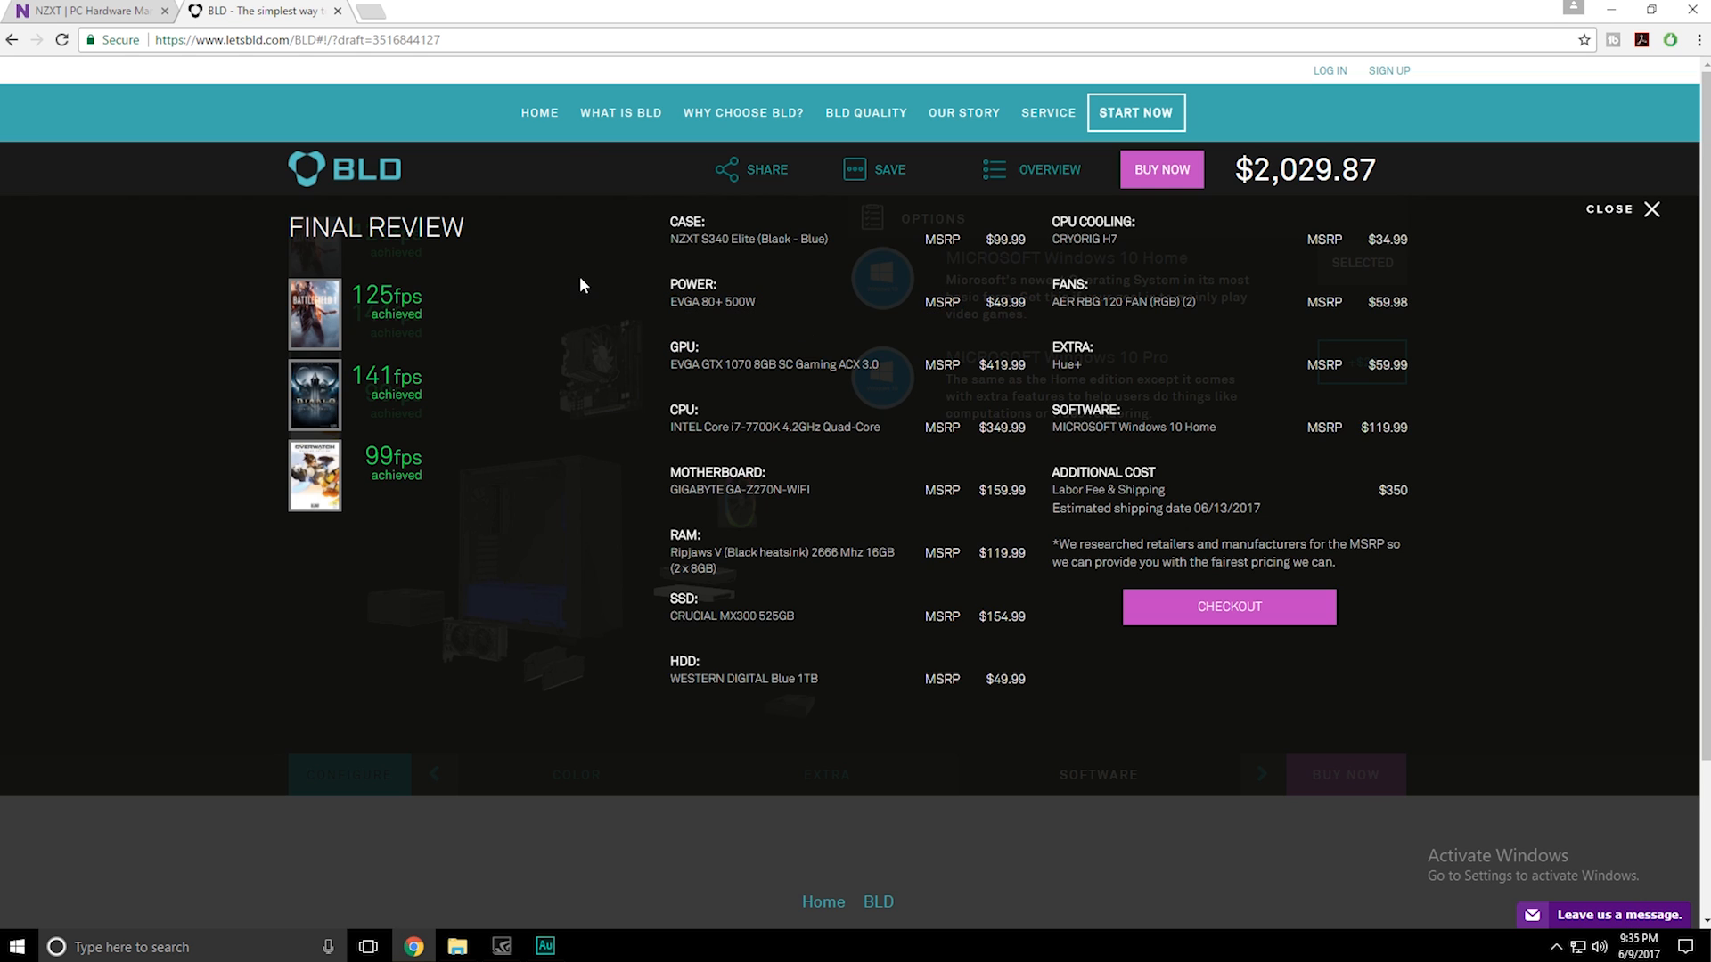
mouse_move(645, 111)
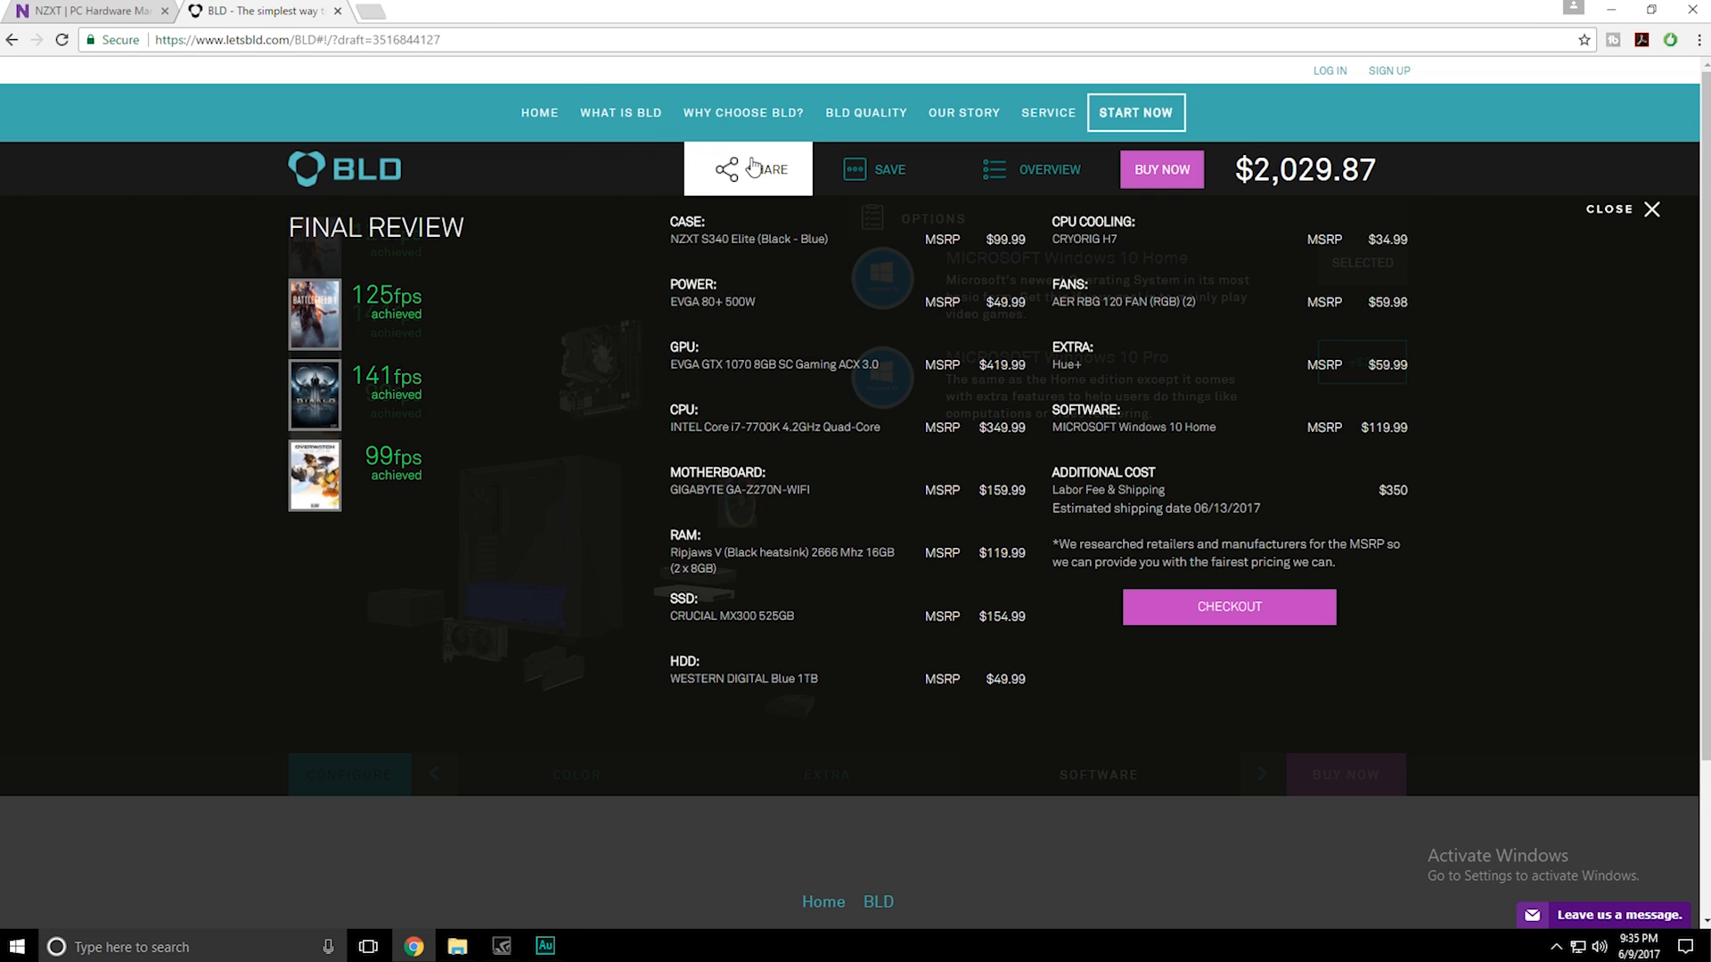
mouse_move(1059, 610)
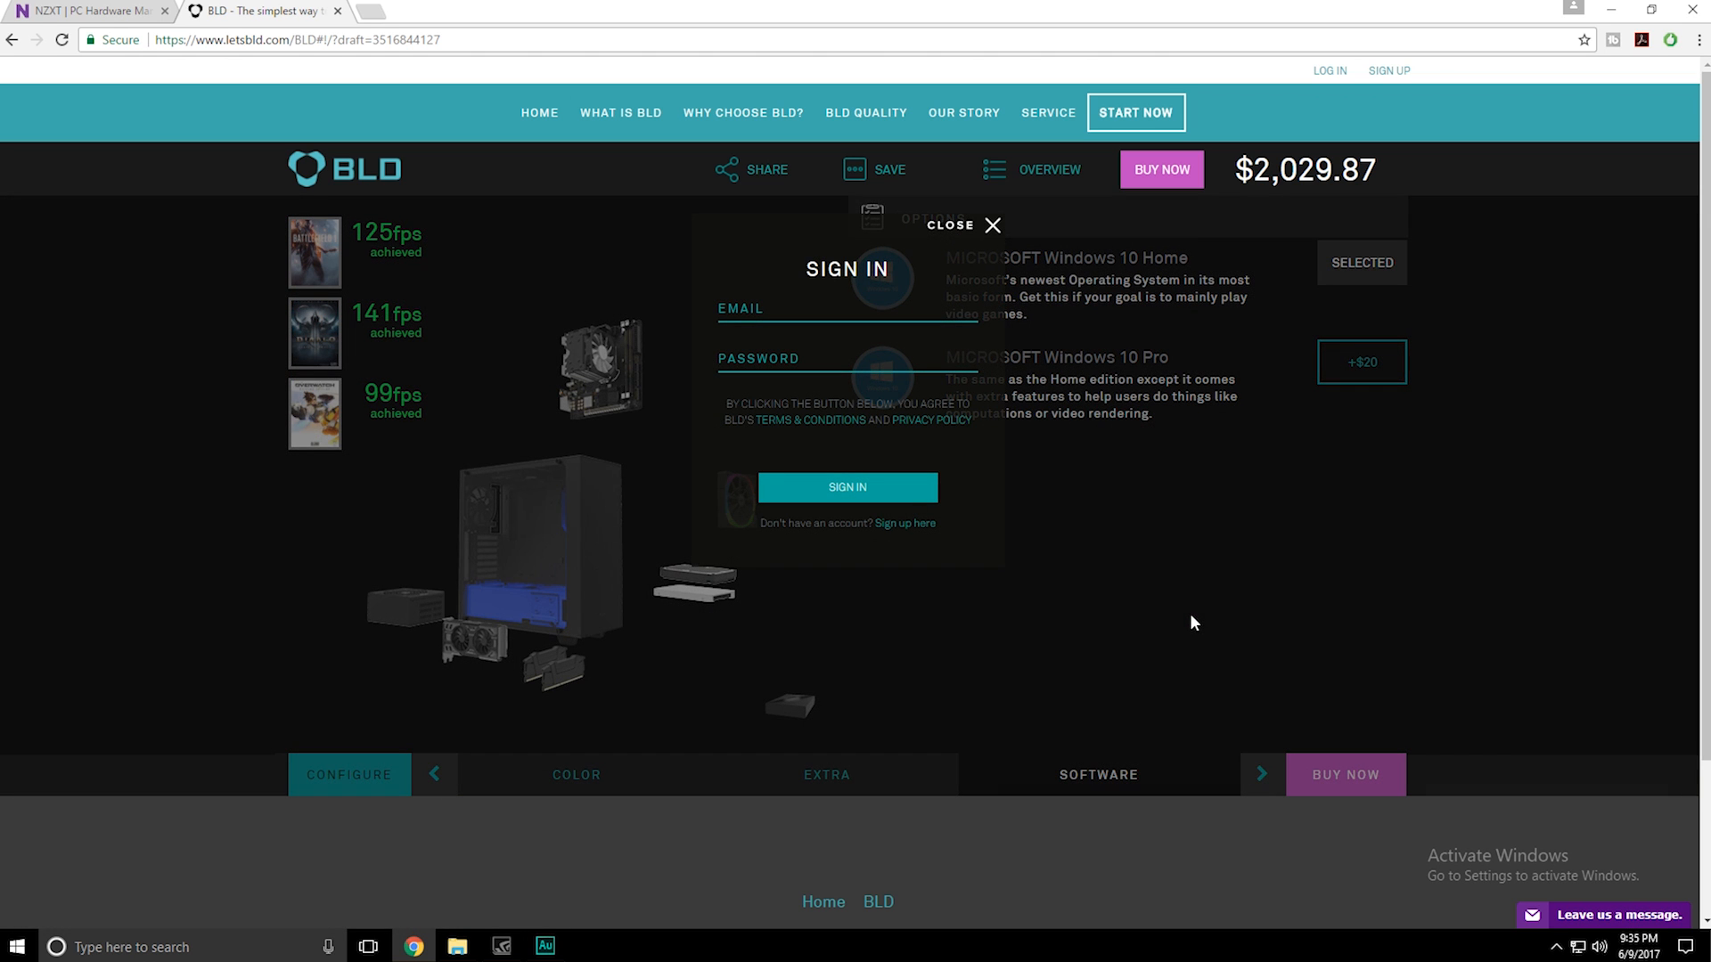
mouse_move(996, 257)
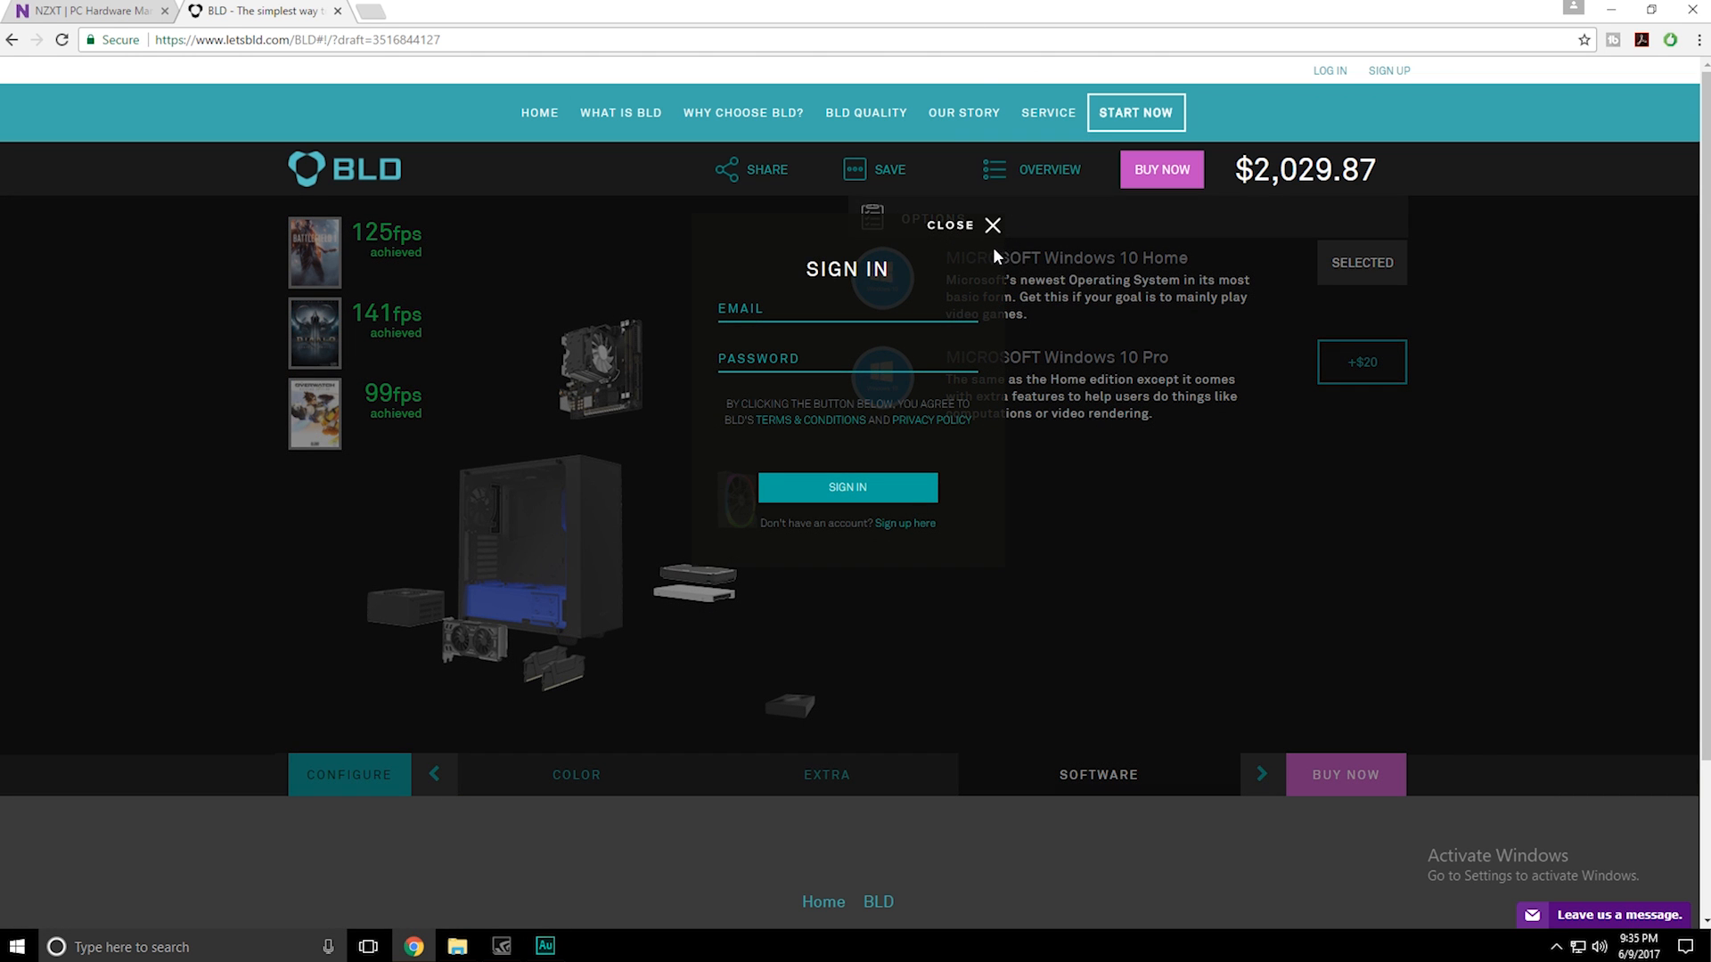
mouse_move(879, 252)
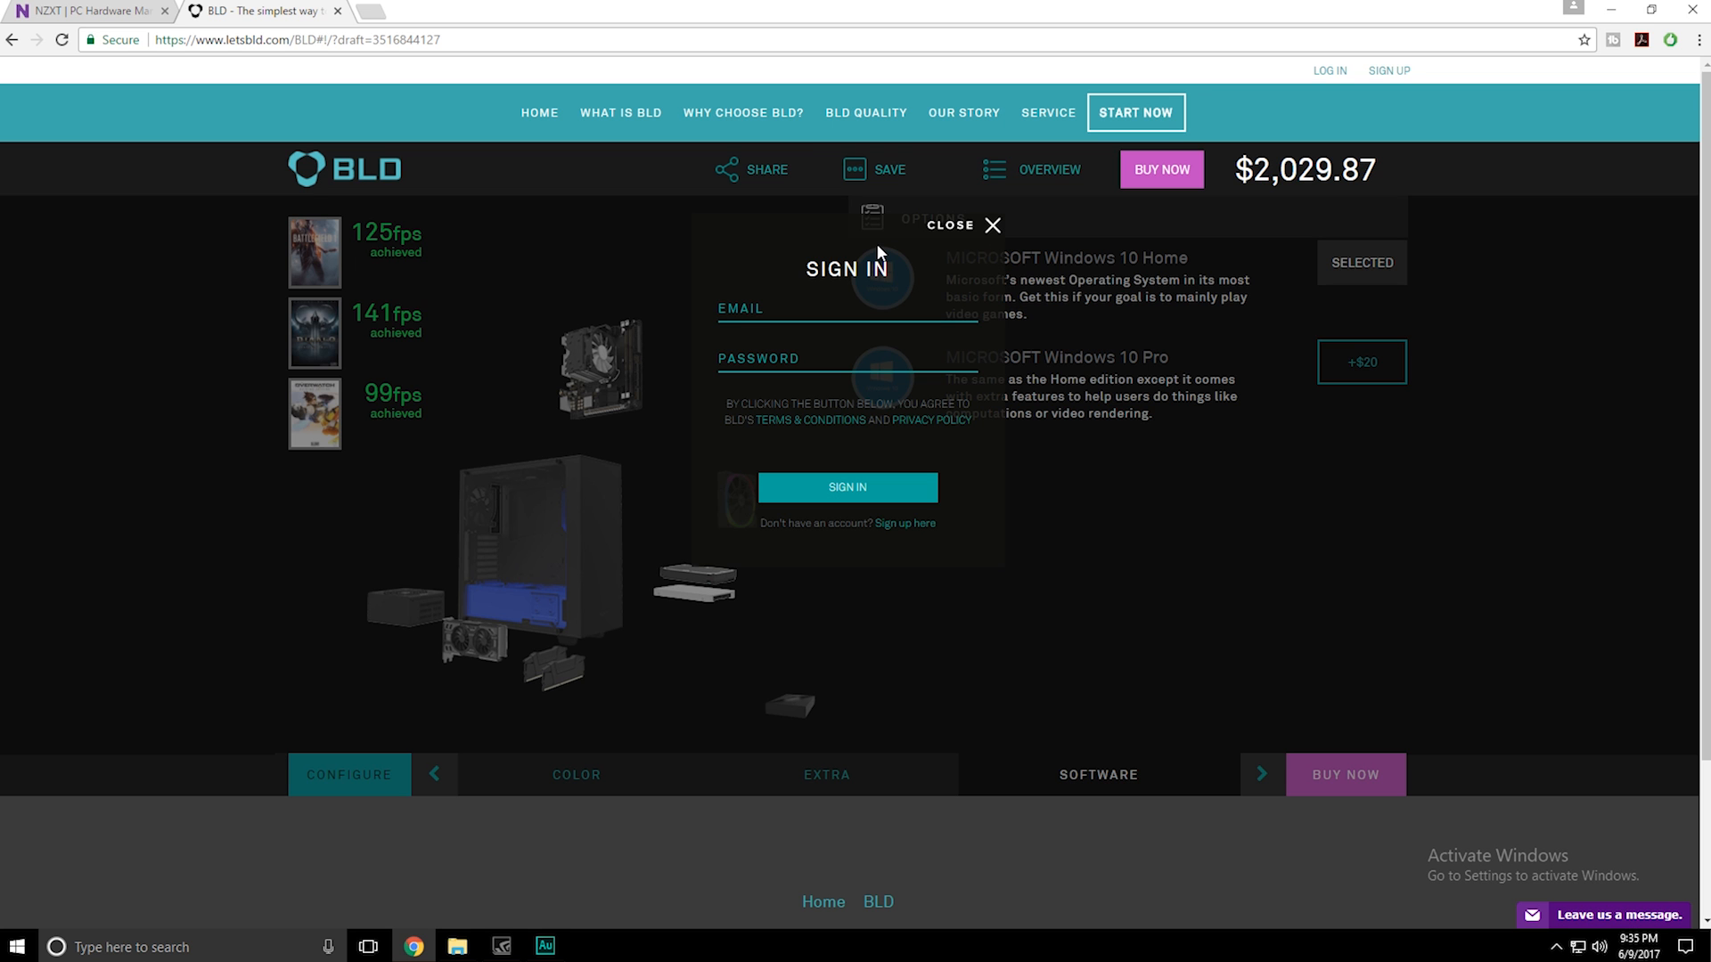